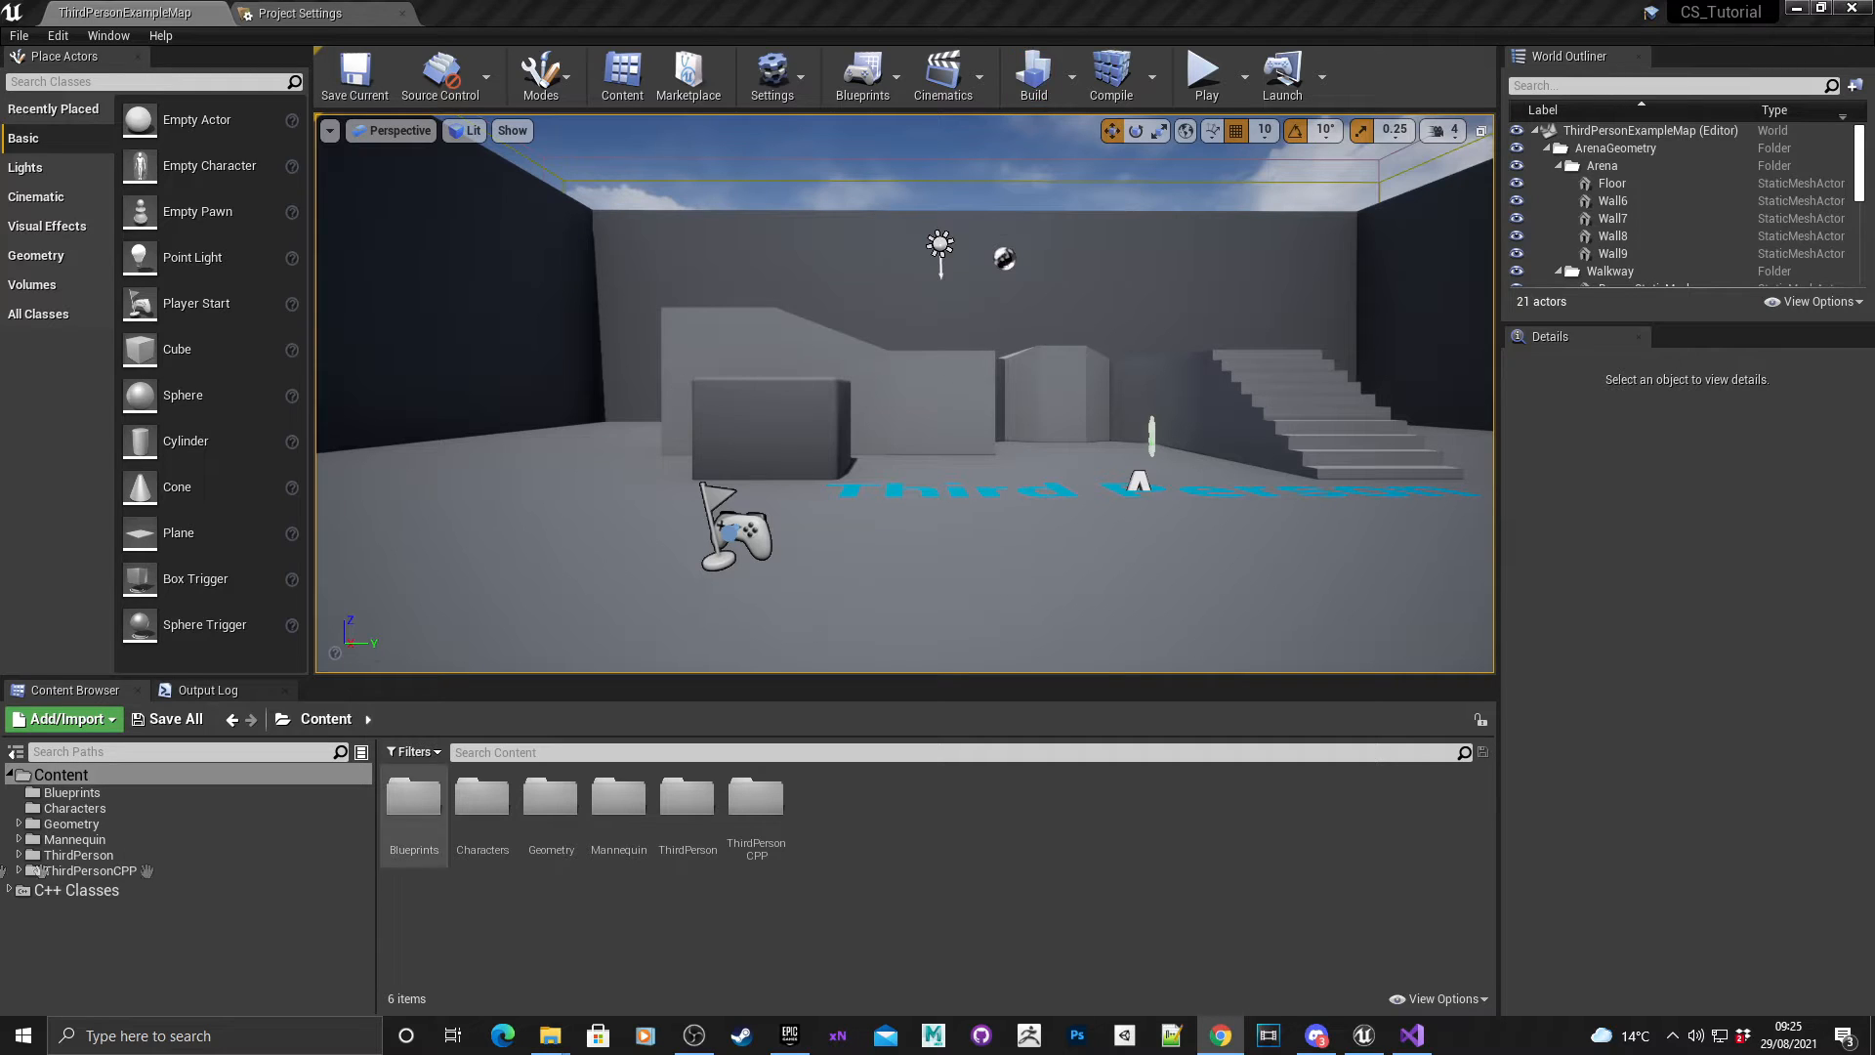
Browse to ThirdPersonCPP > C++ Classes > CS_Tutorial and select CS_TutorialCharacter.
click(90, 869)
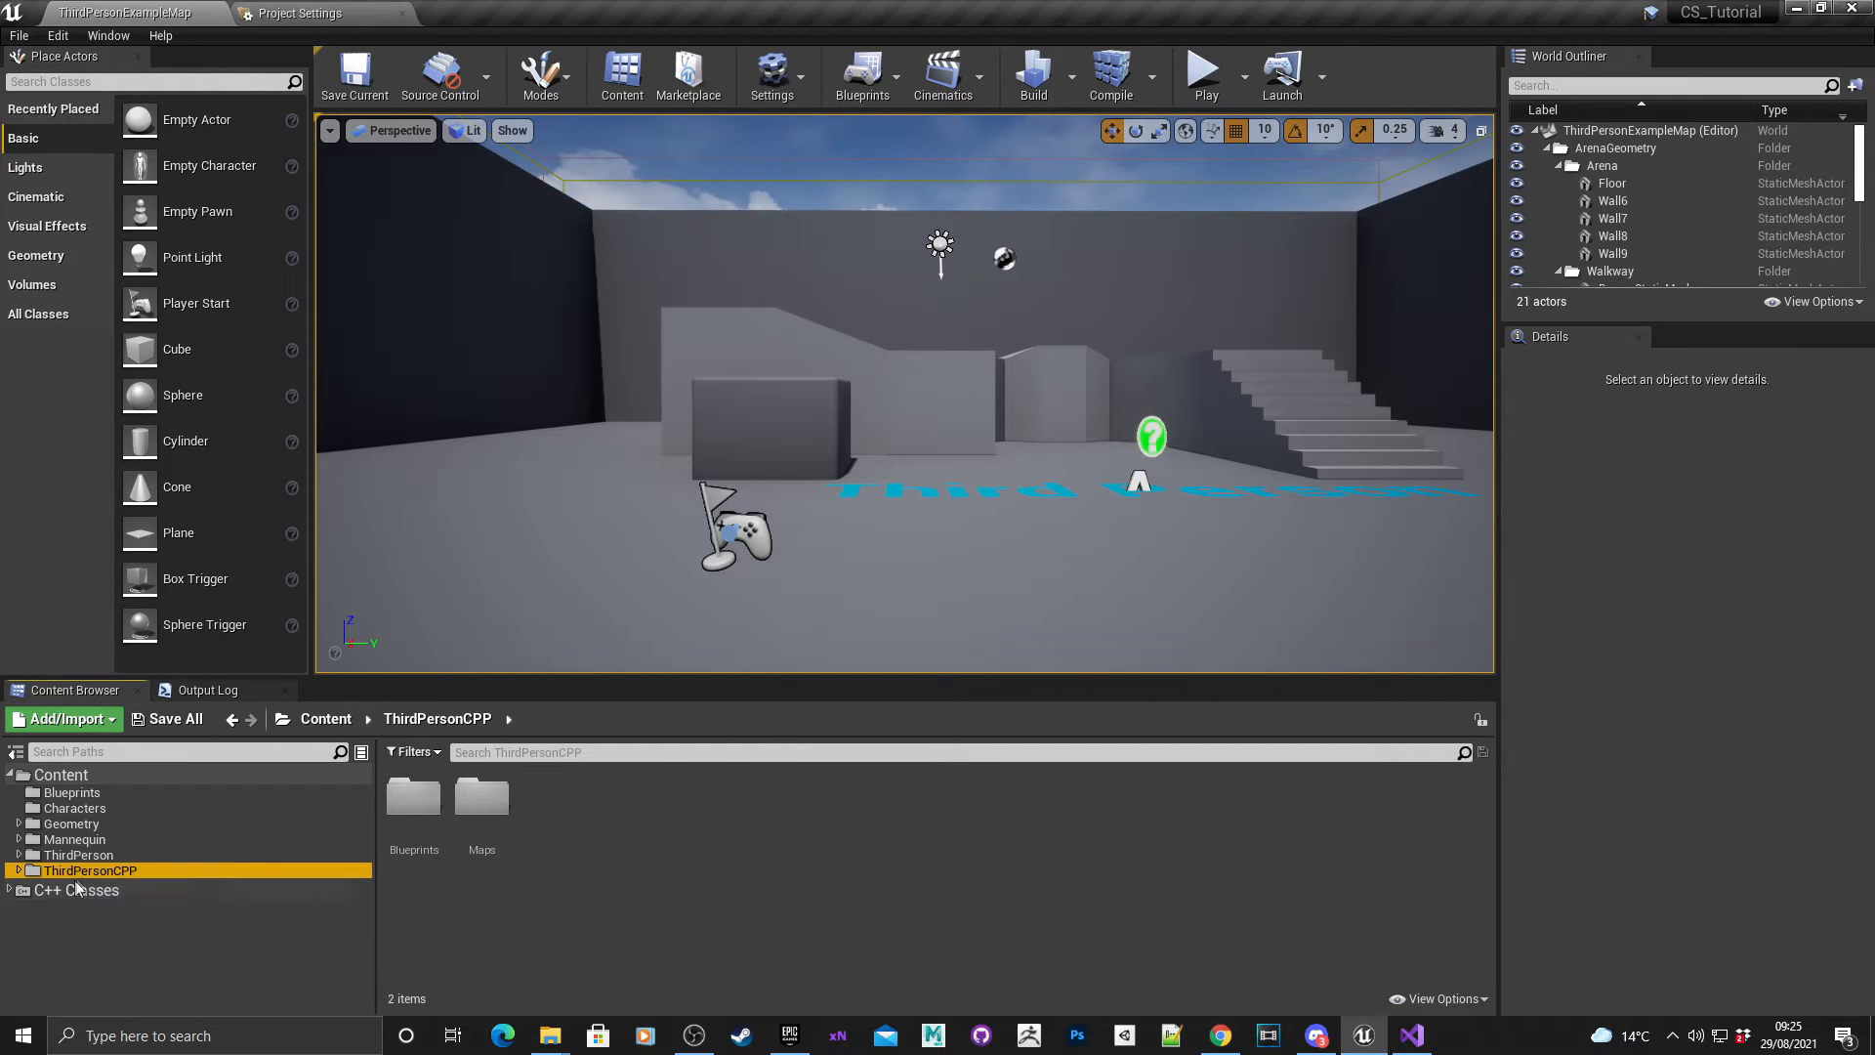
click(74, 909)
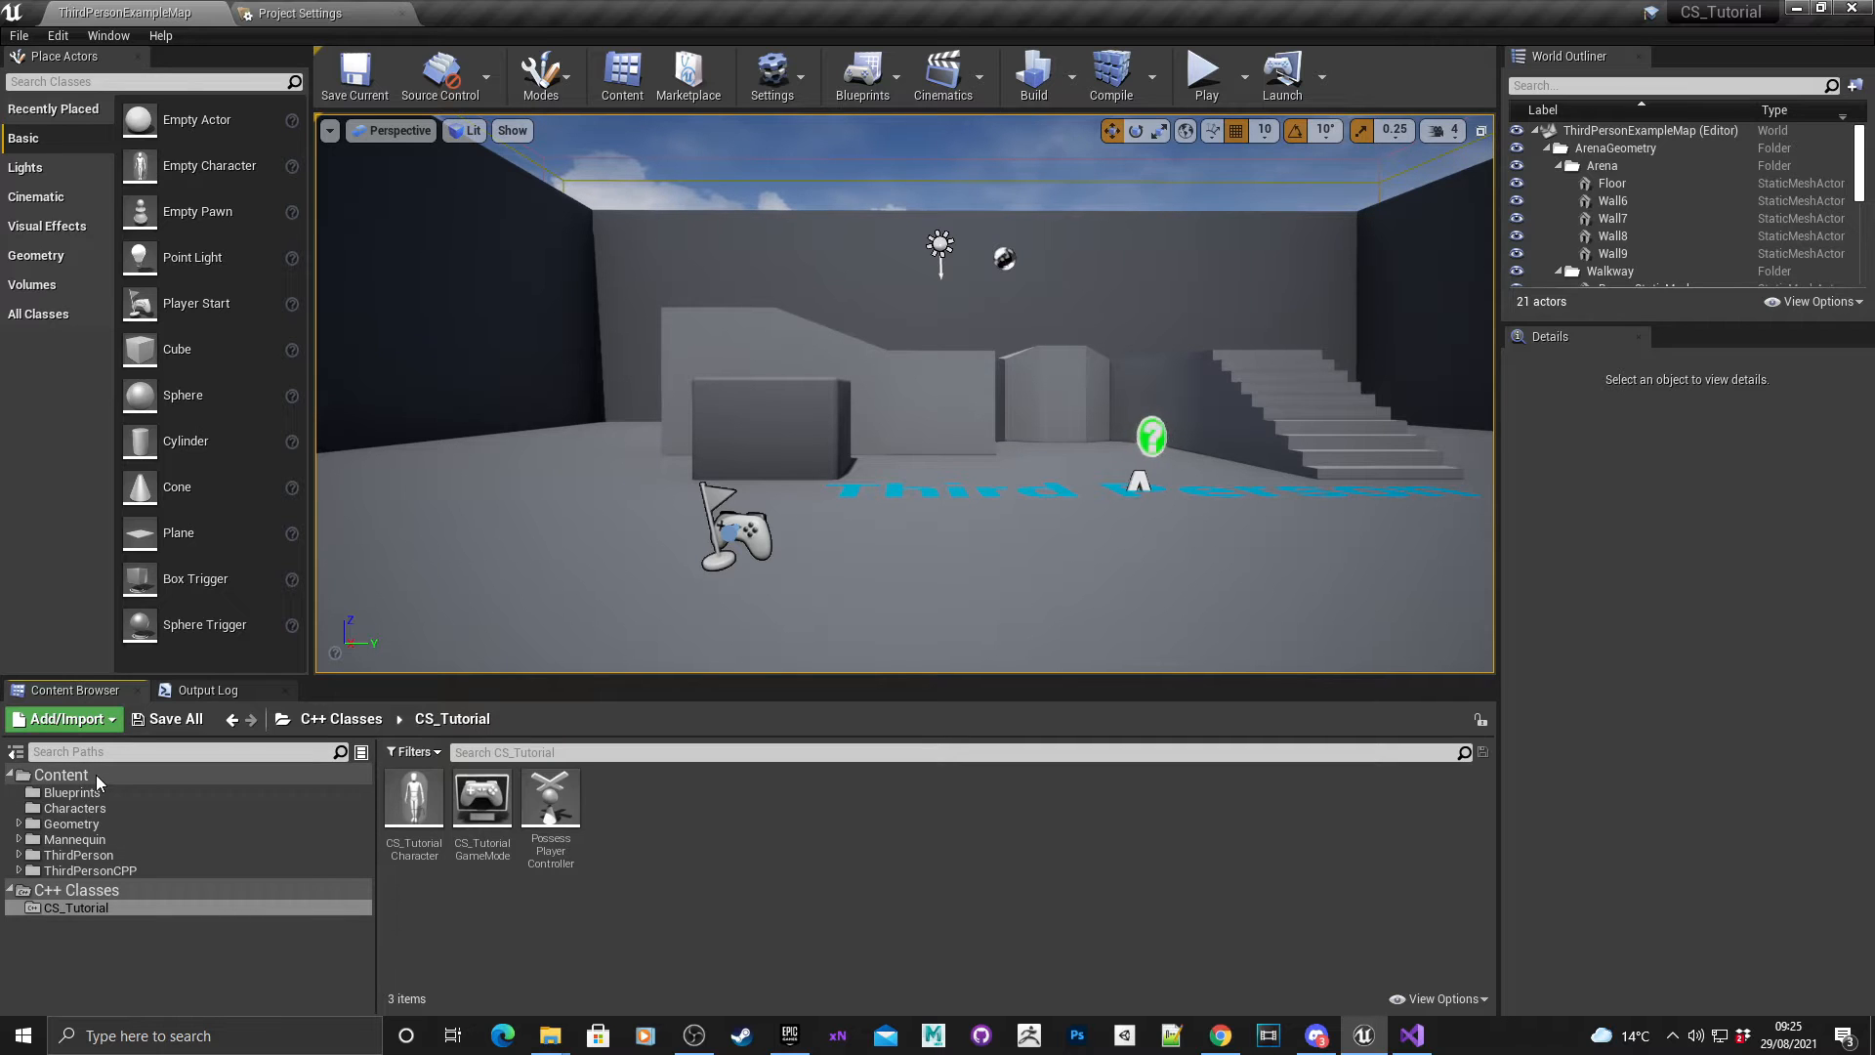
mouse_move(586, 887)
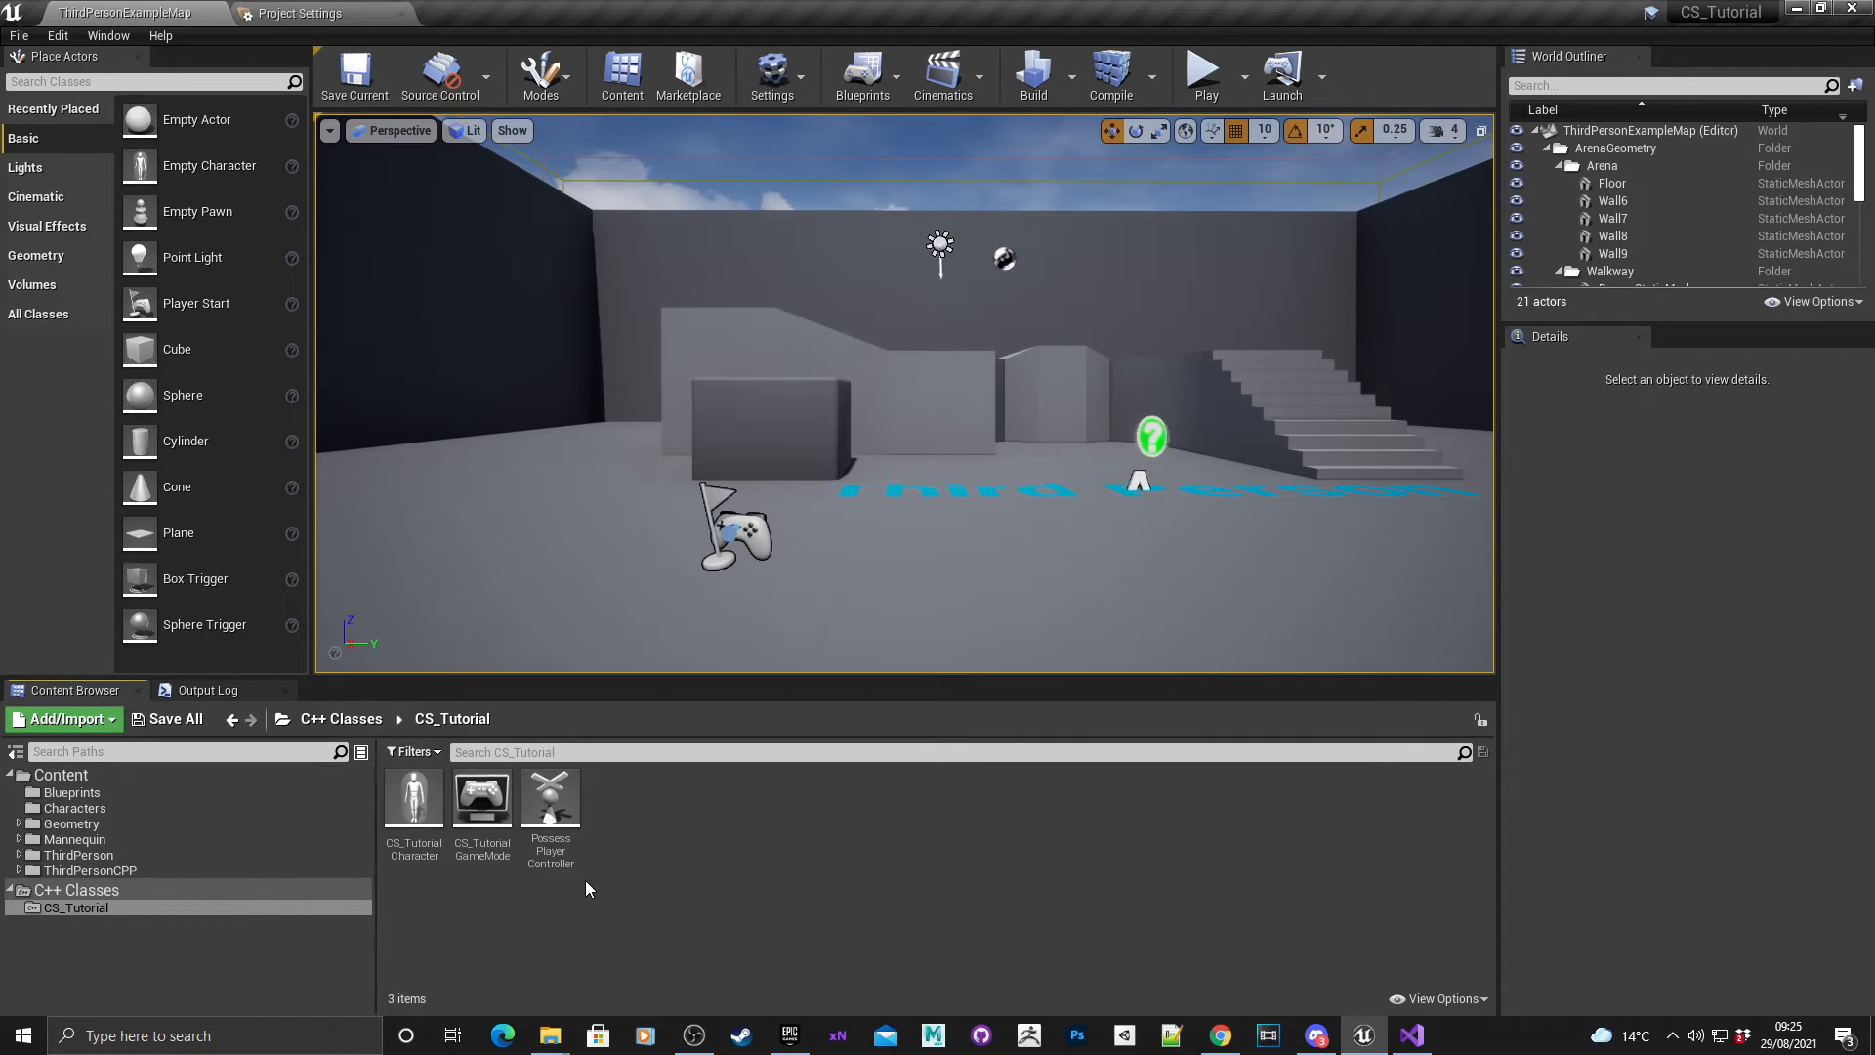
mouse_move(483, 799)
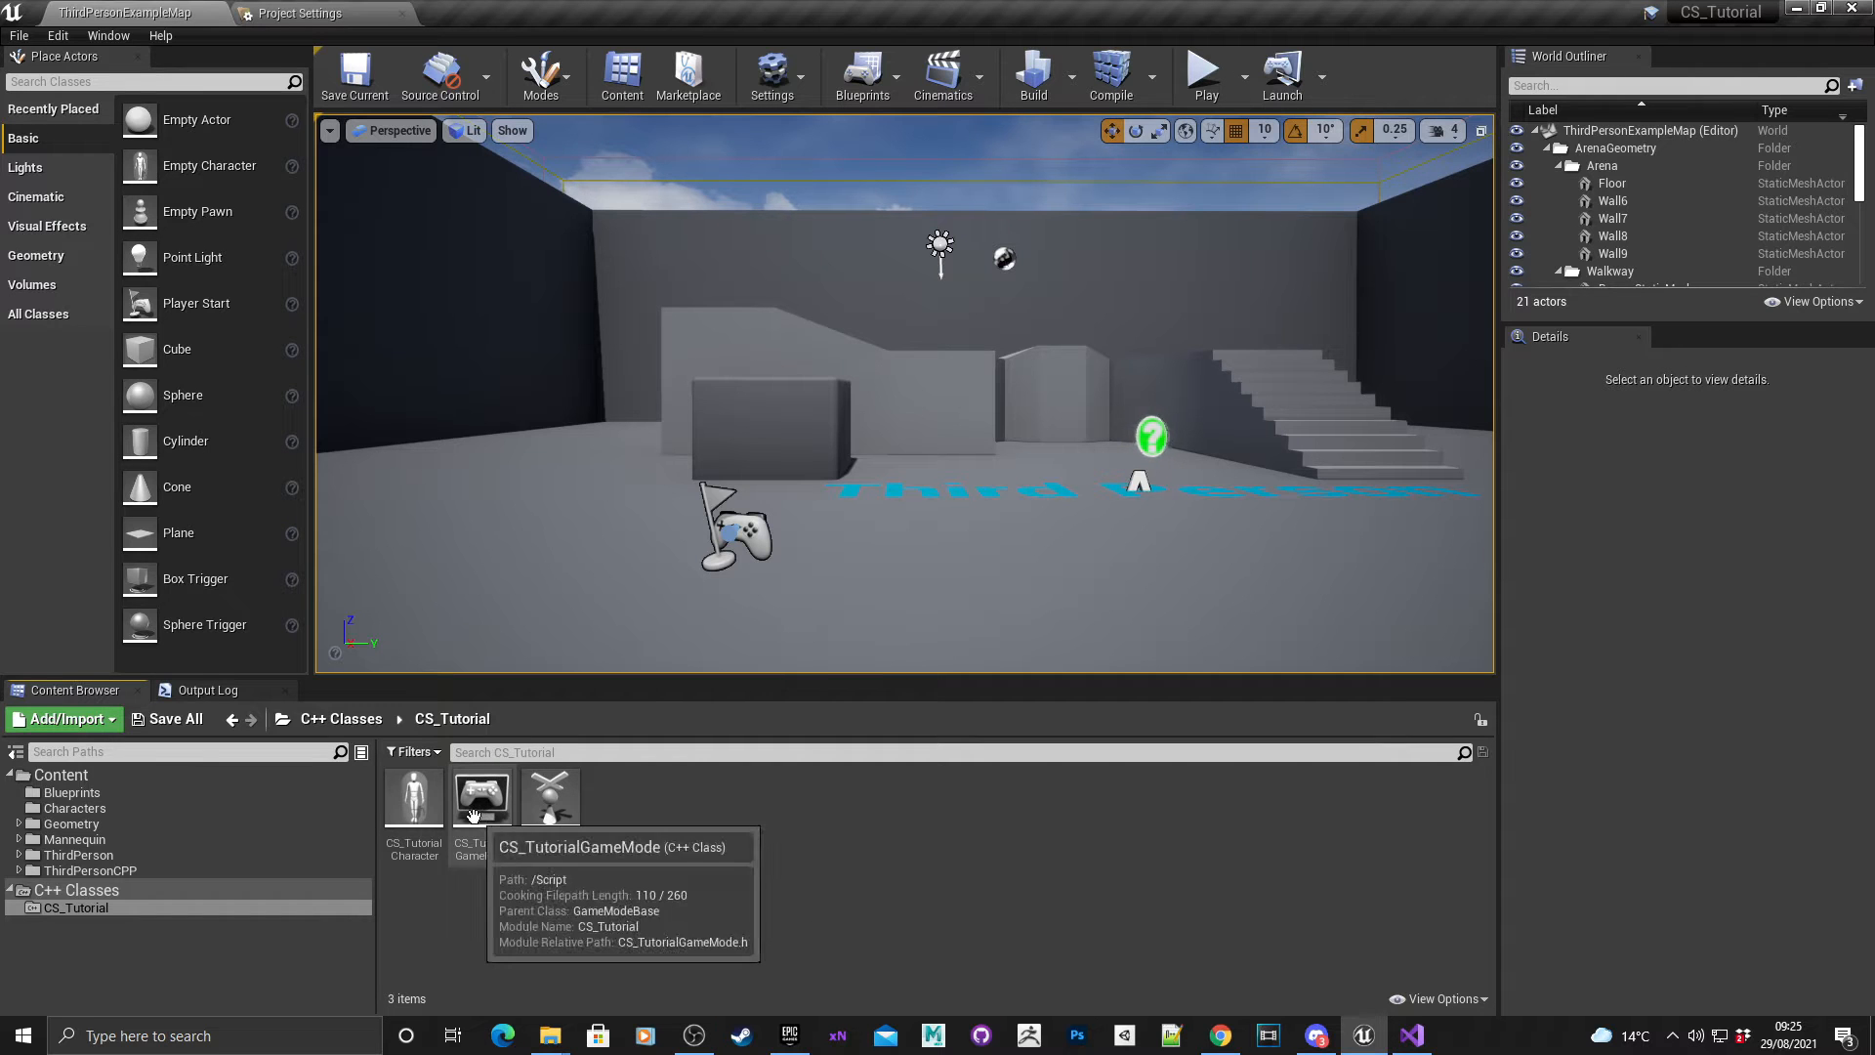
click(412, 795)
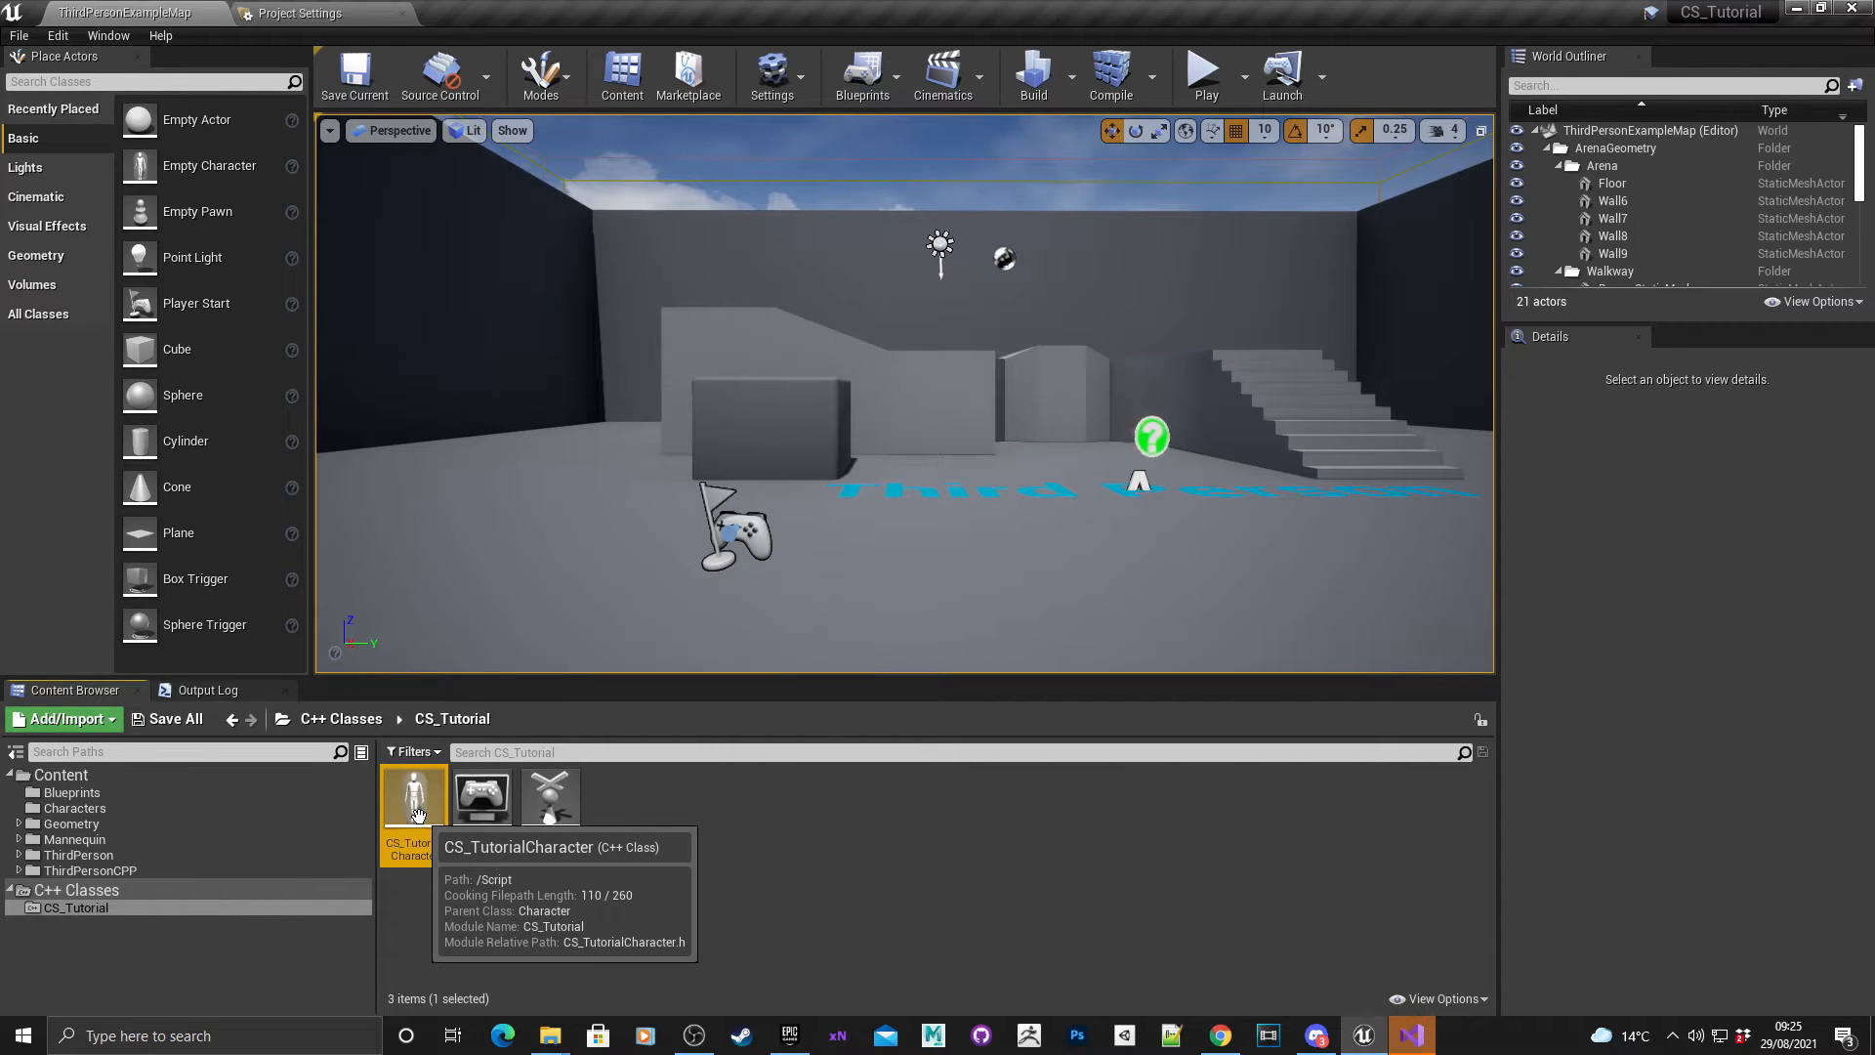
mouse_move(1410, 1035)
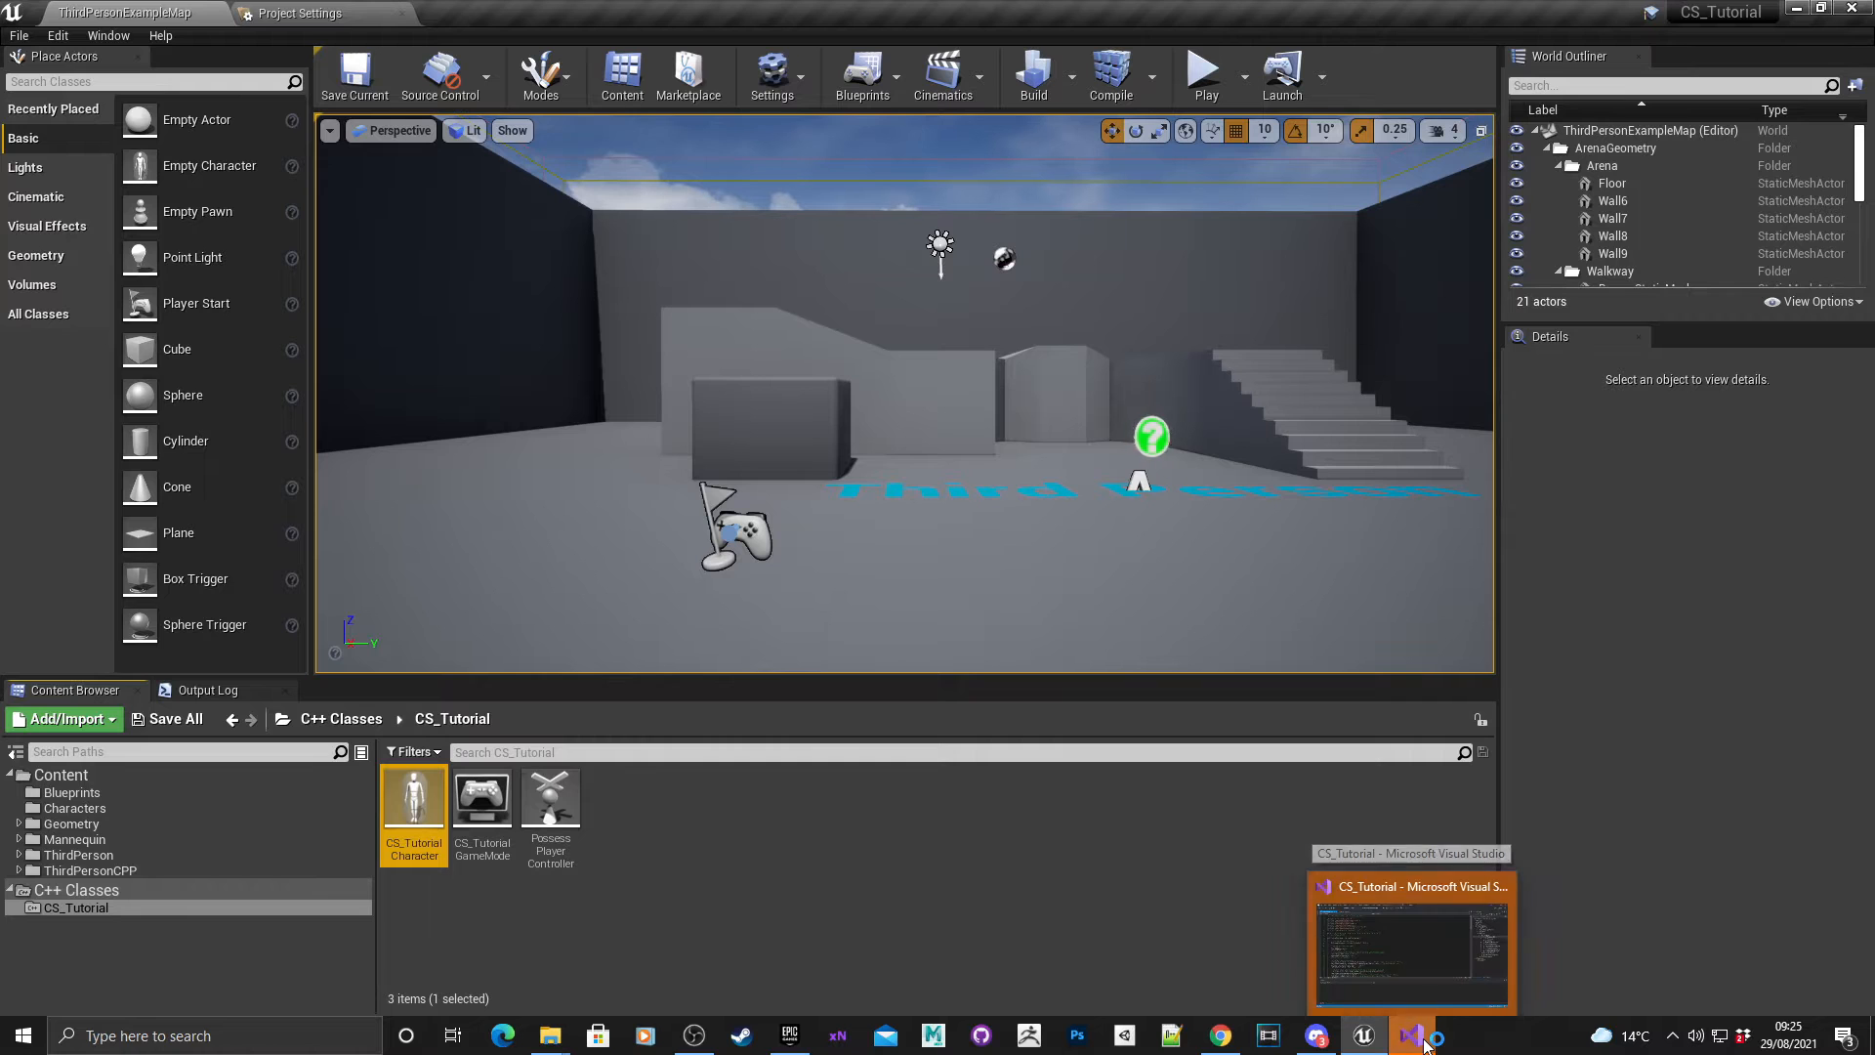
Add "UMG" to PublicDependencyModuleNames in CS_Tutorial.Build.cs and save.
click(1412, 942)
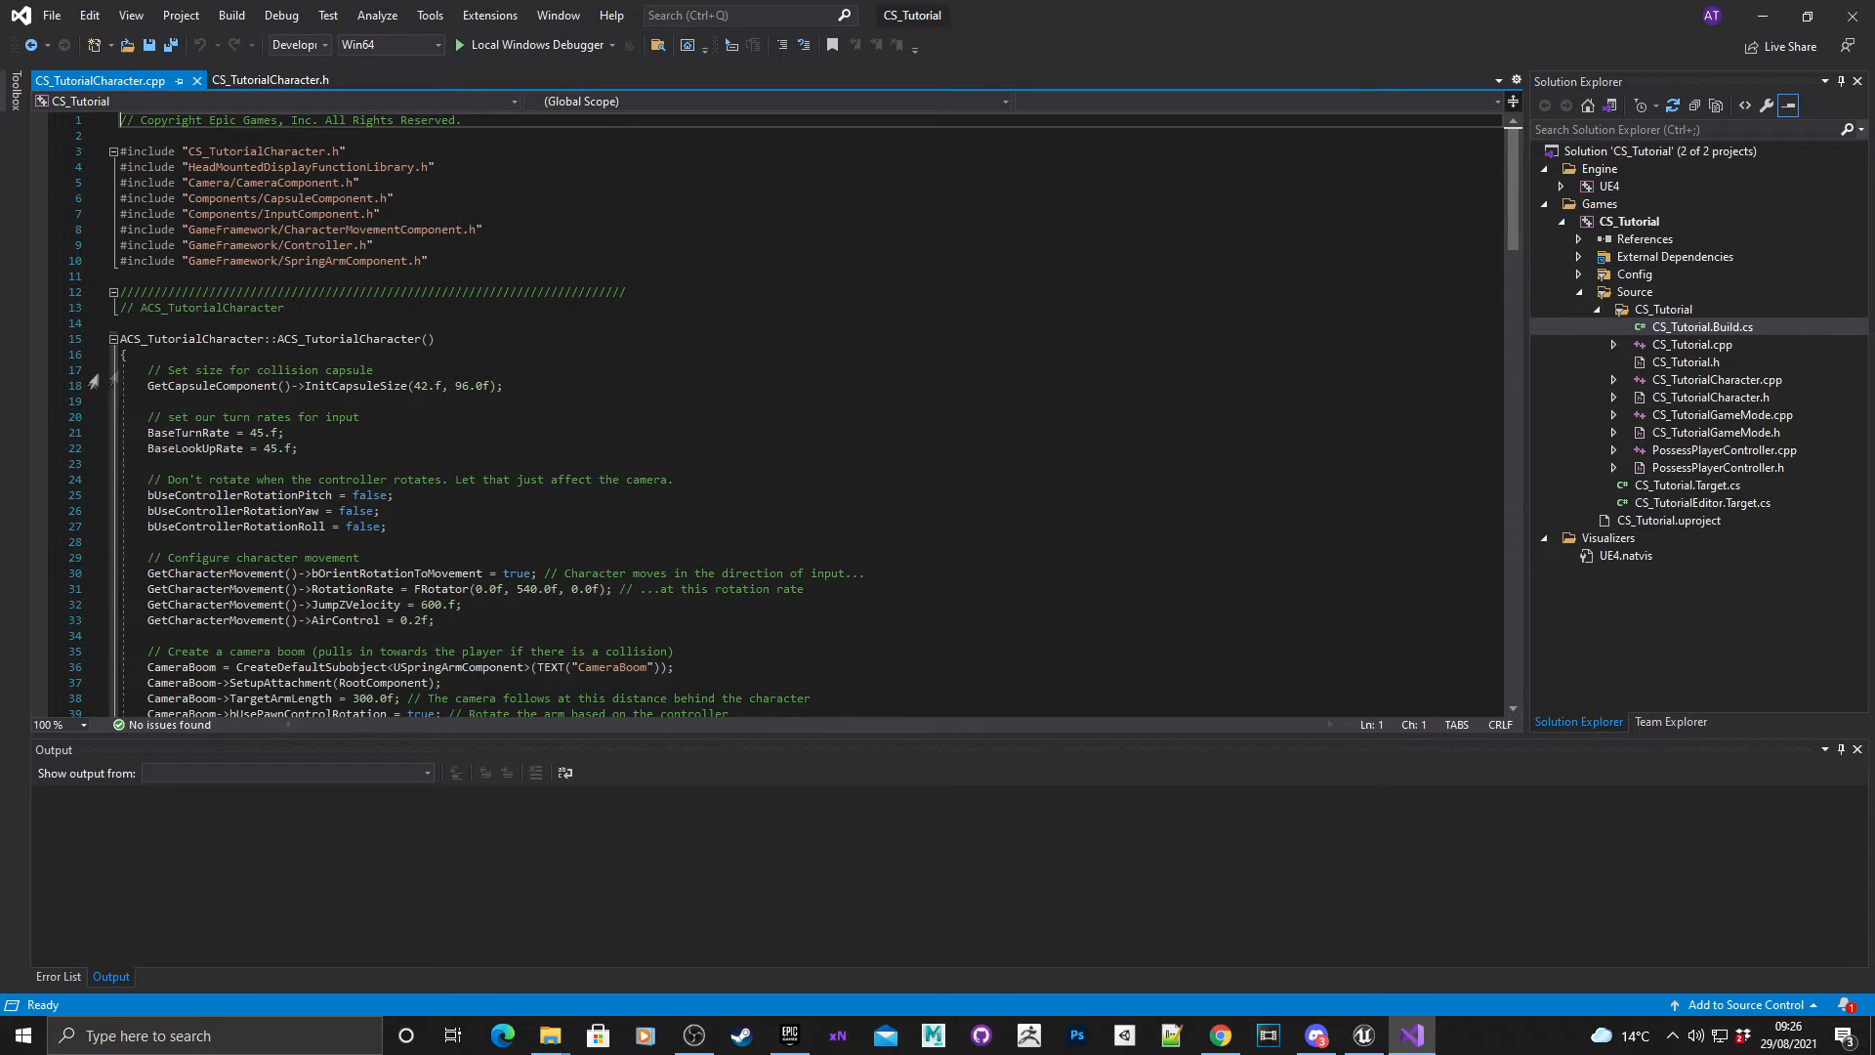
mouse_move(1437, 362)
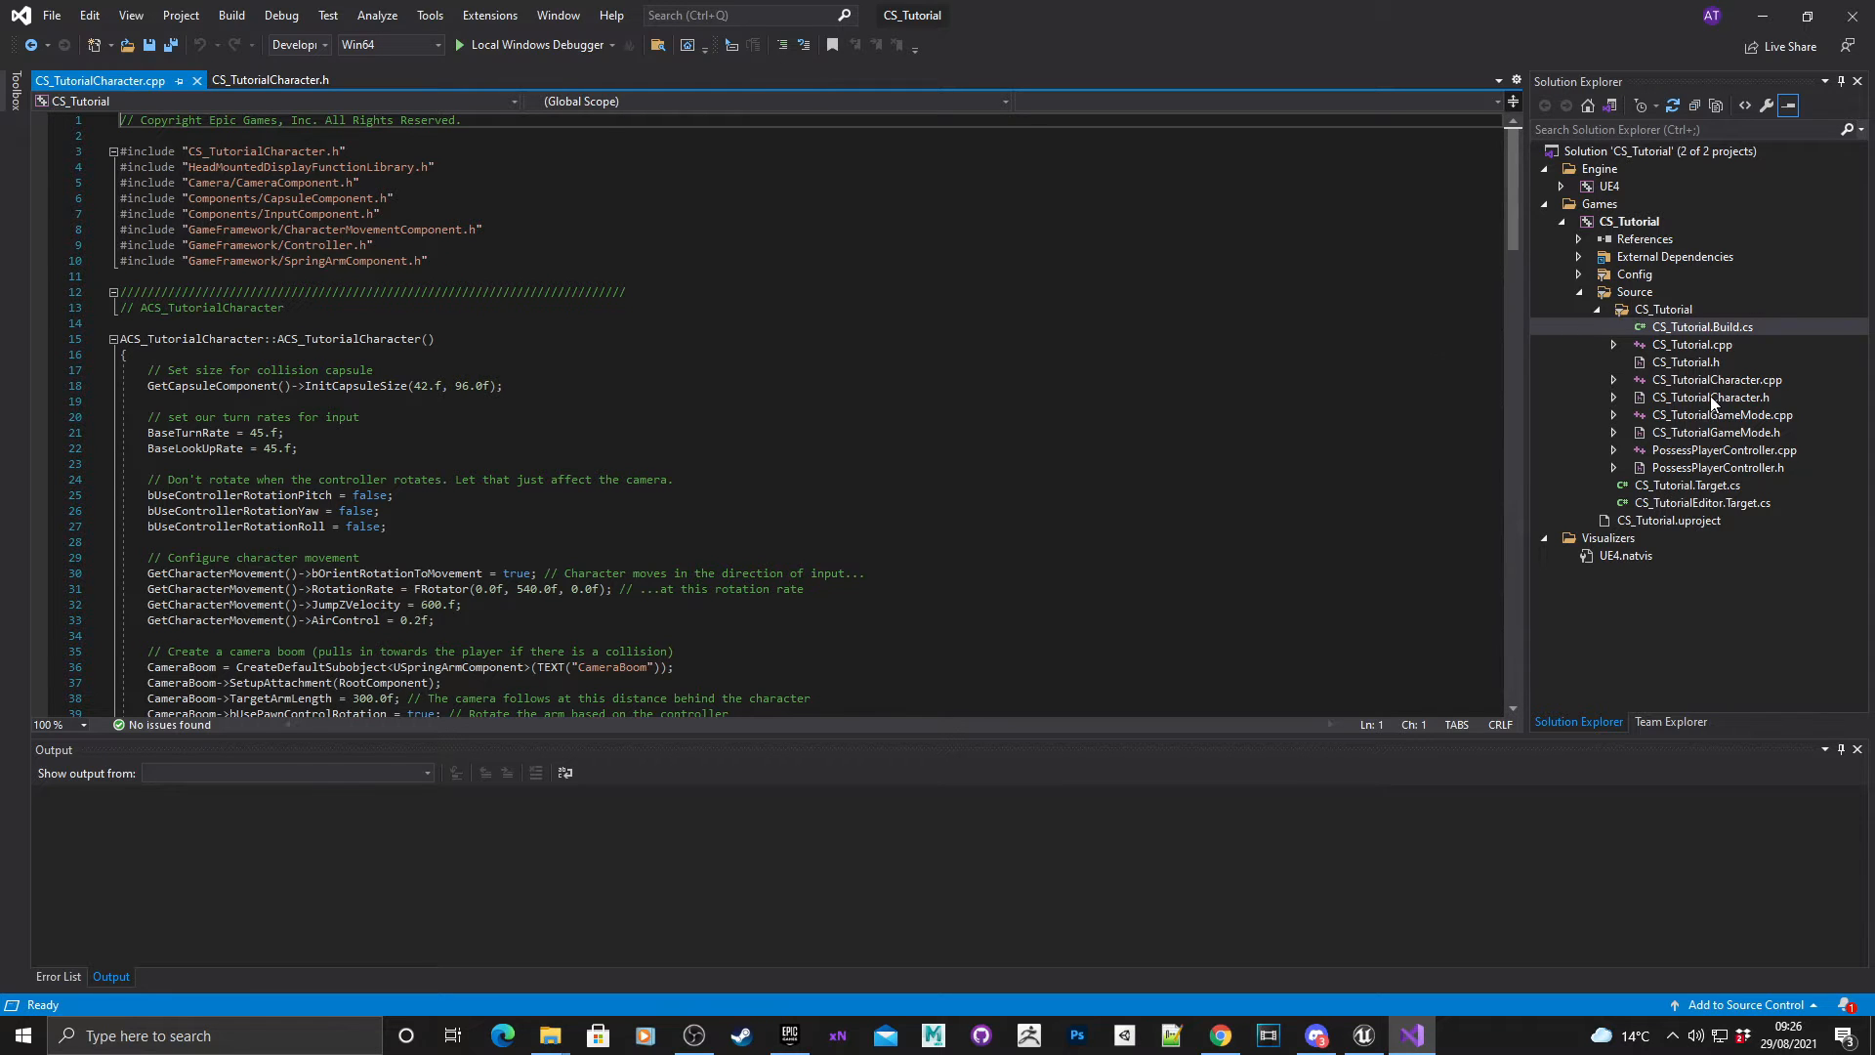
mouse_move(1654, 328)
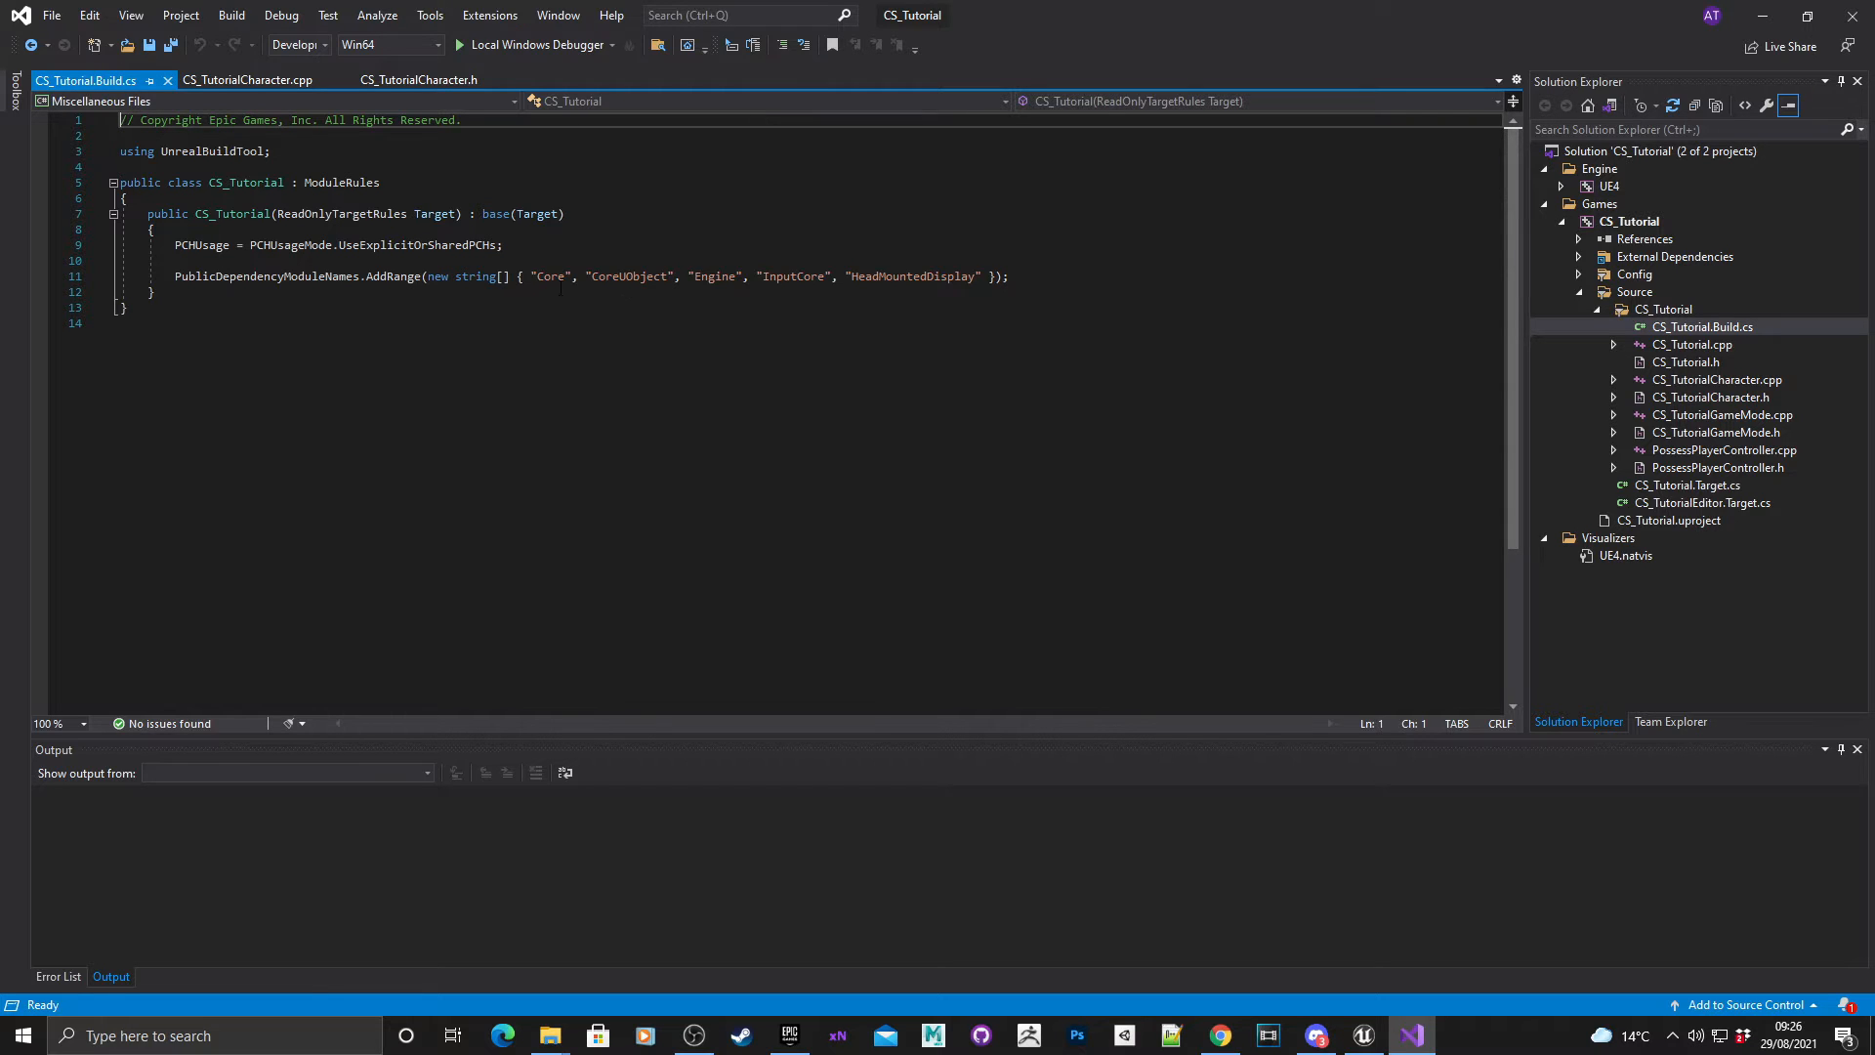
mouse_move(476, 275)
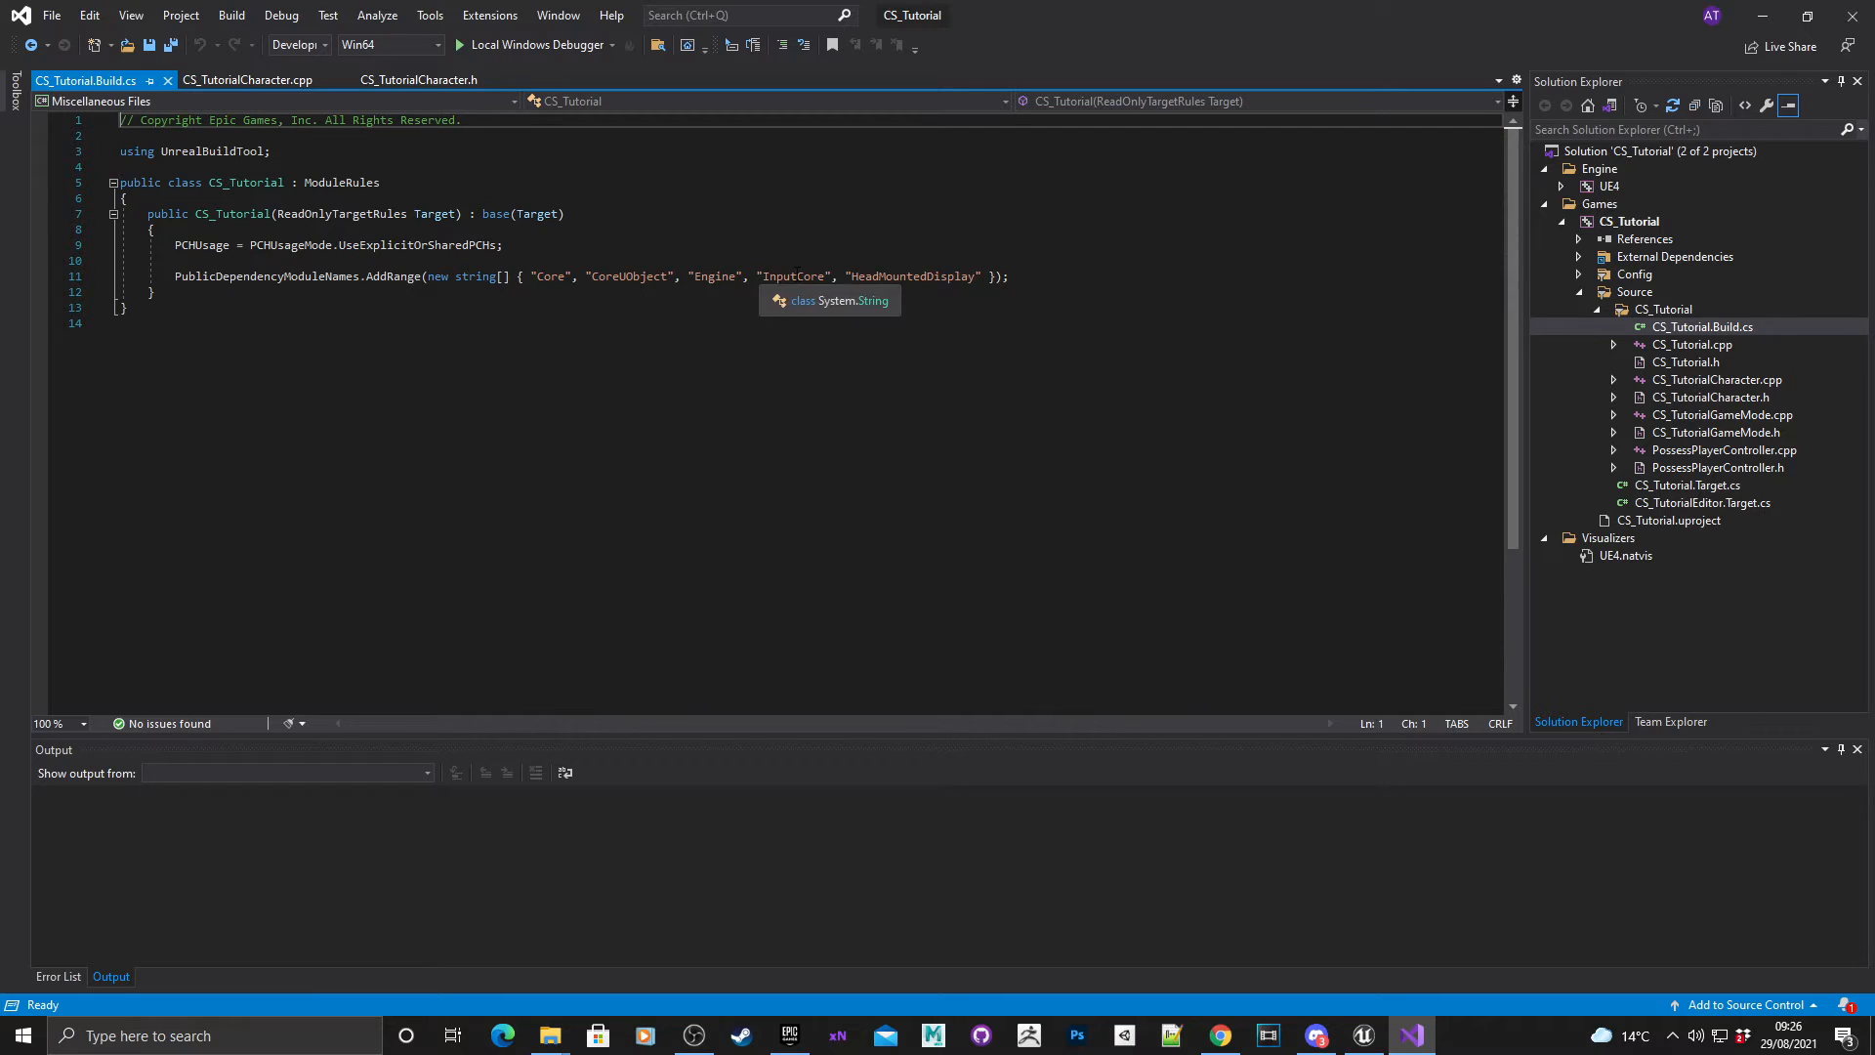
mouse_move(912, 275)
text(,)
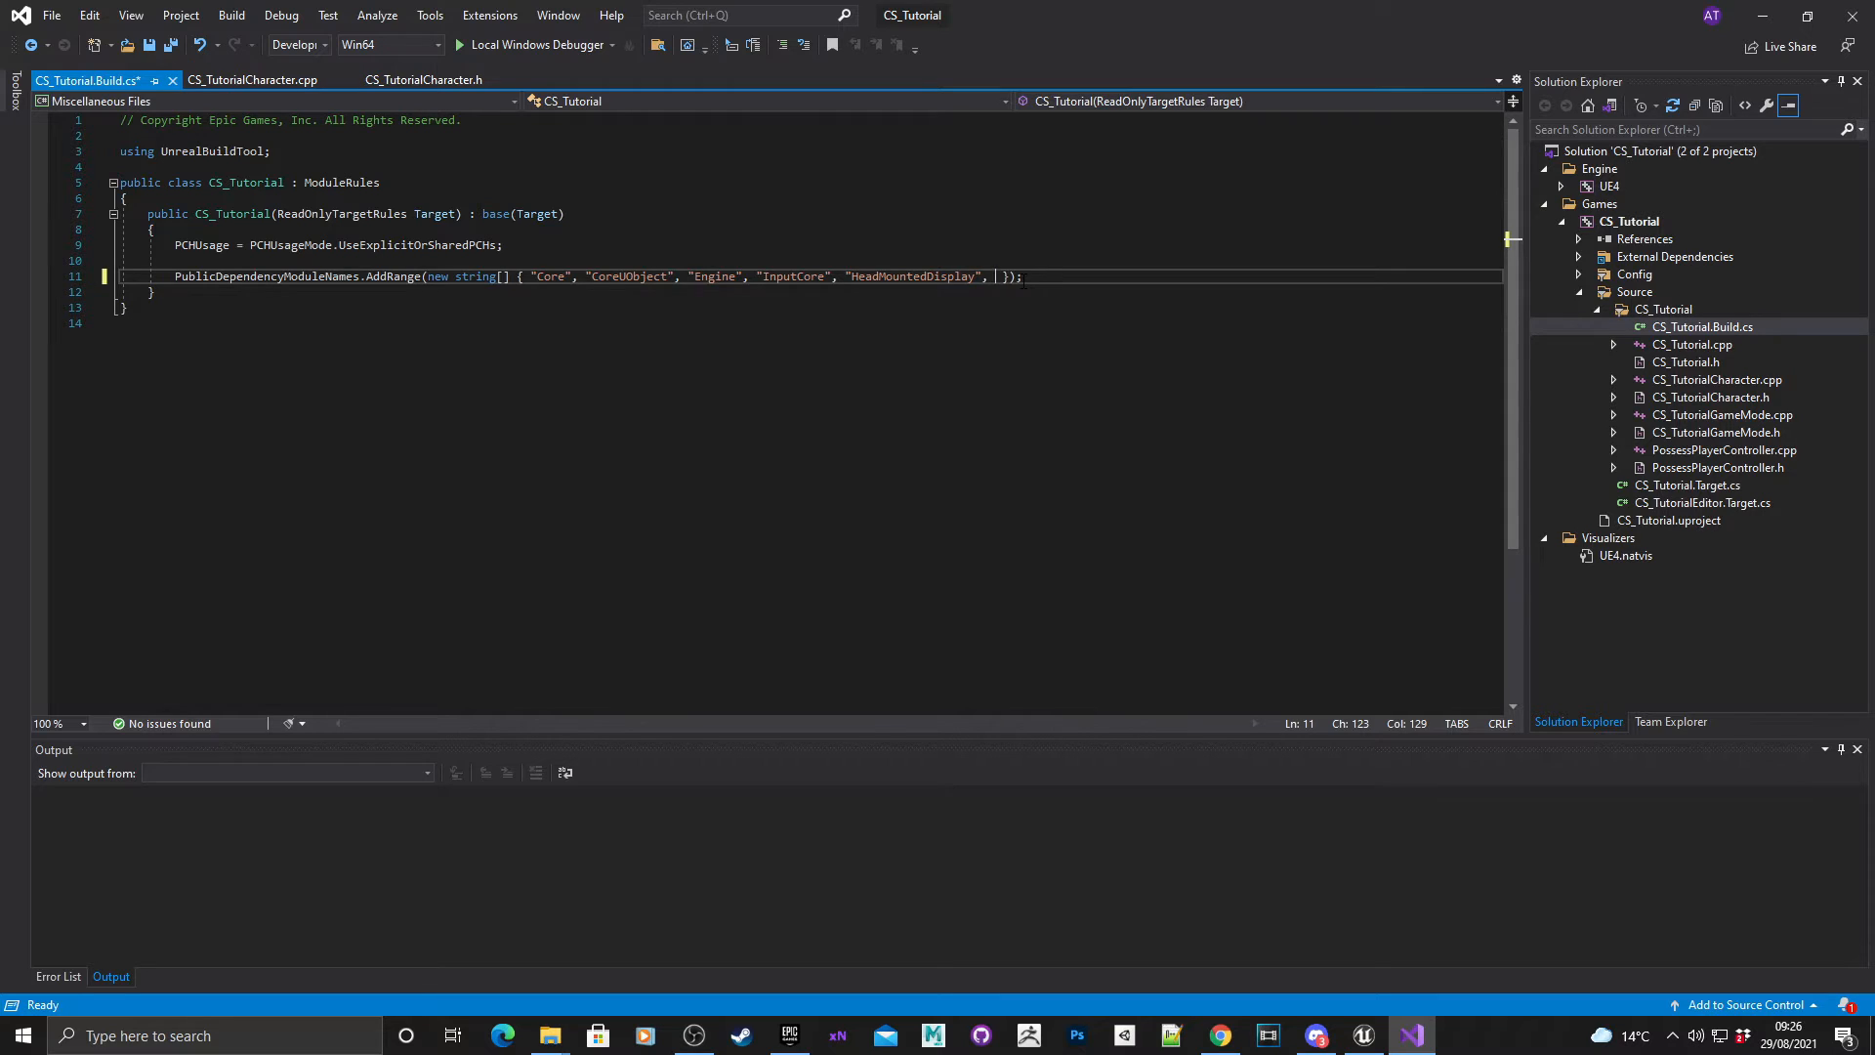
text("")
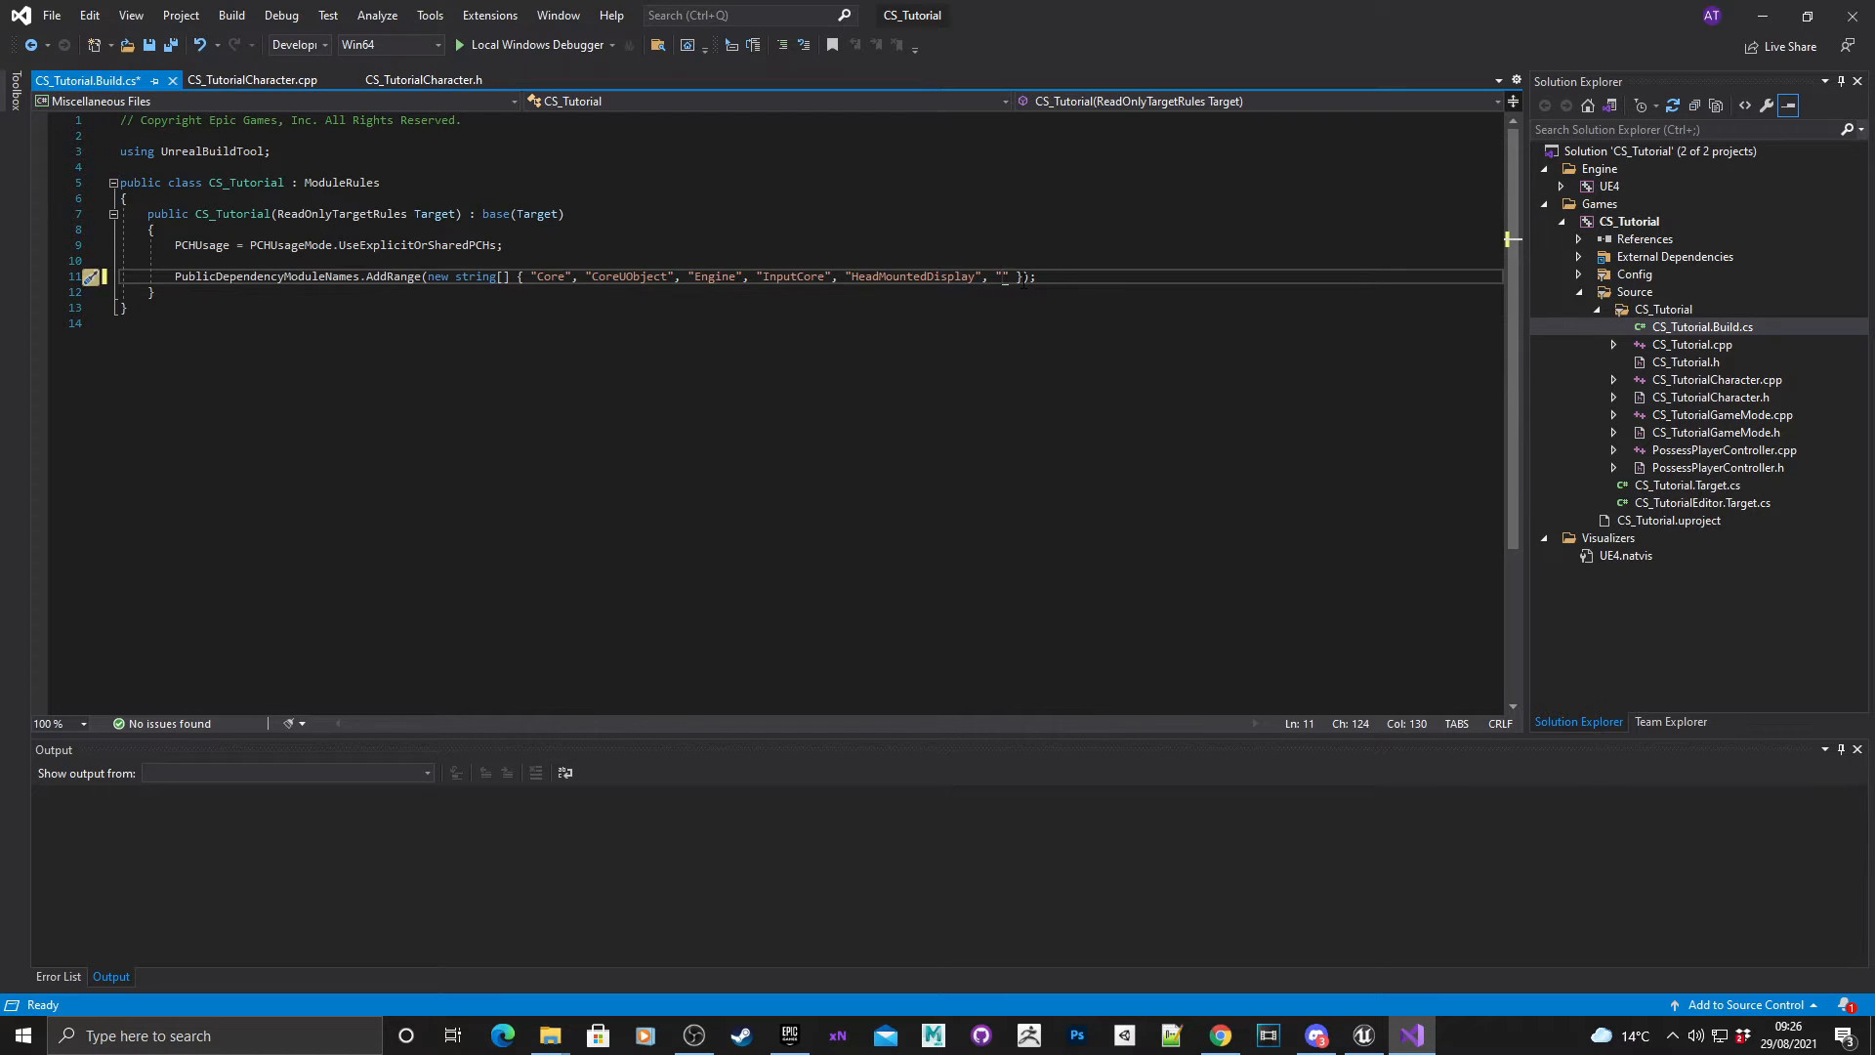
text(UMG)
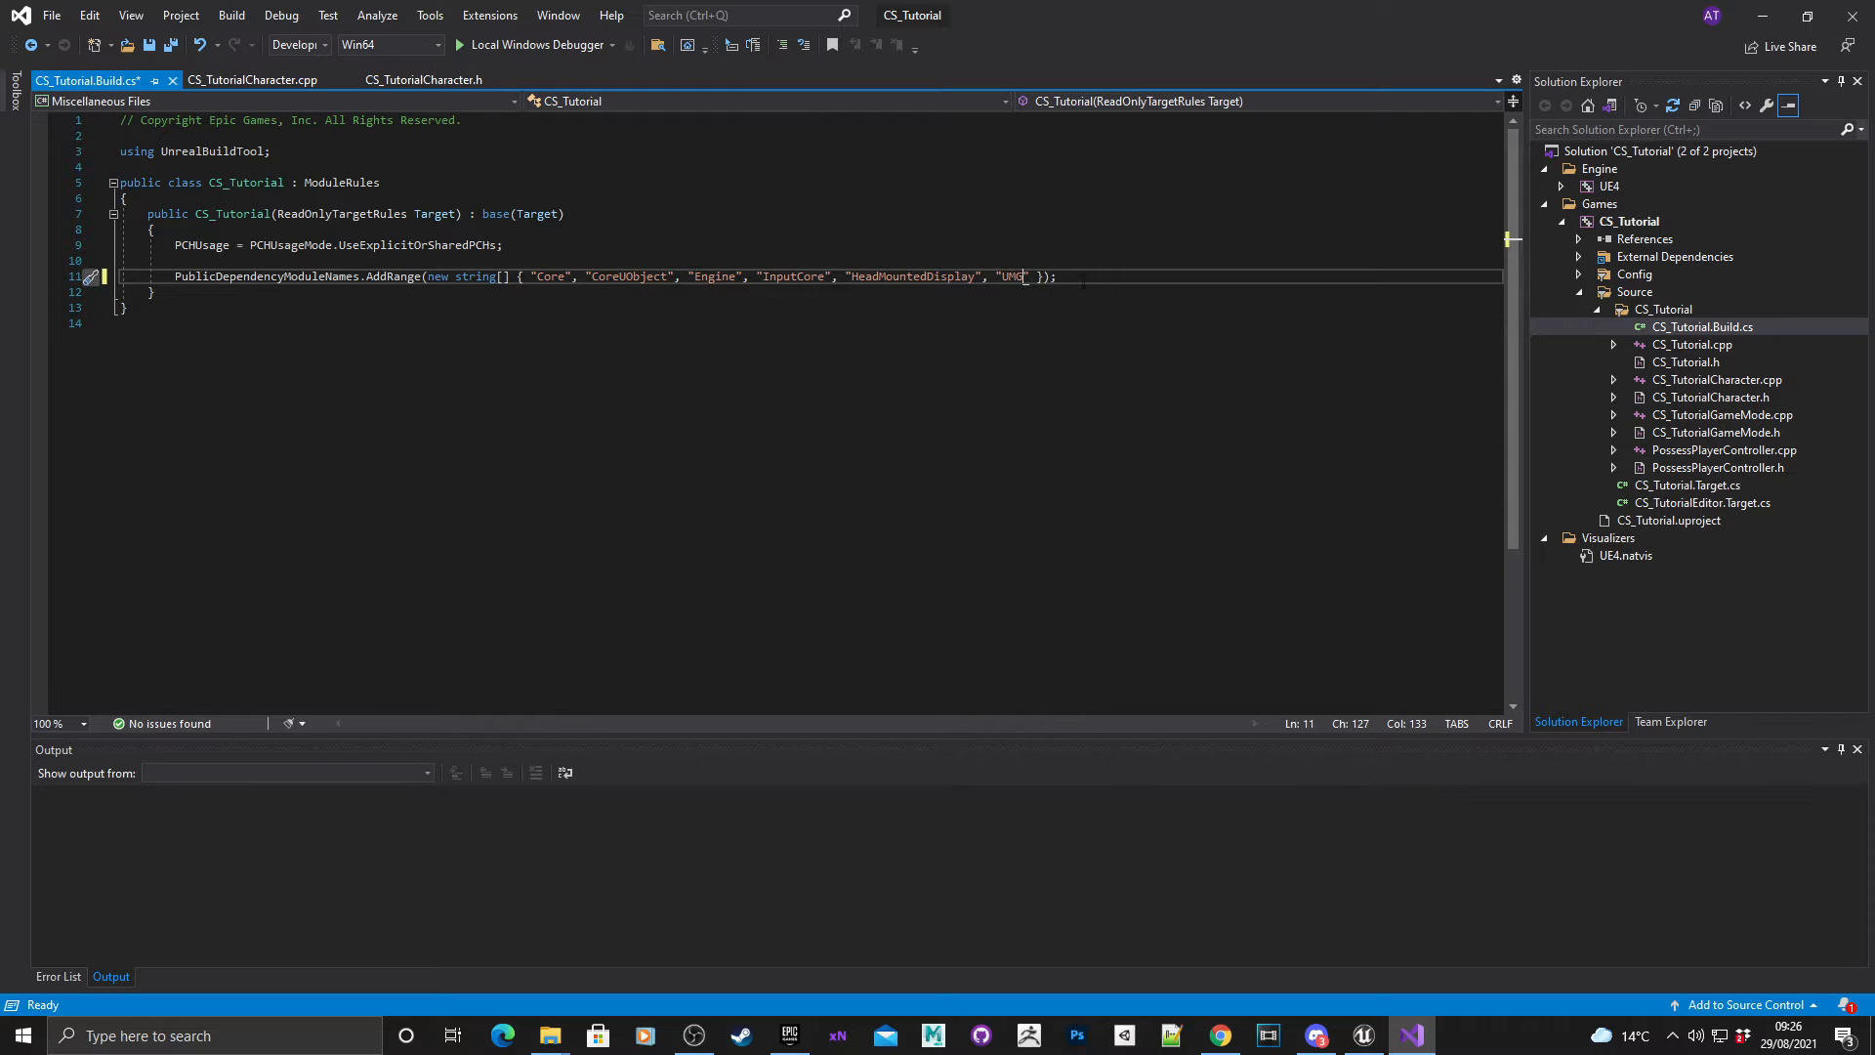
key(ctrl+s)
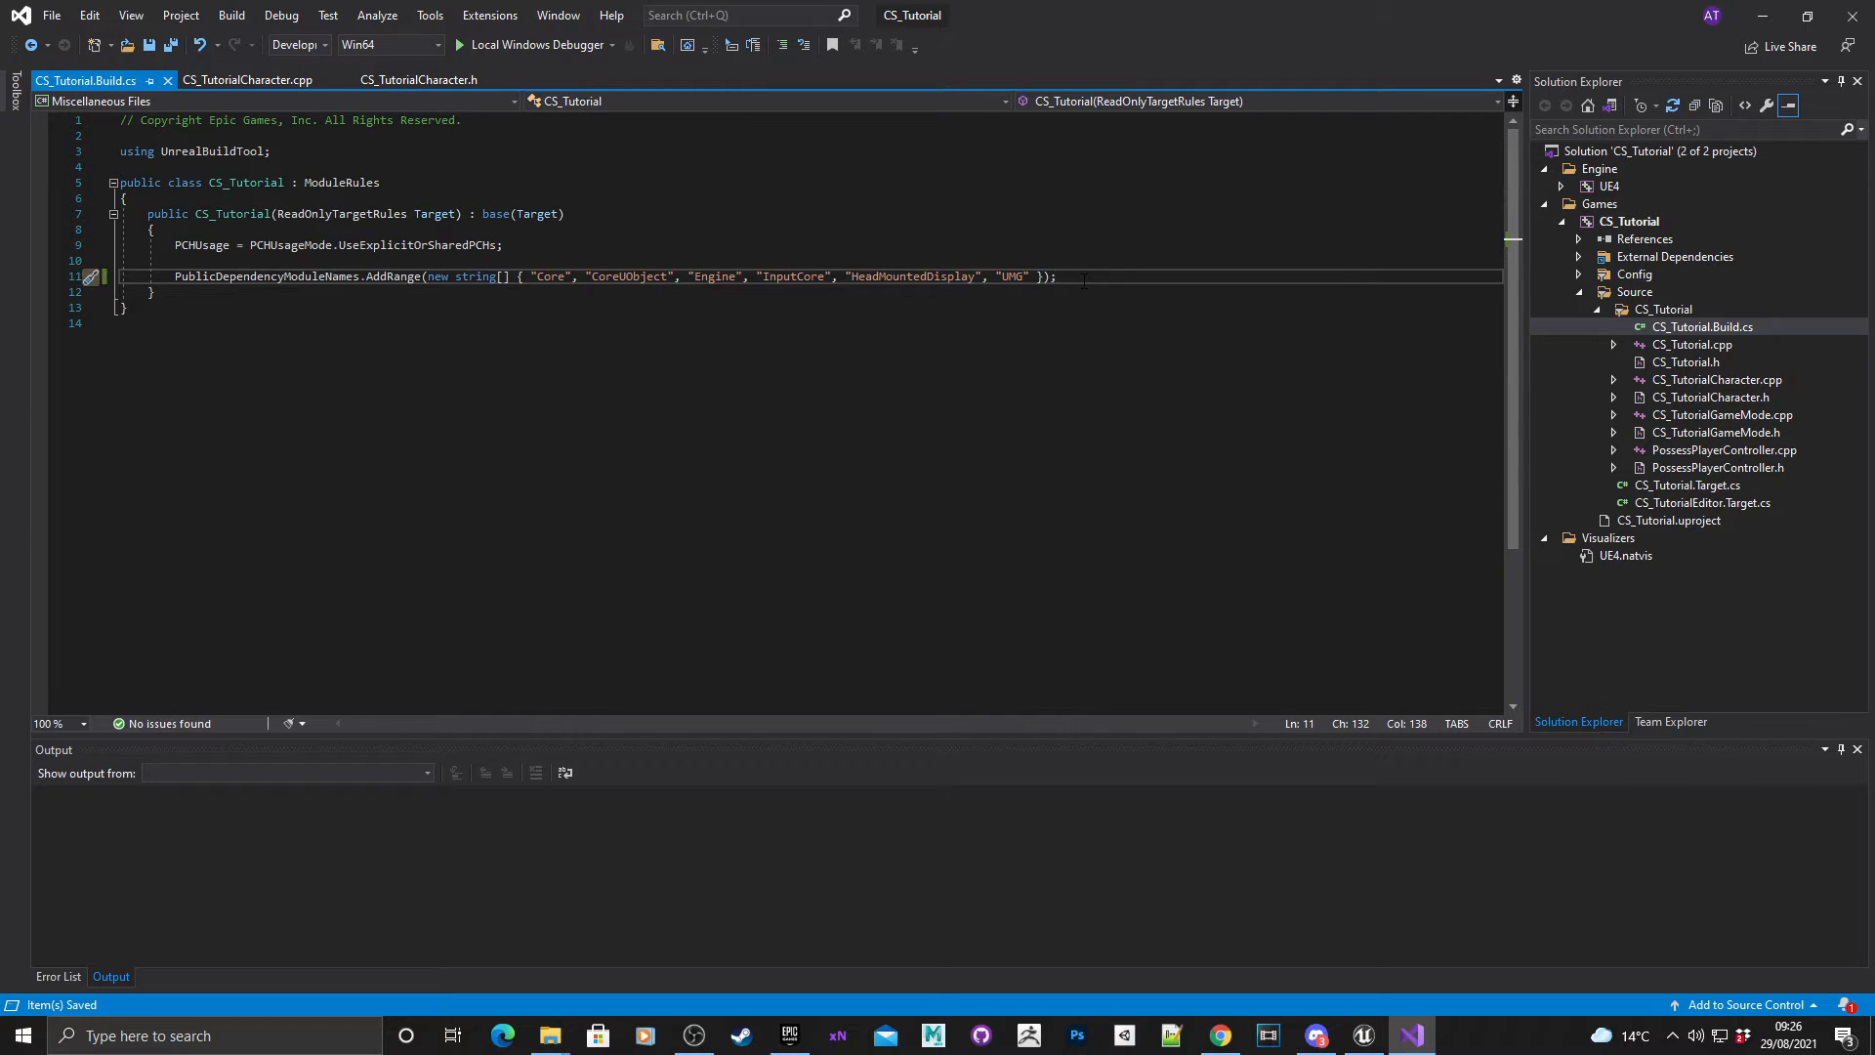
mouse_move(1576, 343)
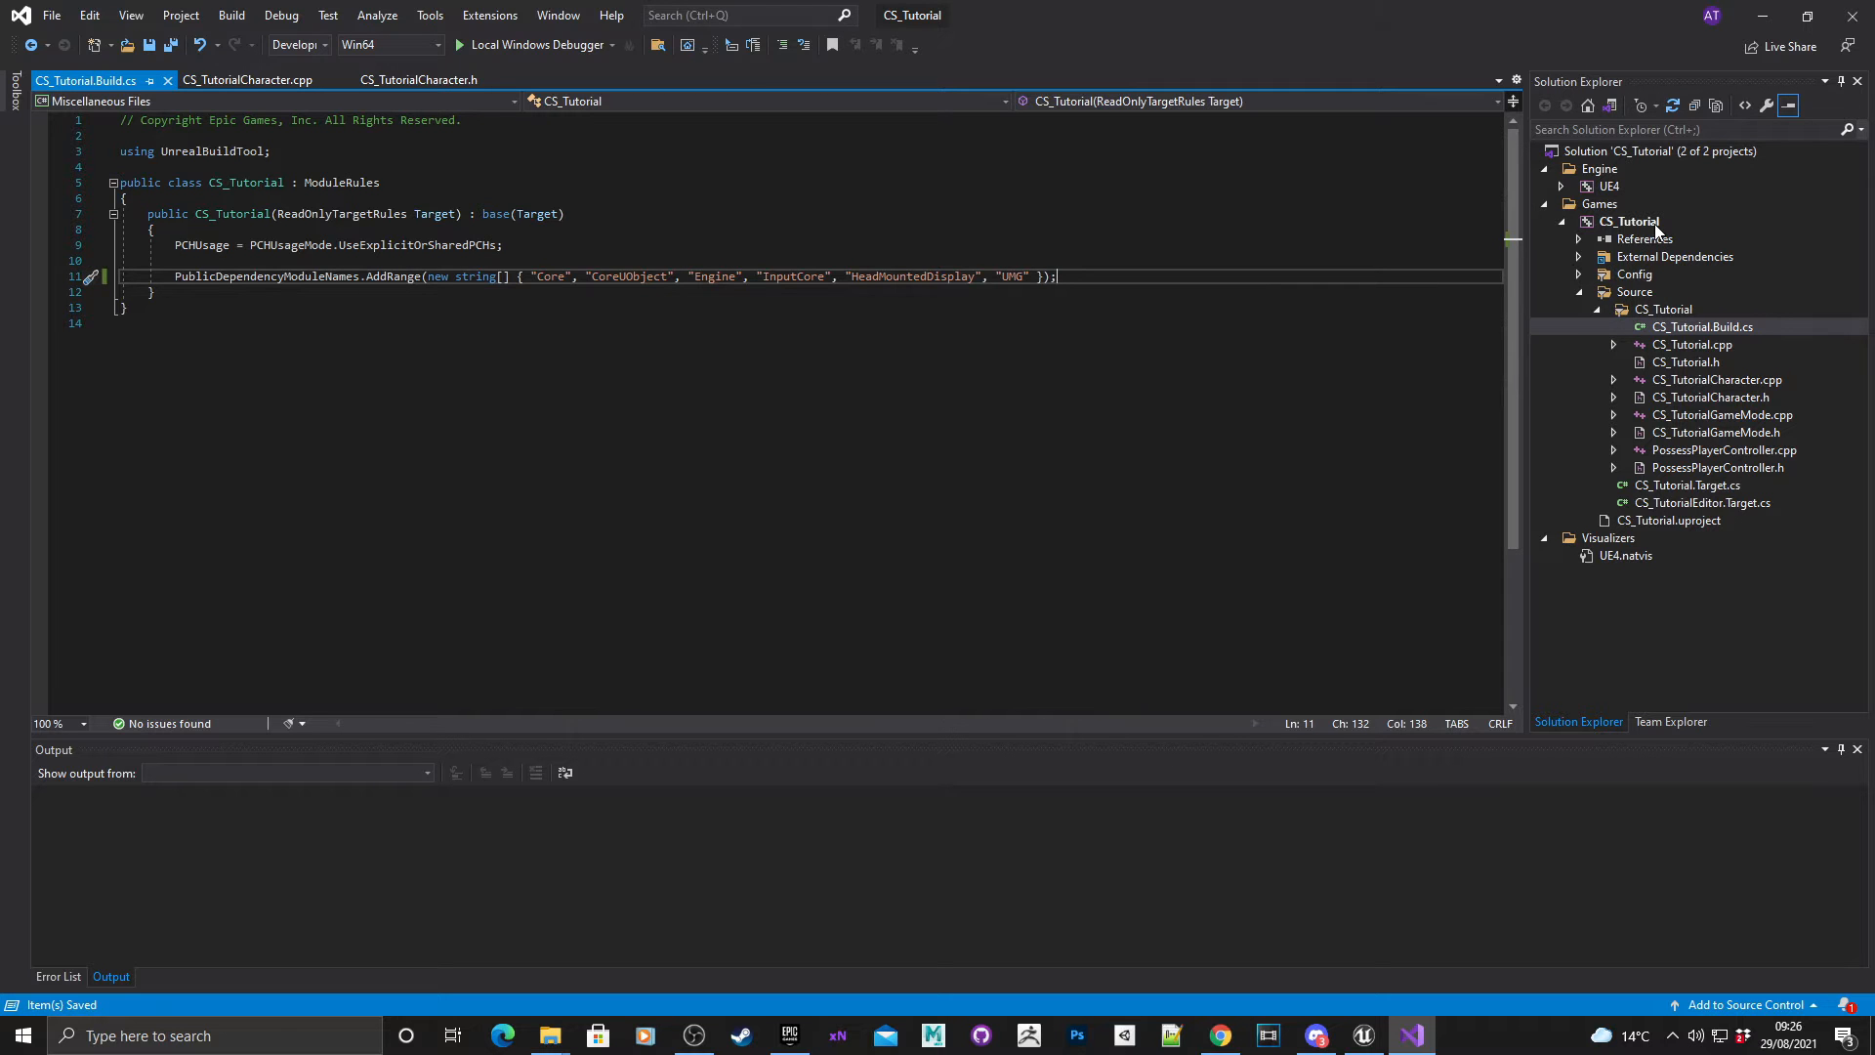
Build the CS_Tutorial project from Solution Explorer.
right_click(1627, 221)
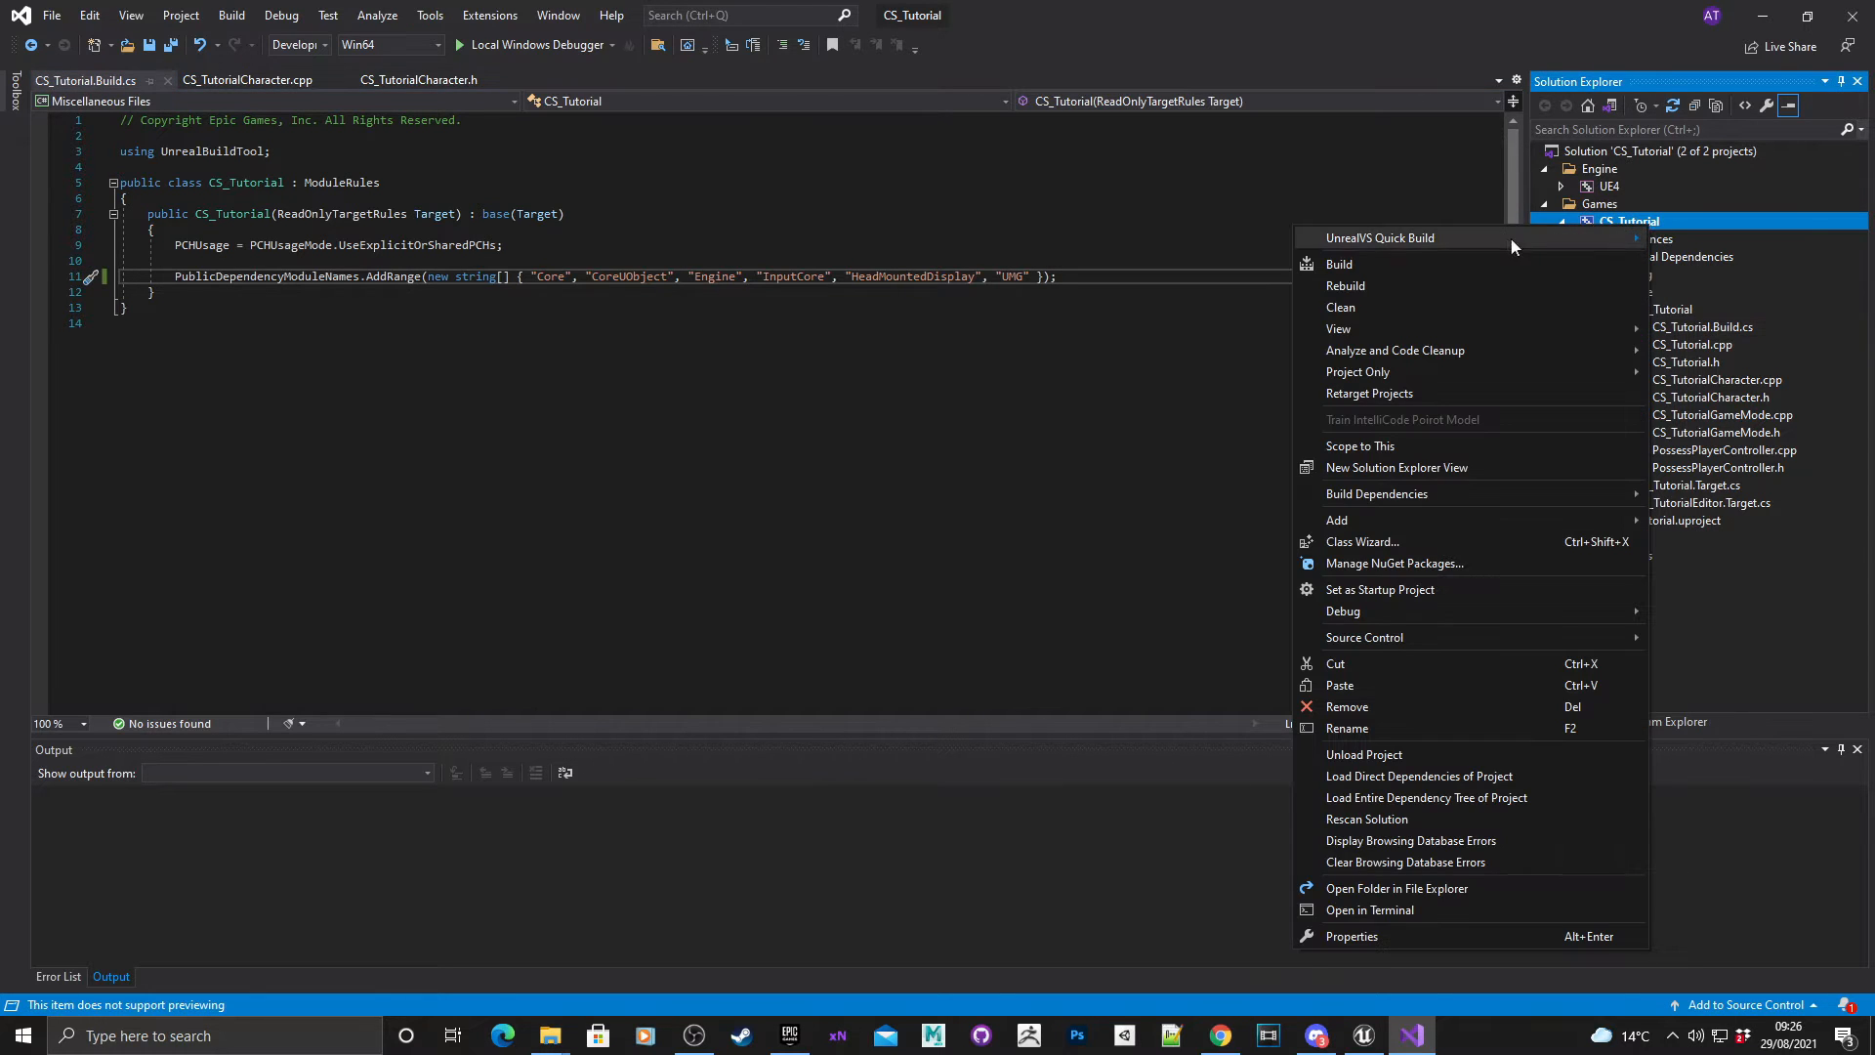
click(1337, 264)
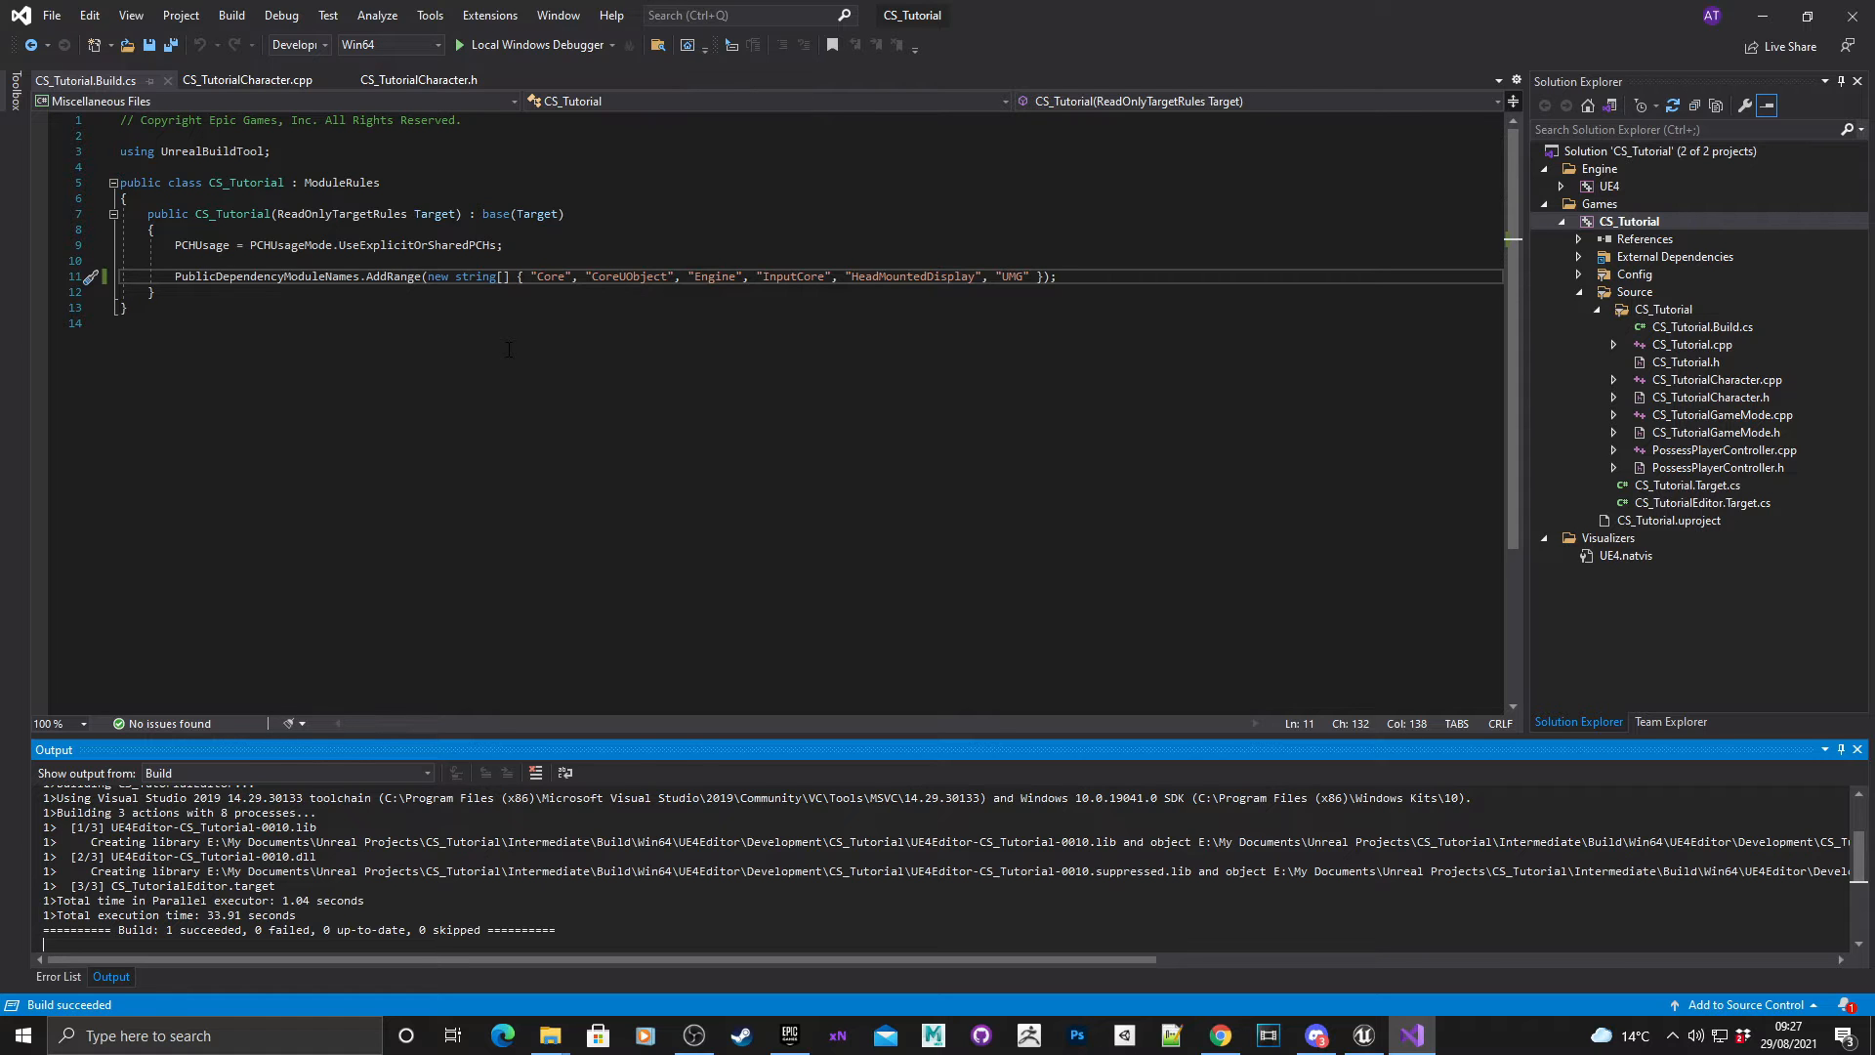
Switch back to the Unreal Editor and clear the selection in the CS_Tutorial classes folder.
click(1362, 1035)
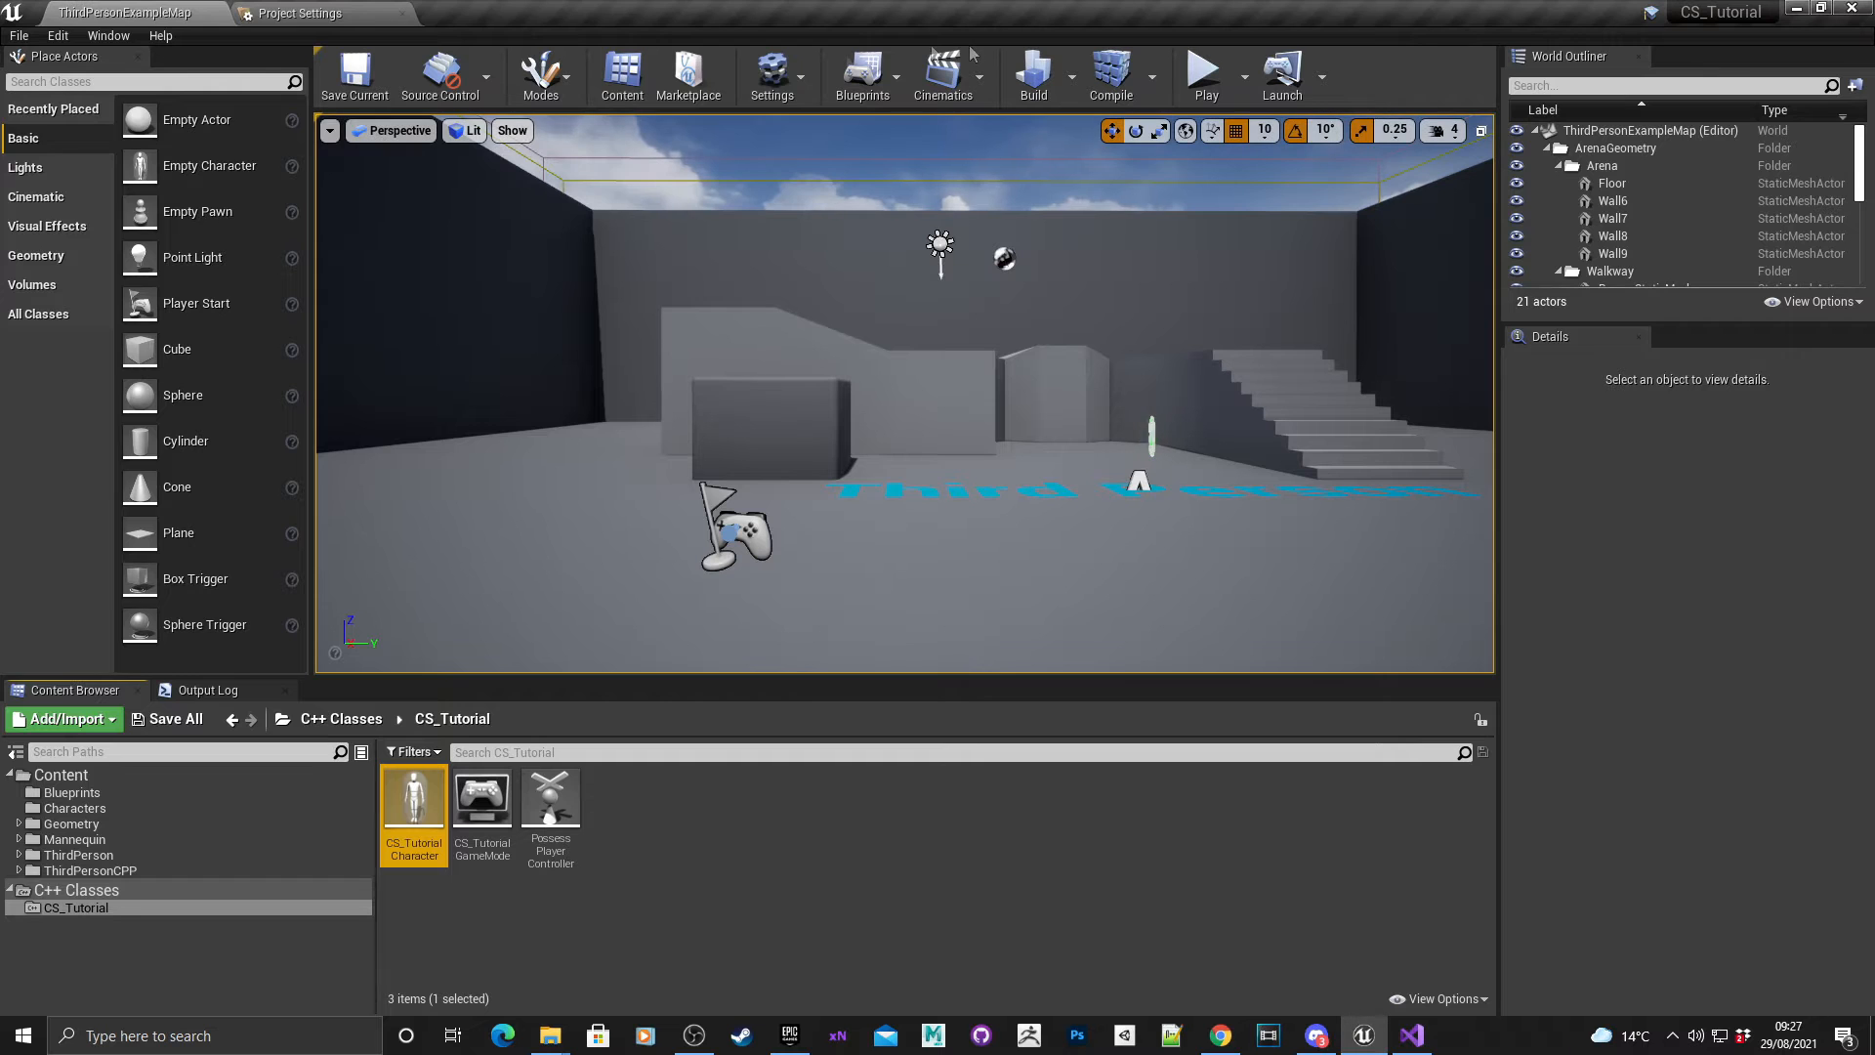
click(17, 35)
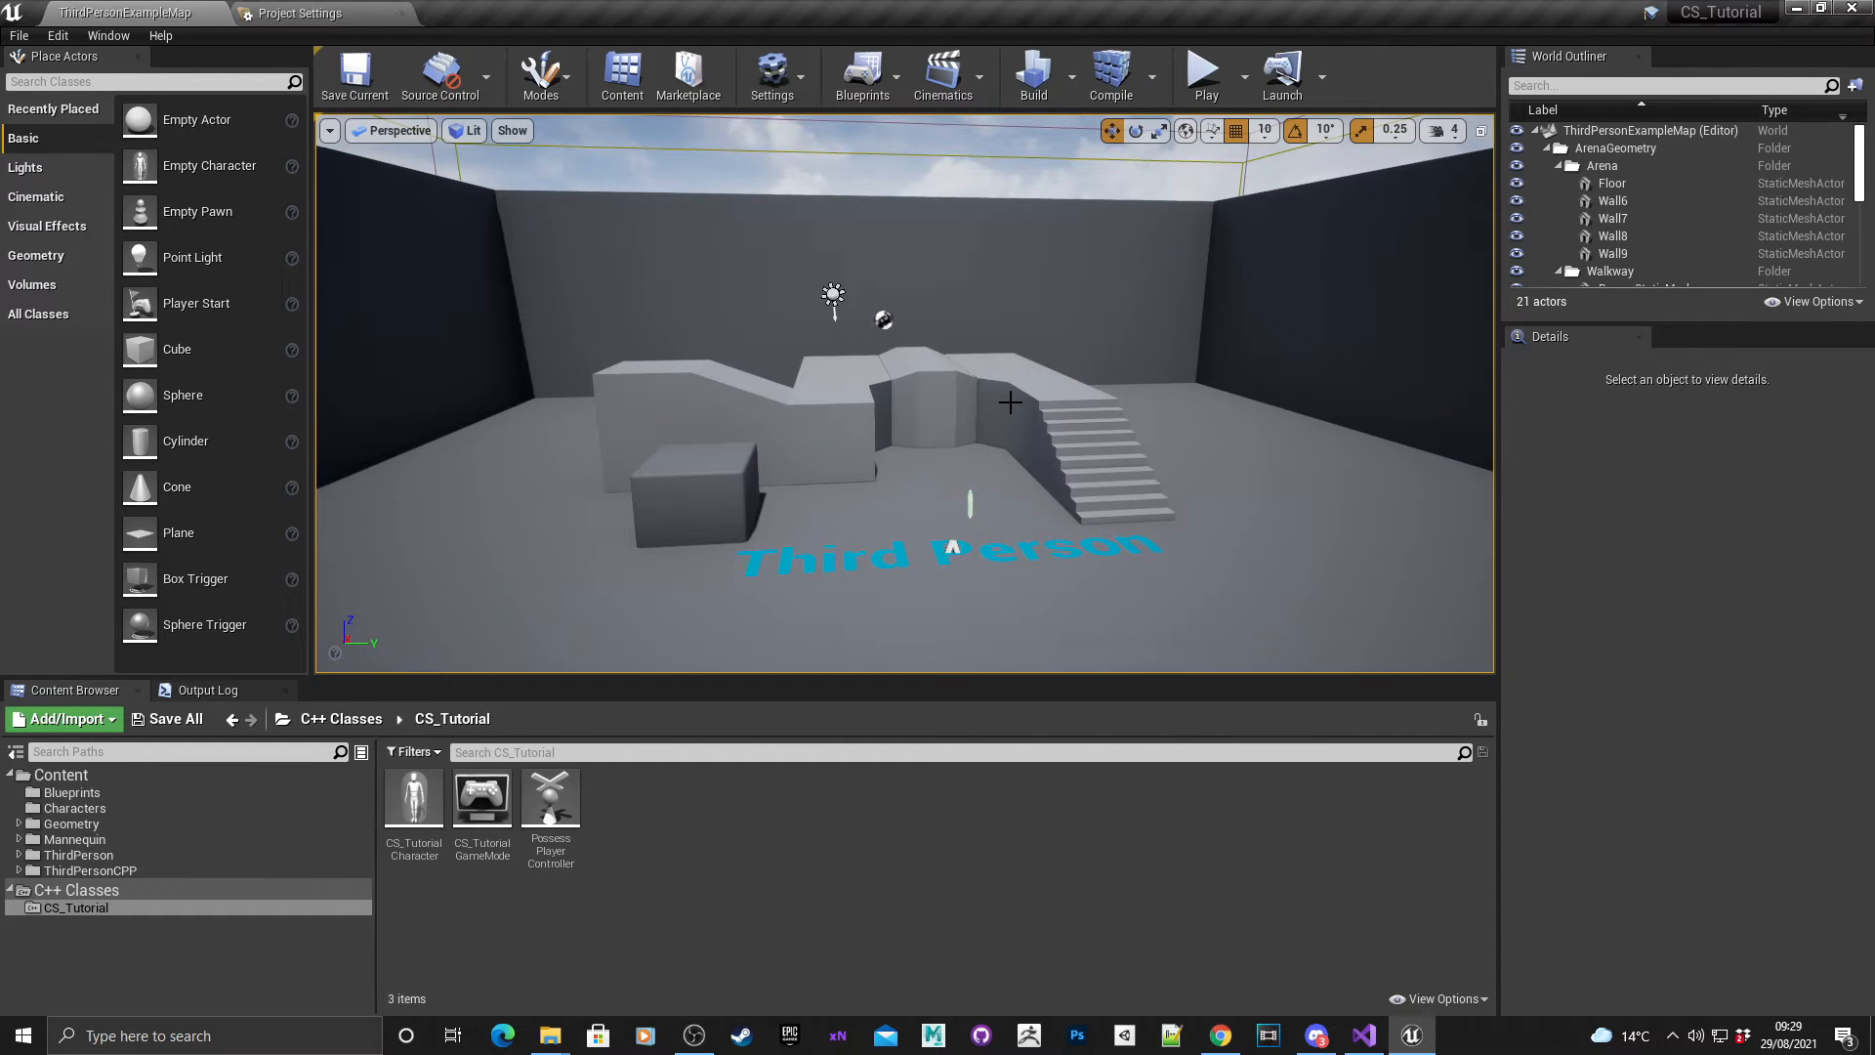
click(412, 798)
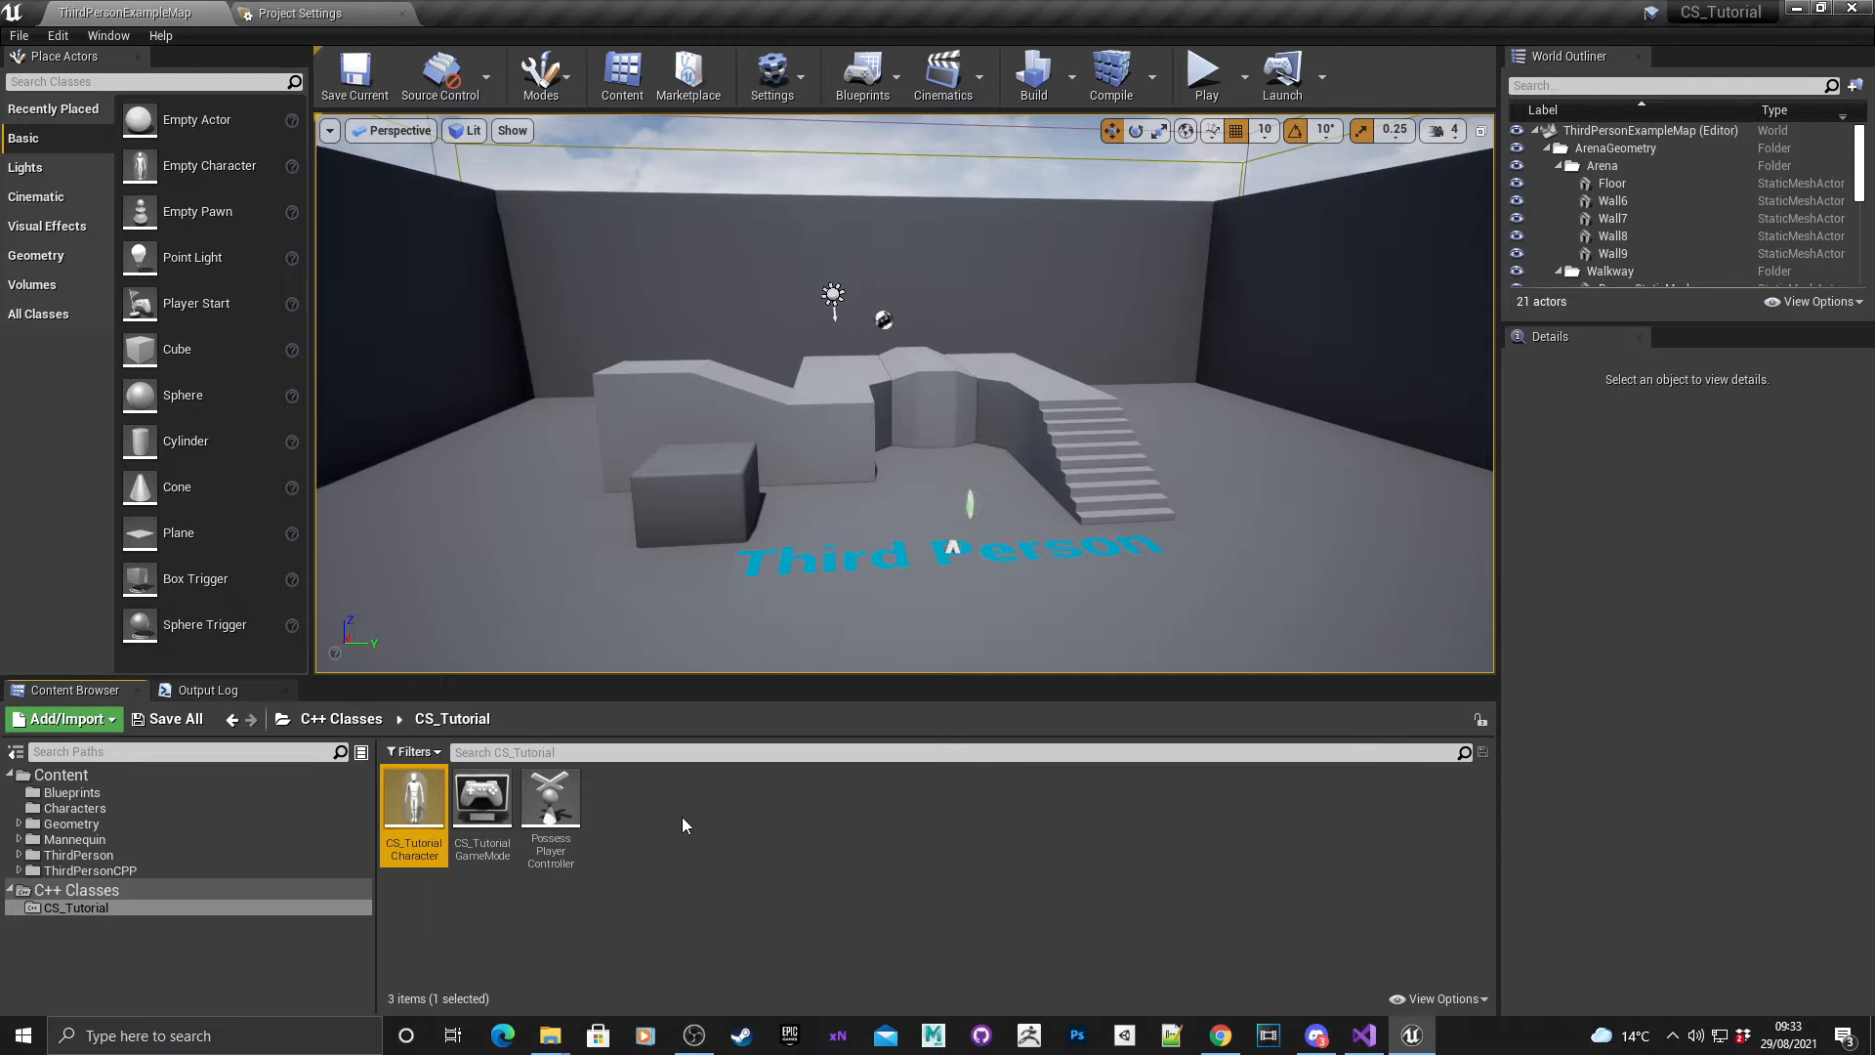
click(620, 824)
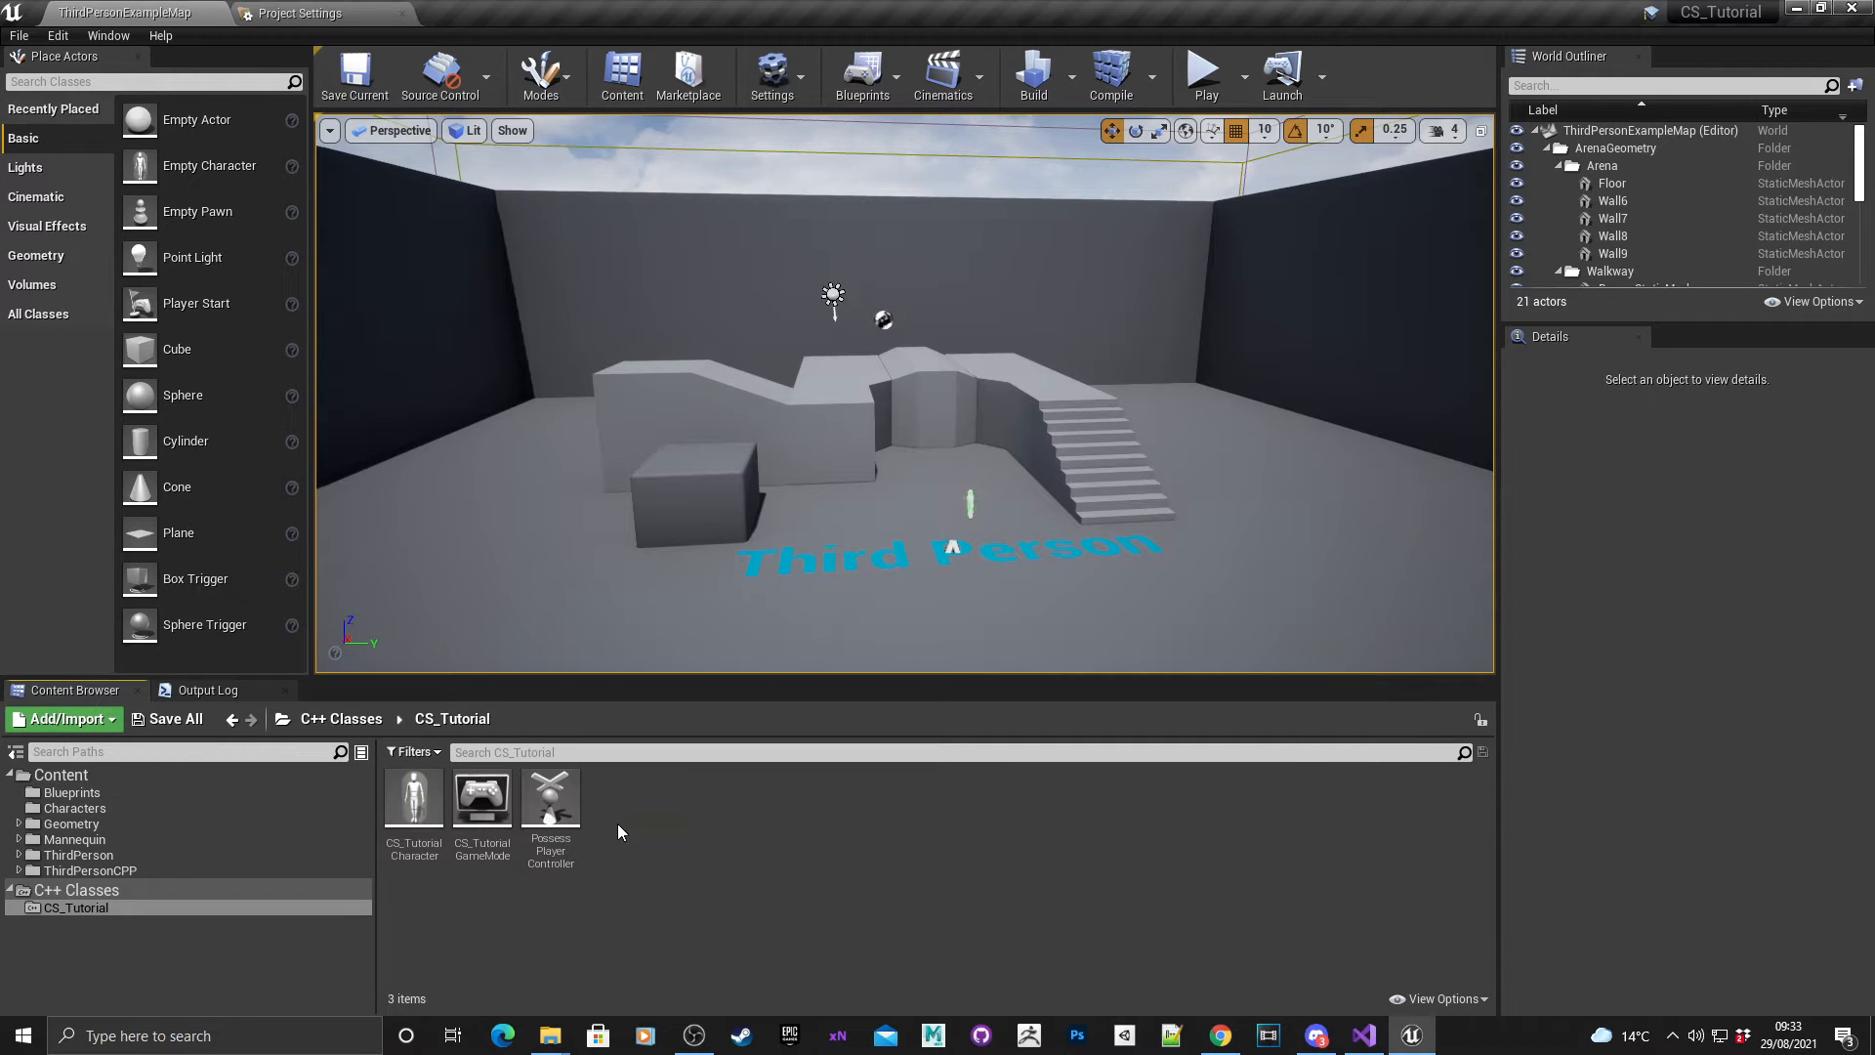
mouse_move(645, 816)
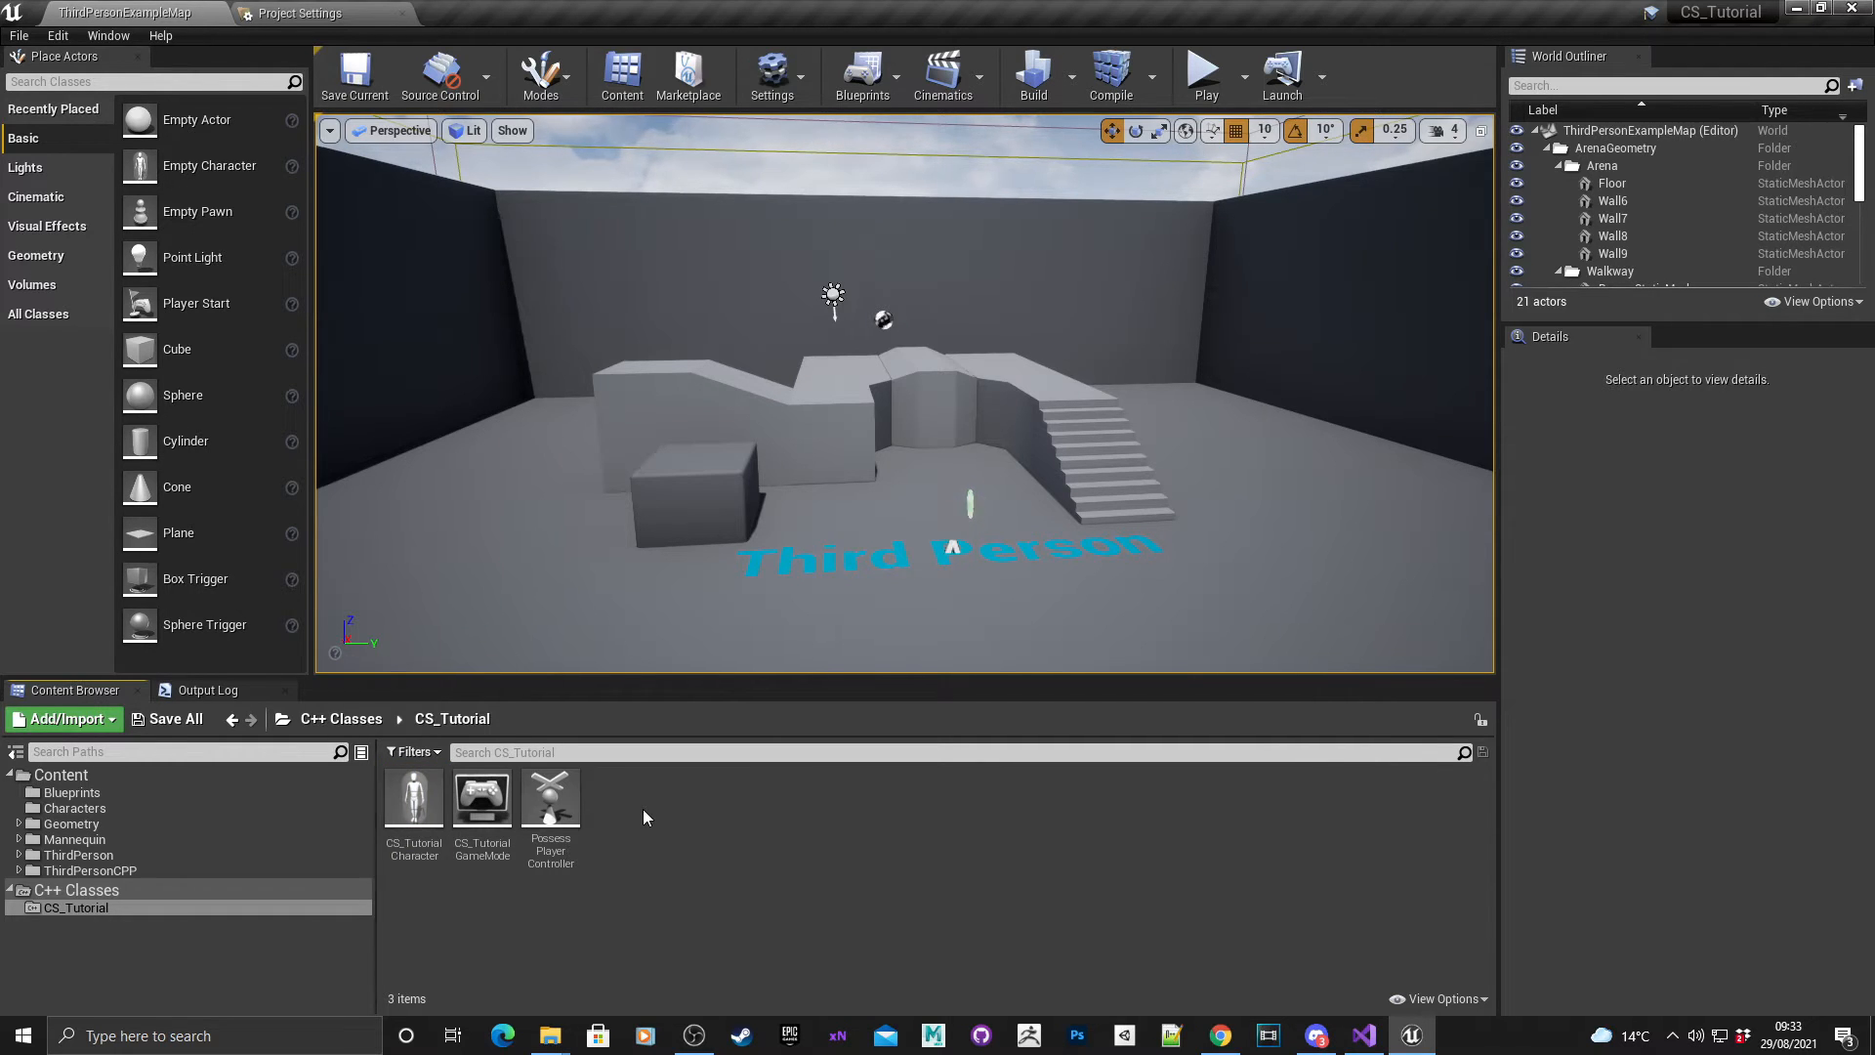
Start a new C++ class with Player Controller as its parent.
right_click(646, 816)
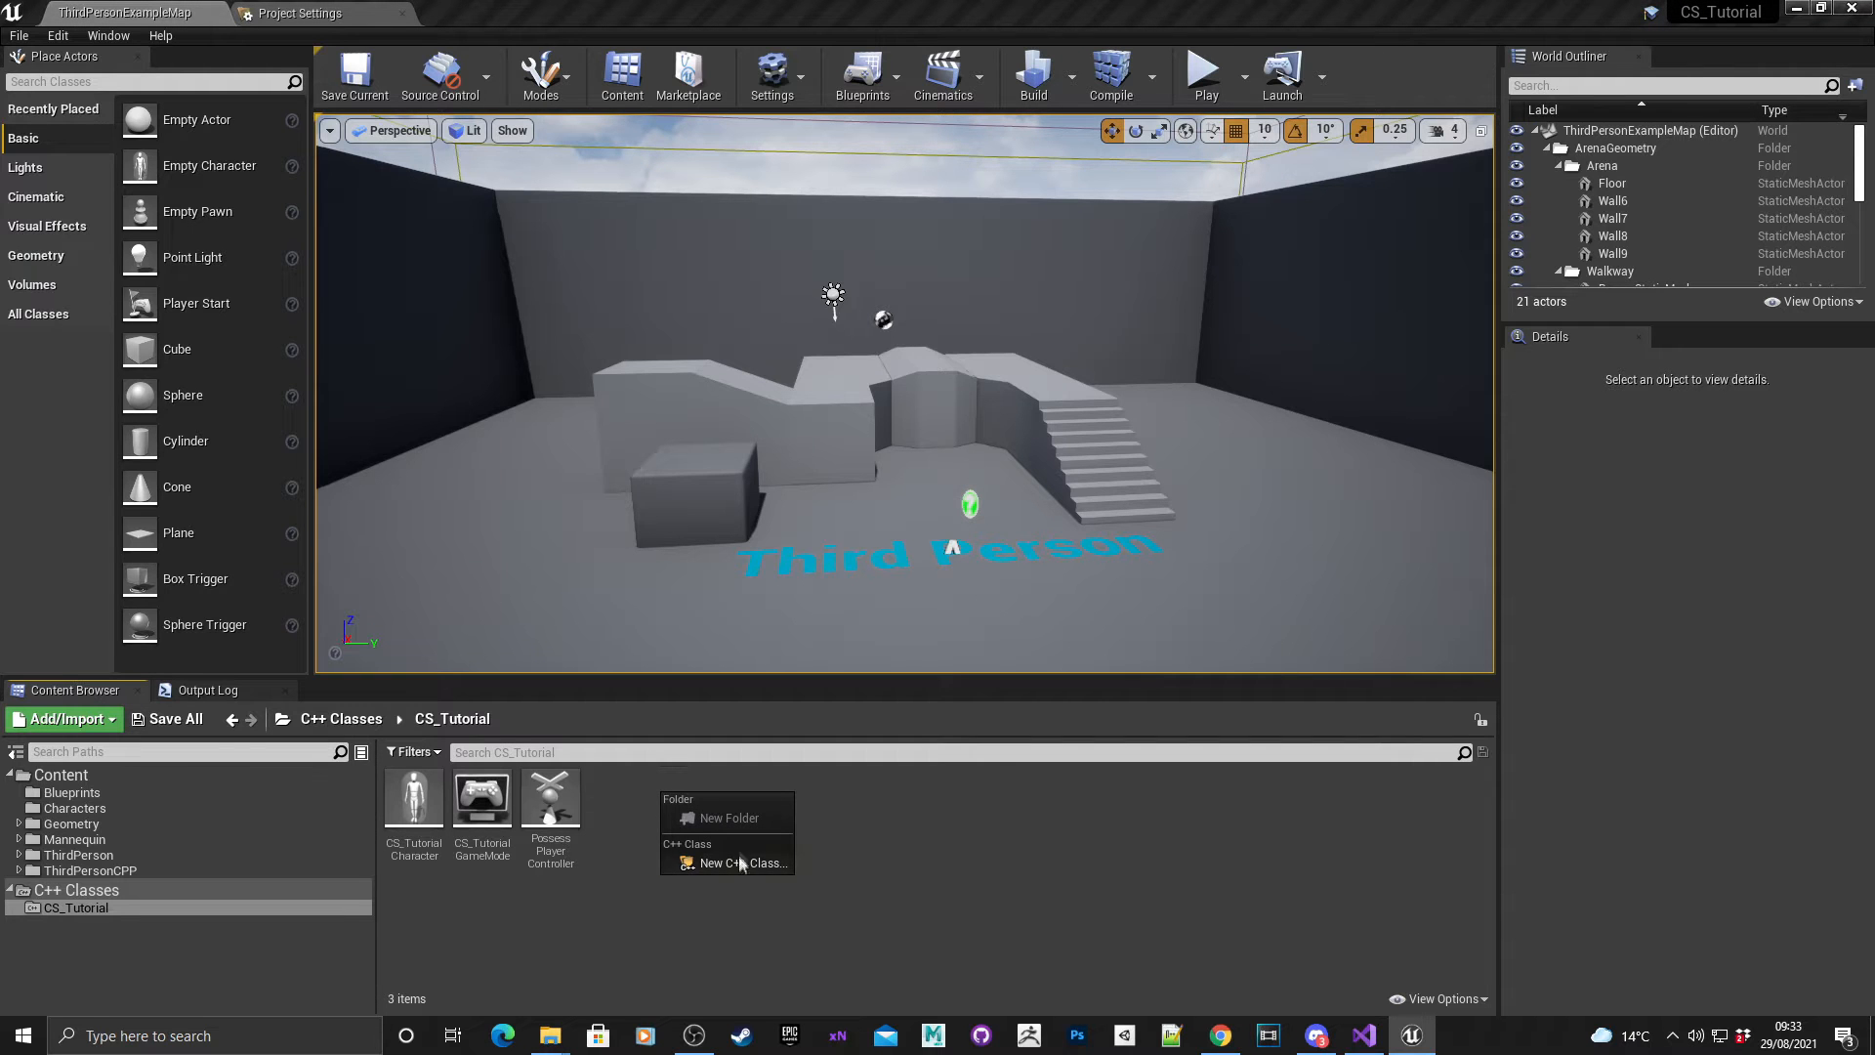
click(726, 861)
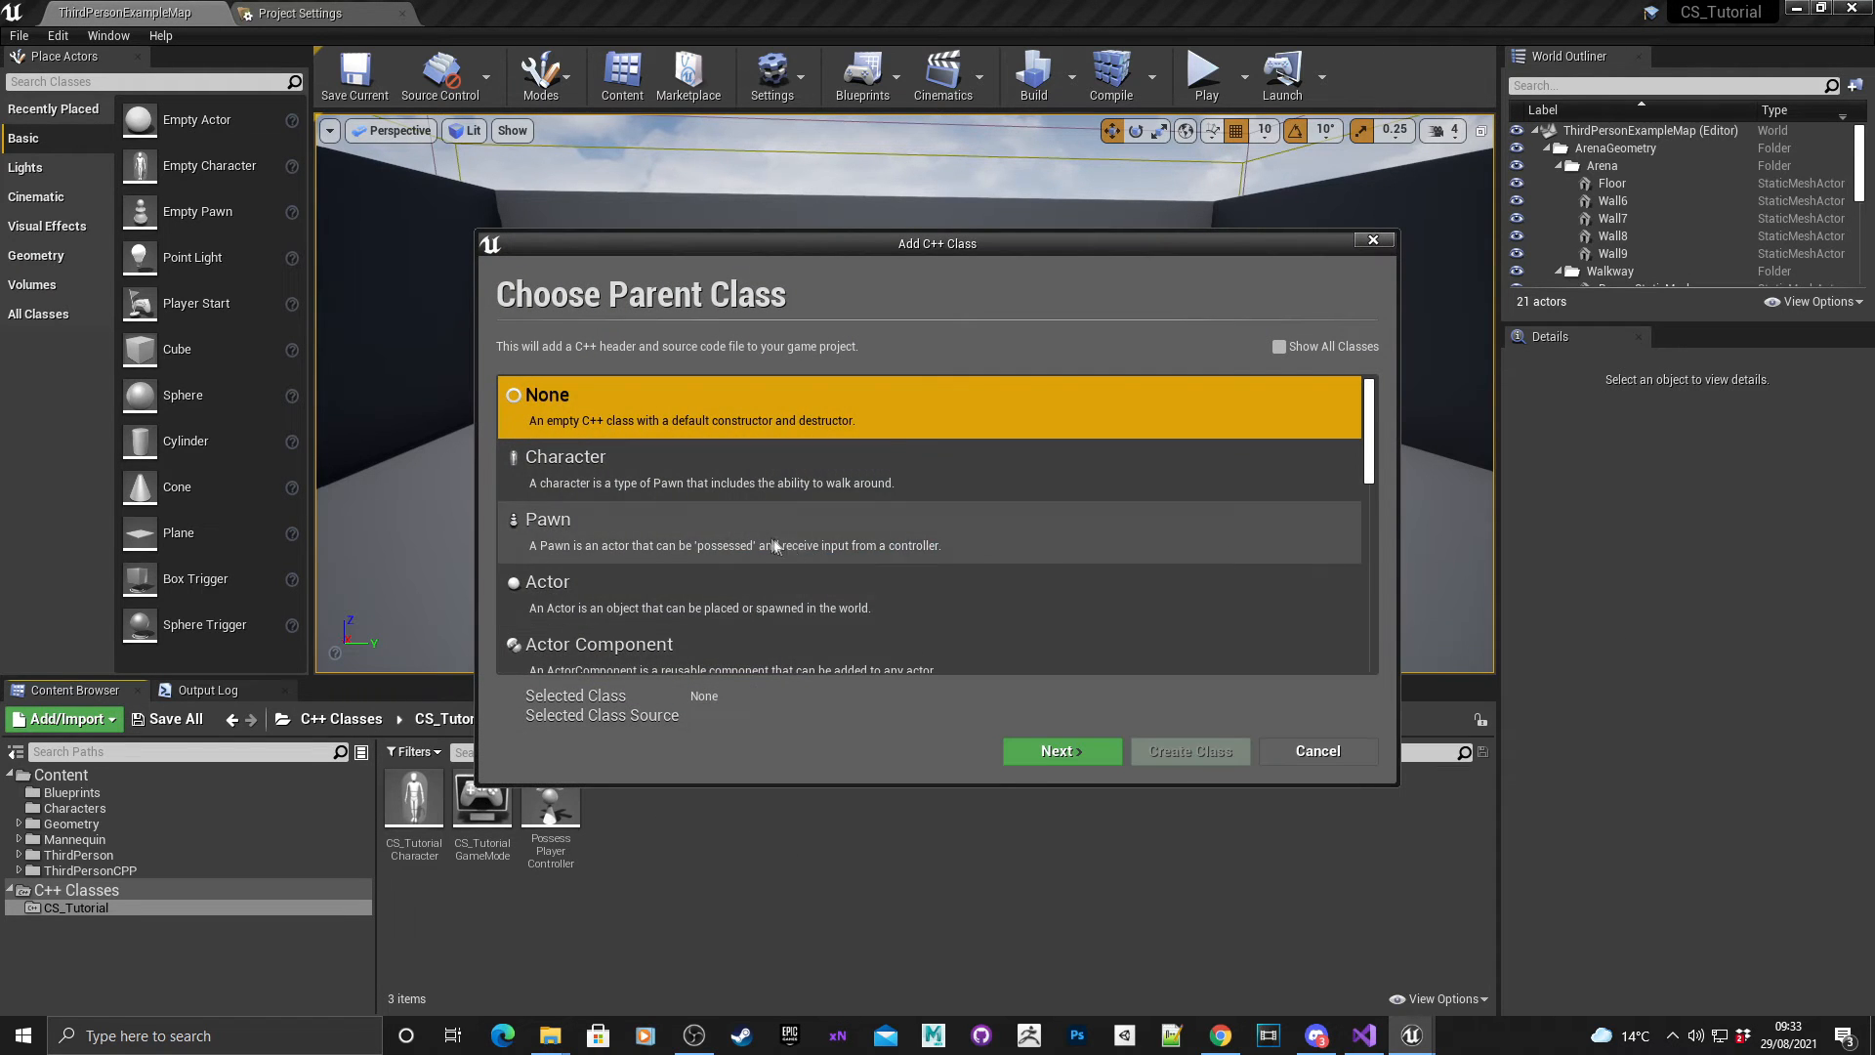
scroll(down, 3)
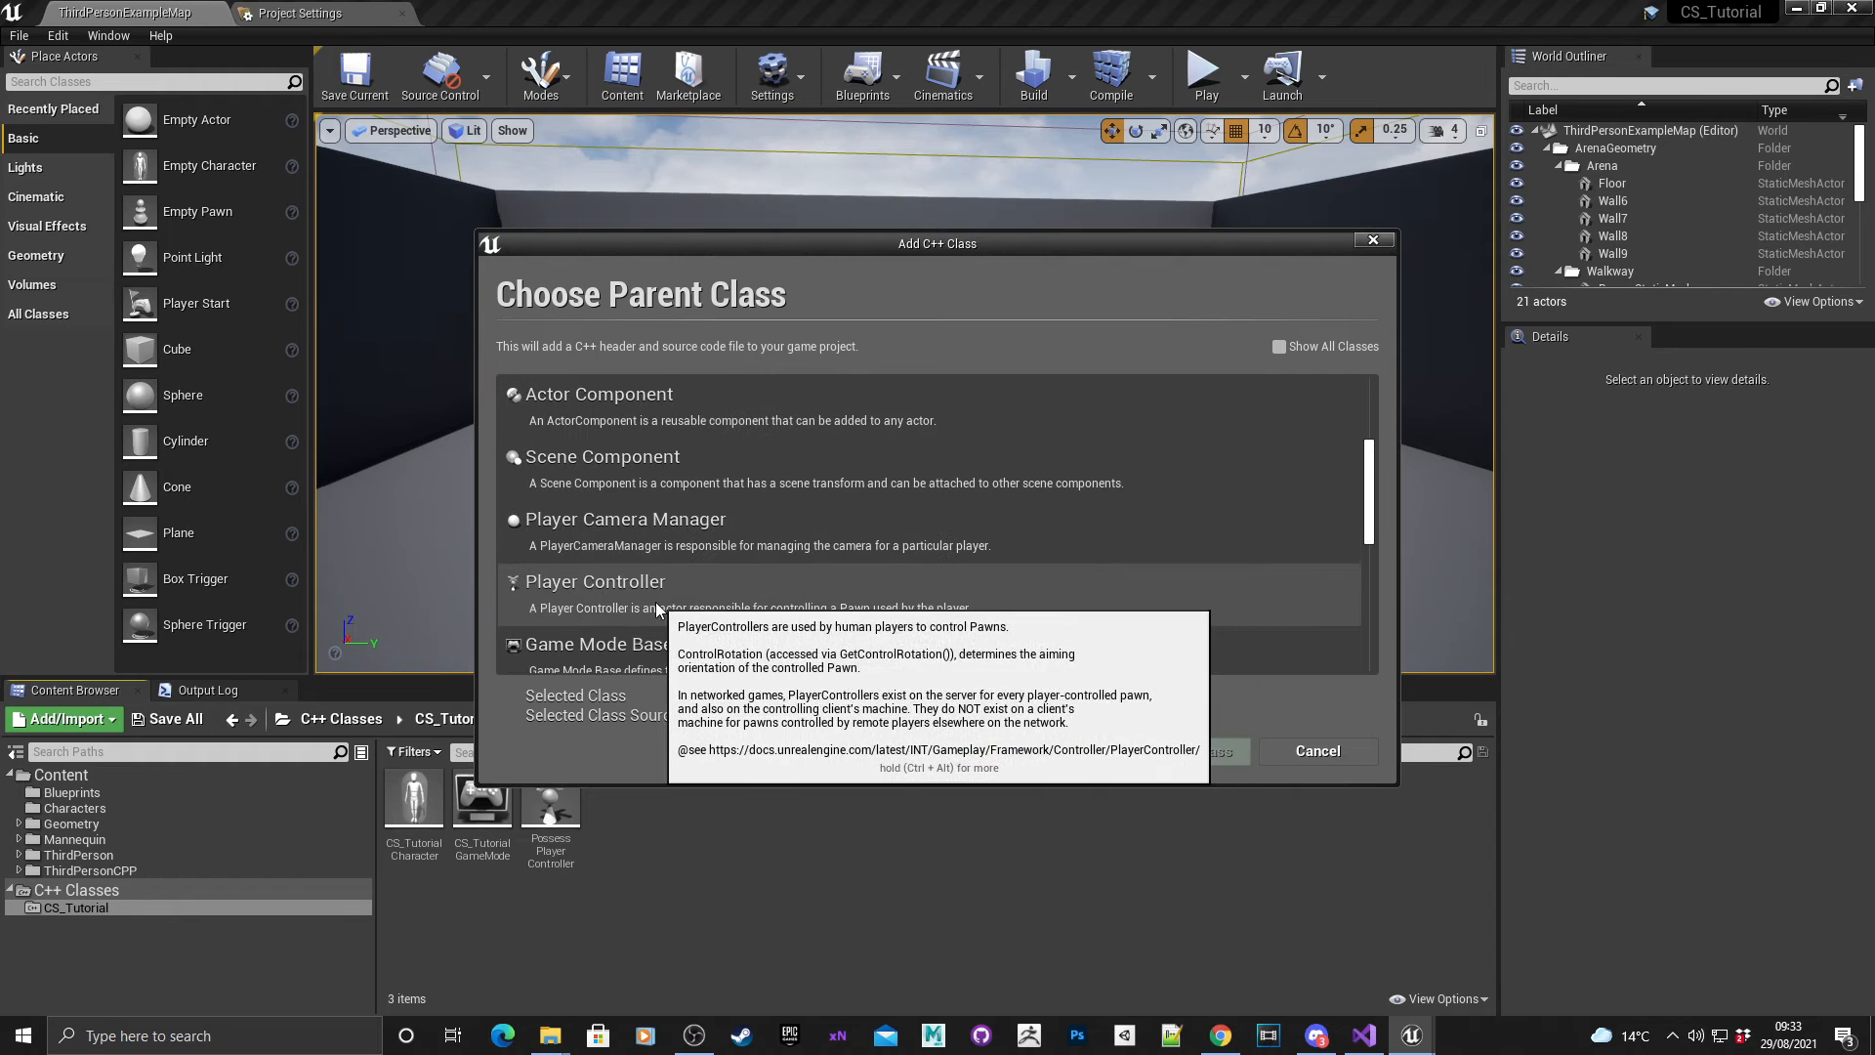
click(593, 582)
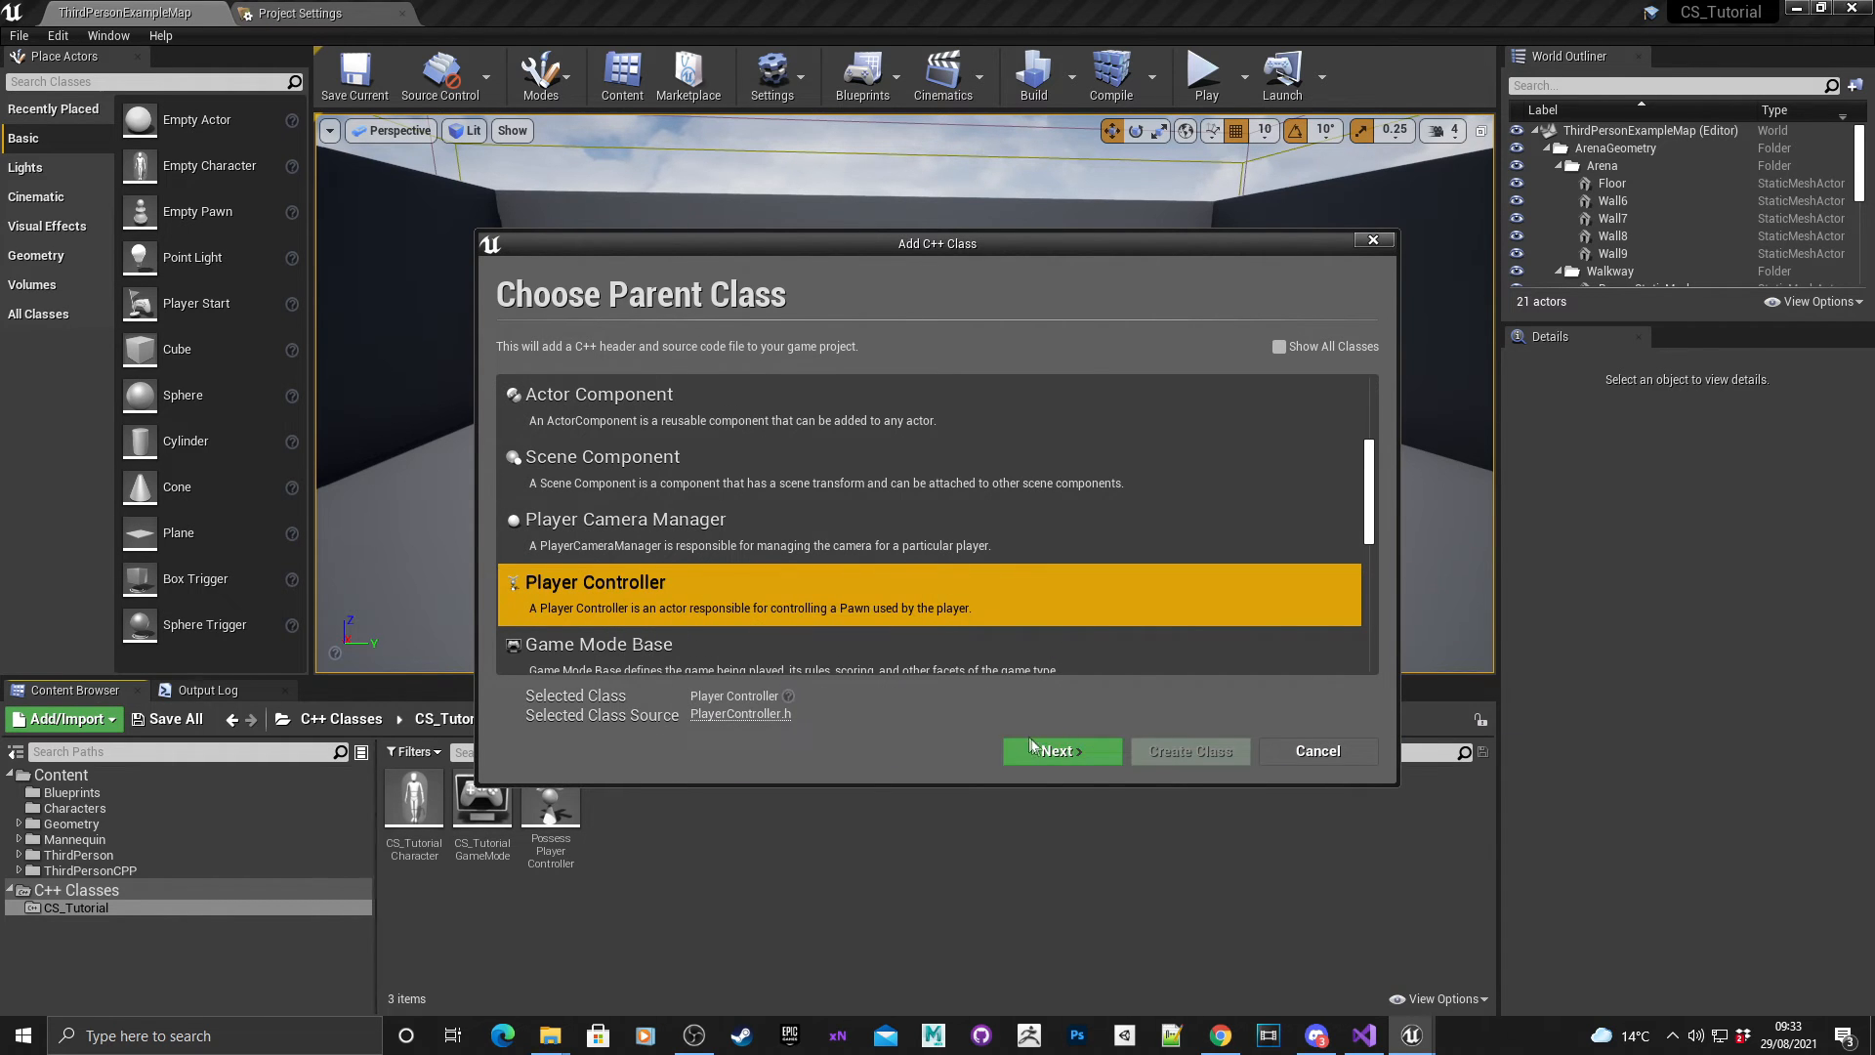
click(1057, 750)
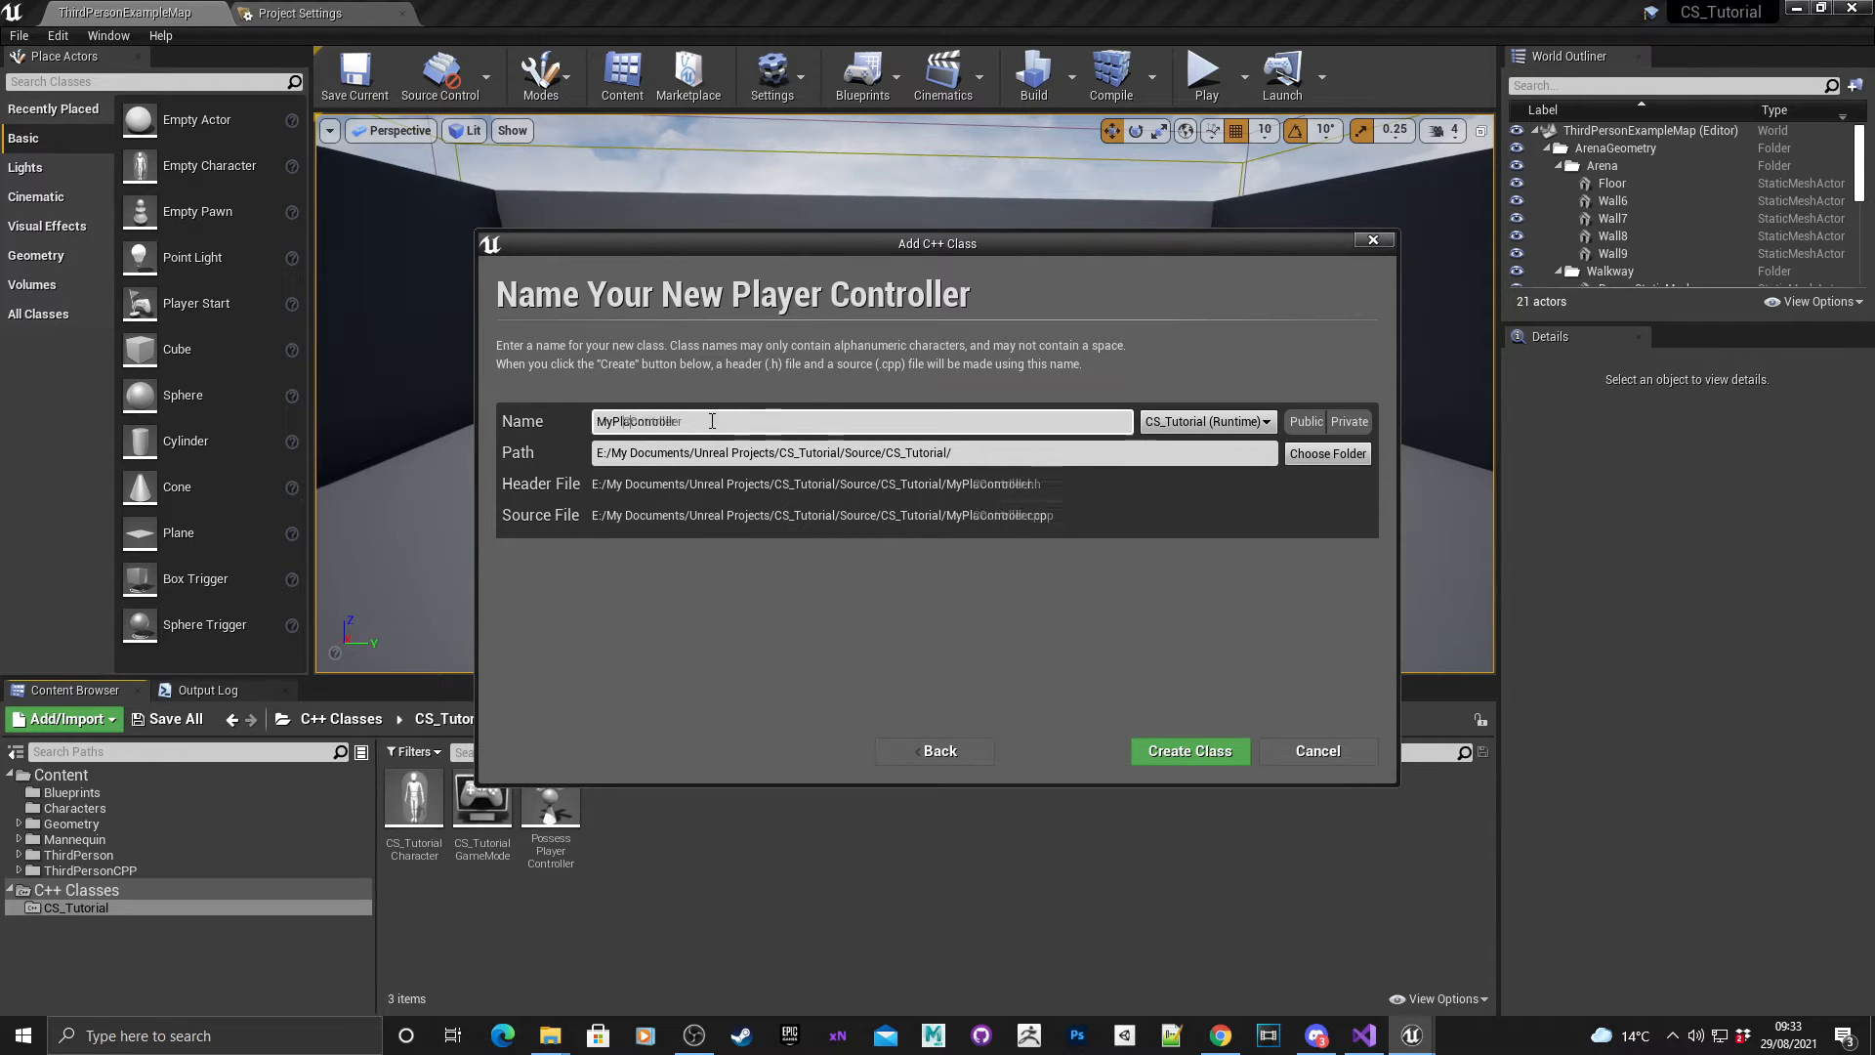
Name the class CharacterSelectController and create its class files.
text(CharacterController)
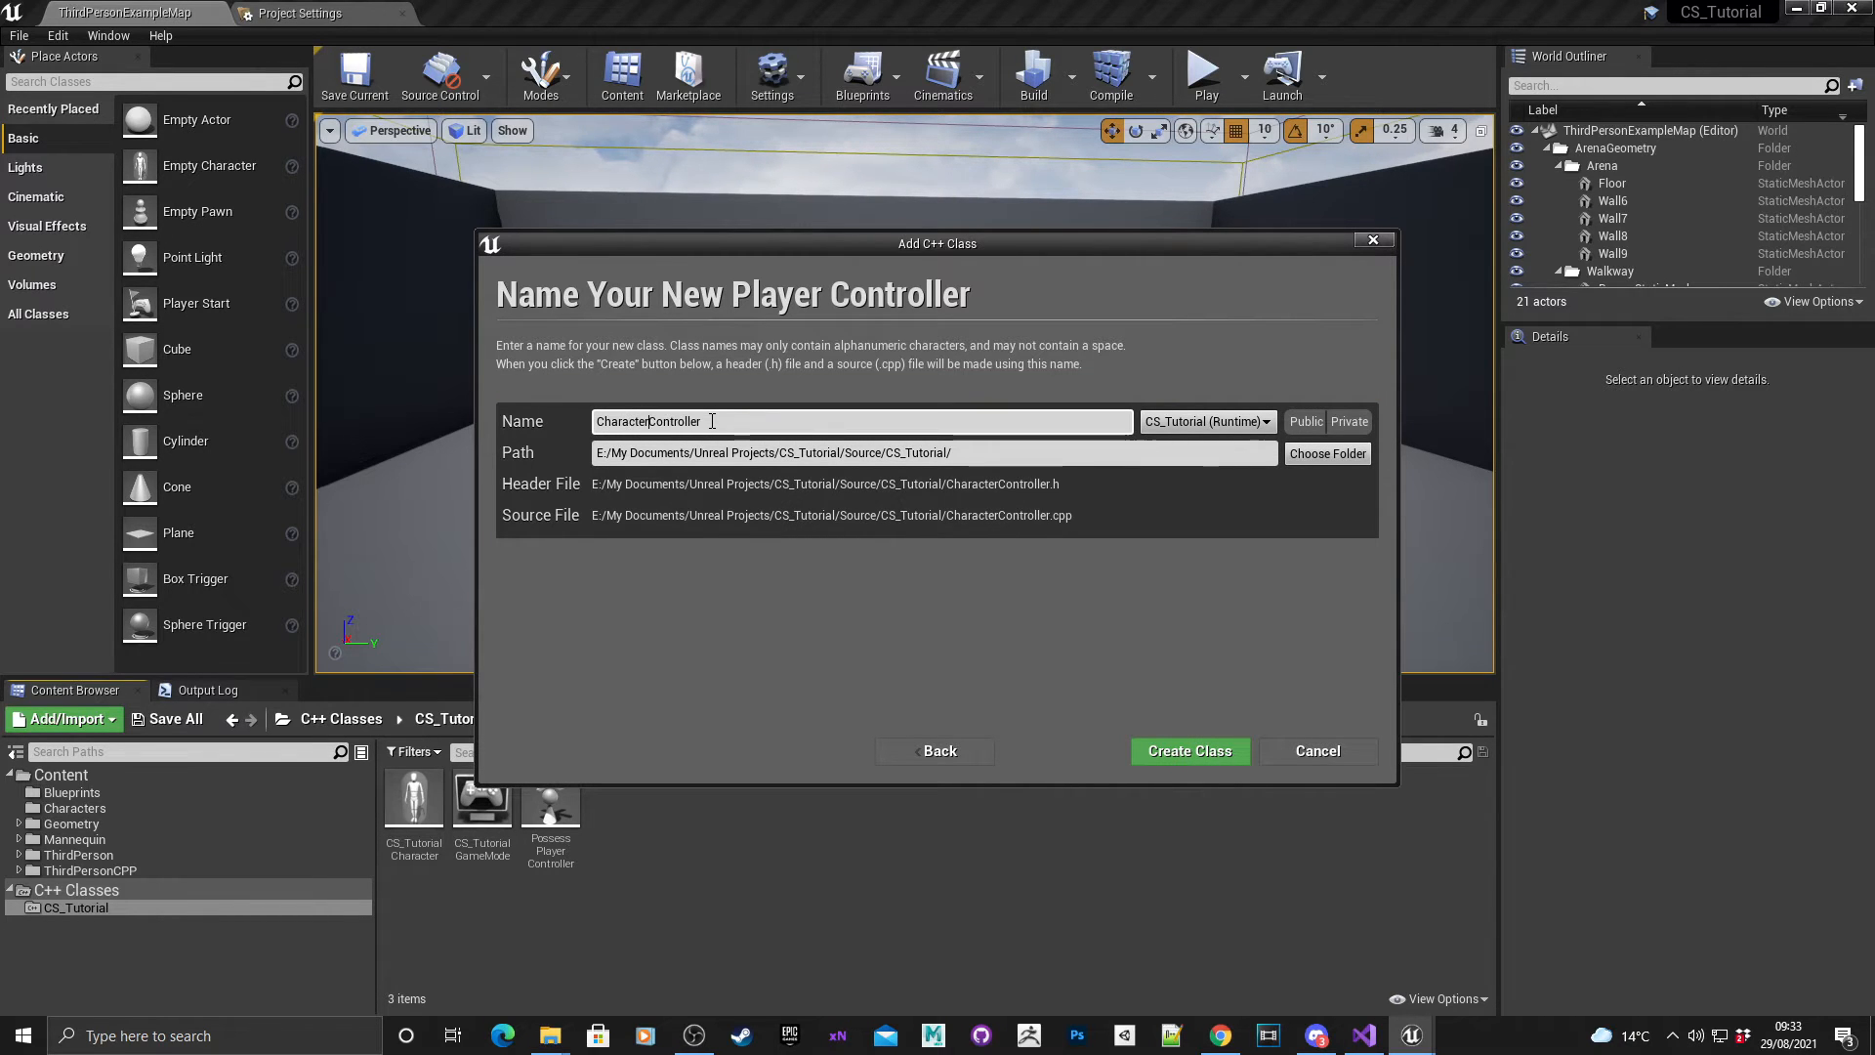
text(Select)
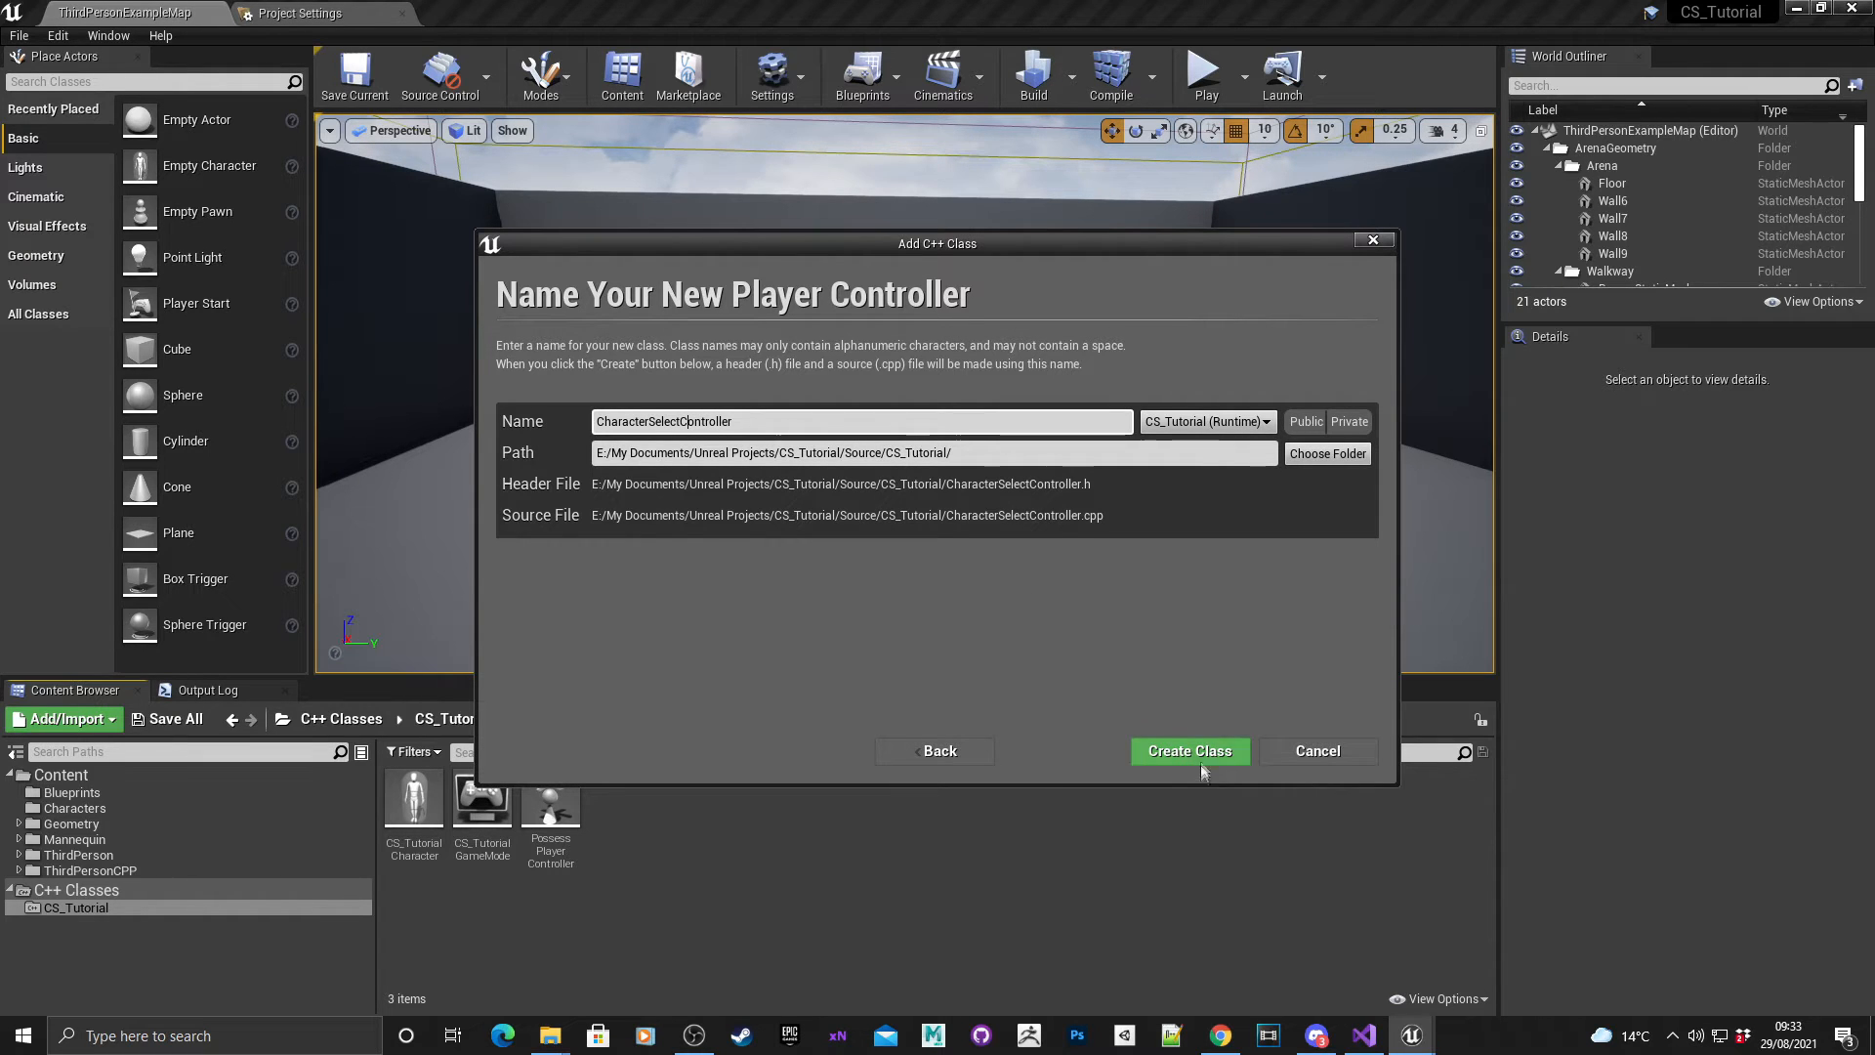
click(1187, 750)
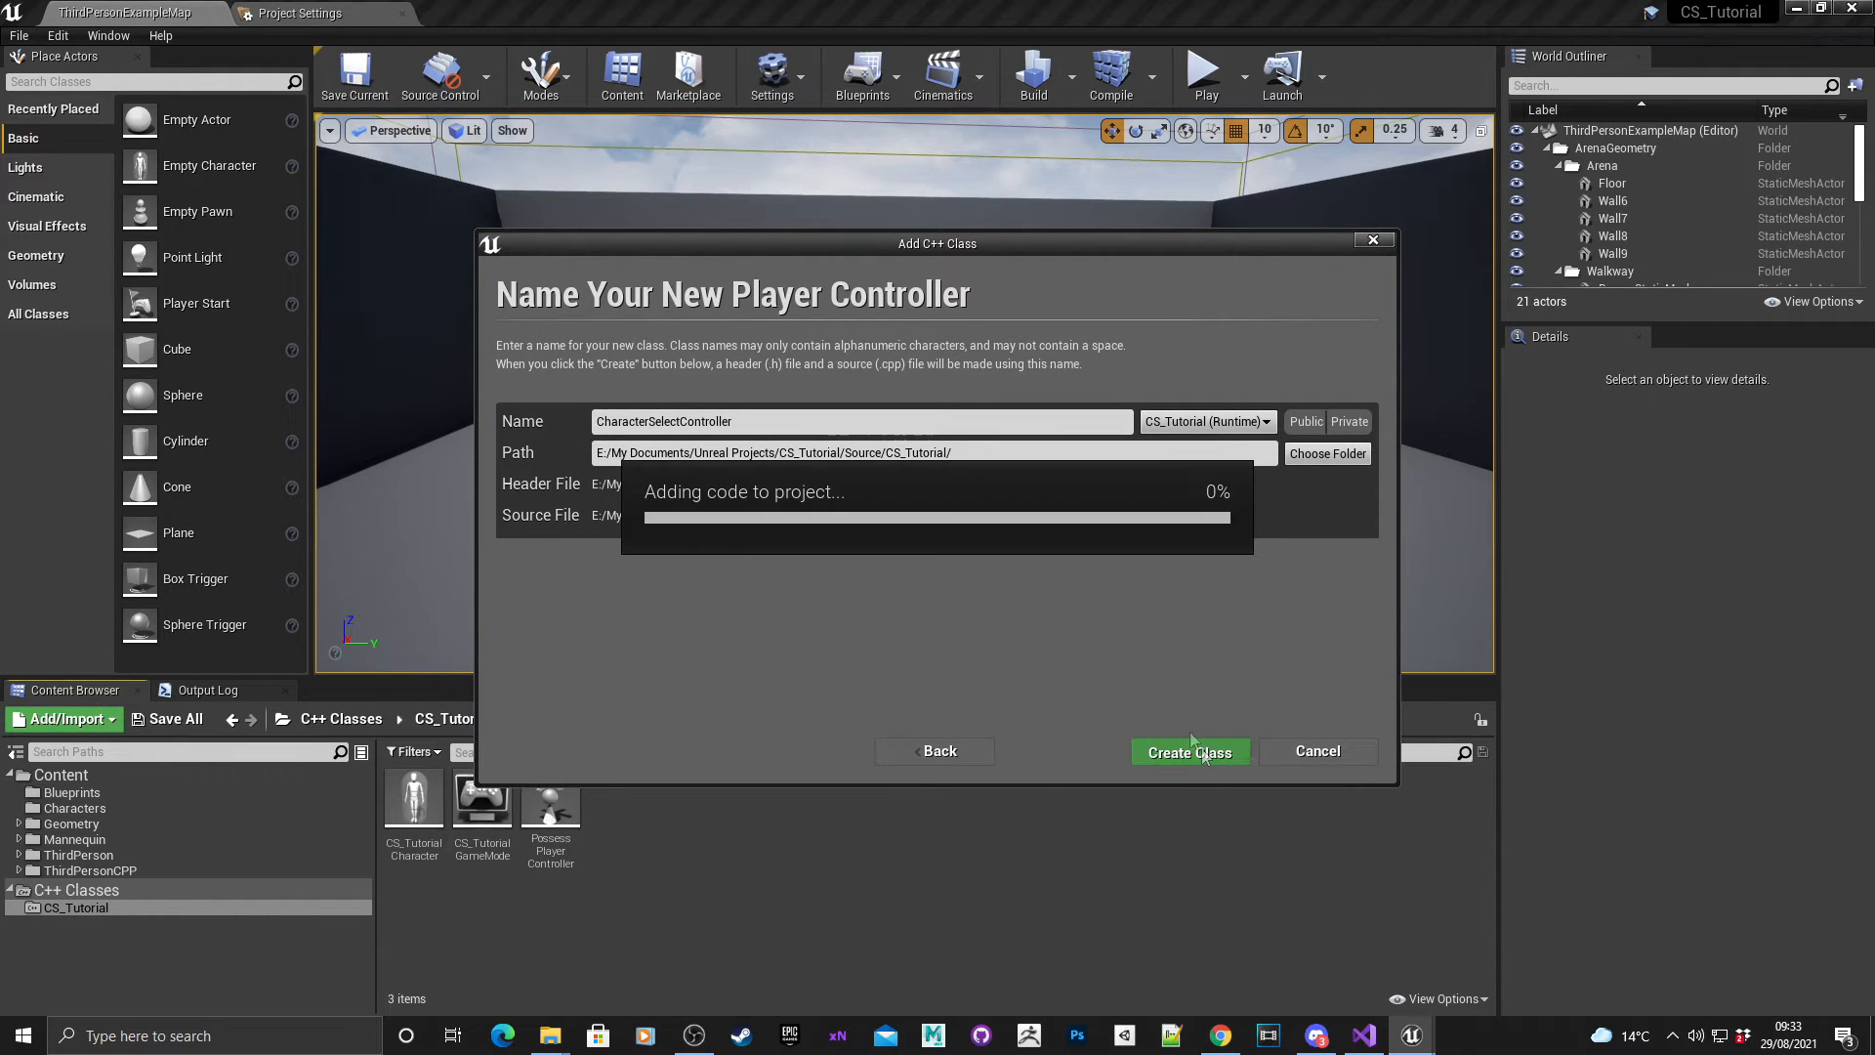
mouse_move(978, 588)
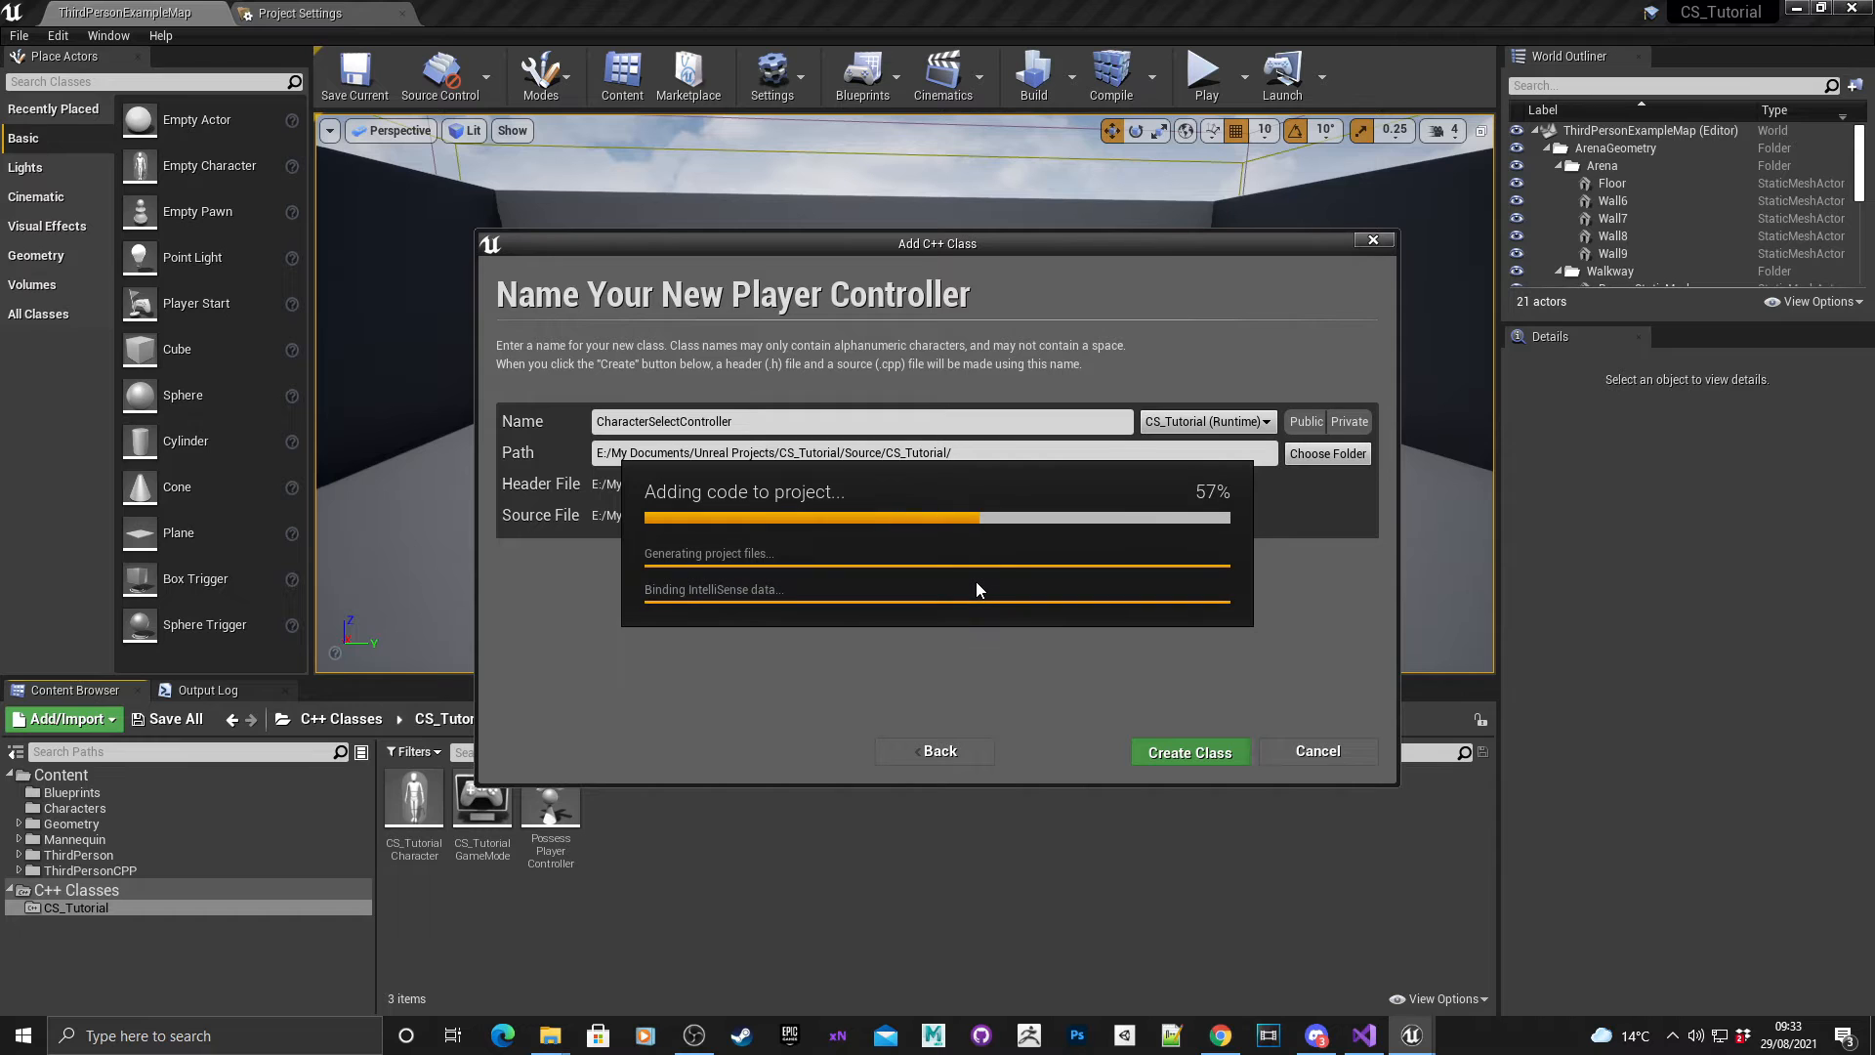
click(1189, 750)
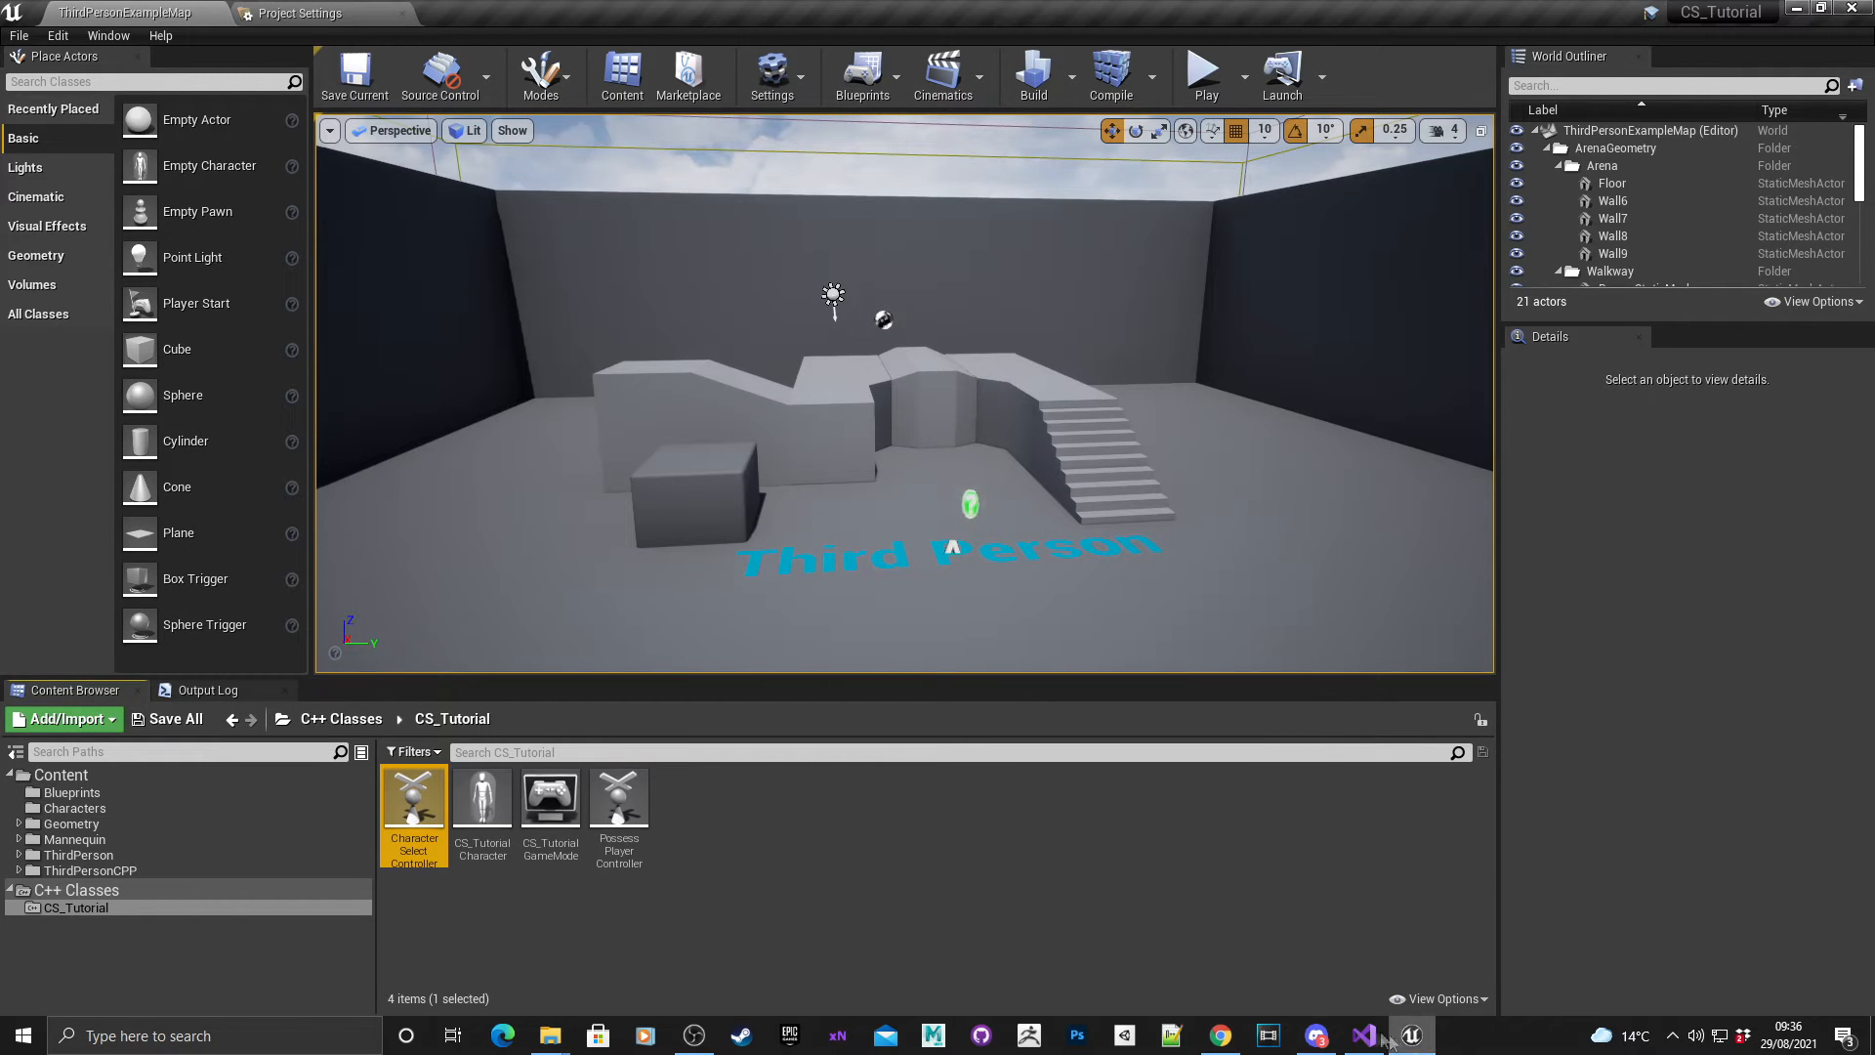
click(1361, 1035)
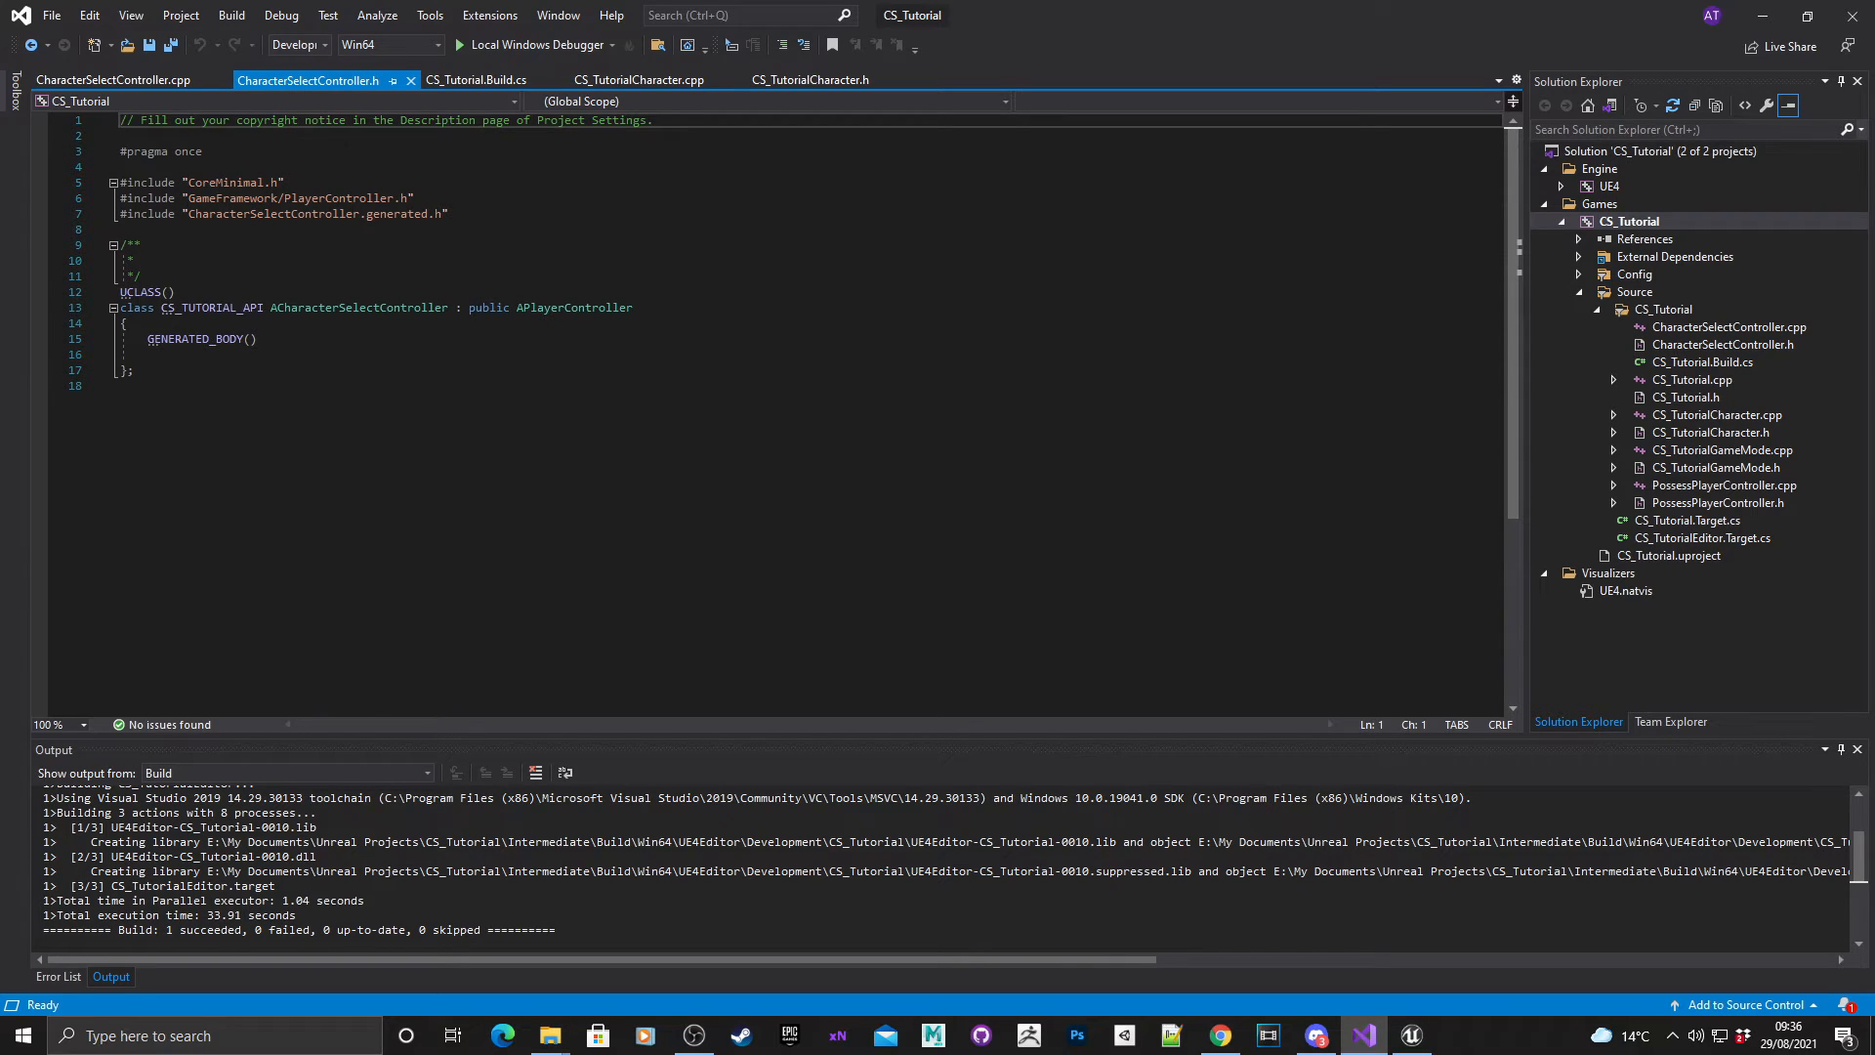
click(113, 80)
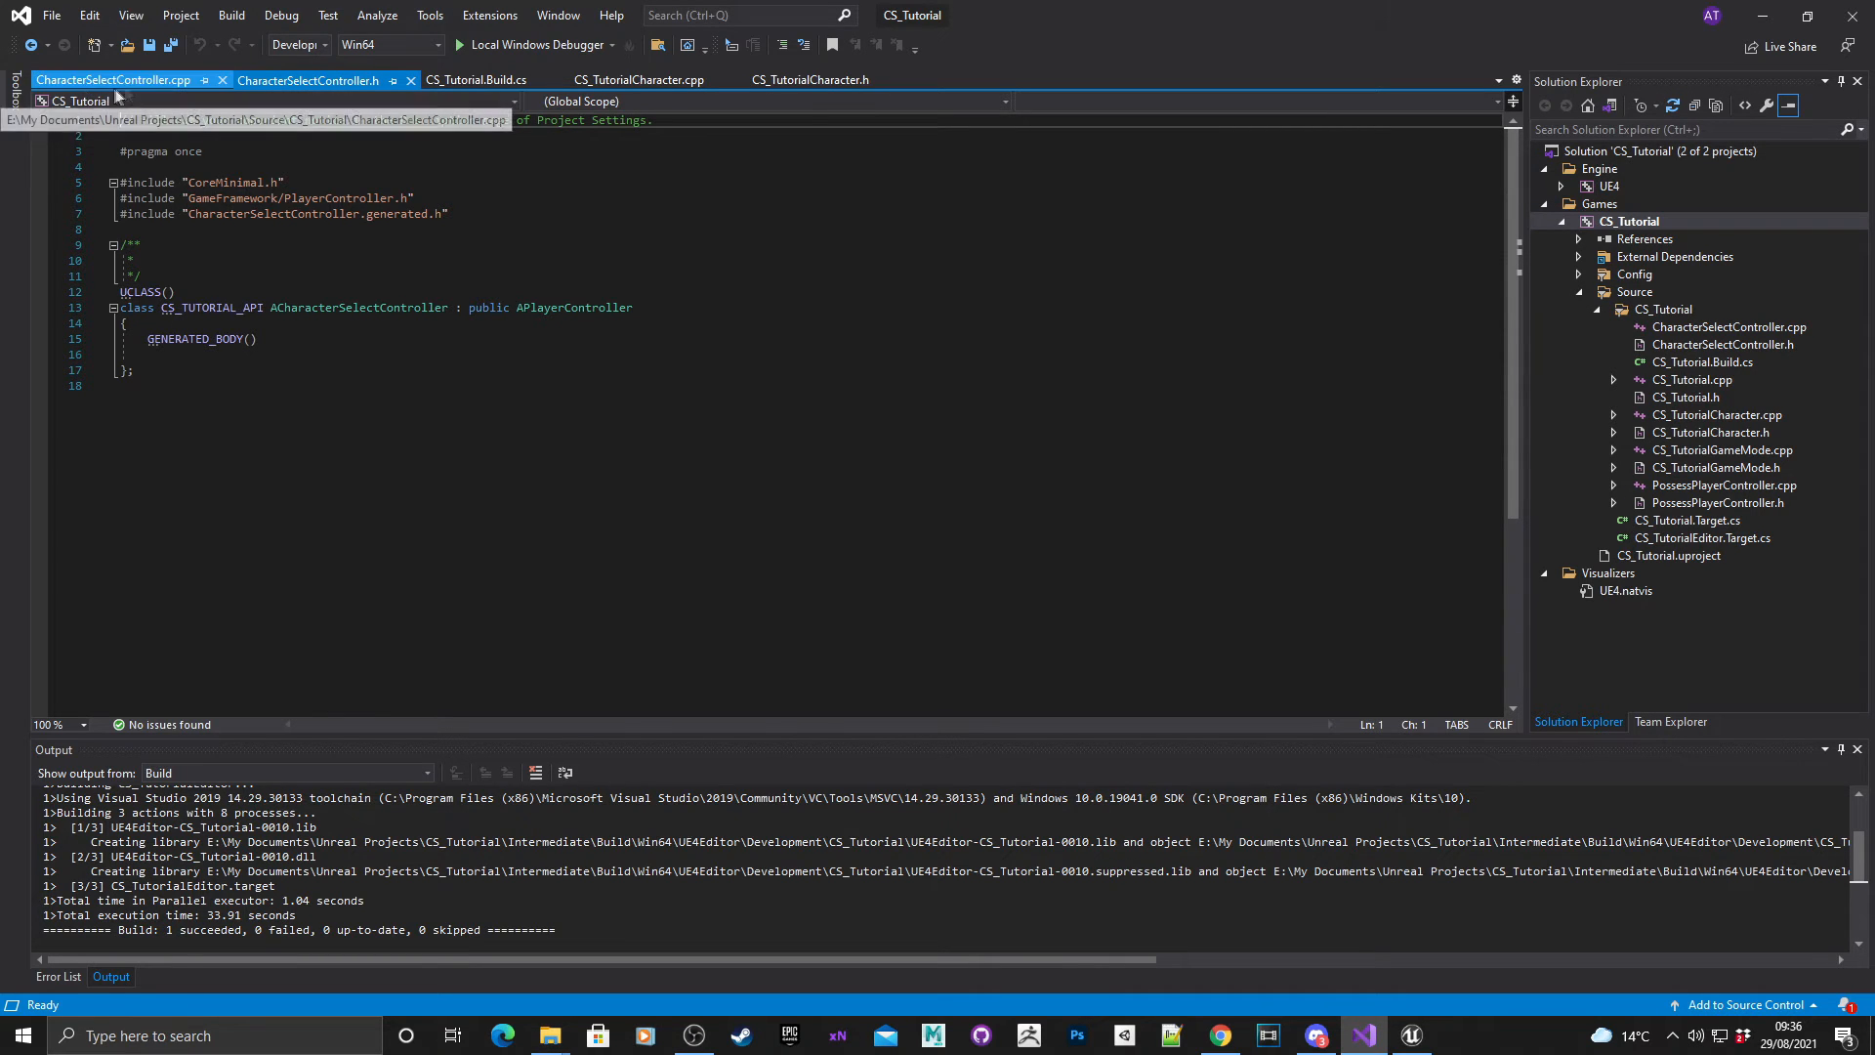
click(307, 80)
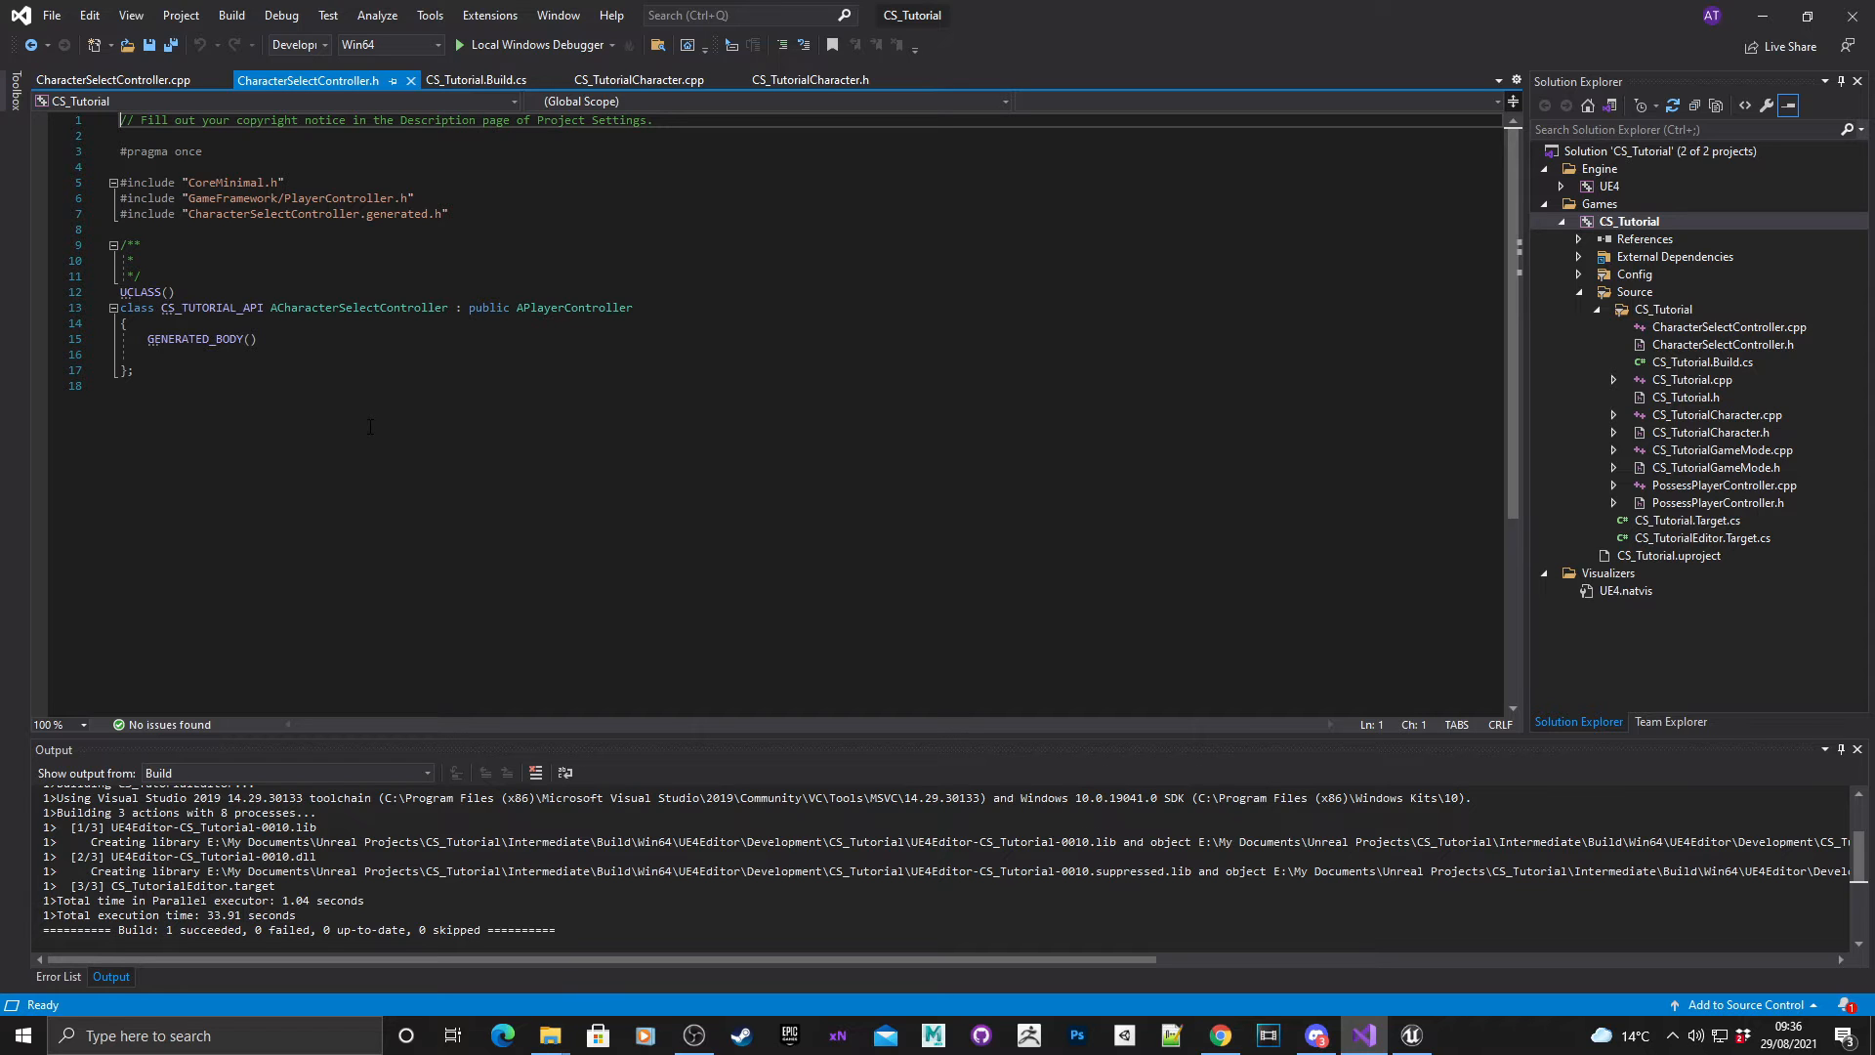
mouse_move(777, 754)
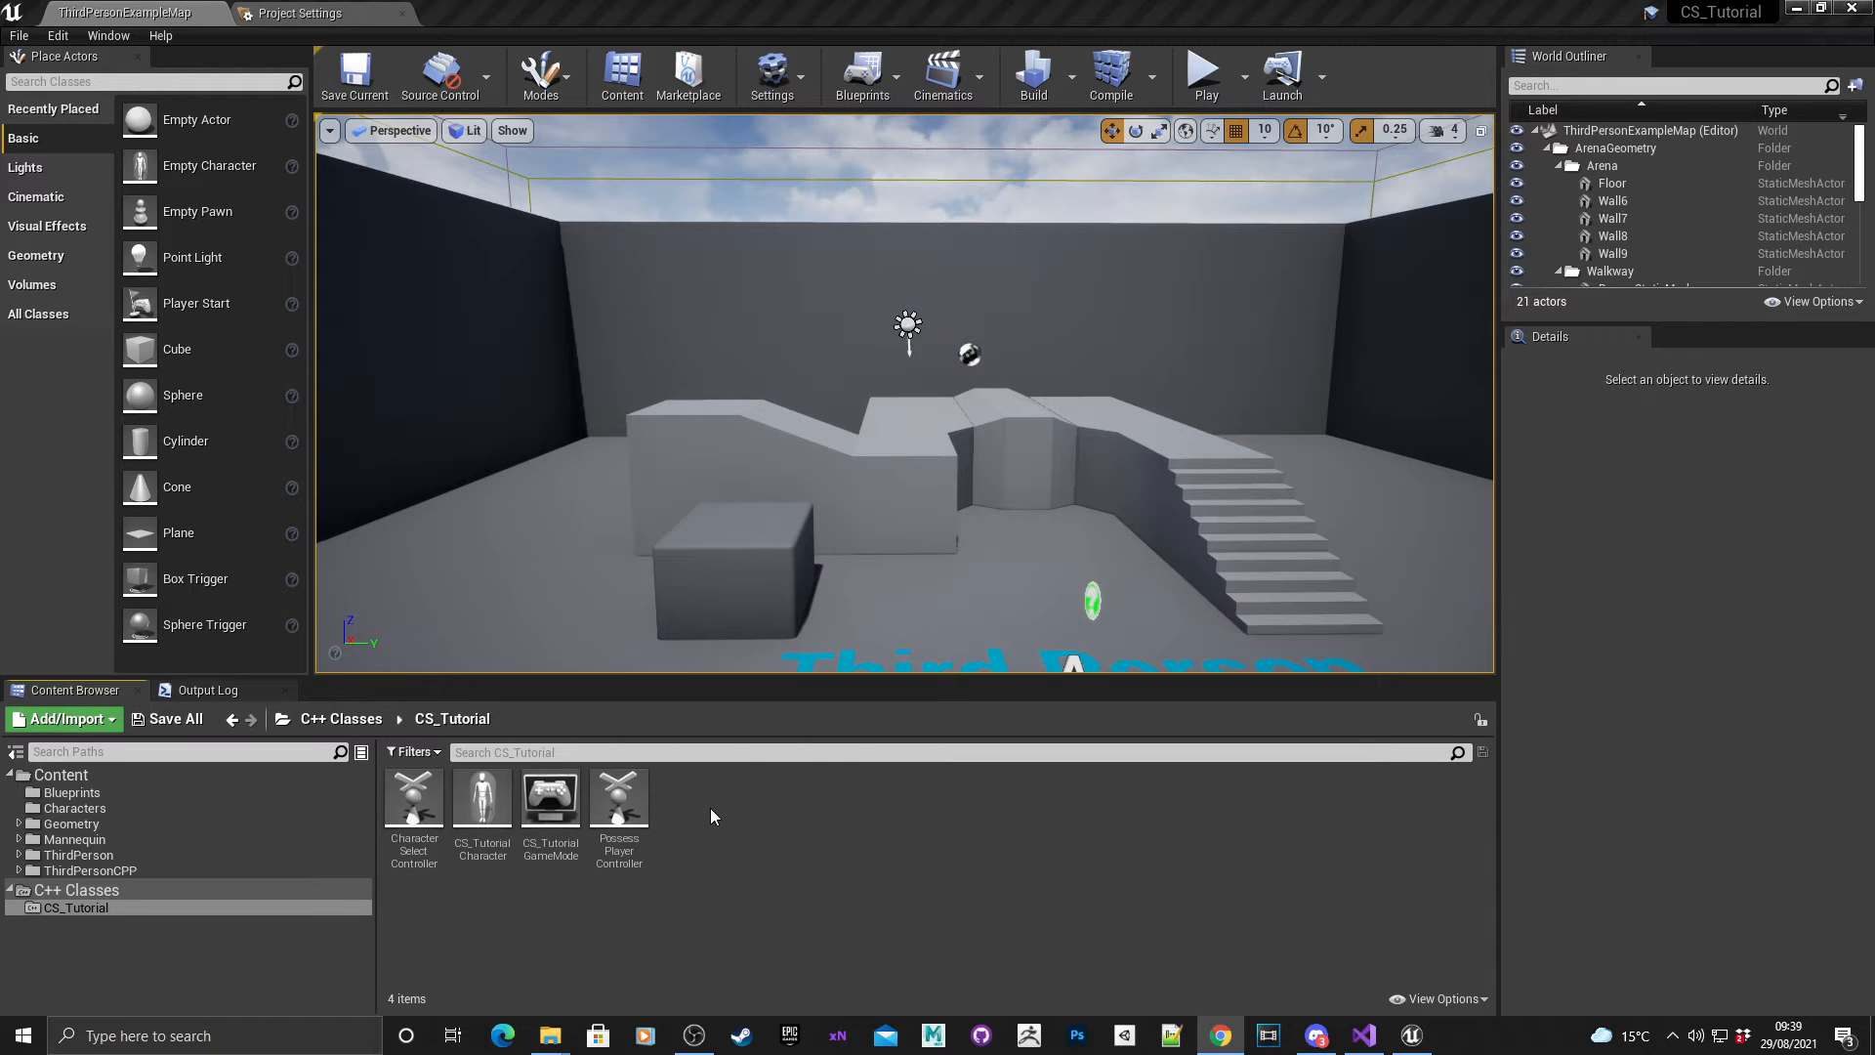
Start a new C++ class with Unreal Interface as its parent.
right_click(711, 816)
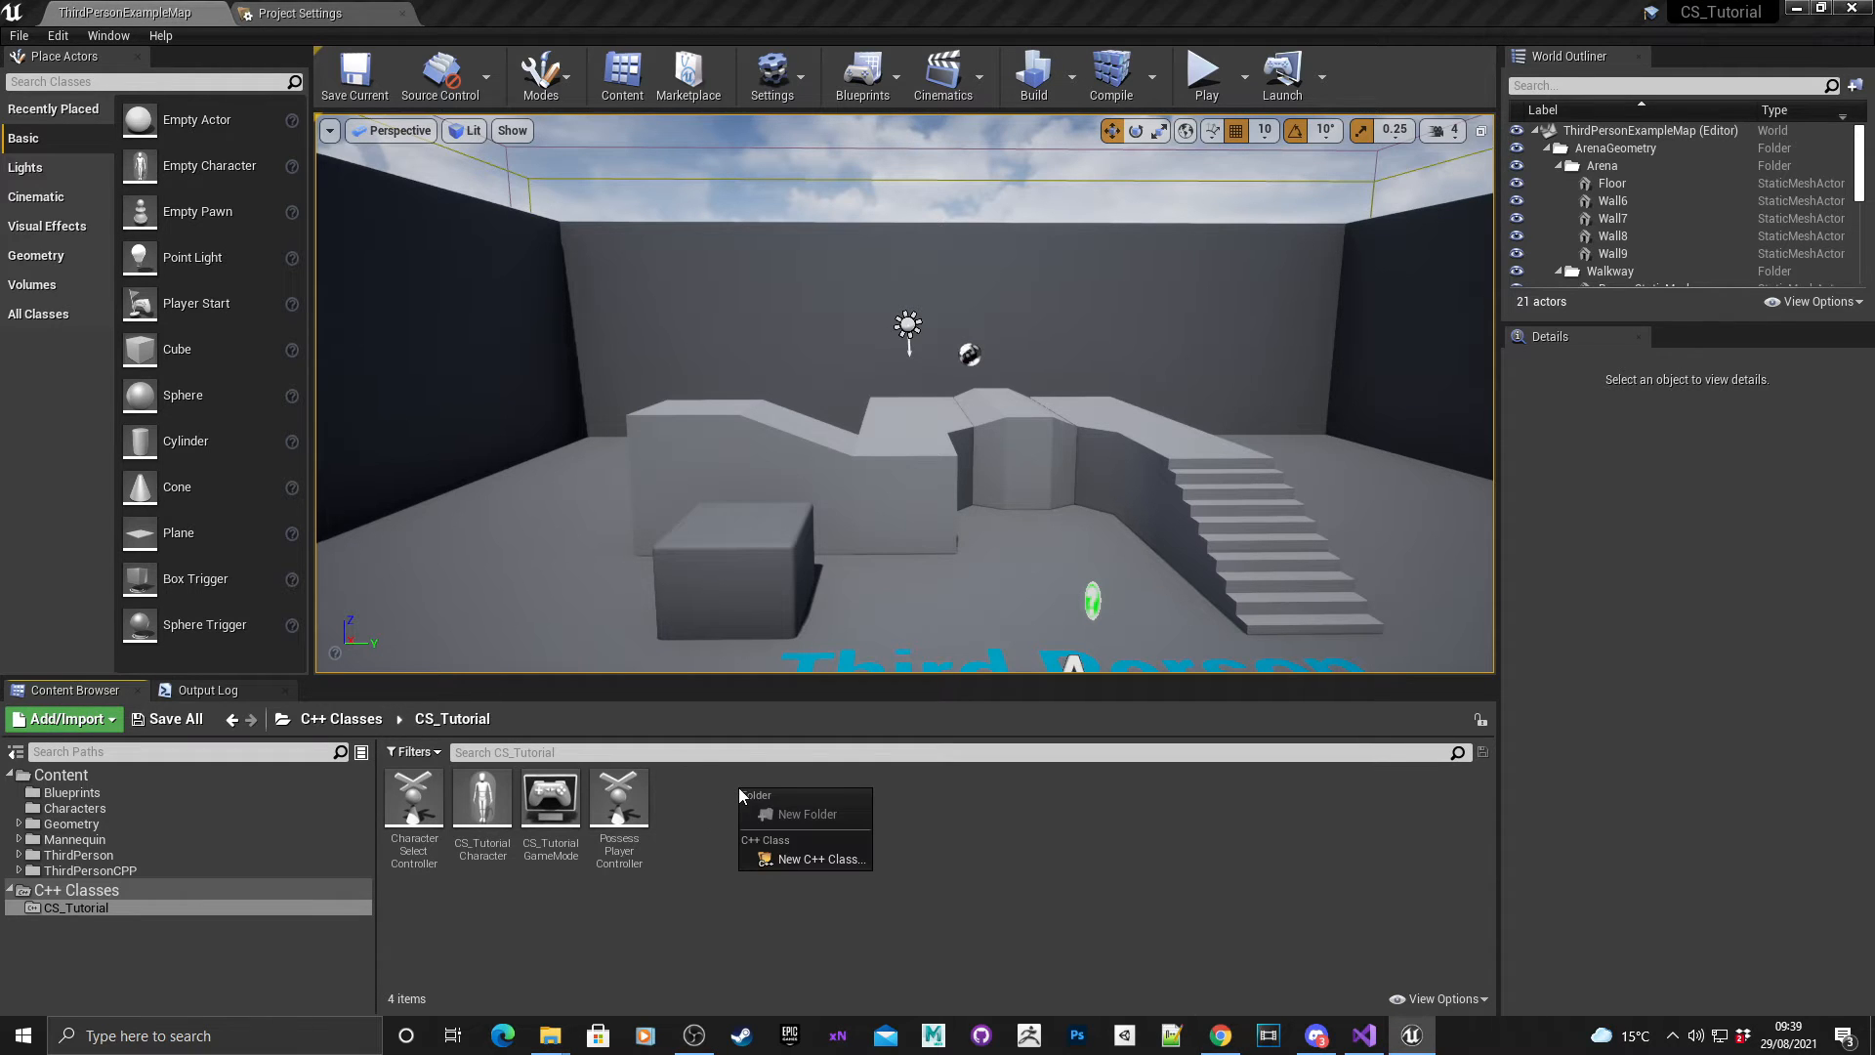
click(819, 860)
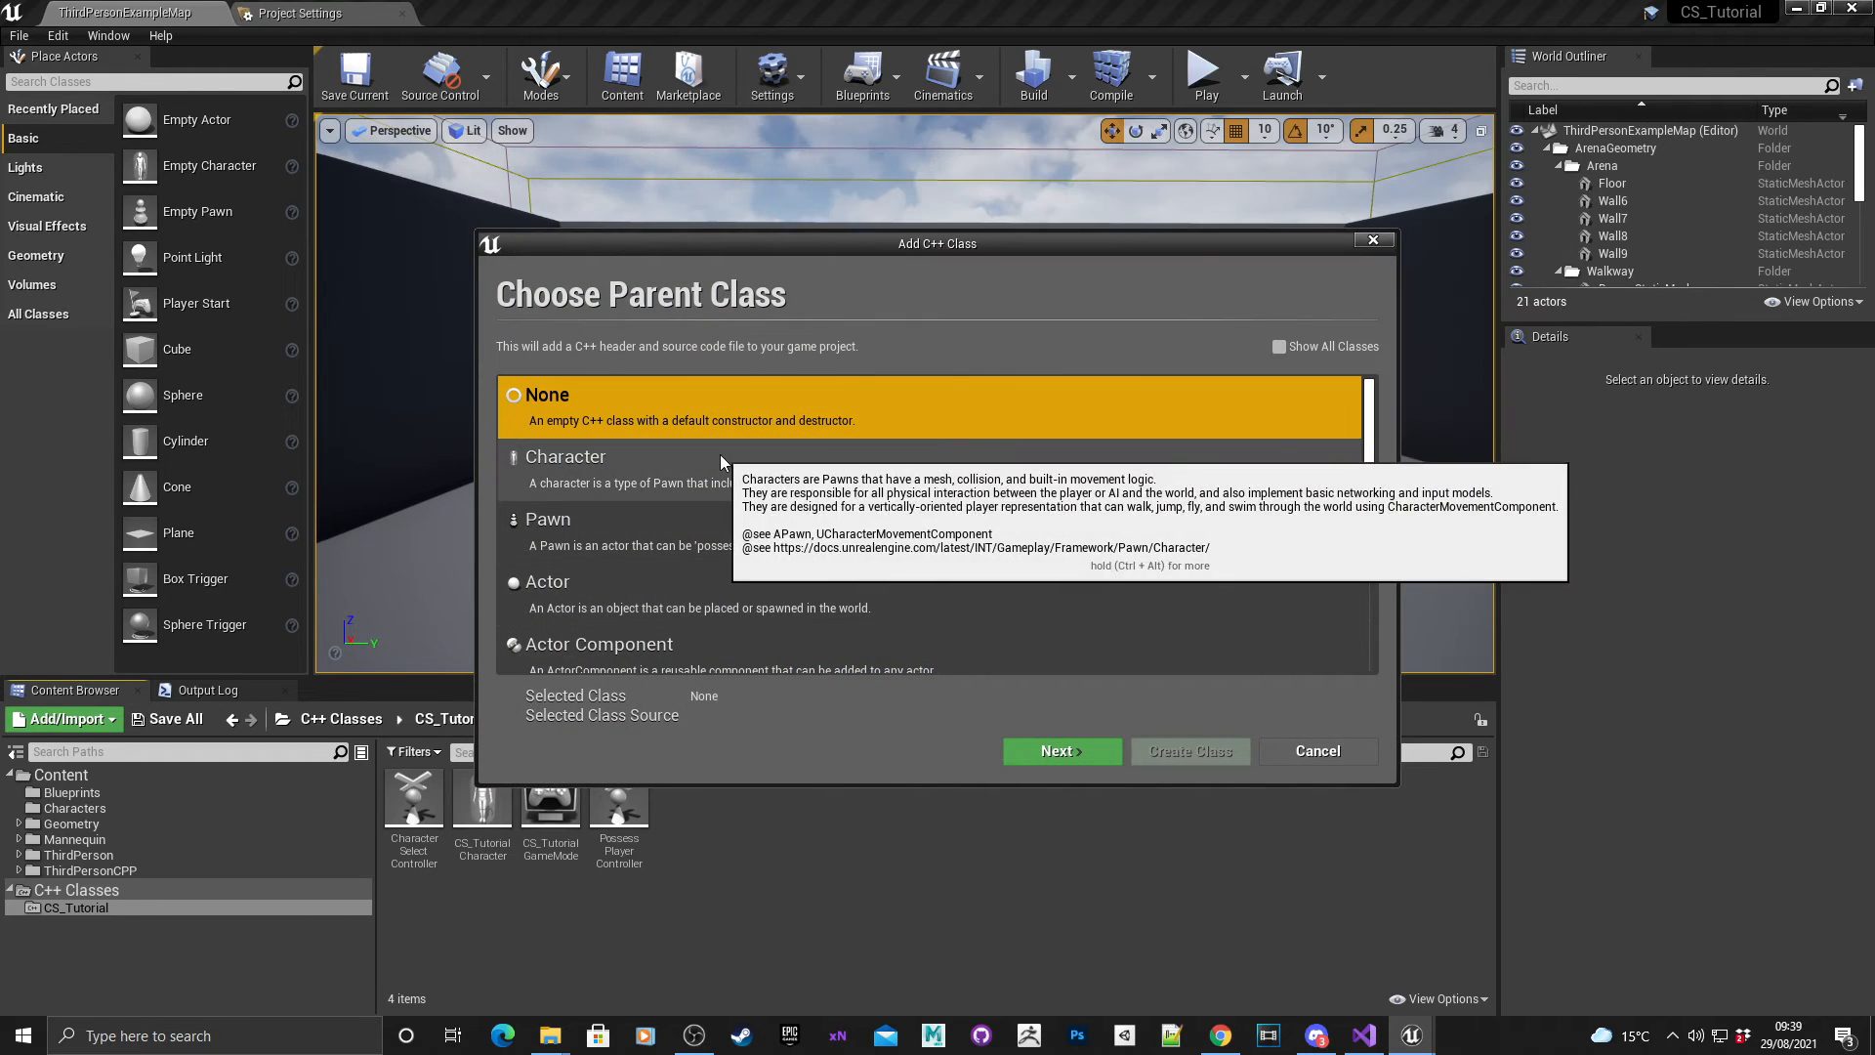
scroll(down, 3)
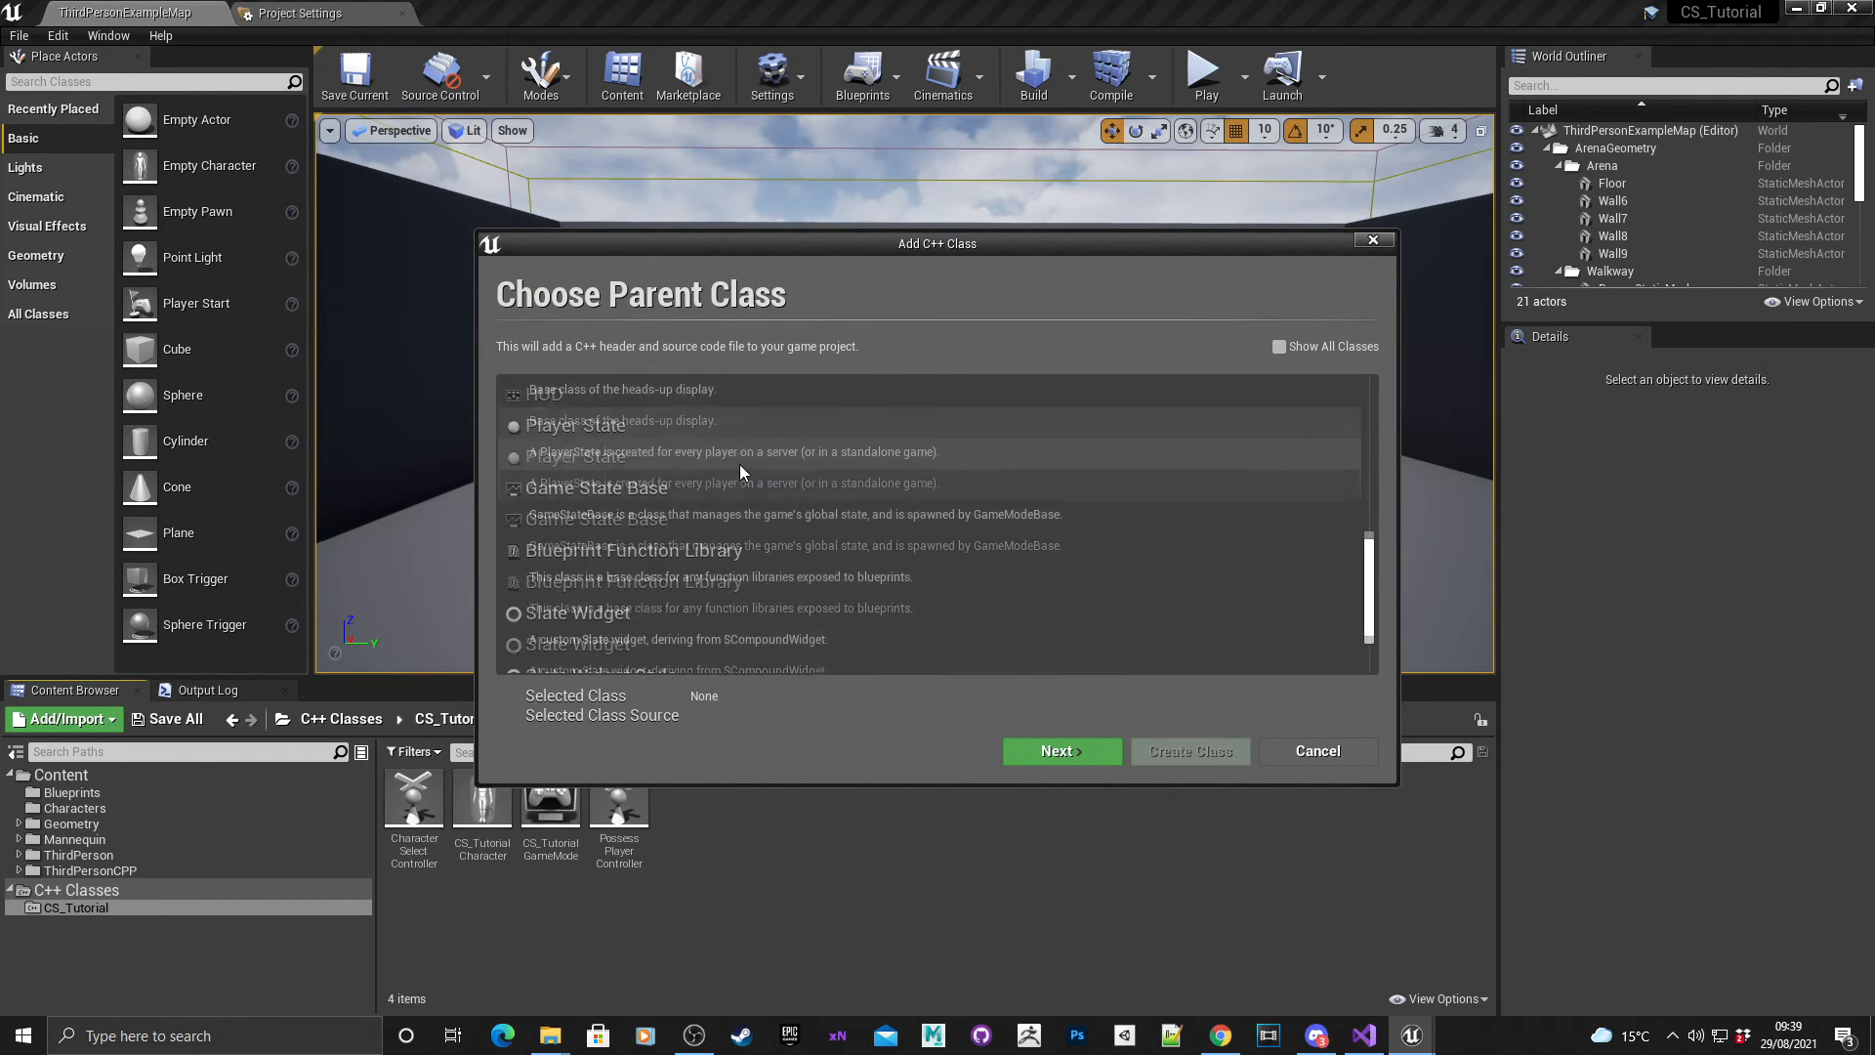
scroll(down, 3)
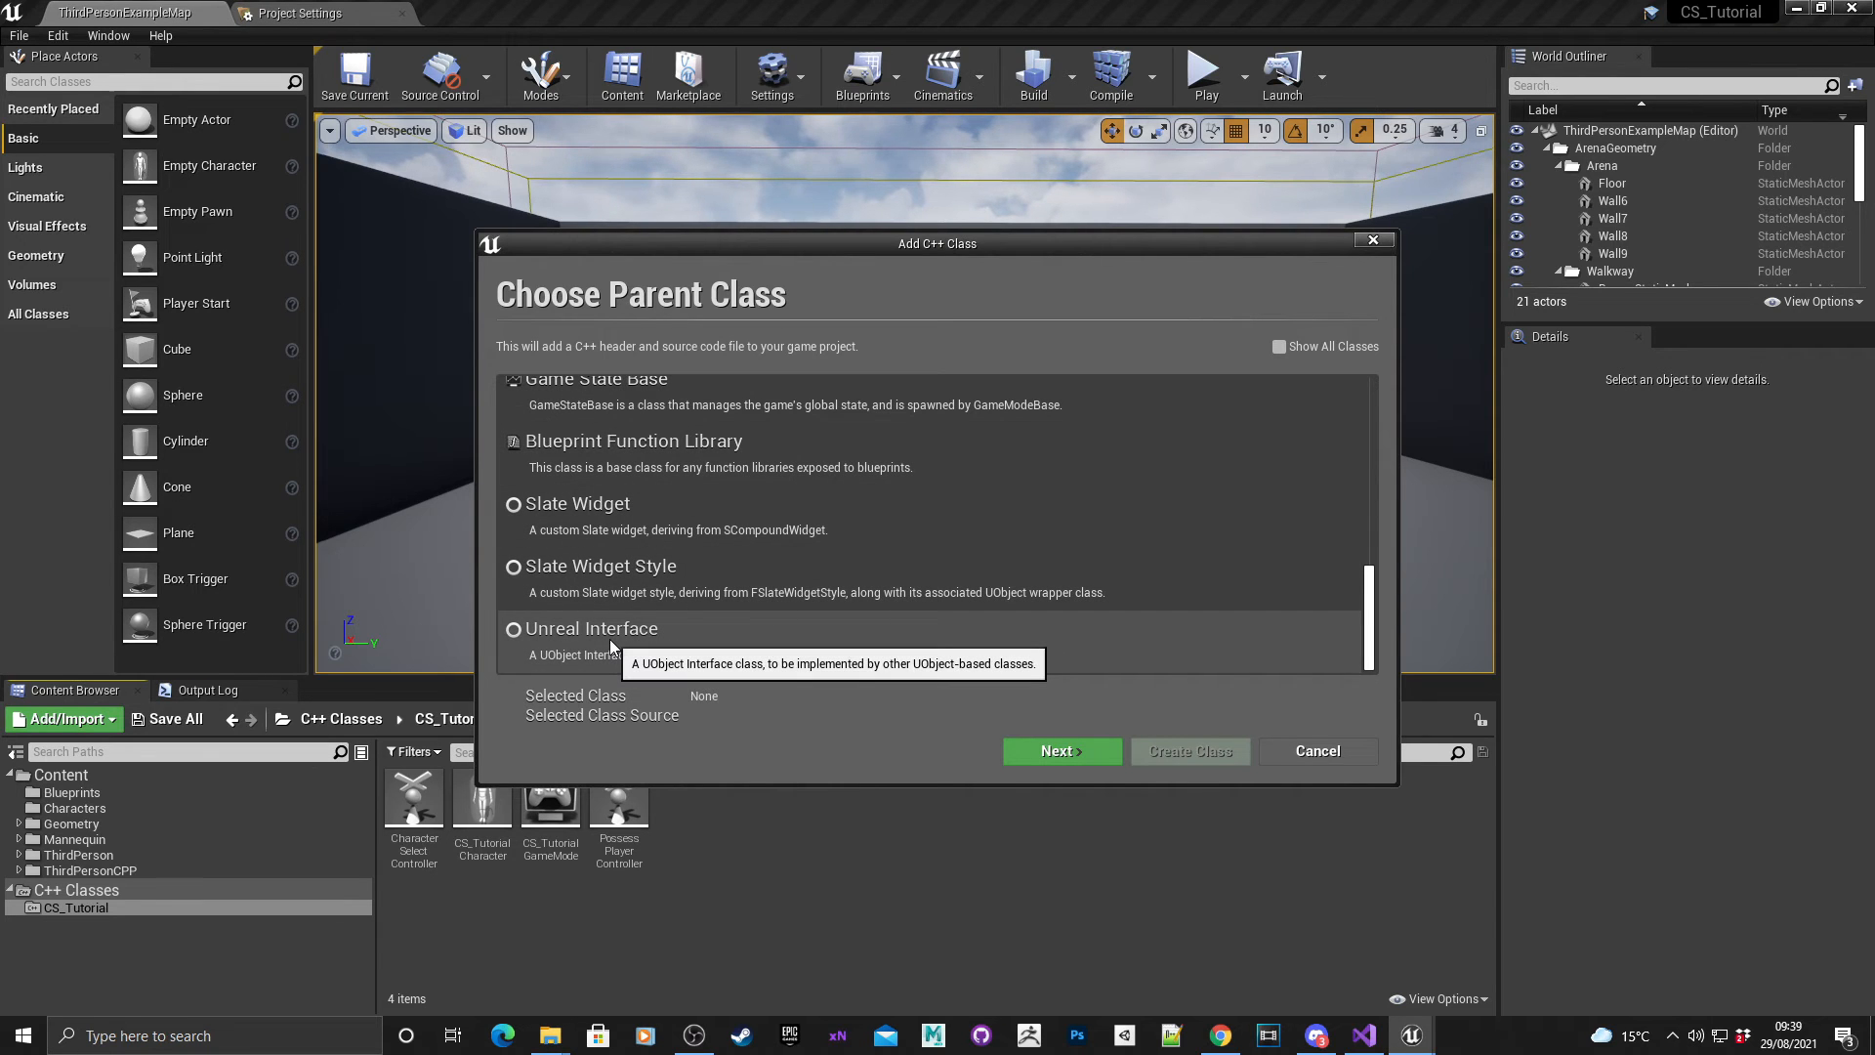
click(590, 627)
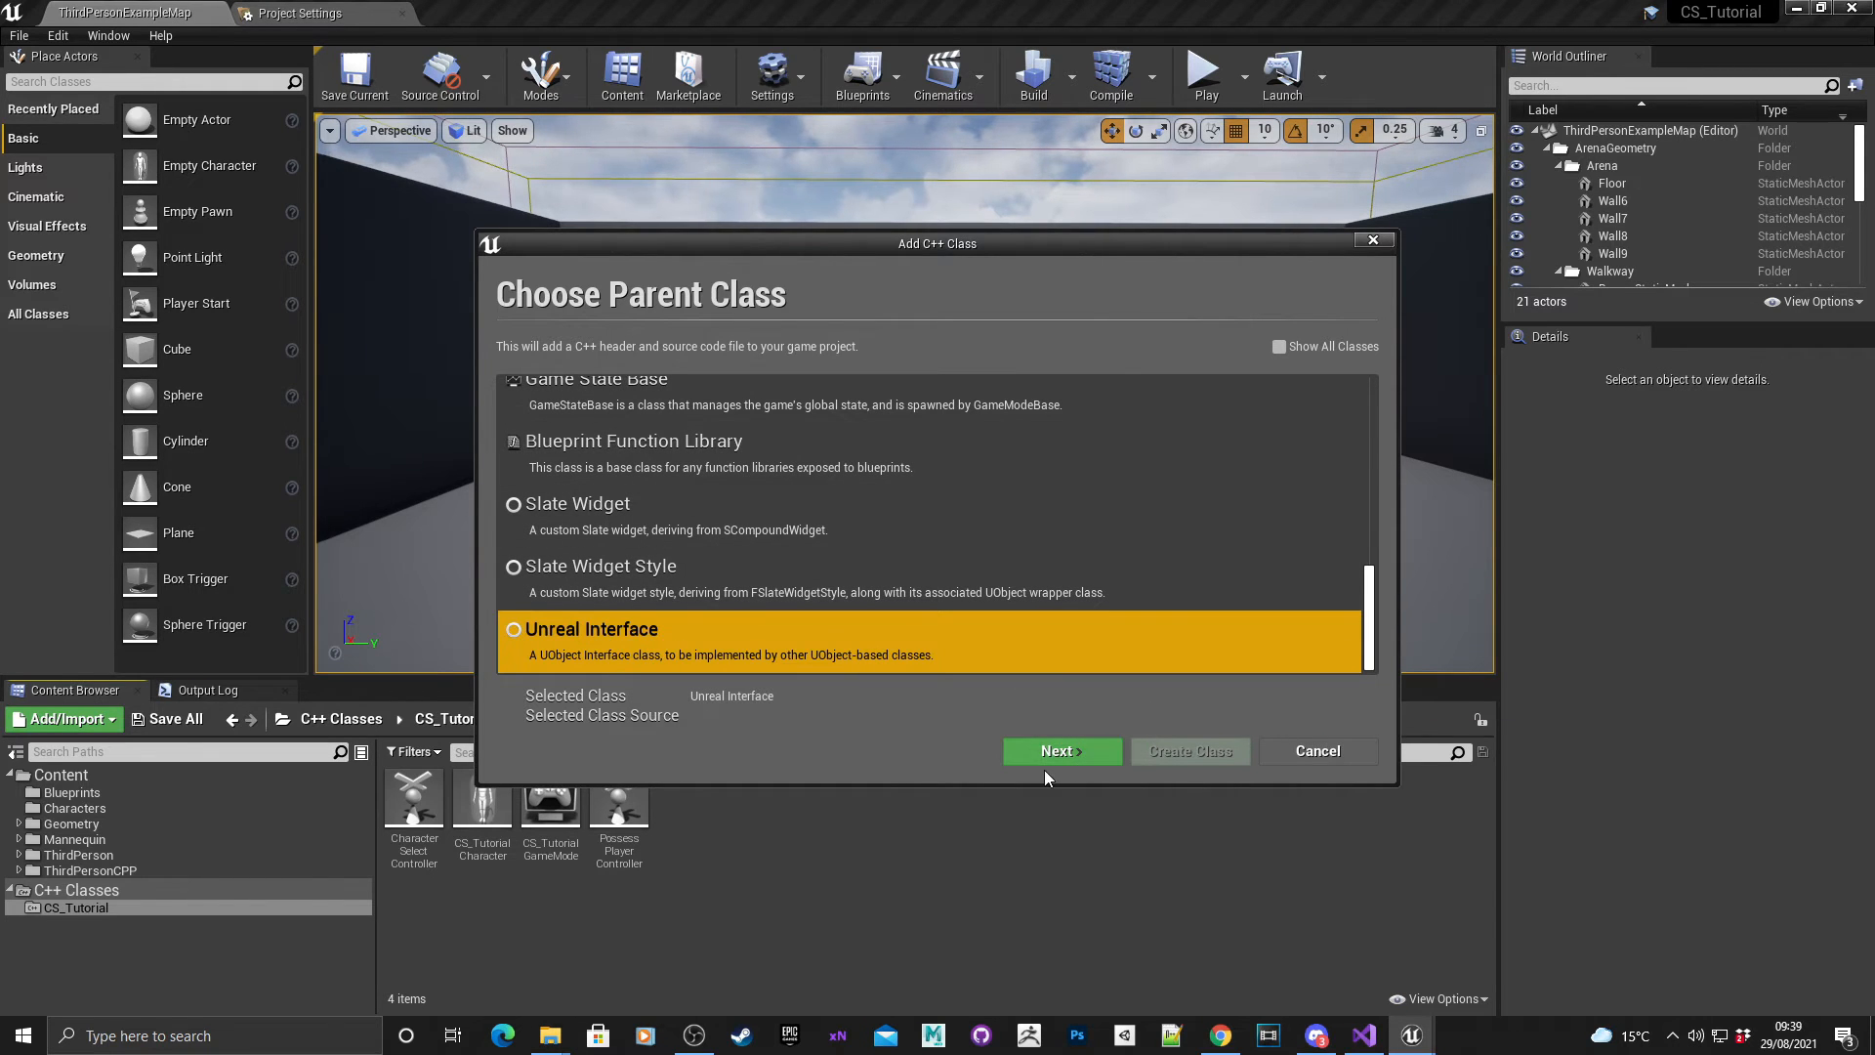
click(1061, 750)
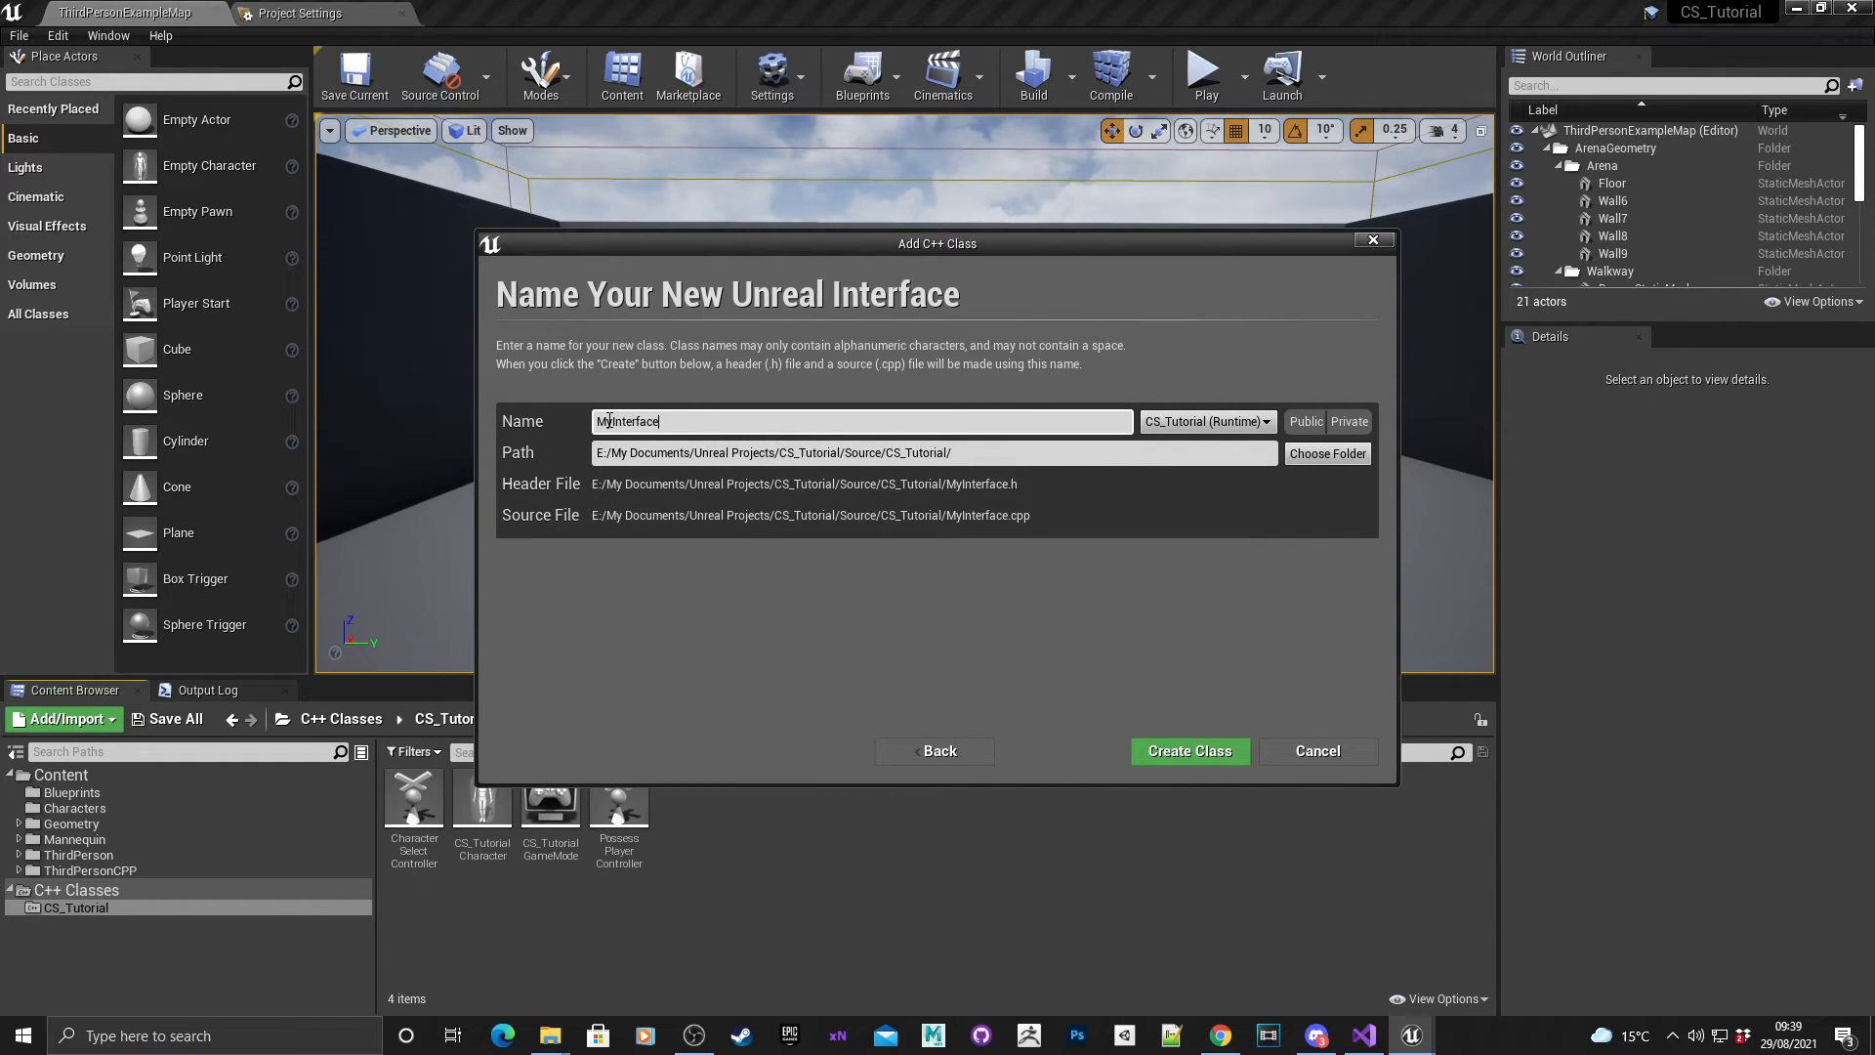
Name the interface CharacterSelectInterface and create its class files.
text(Interface)
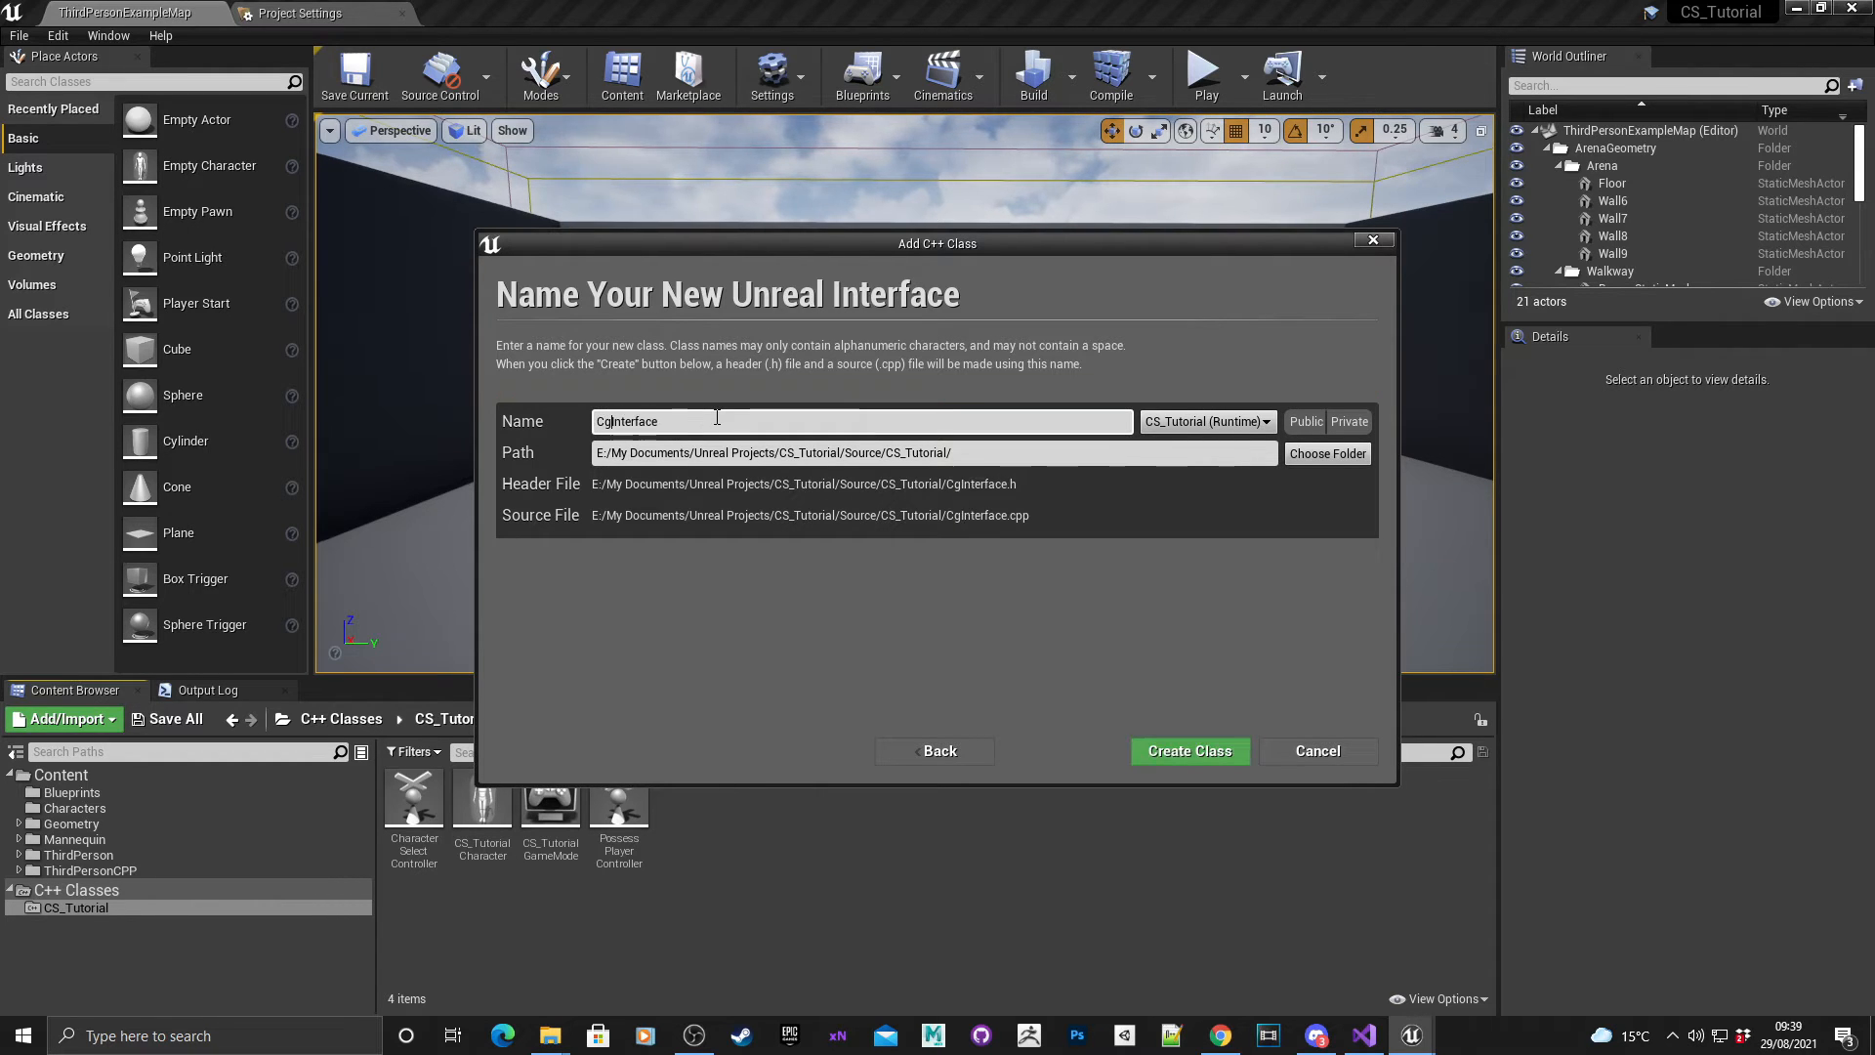
text(CharacterInterface)
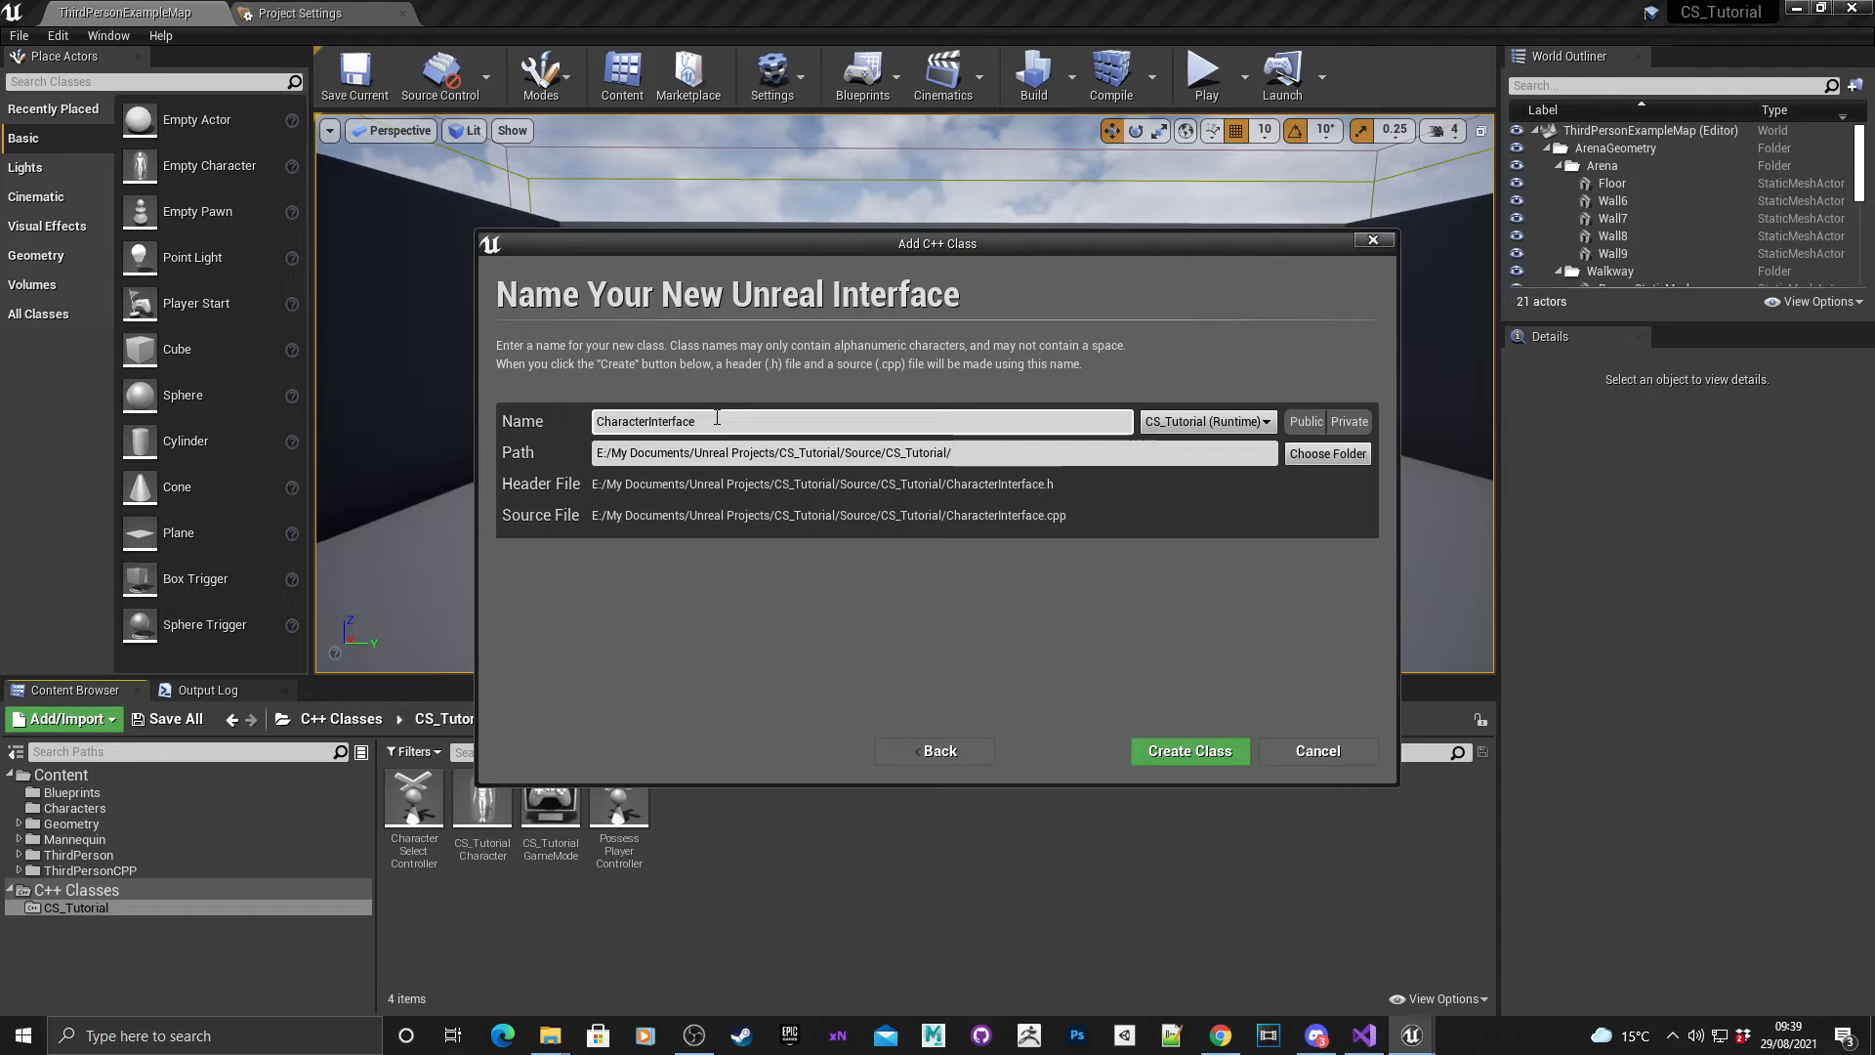
text(Select)
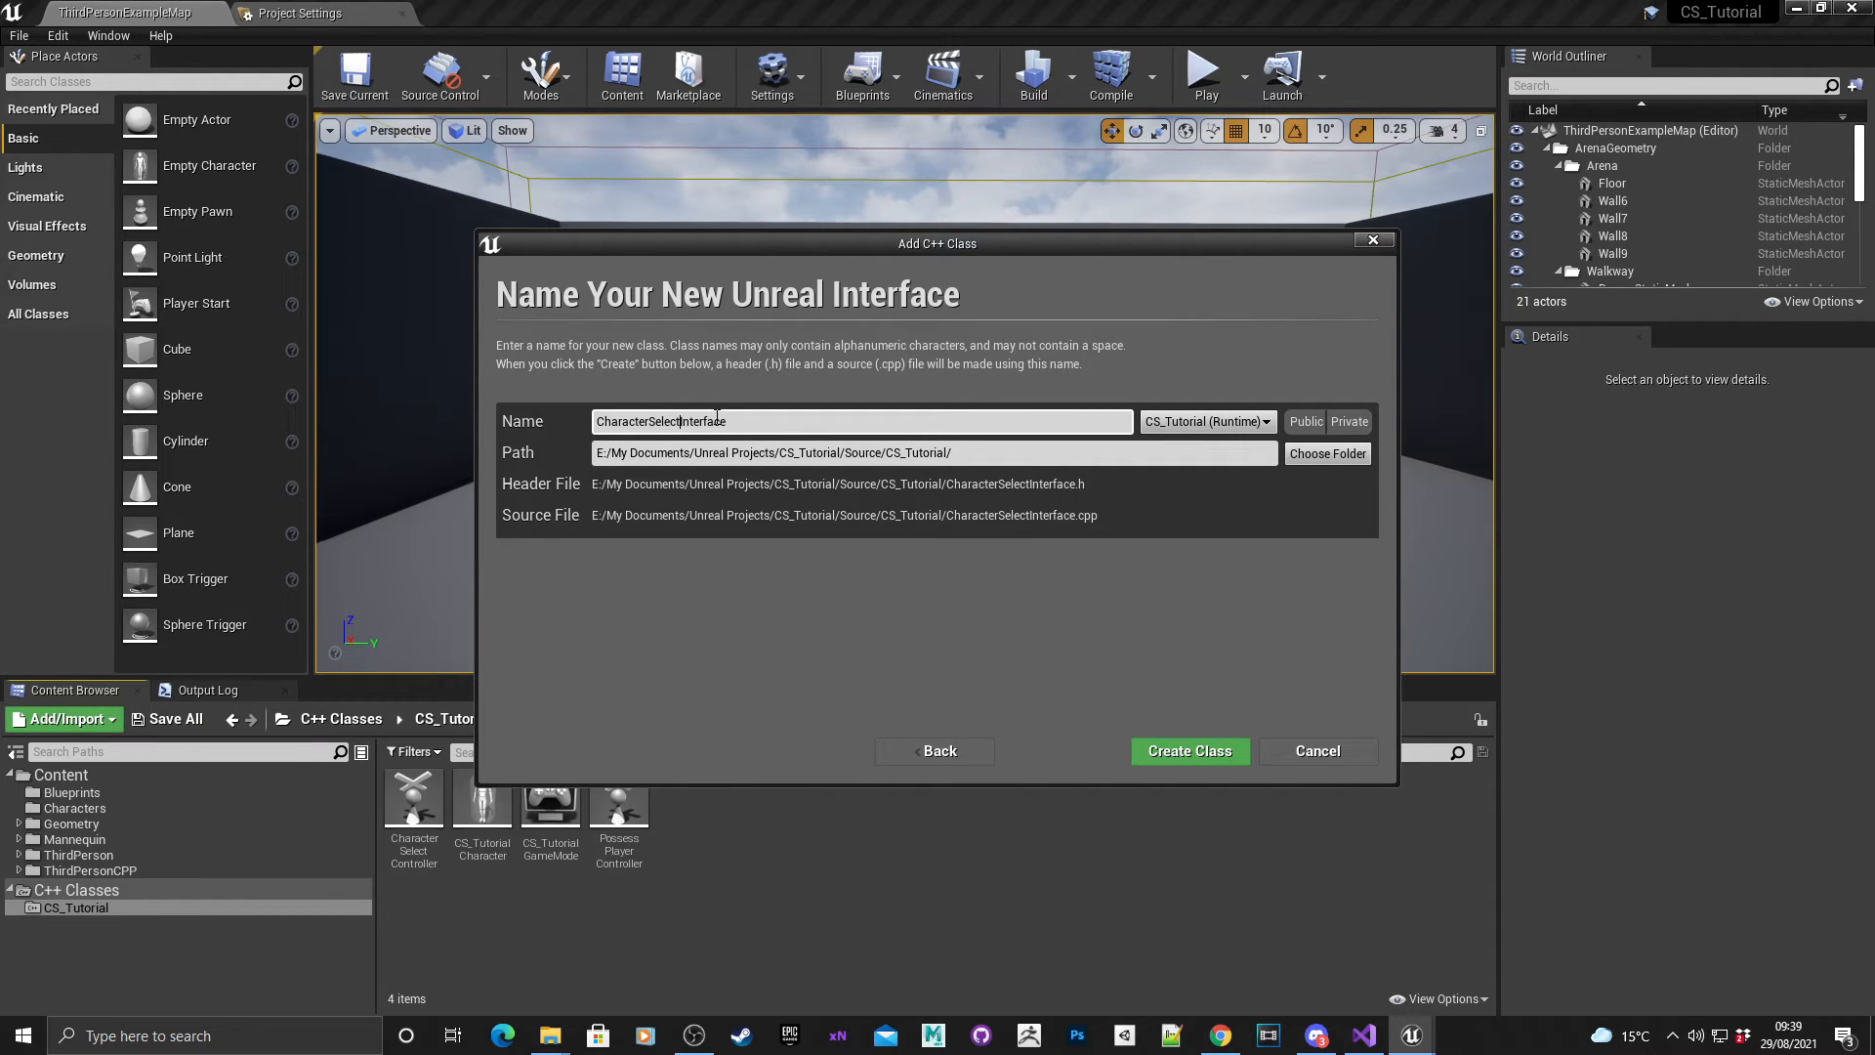
mouse_move(1189, 750)
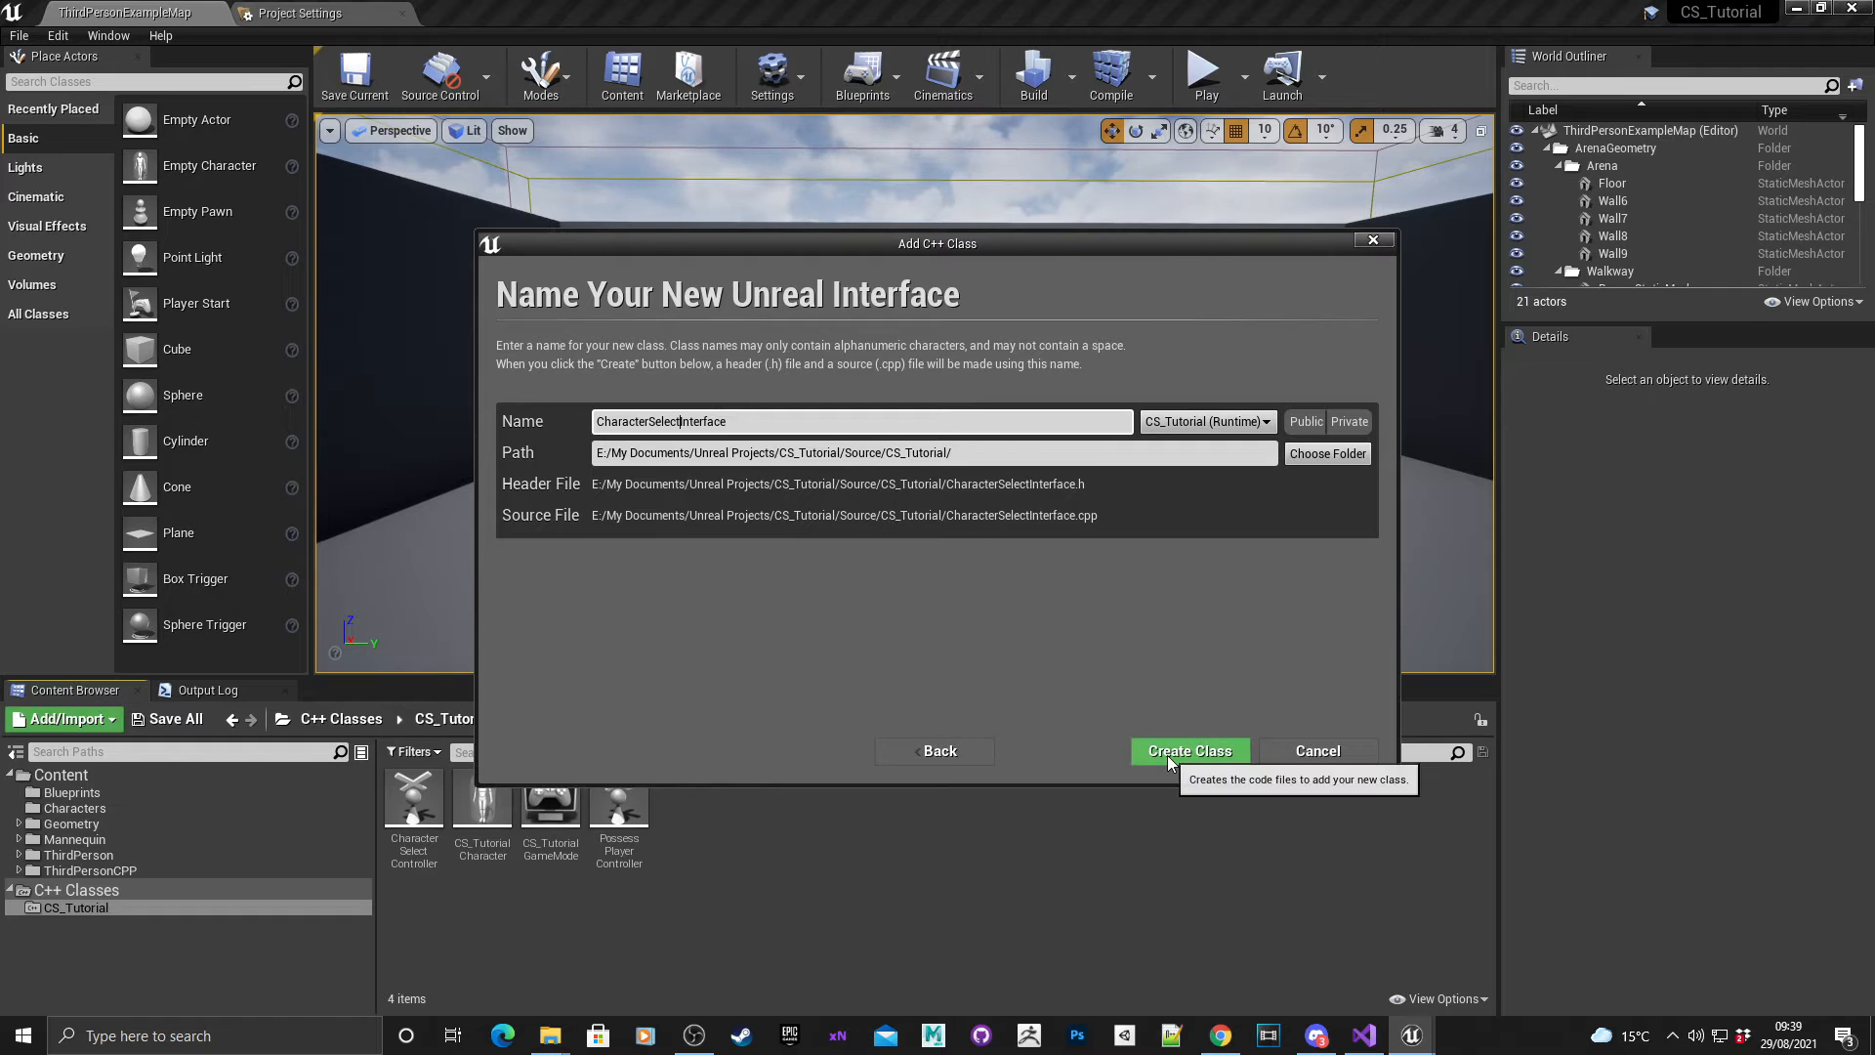
click(1188, 750)
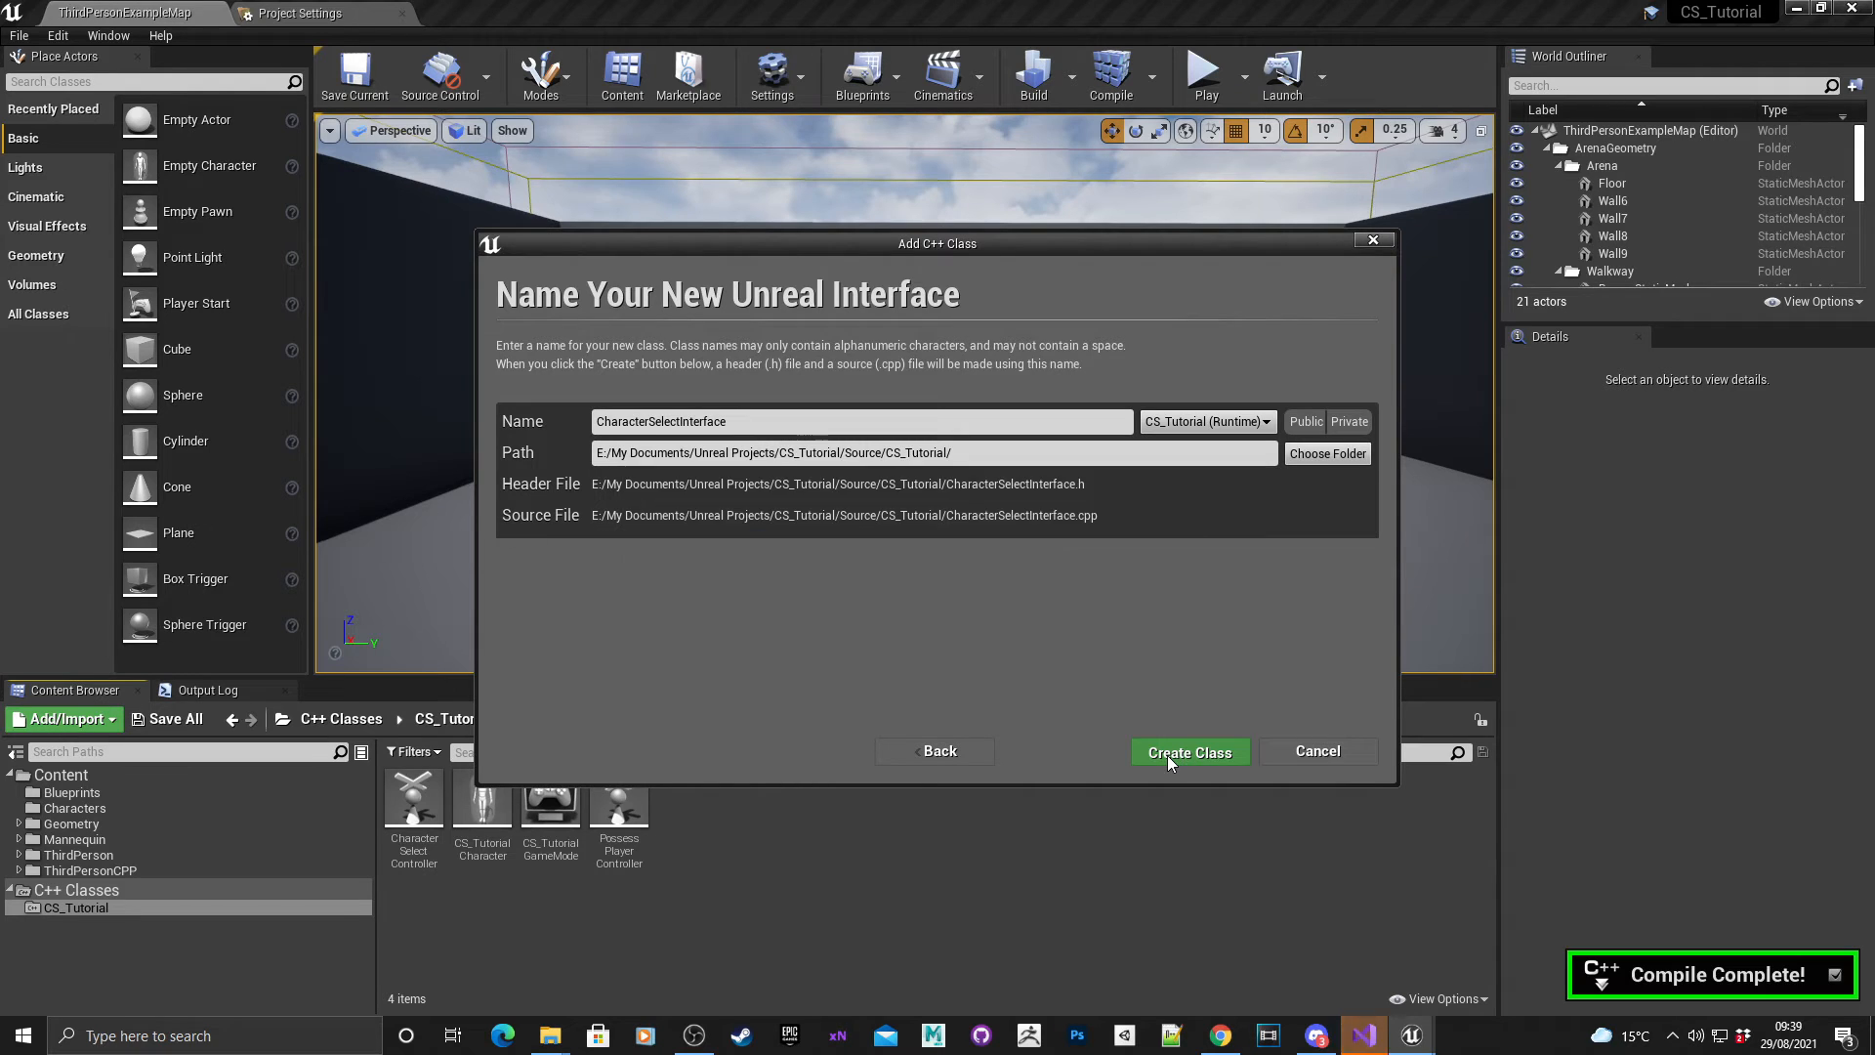
click(1188, 750)
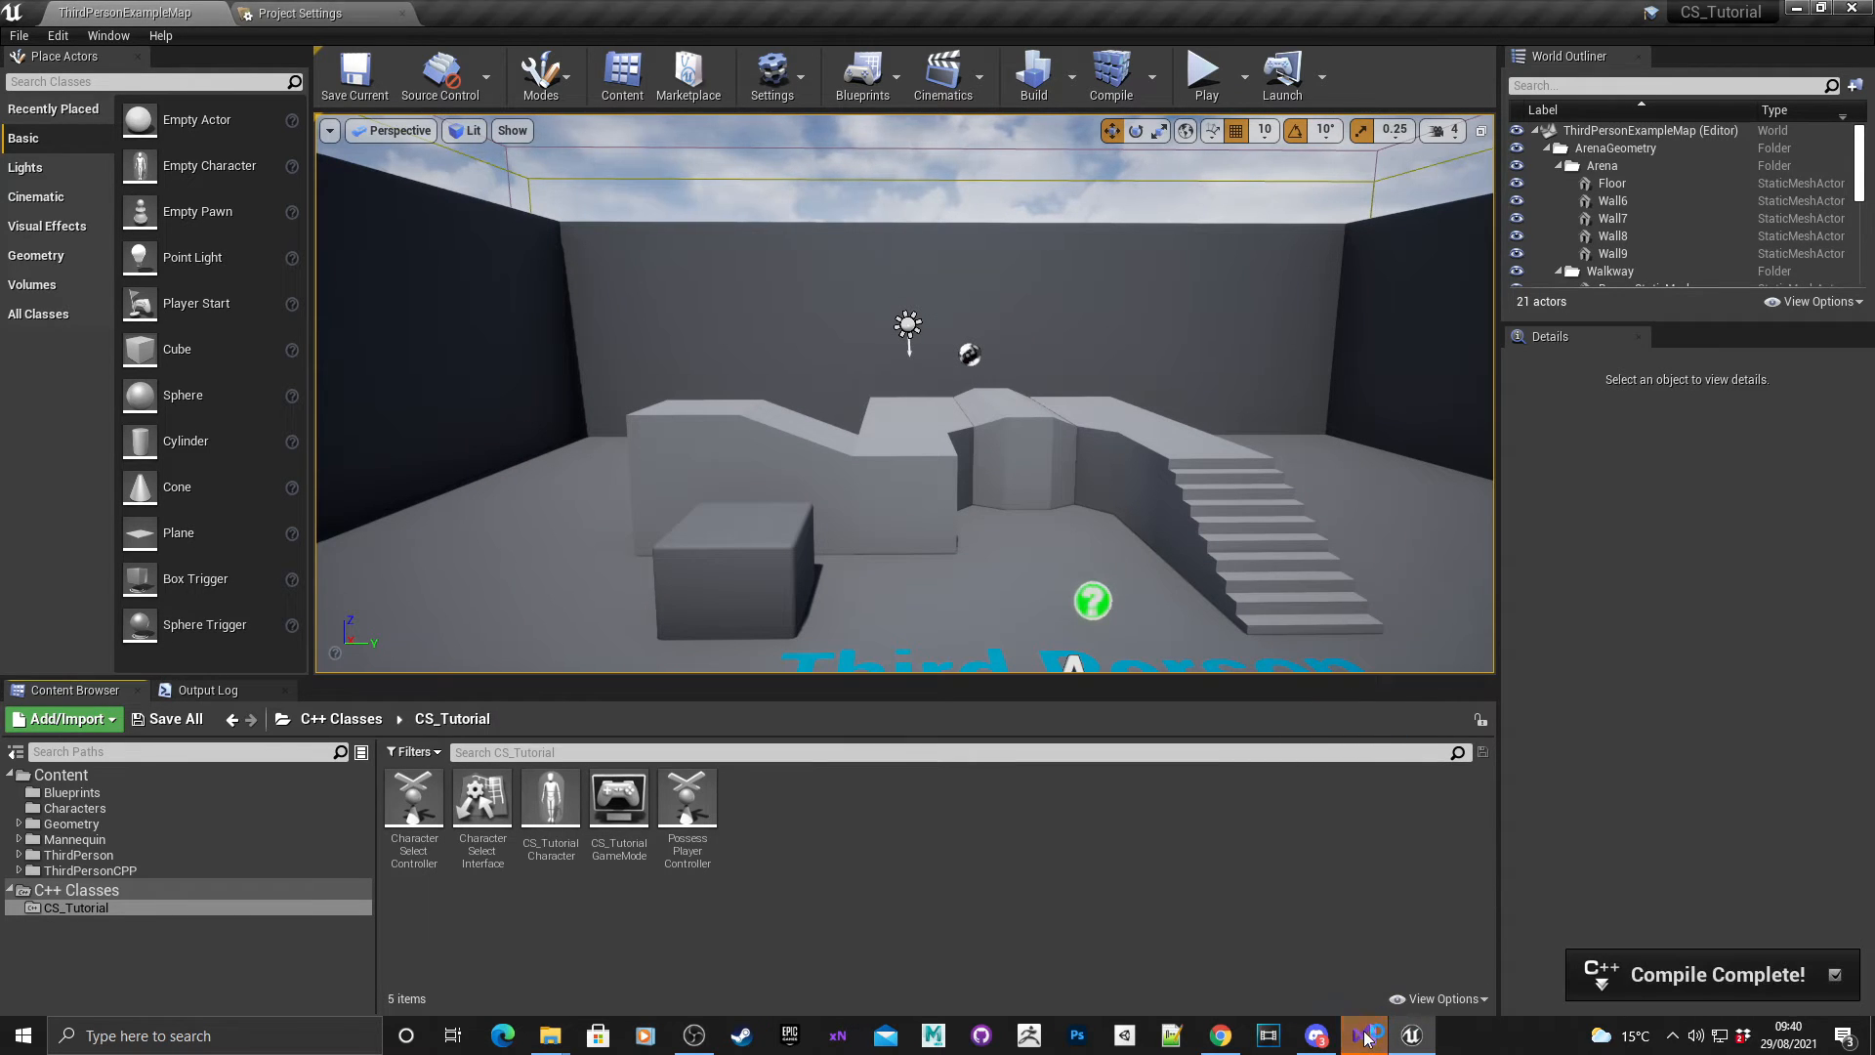
Bring up CharacterSelectInterface.h and start a new line under its public section.
click(1361, 1035)
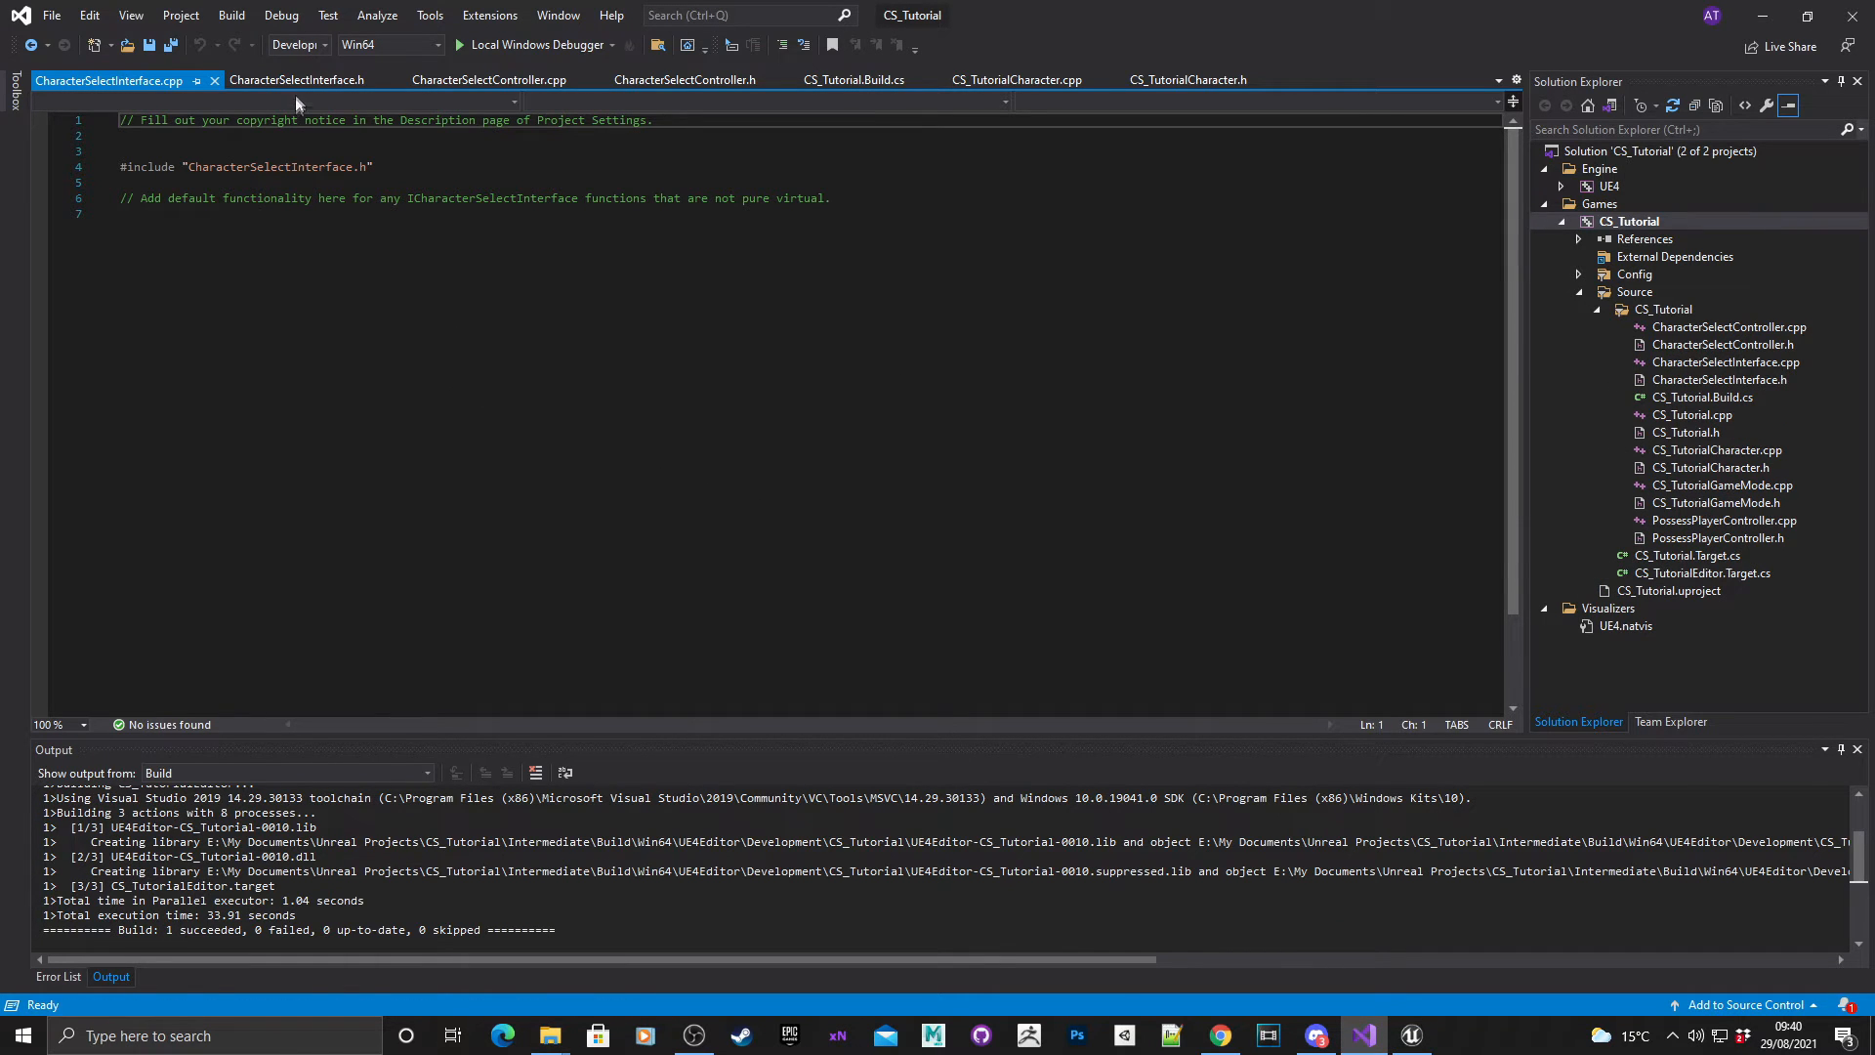
click(297, 78)
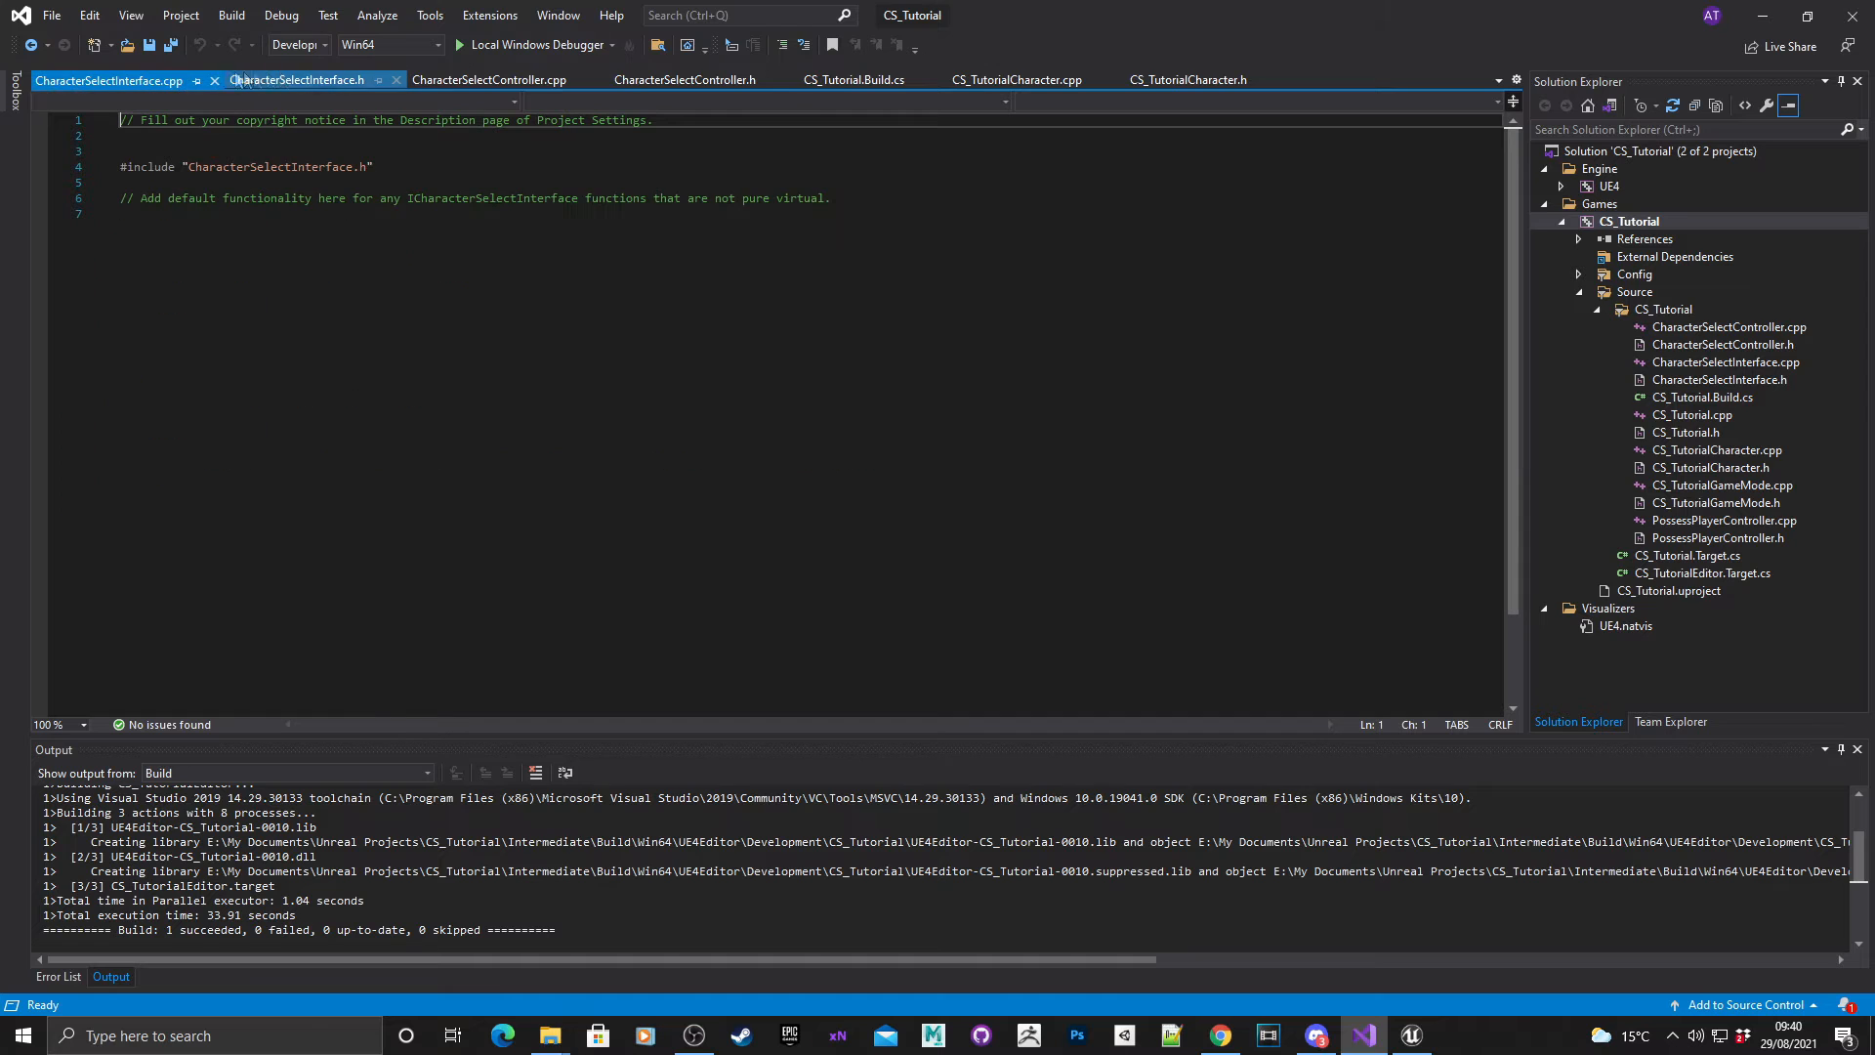
click(297, 80)
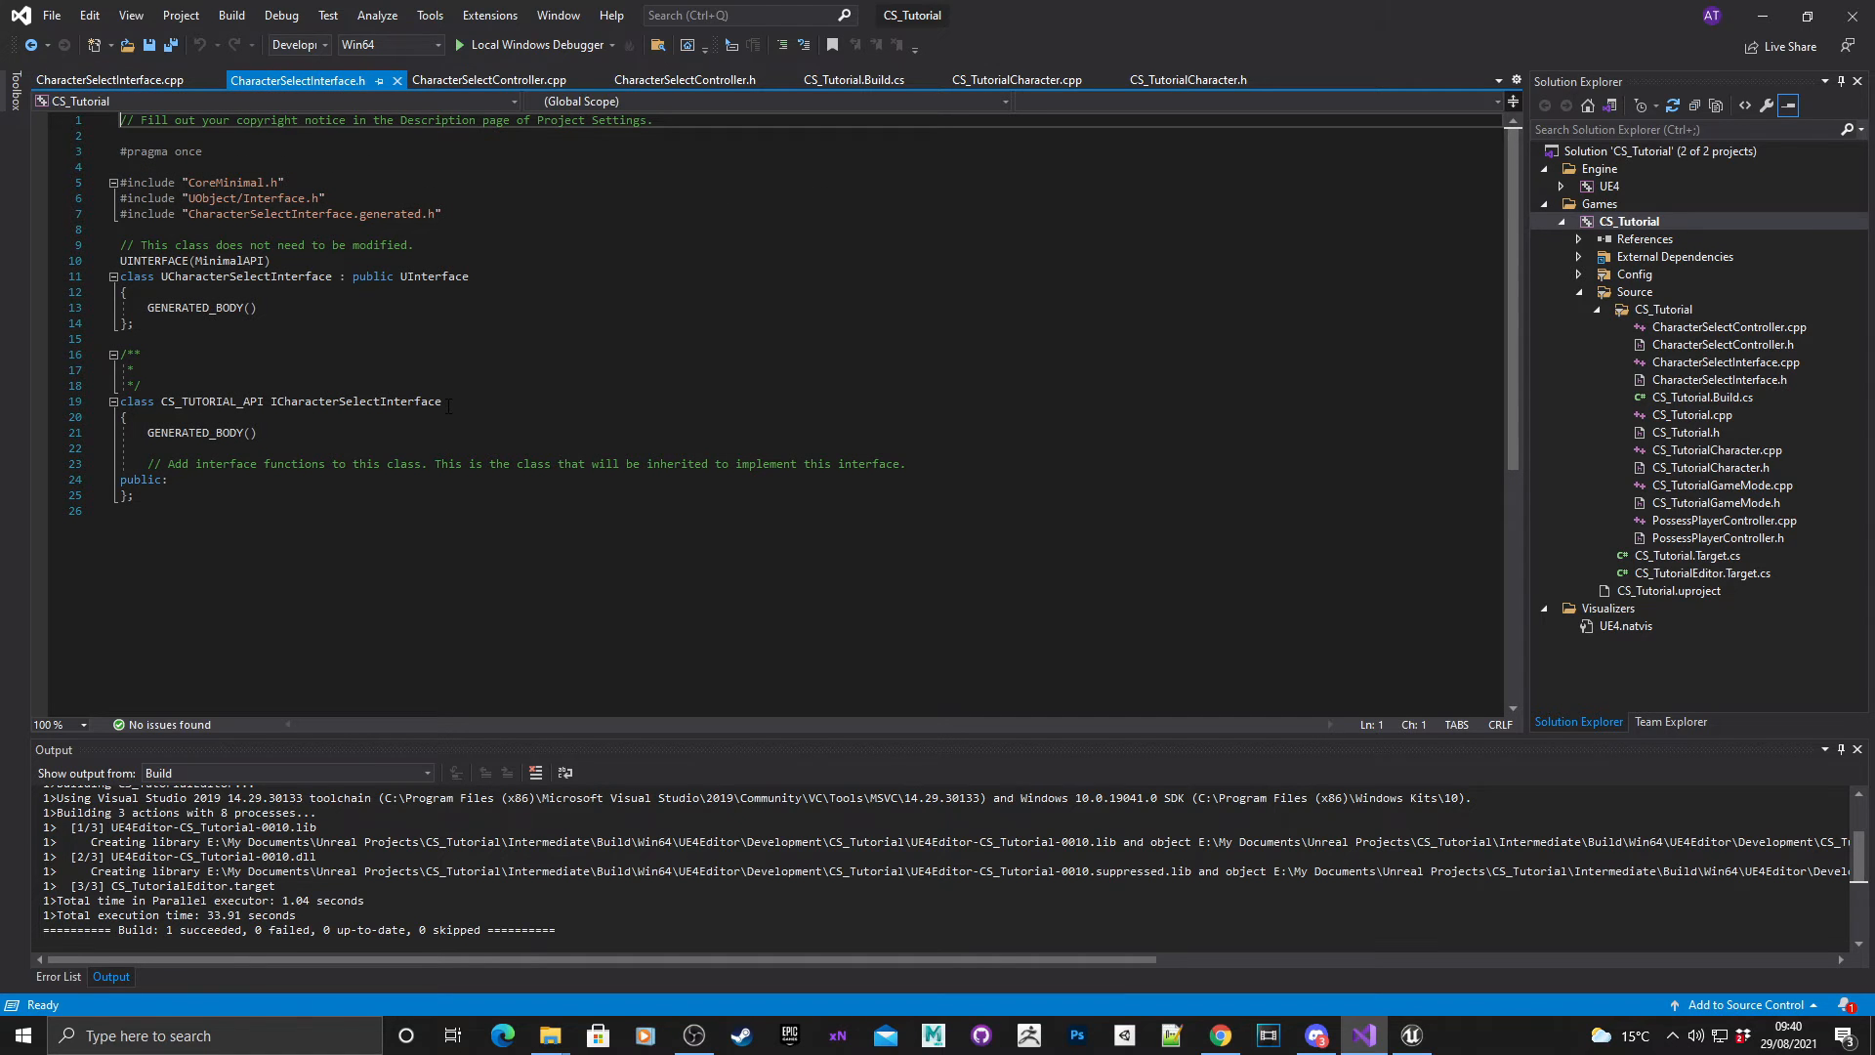
click(170, 481)
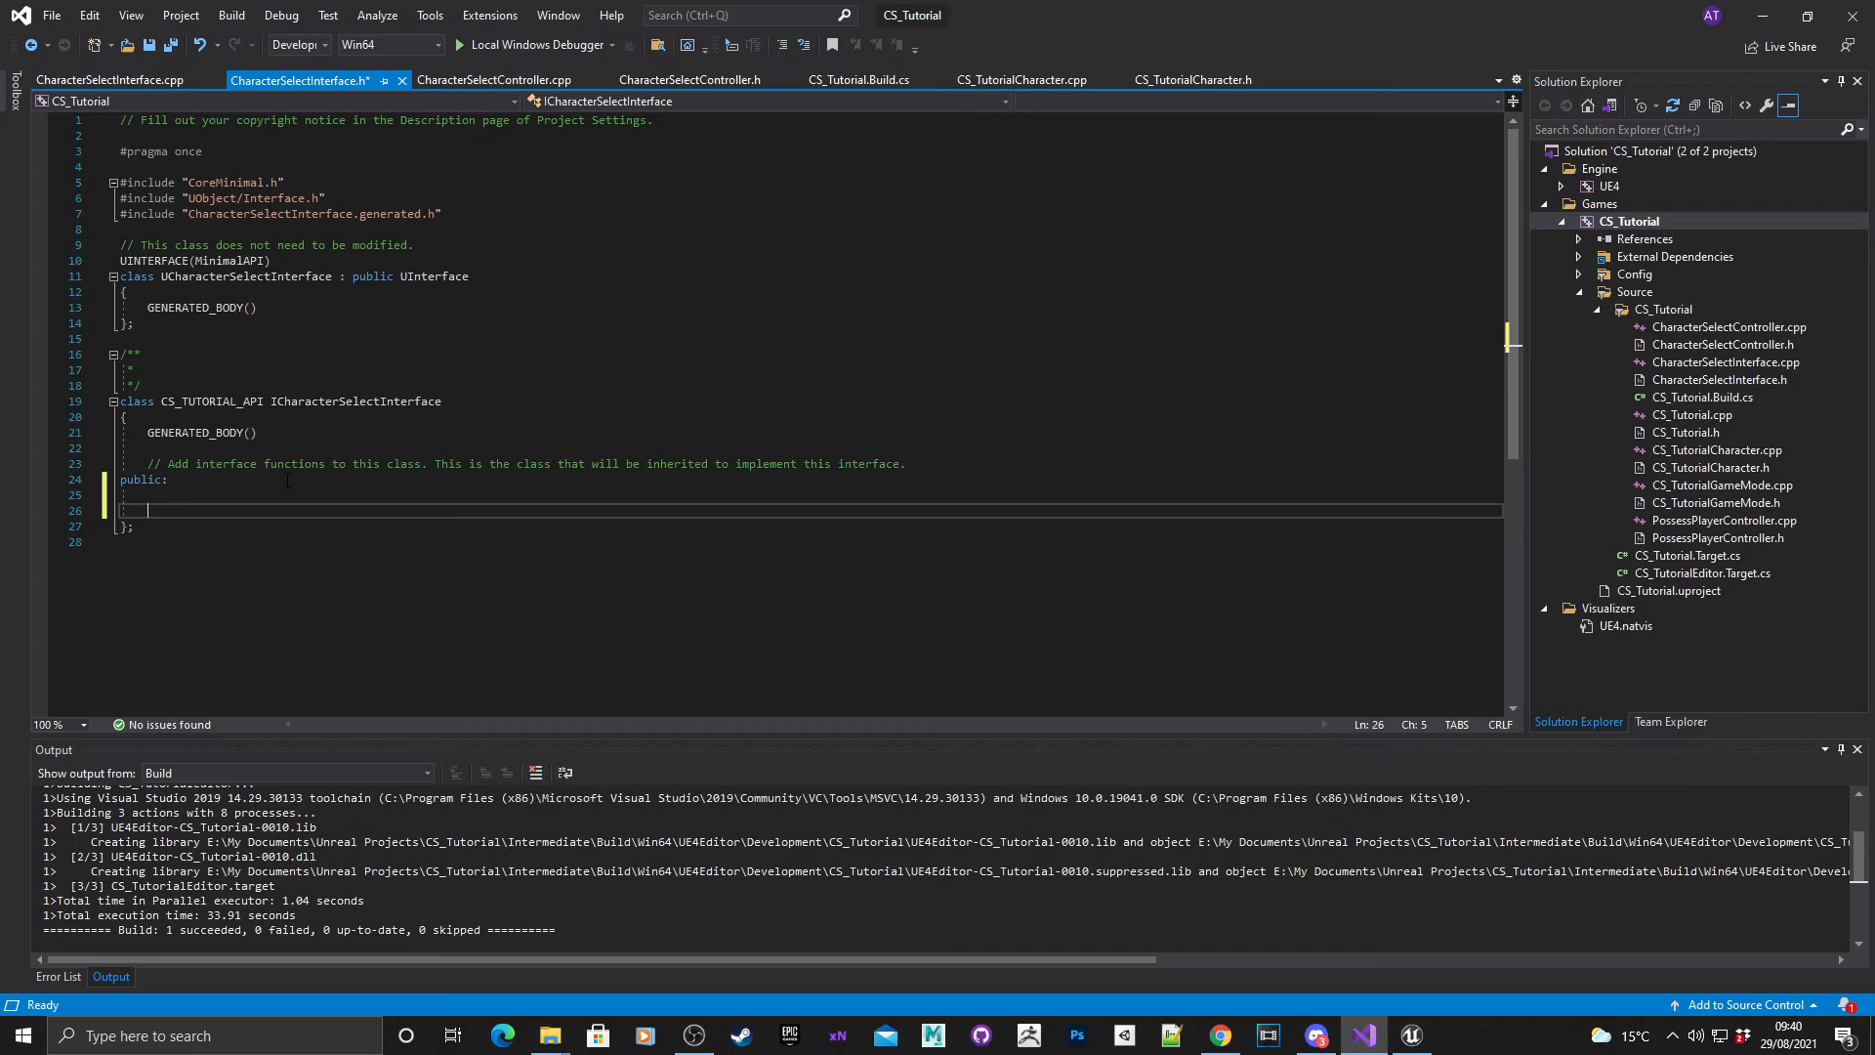
Declare virtual void SpawnCharacter(uint8 Index) = 0; and save the header.
text(virtual void)
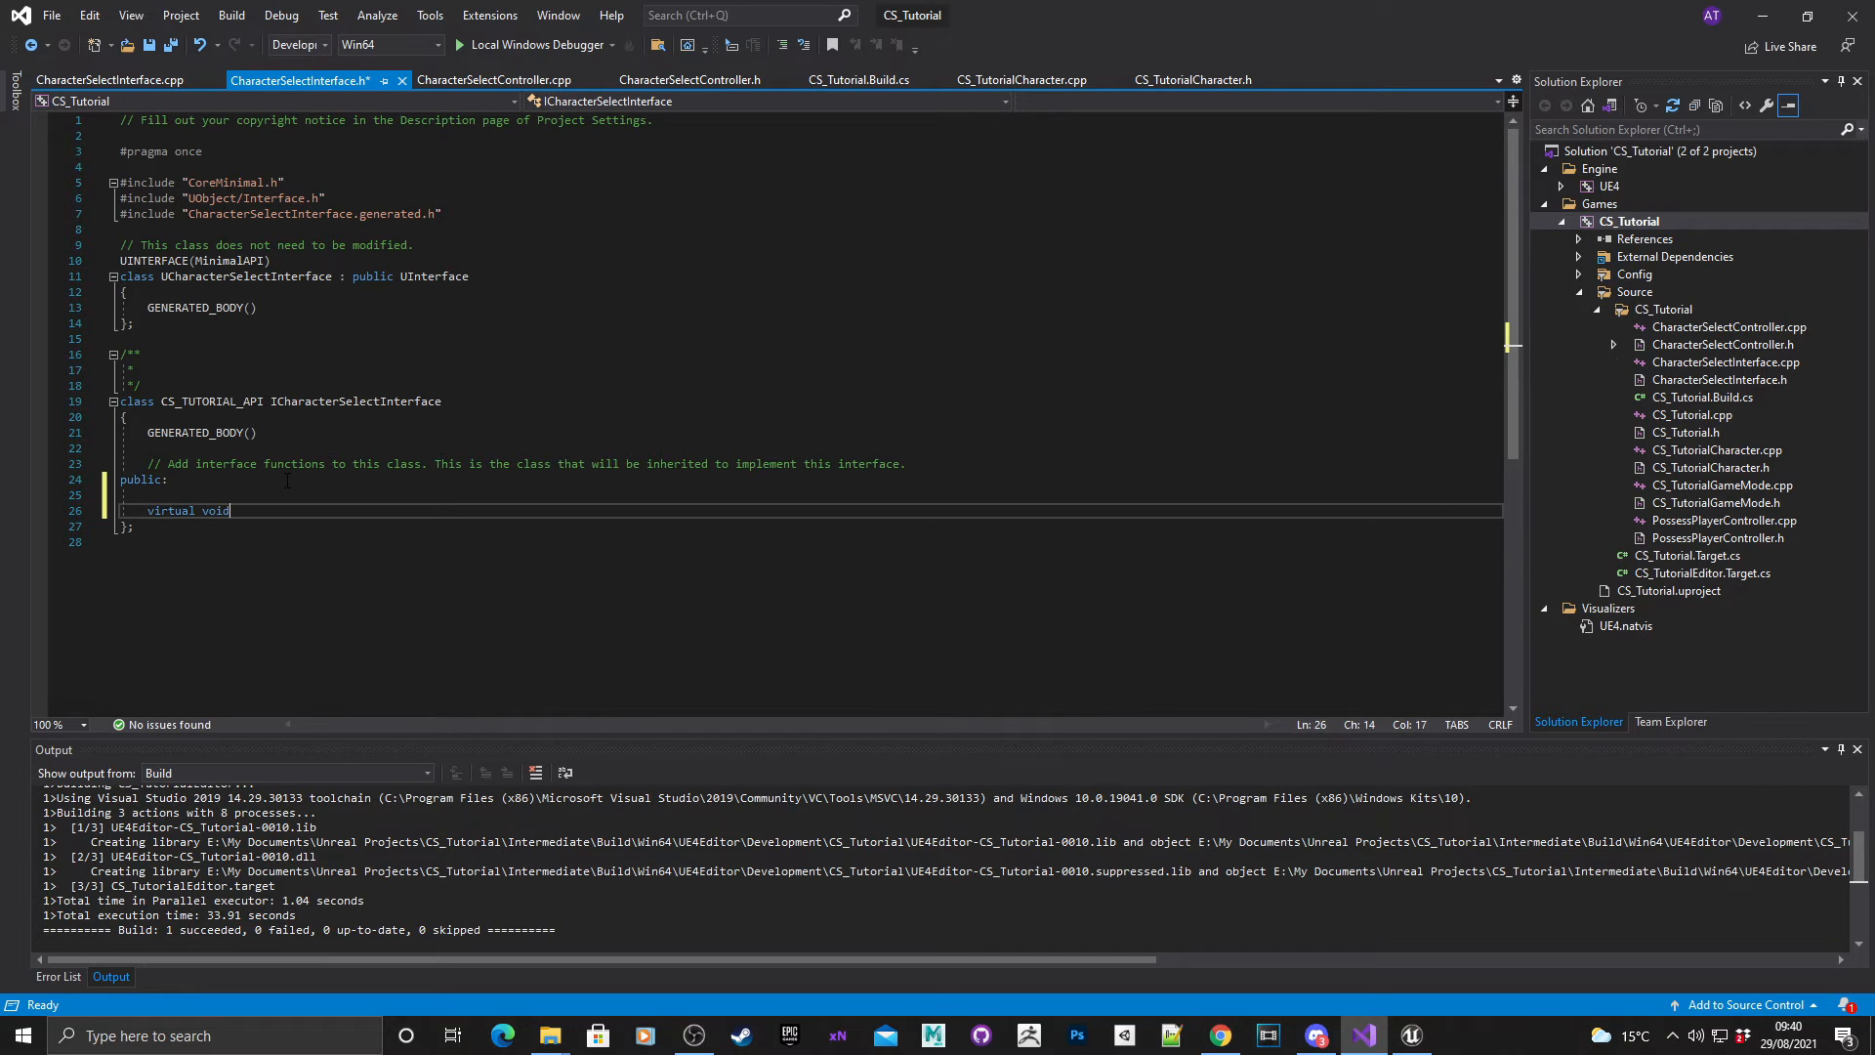
text(SpawnC)
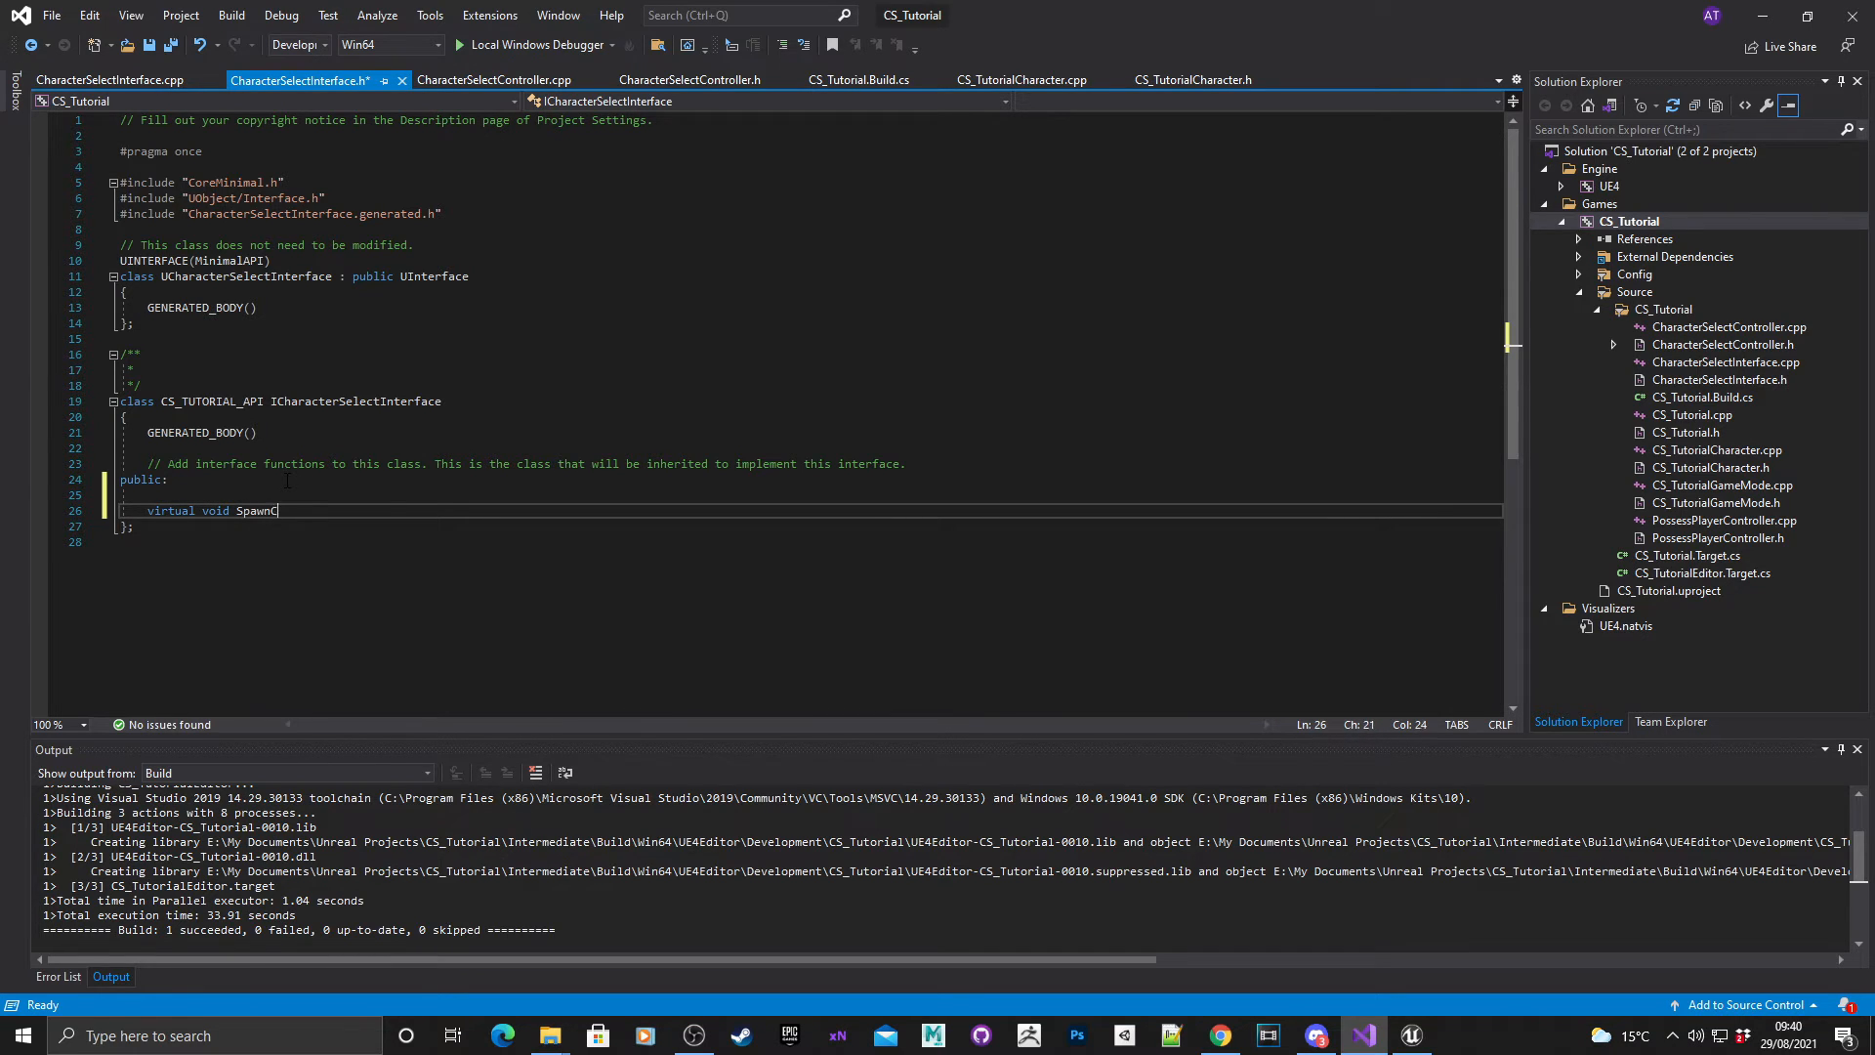
text(haracter()
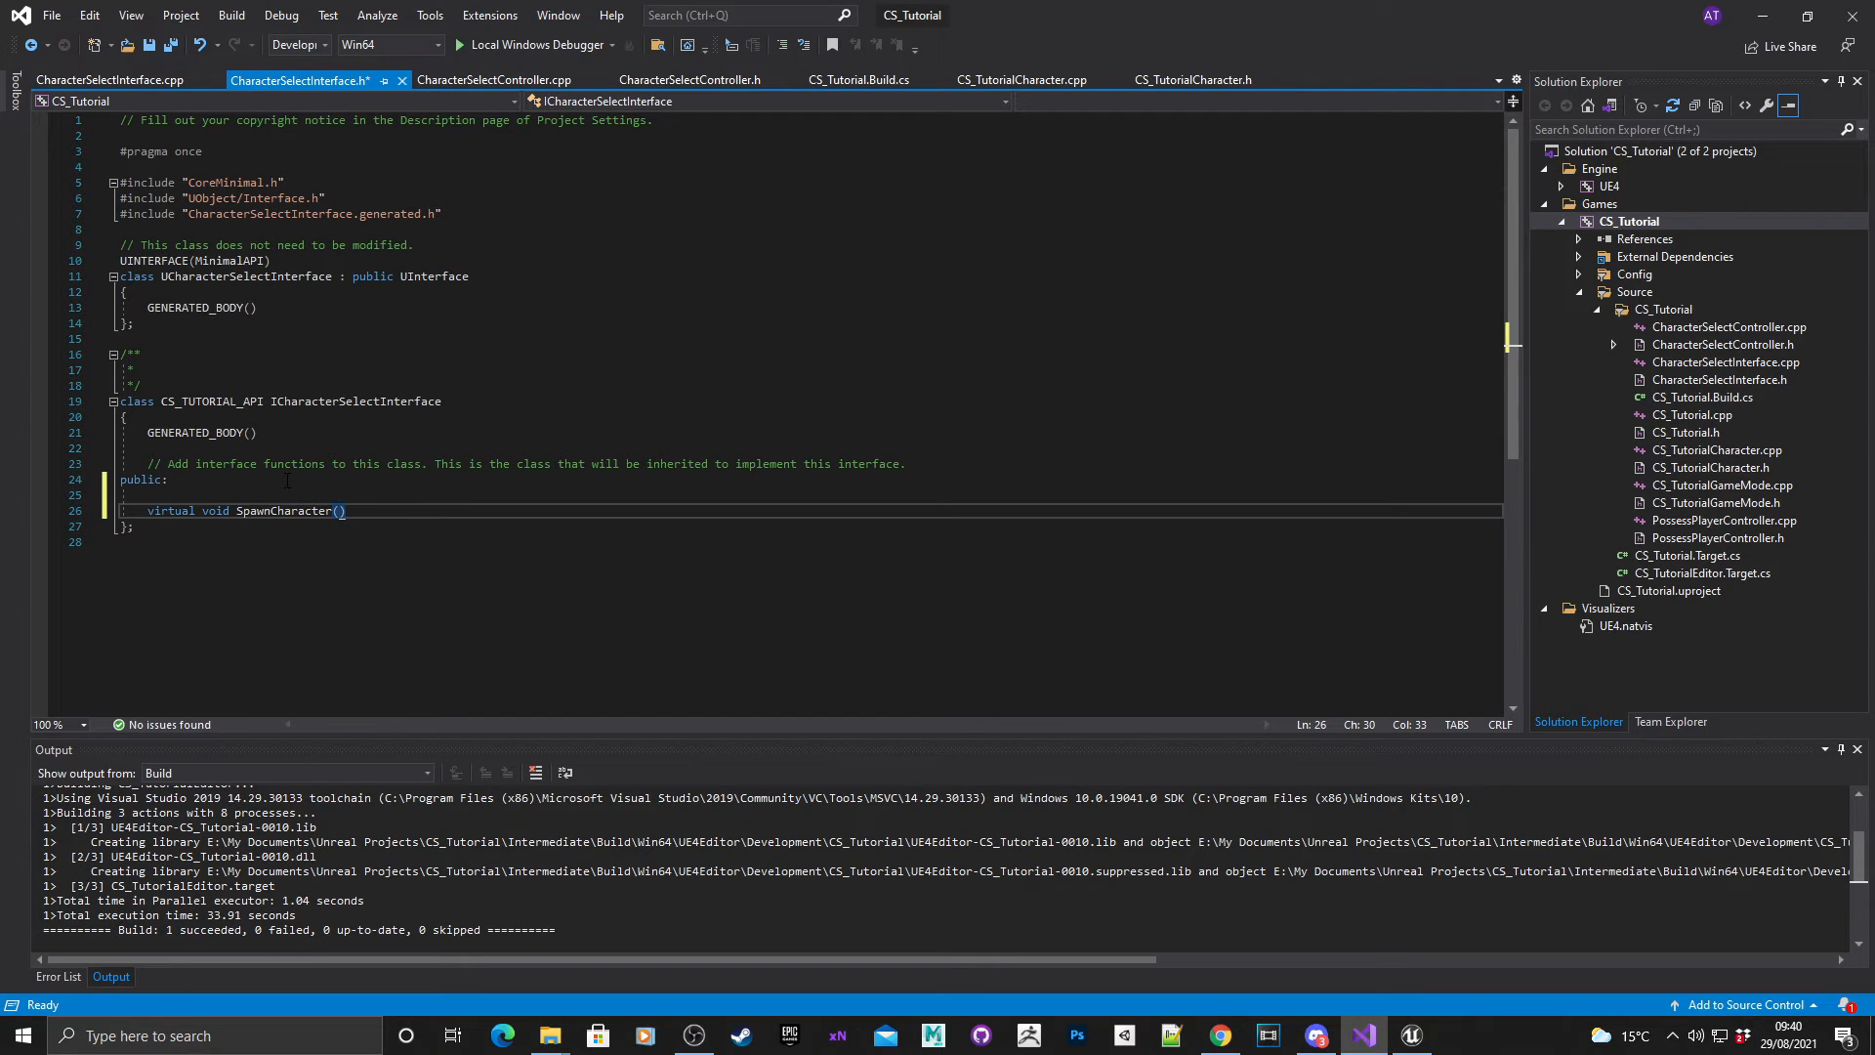
text(uint)
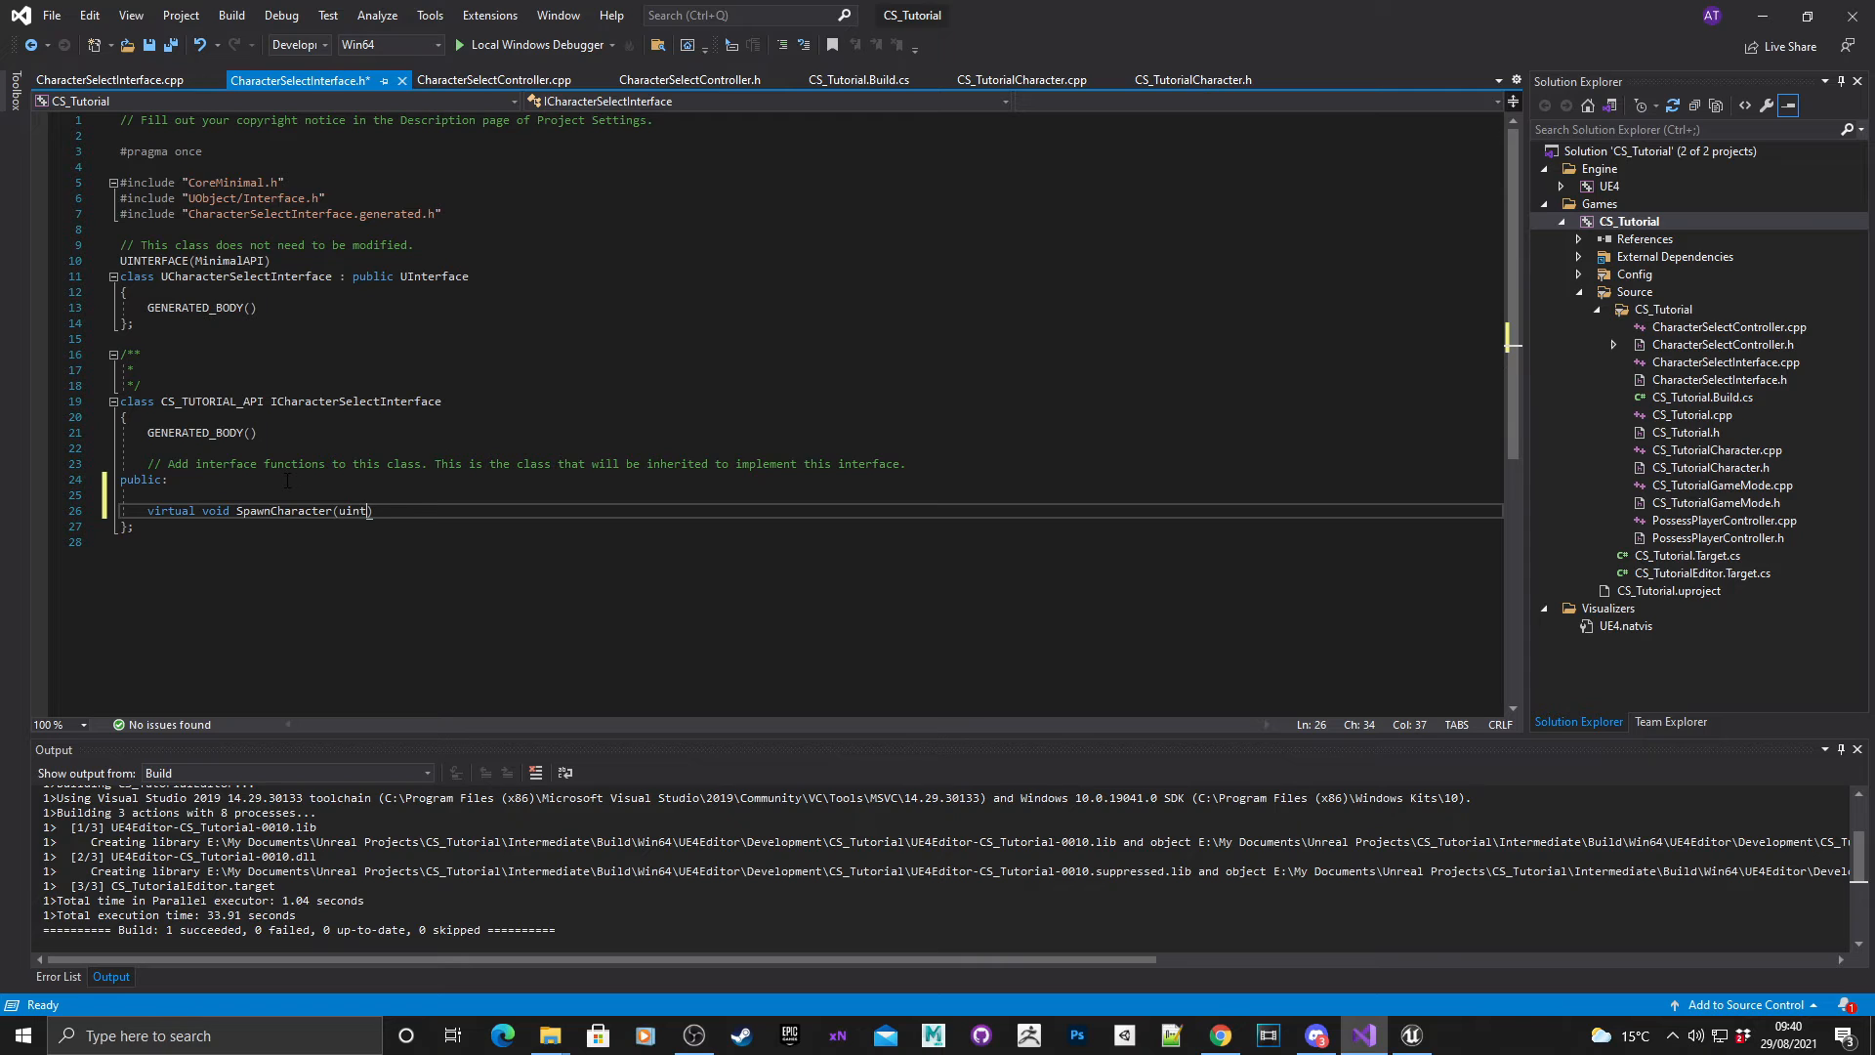
text(8)
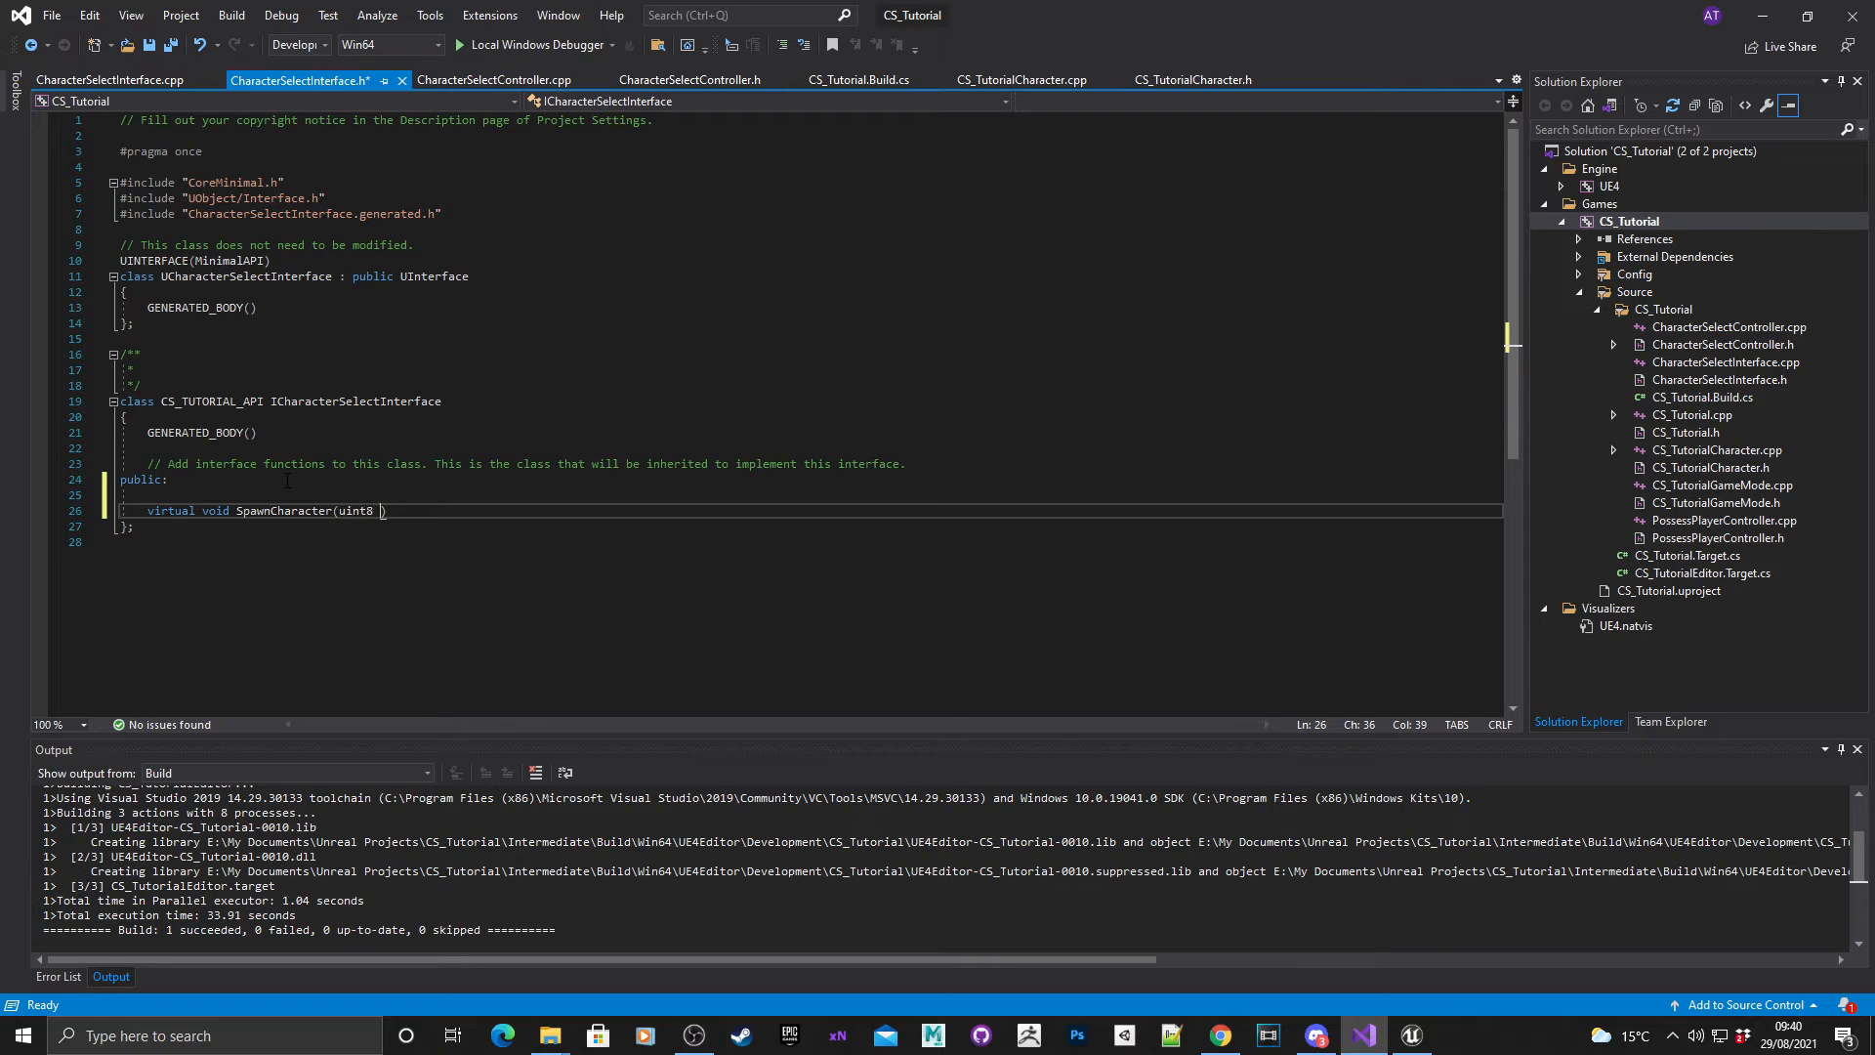
text(Index)
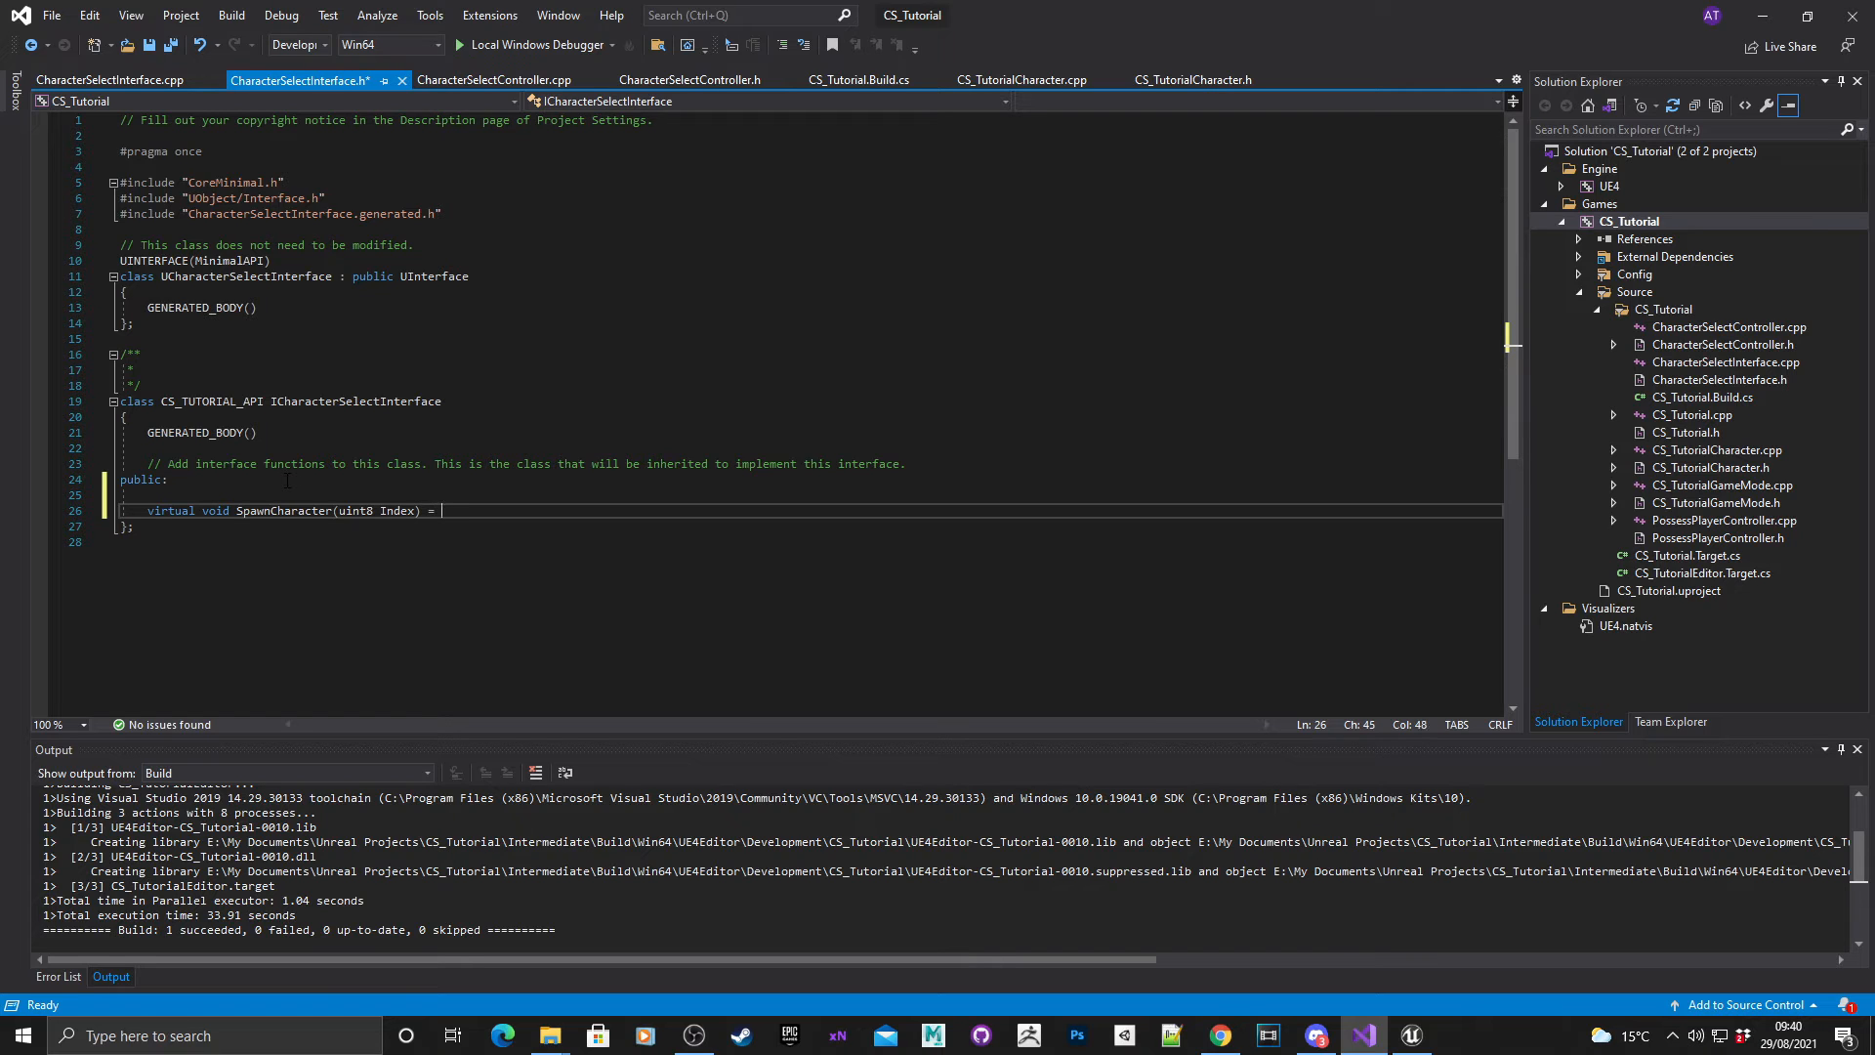
text(0;)
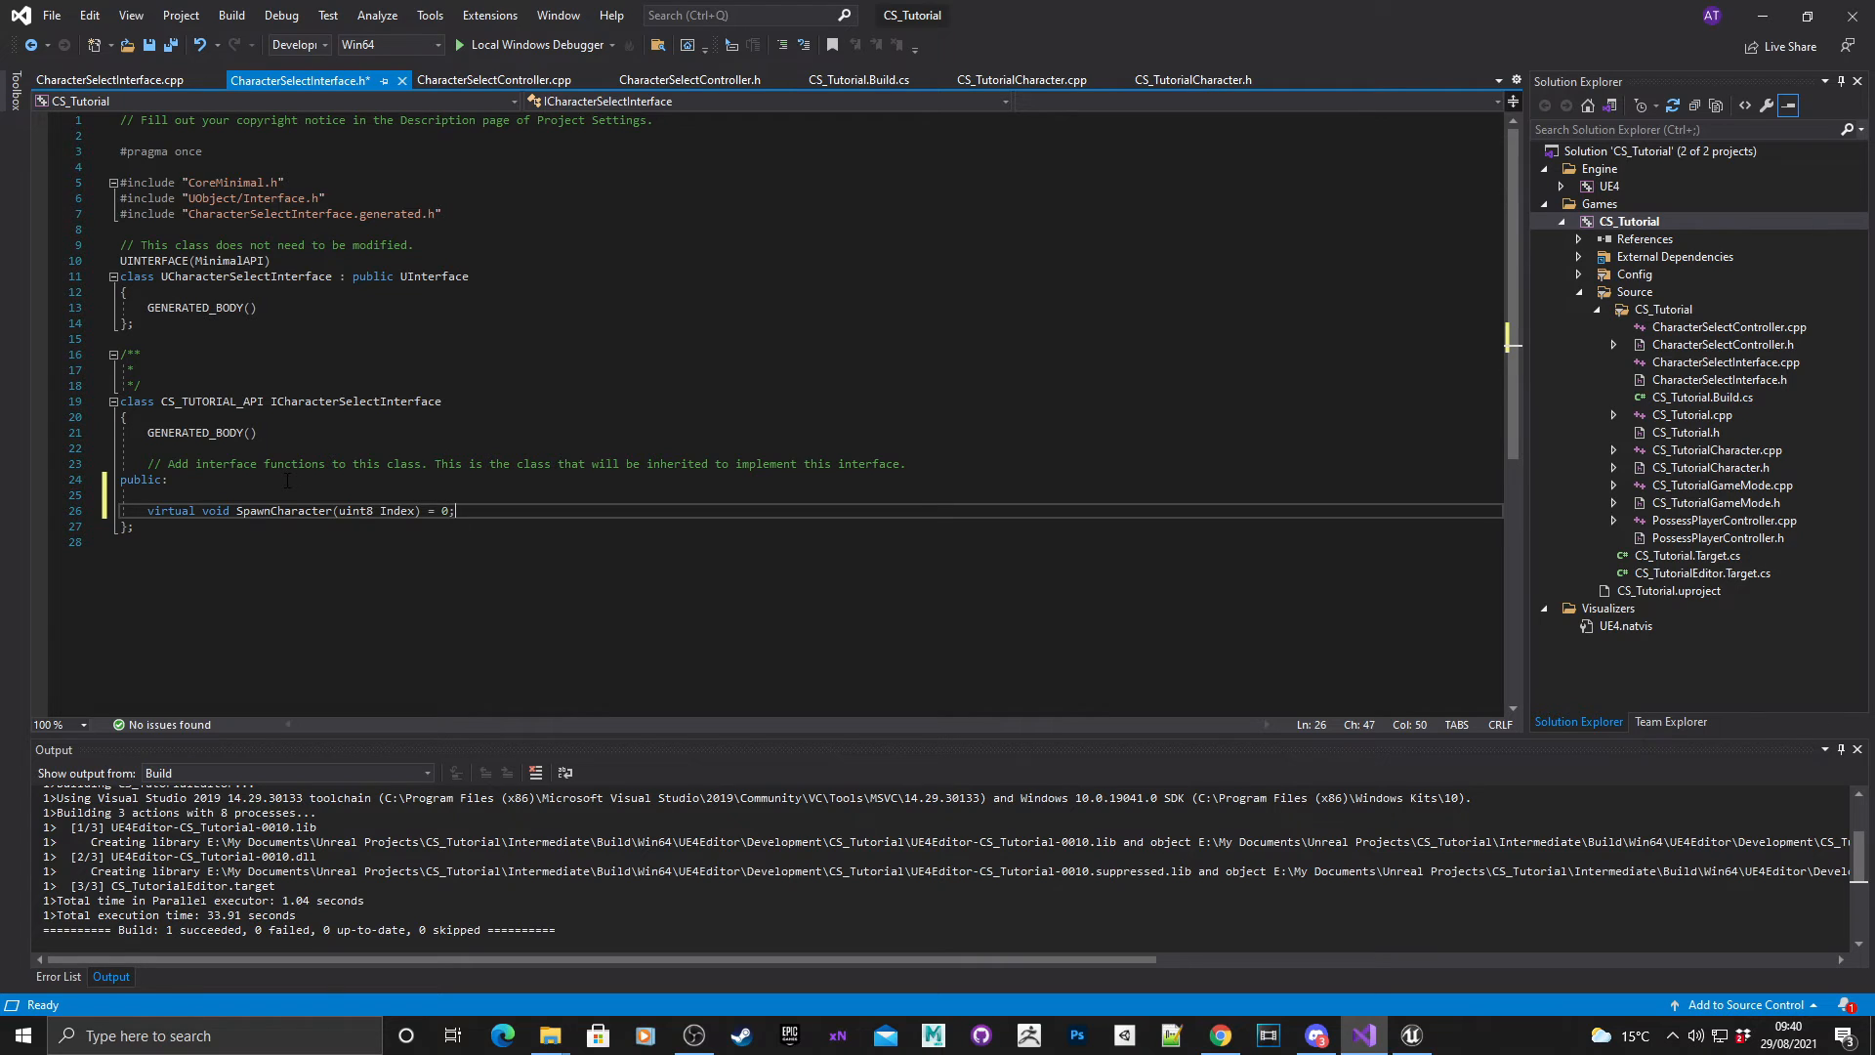
key(ctrl+s)
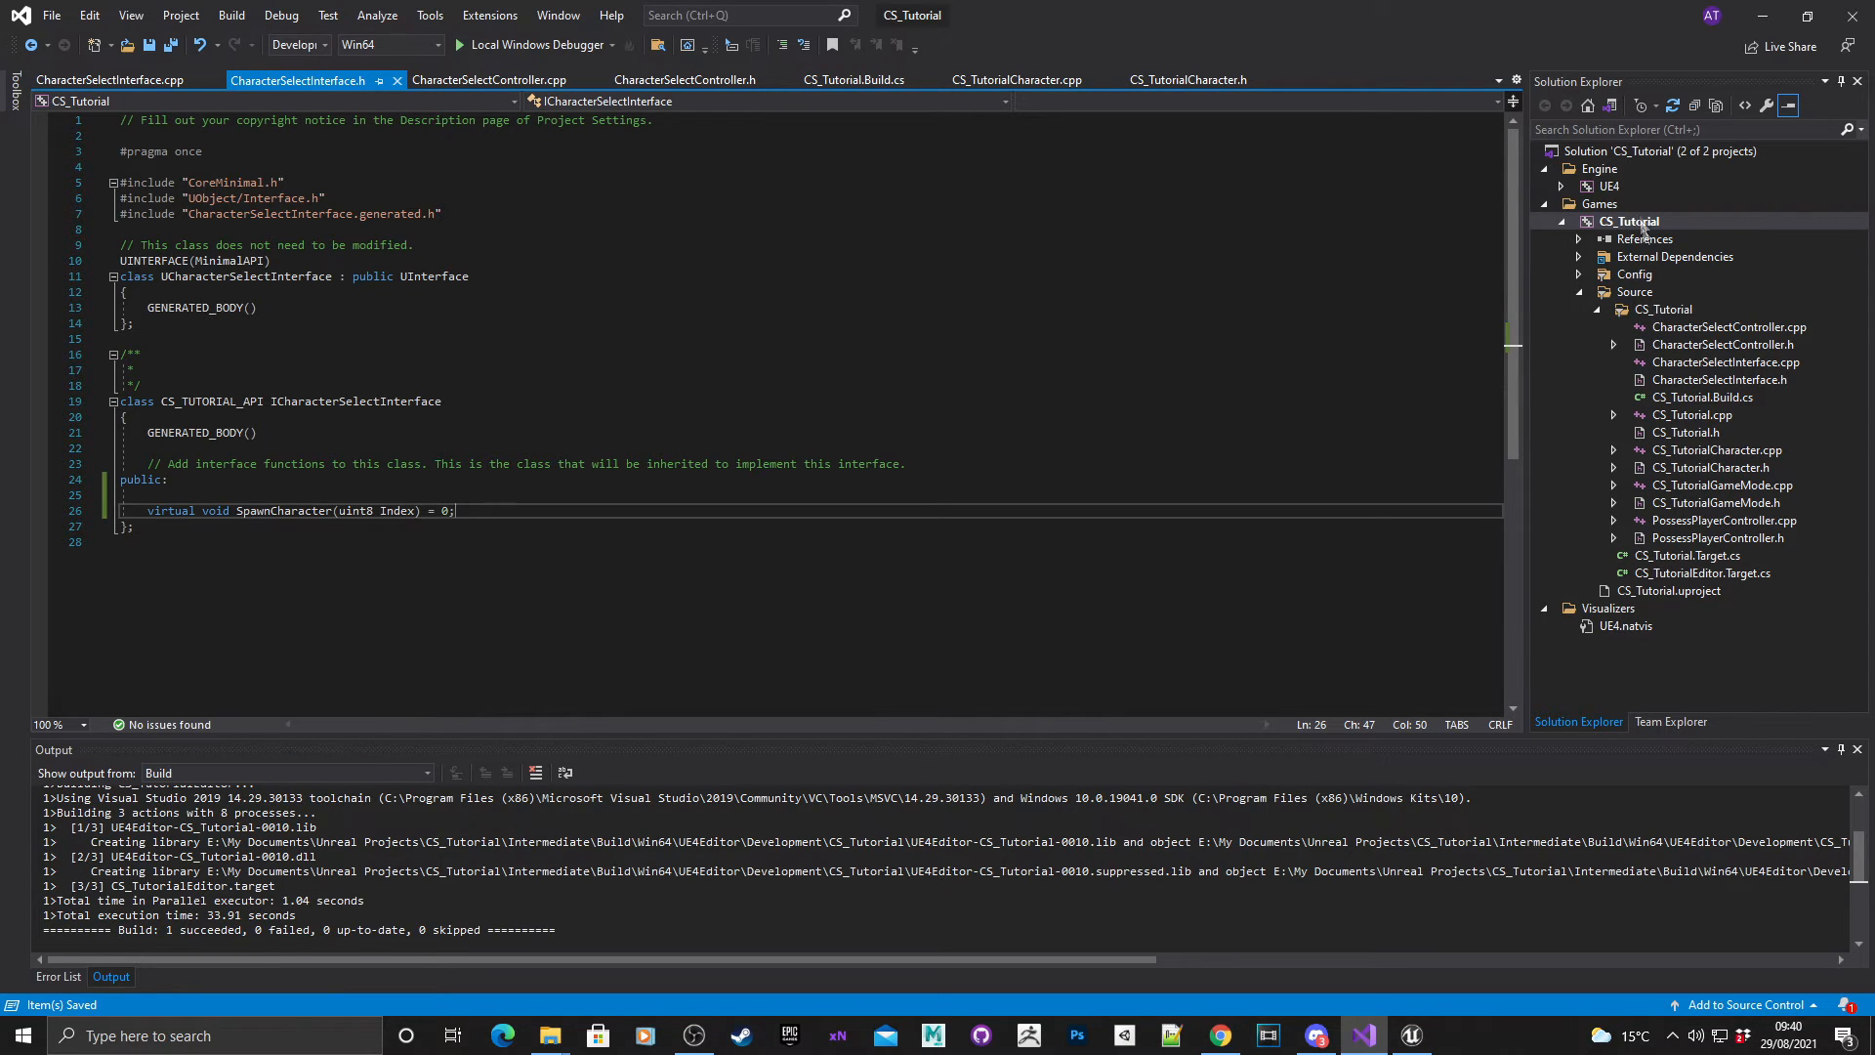
mouse_move(1410, 1034)
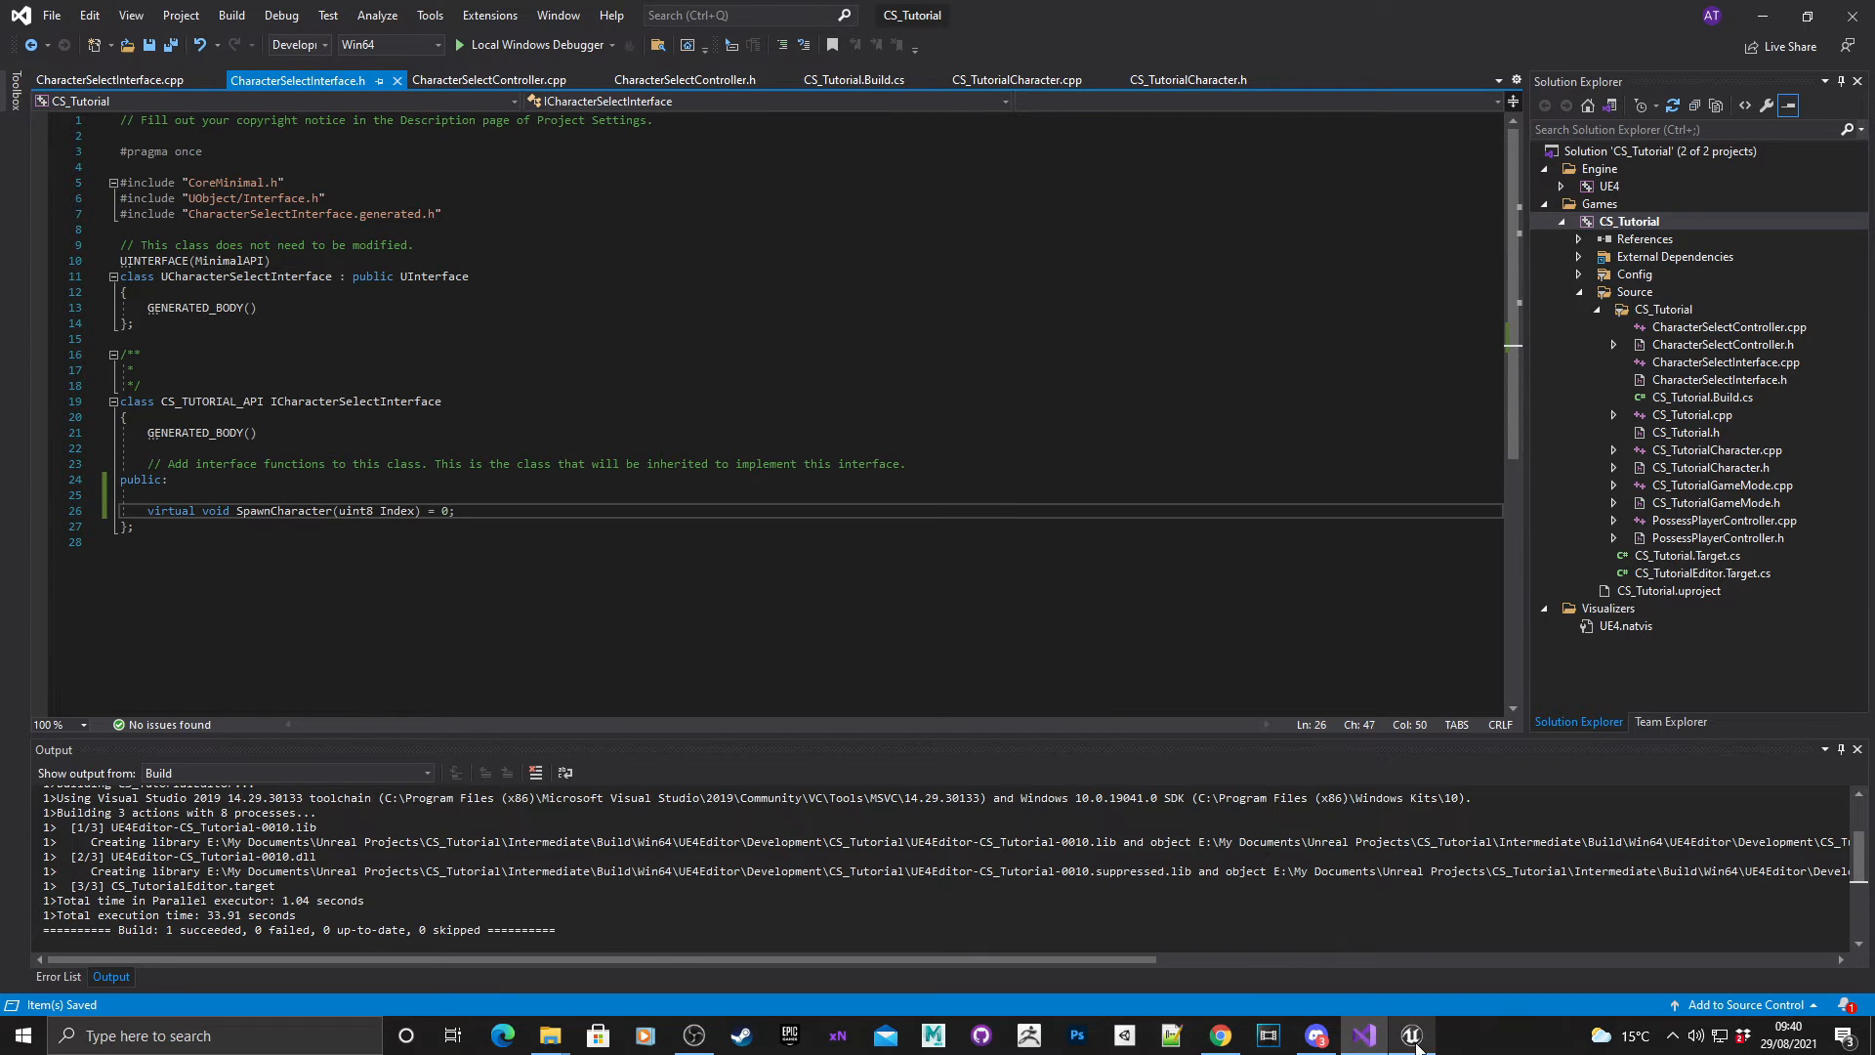
Recompile the project's C++ code in Unreal, then return to the Index parameter in the header.
click(1410, 1035)
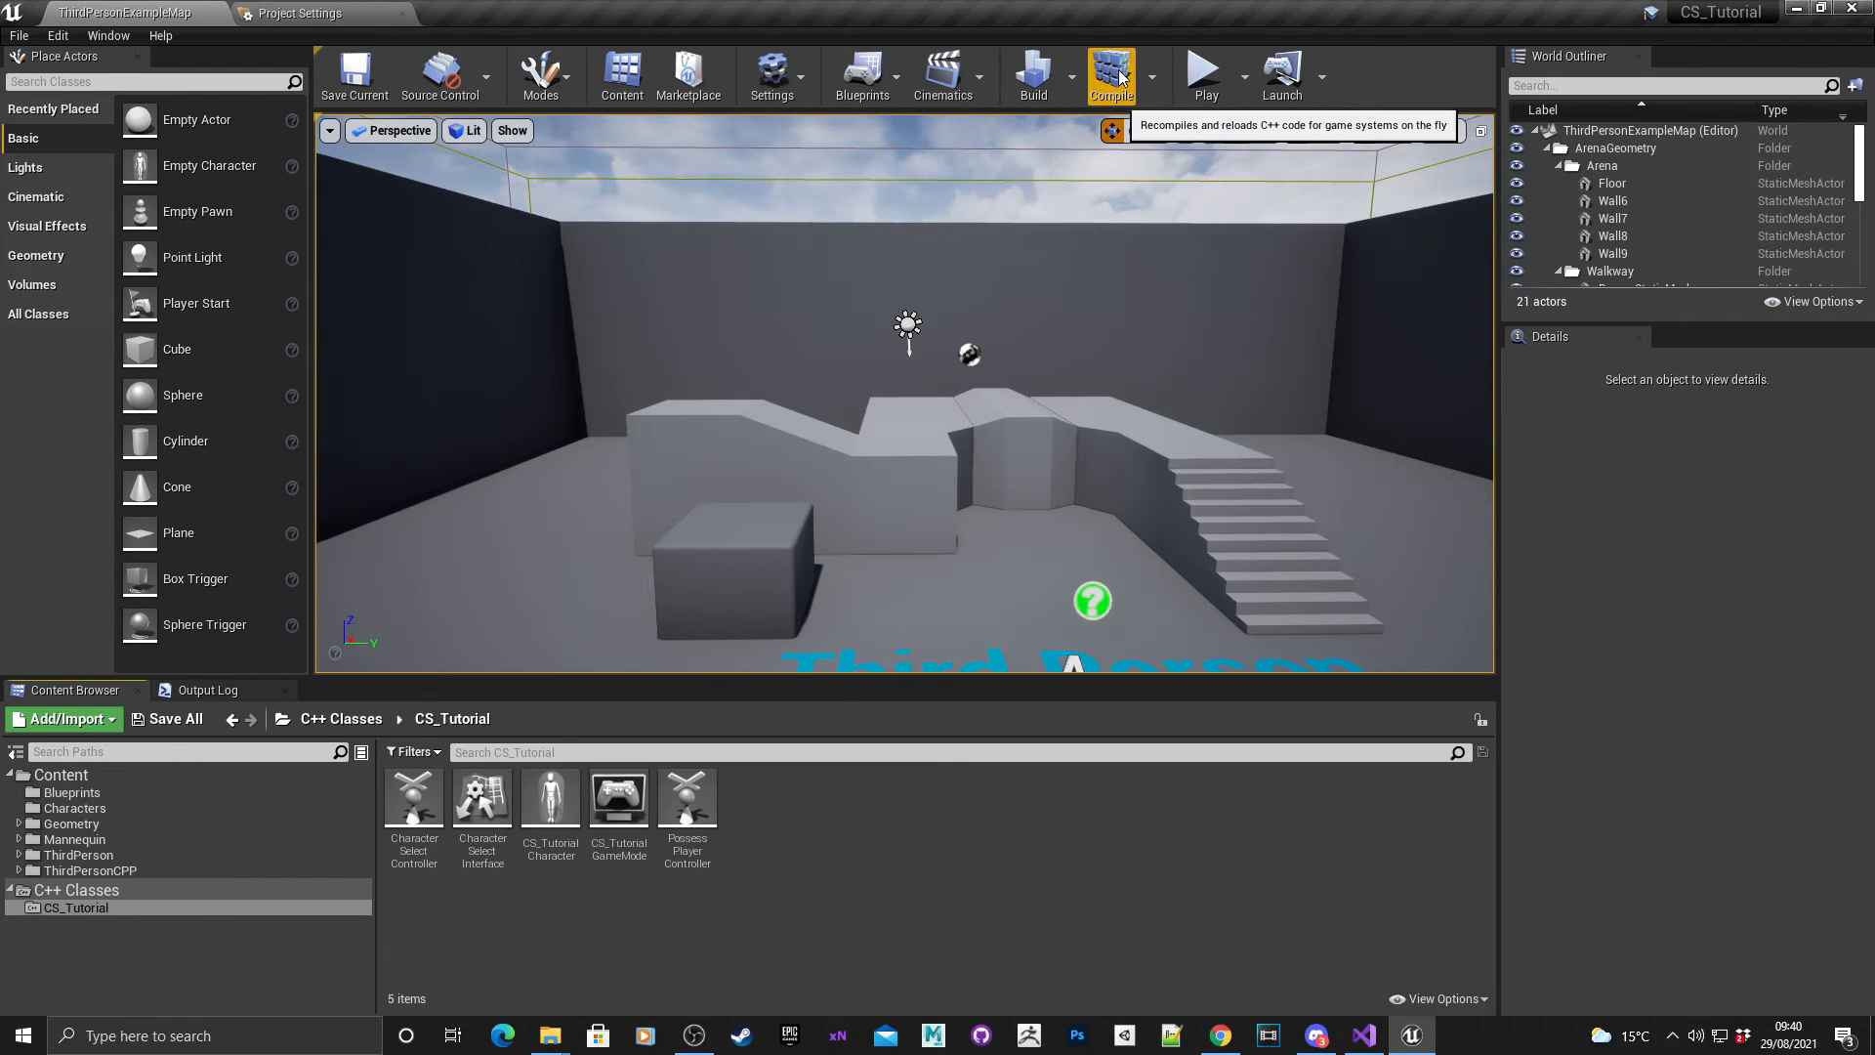
click(1109, 70)
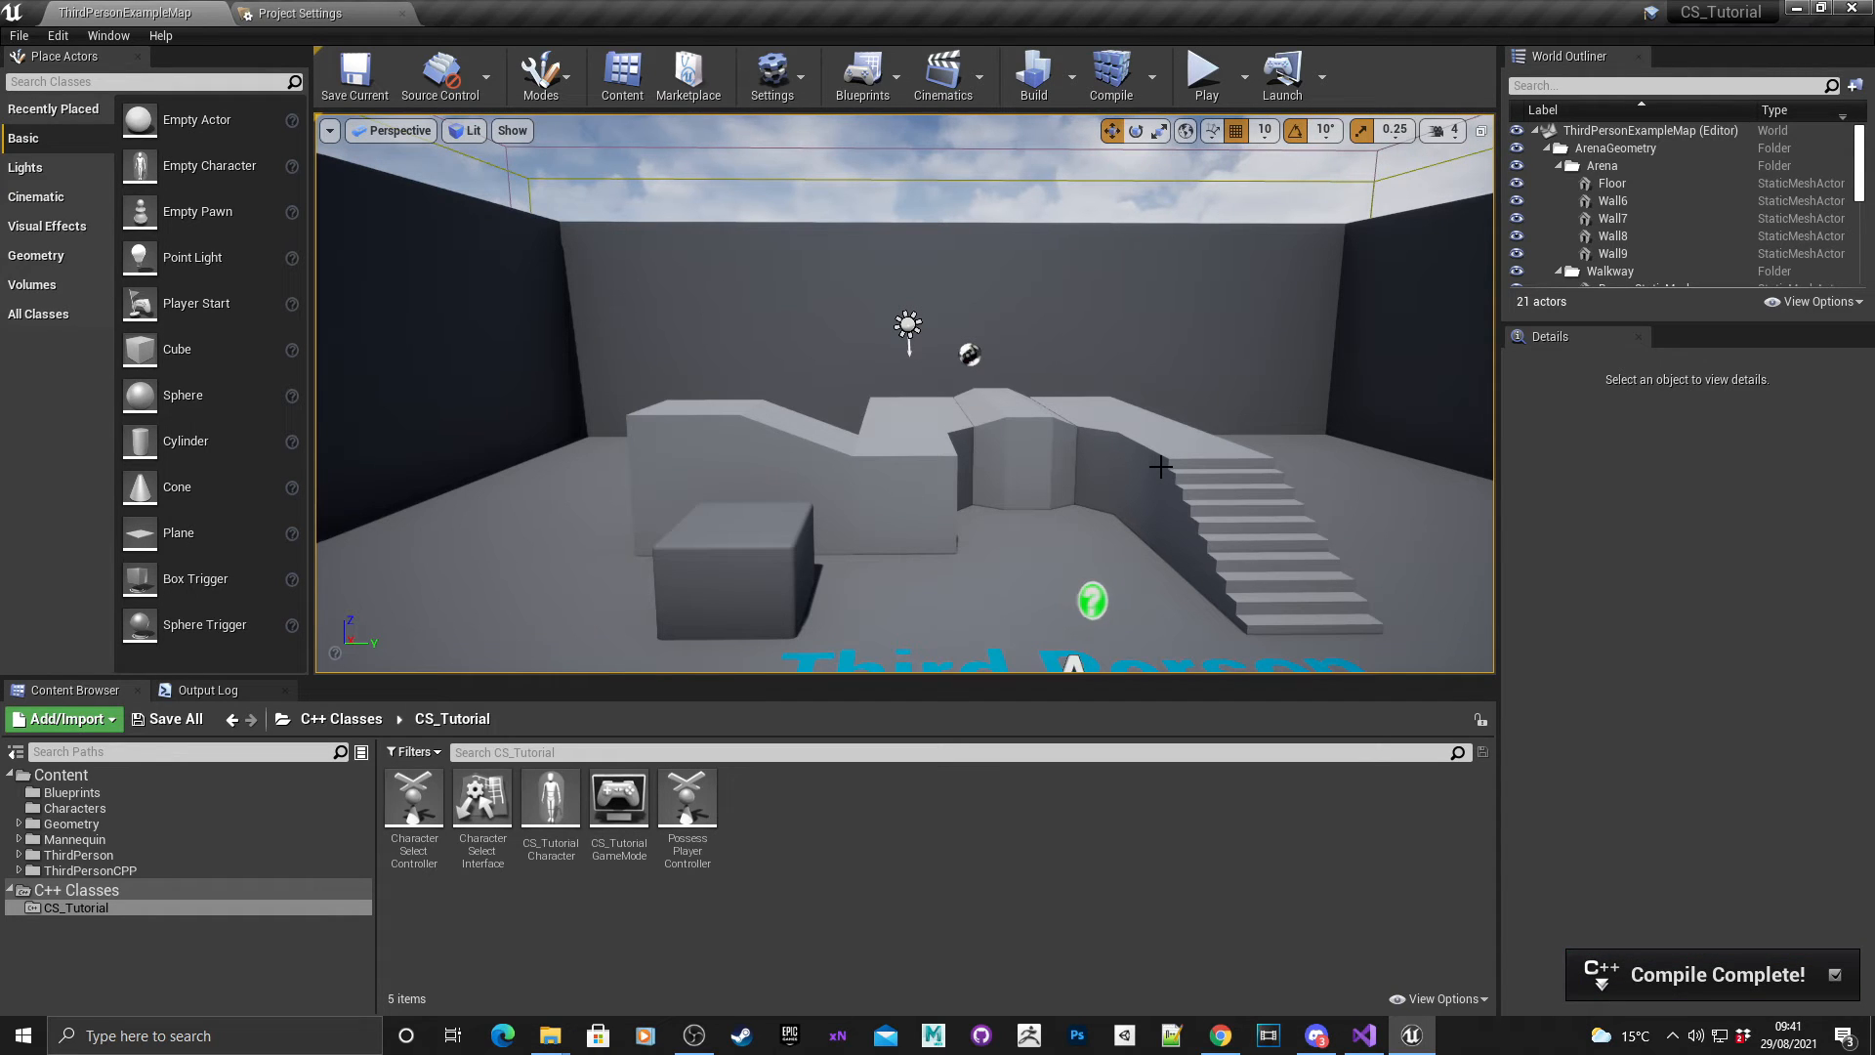
mouse_move(1361, 1035)
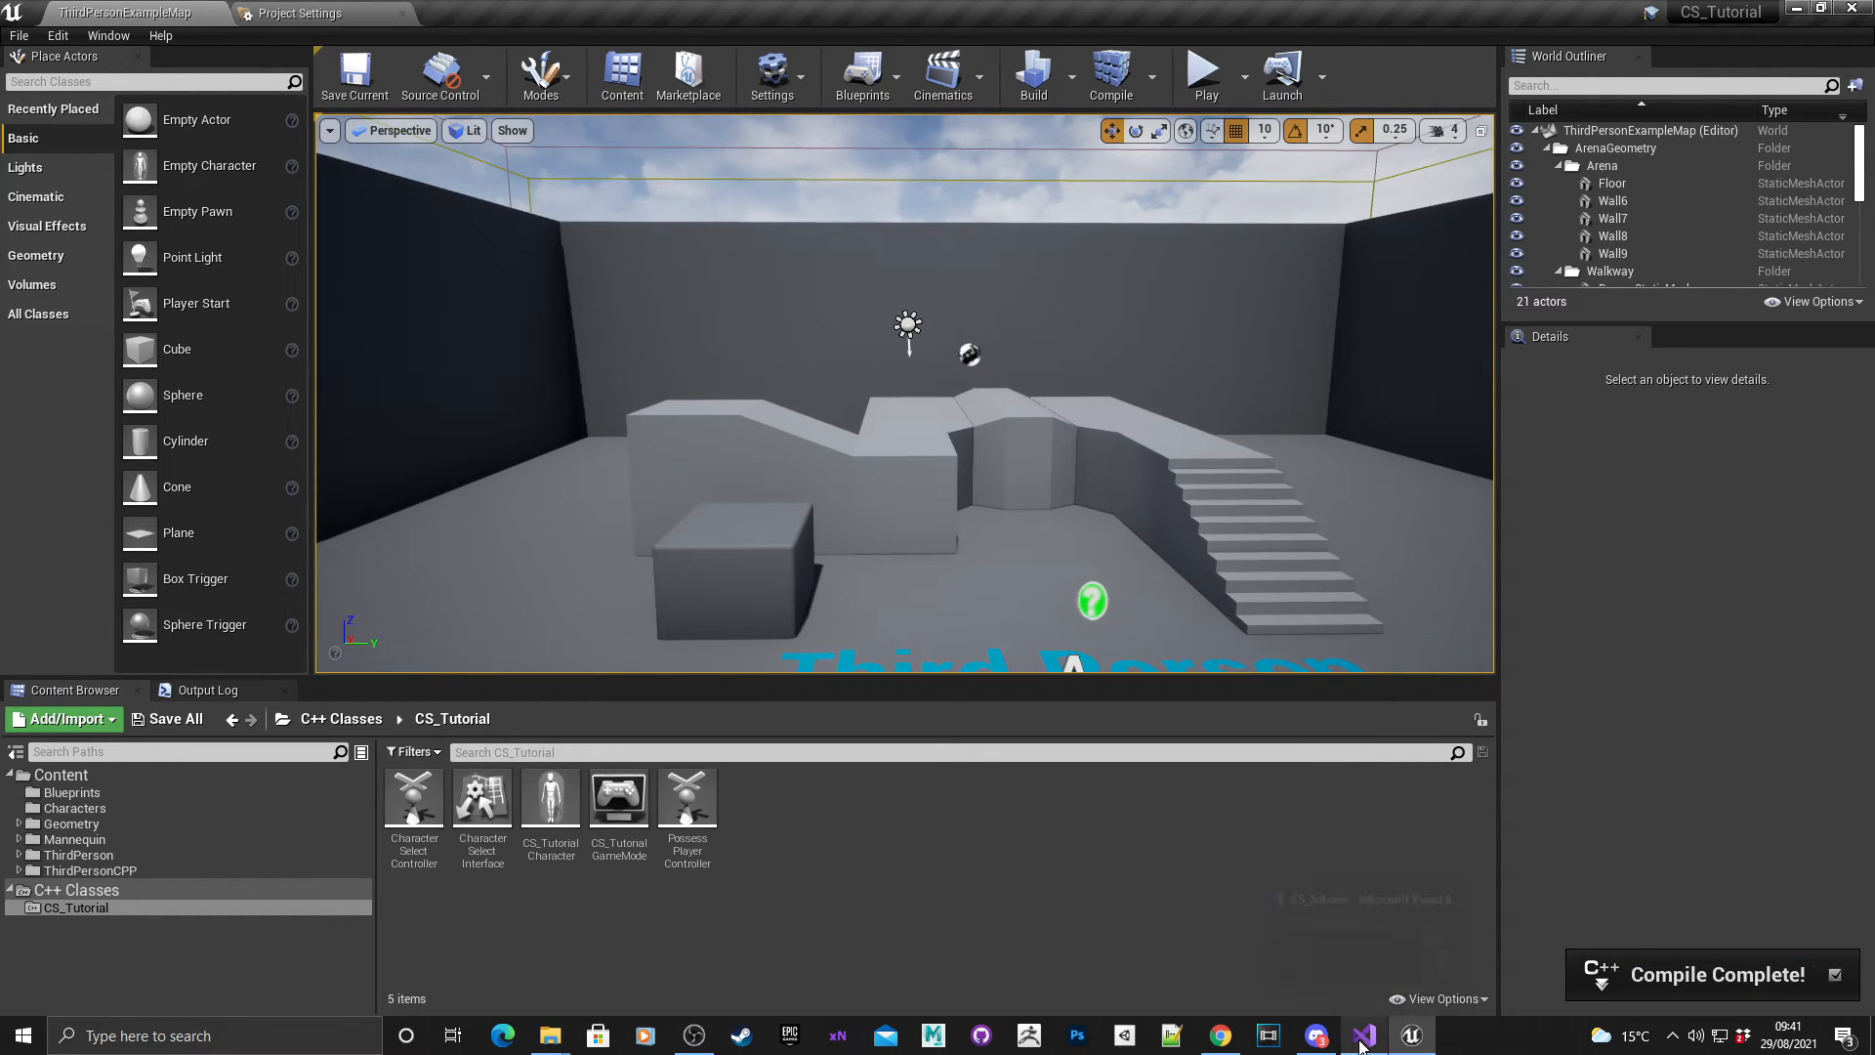
click(1361, 1035)
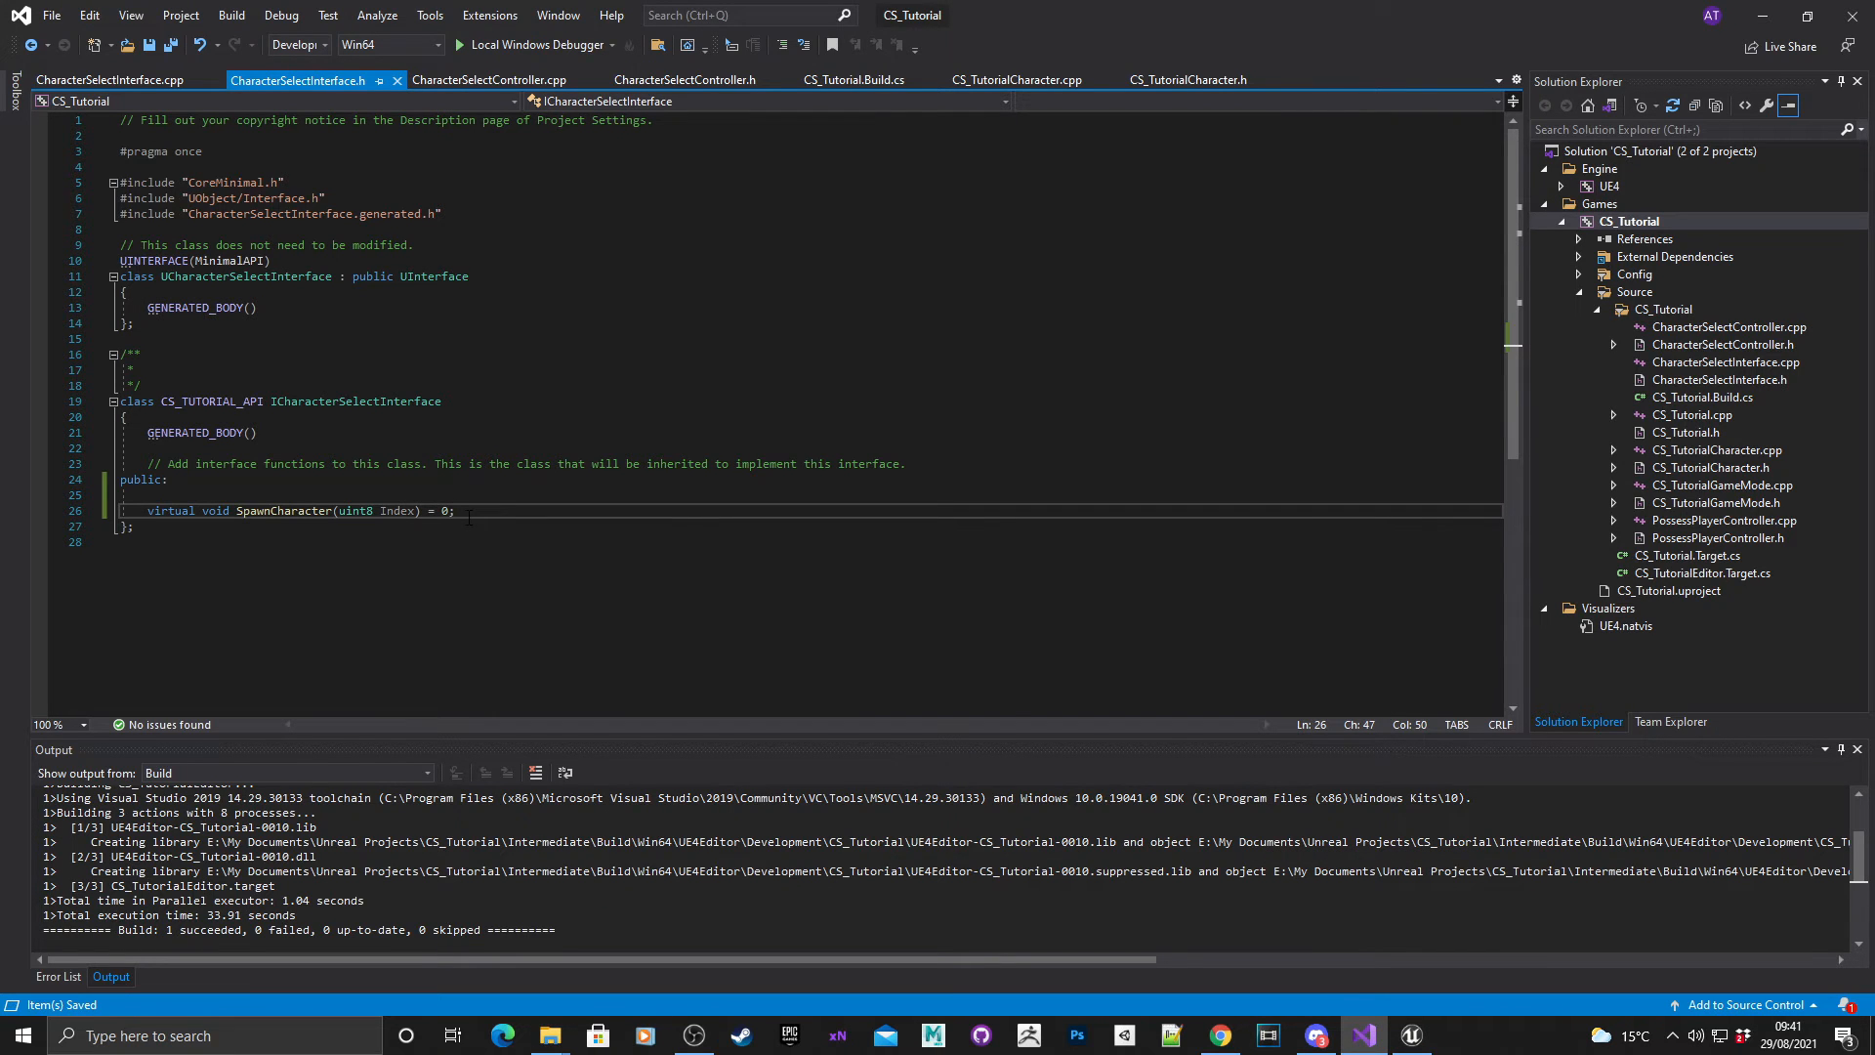
double_click(396, 510)
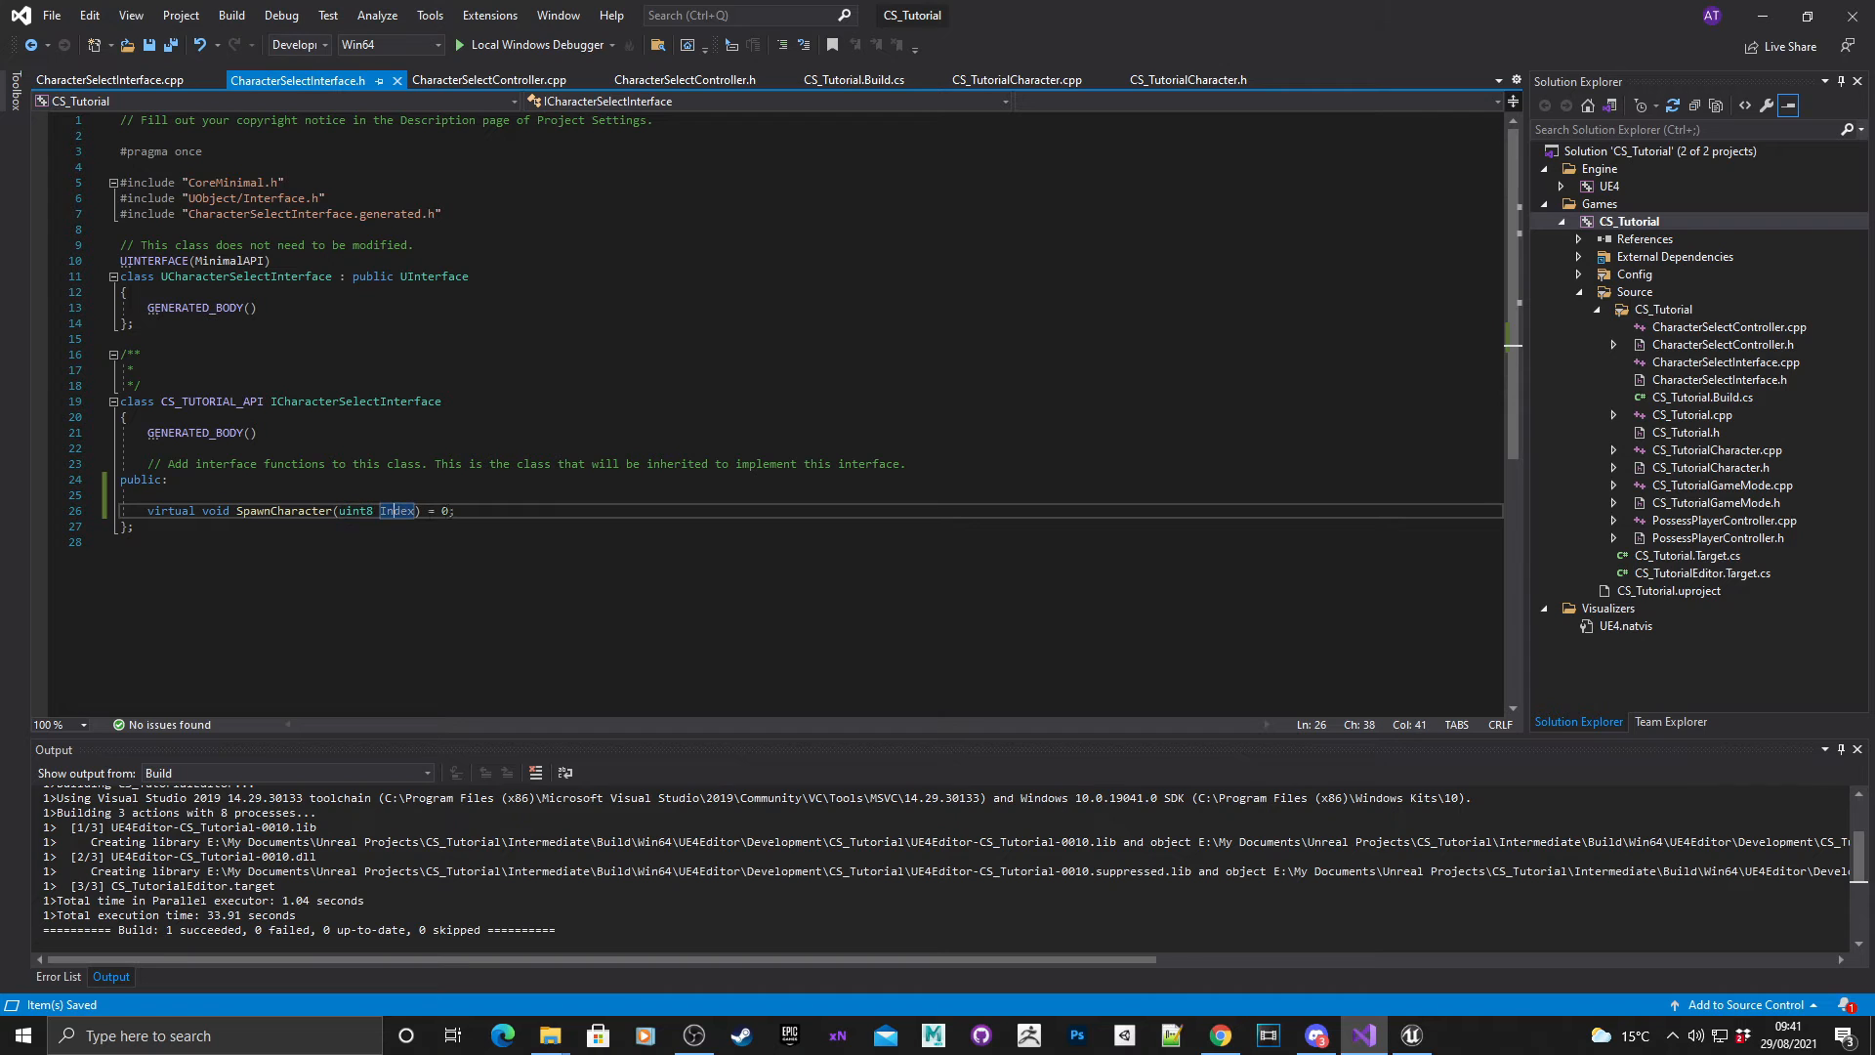
click(476, 509)
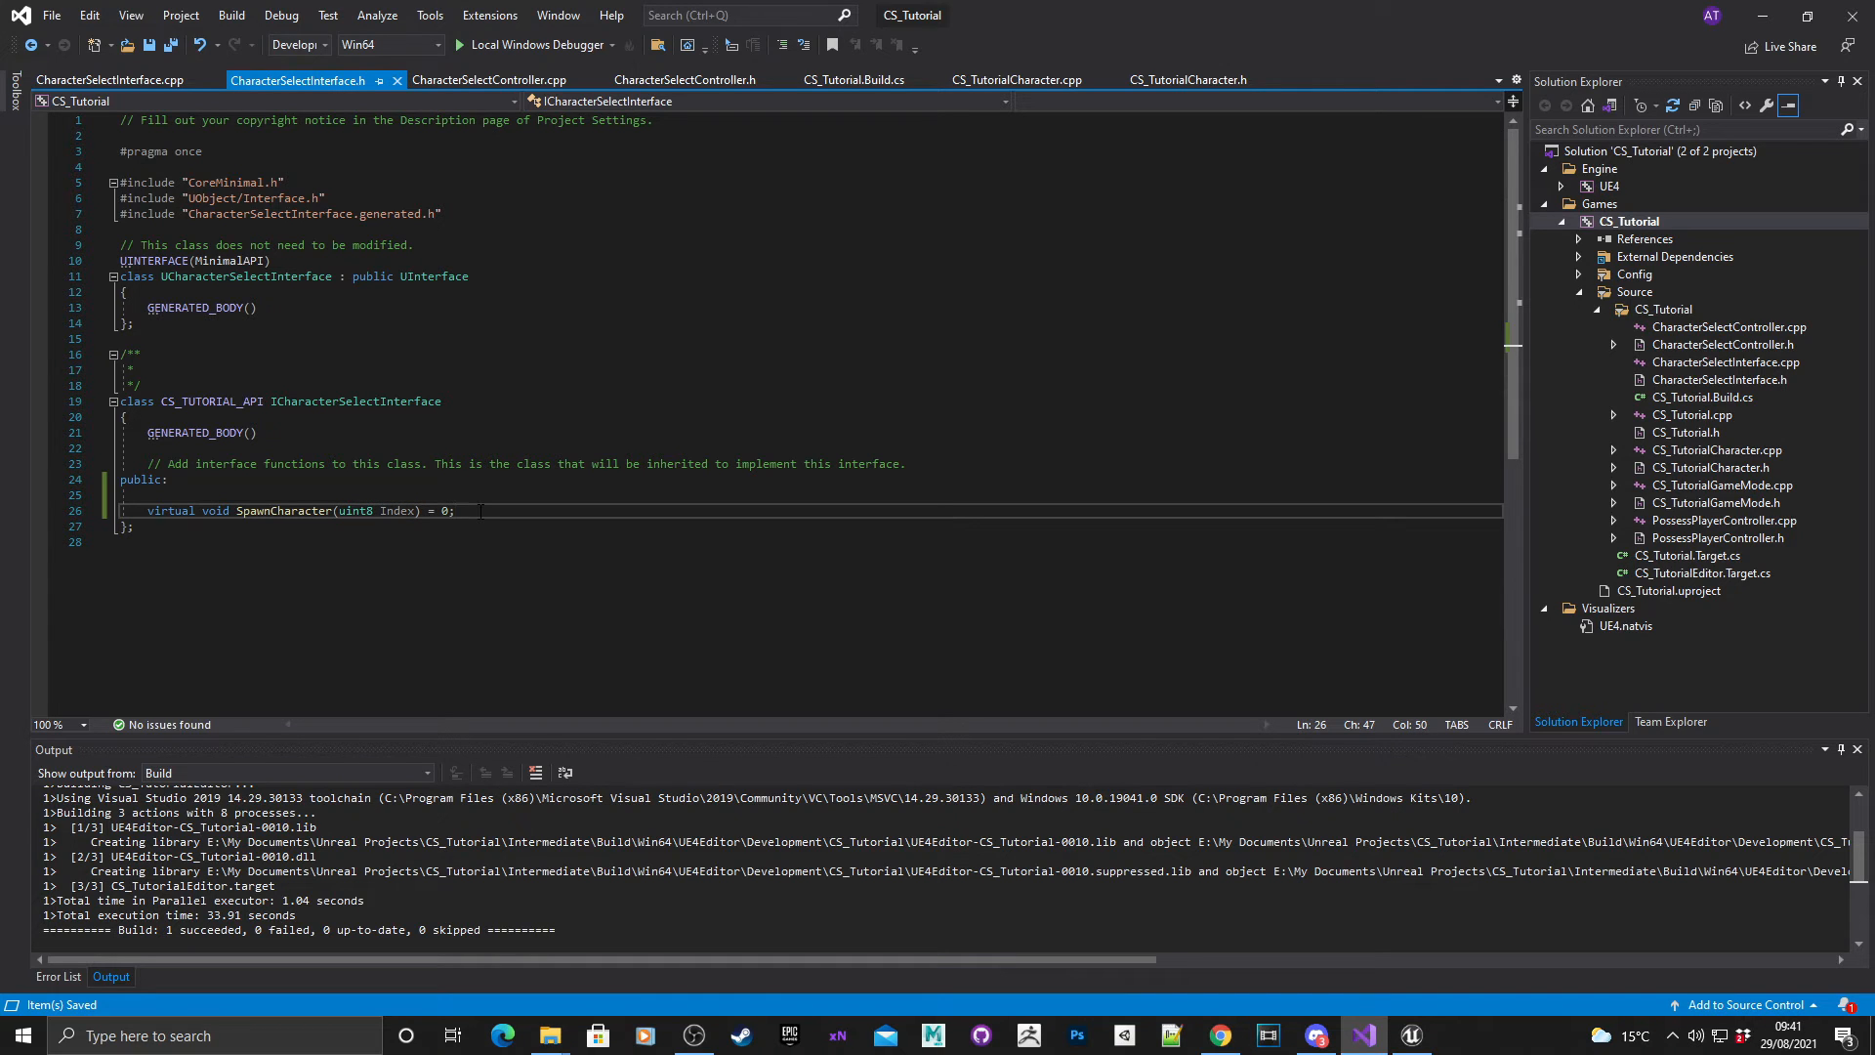
click(455, 510)
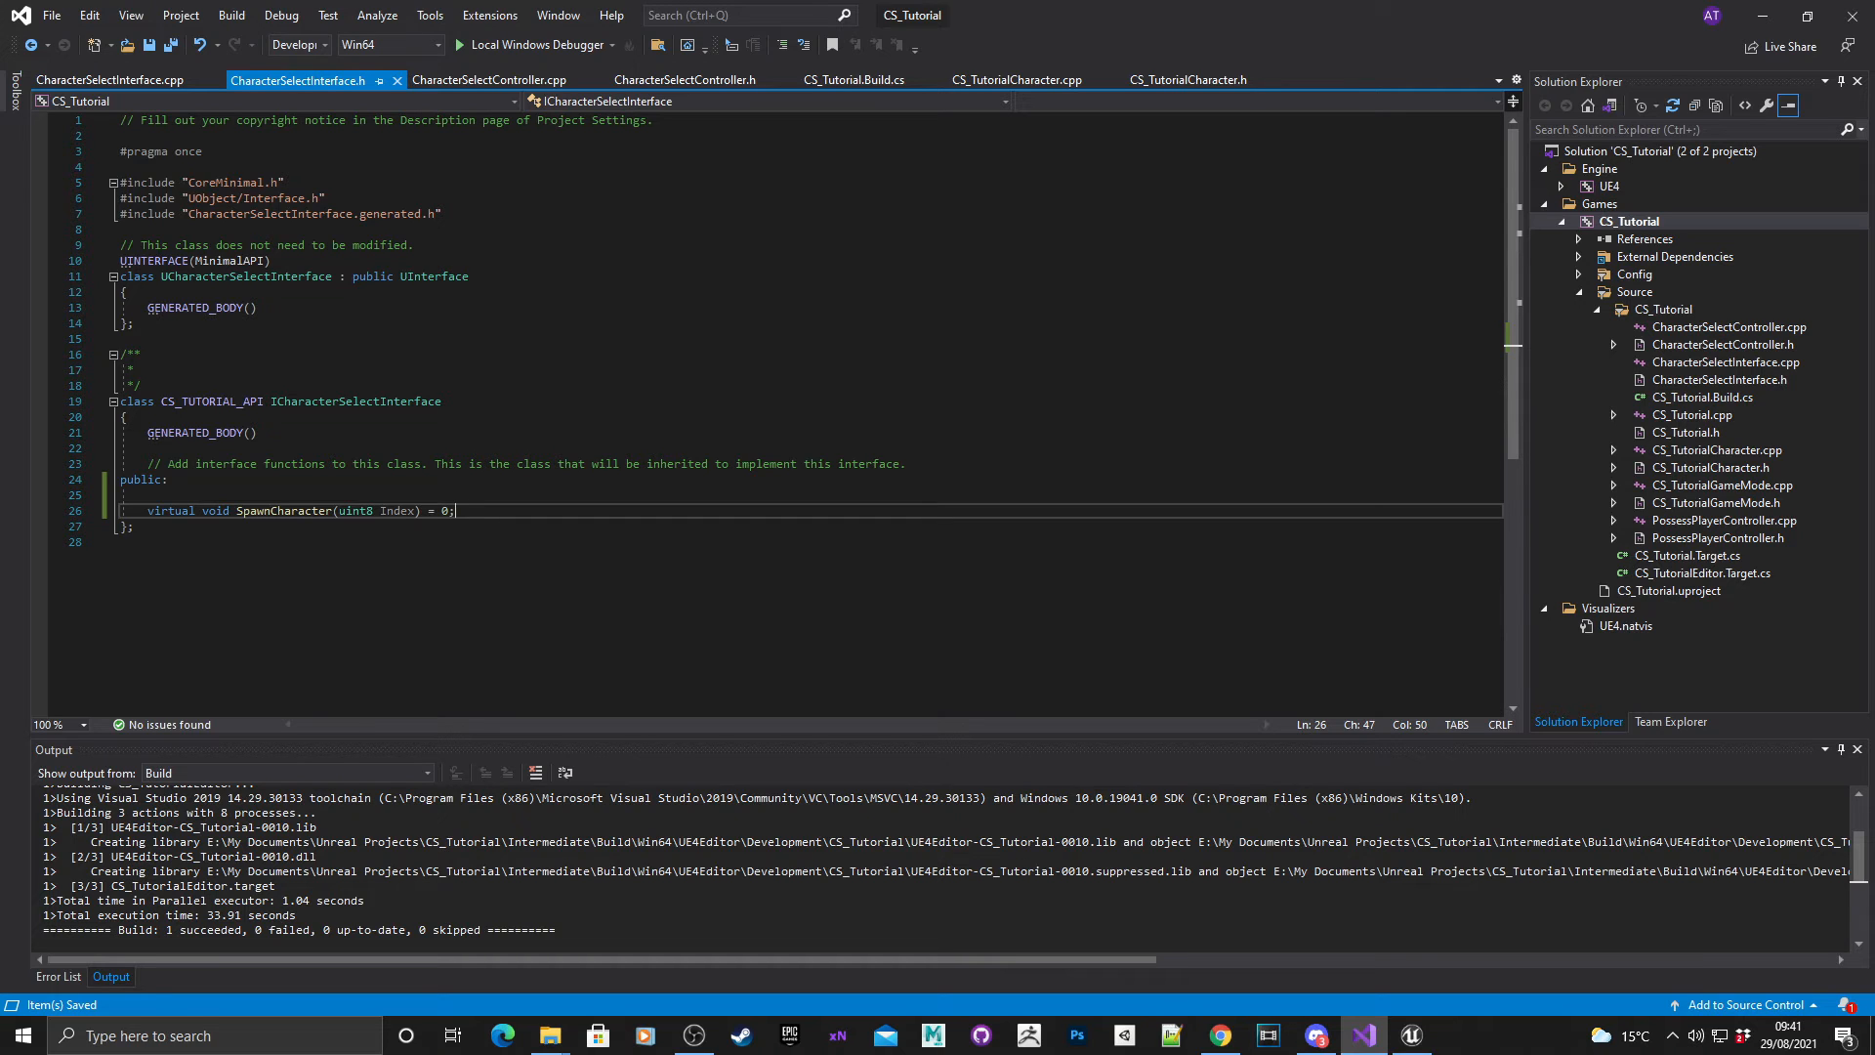
mouse_move(1619, 644)
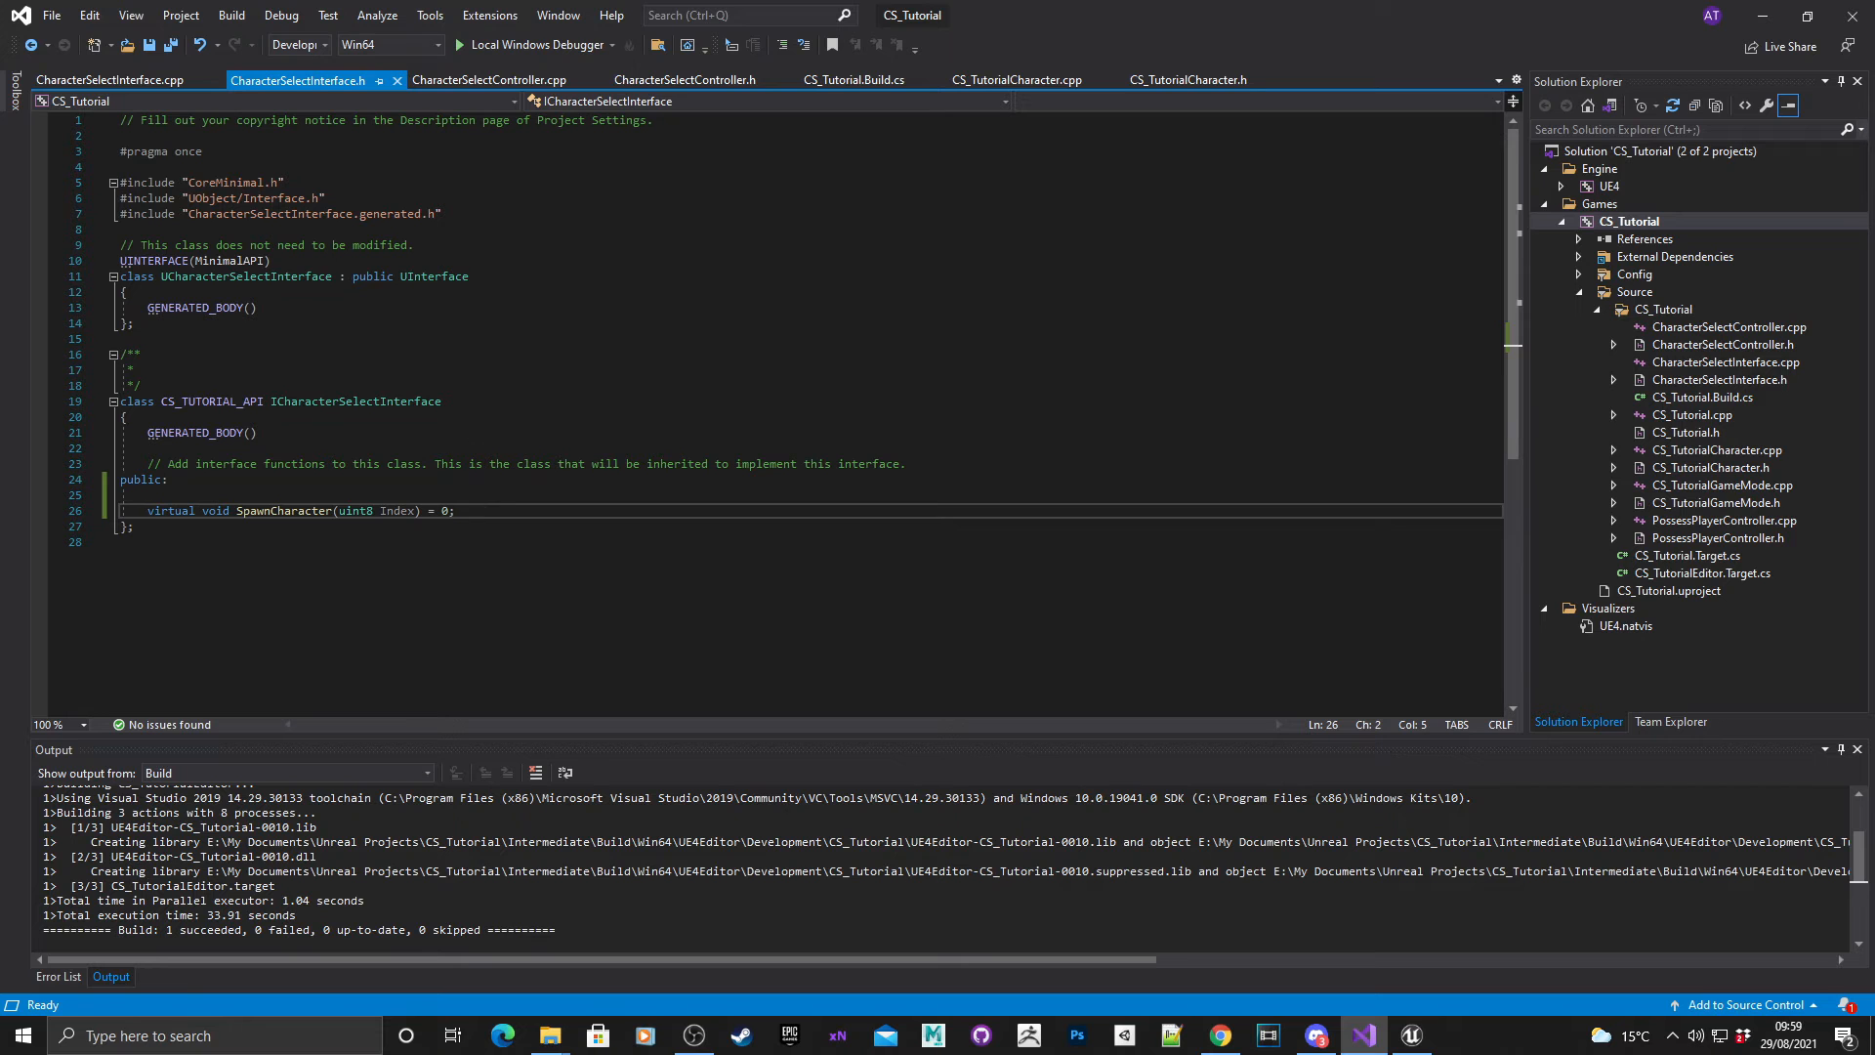
Start a new C++ class choosing UserWidget from all classes as its parent.
click(1410, 1035)
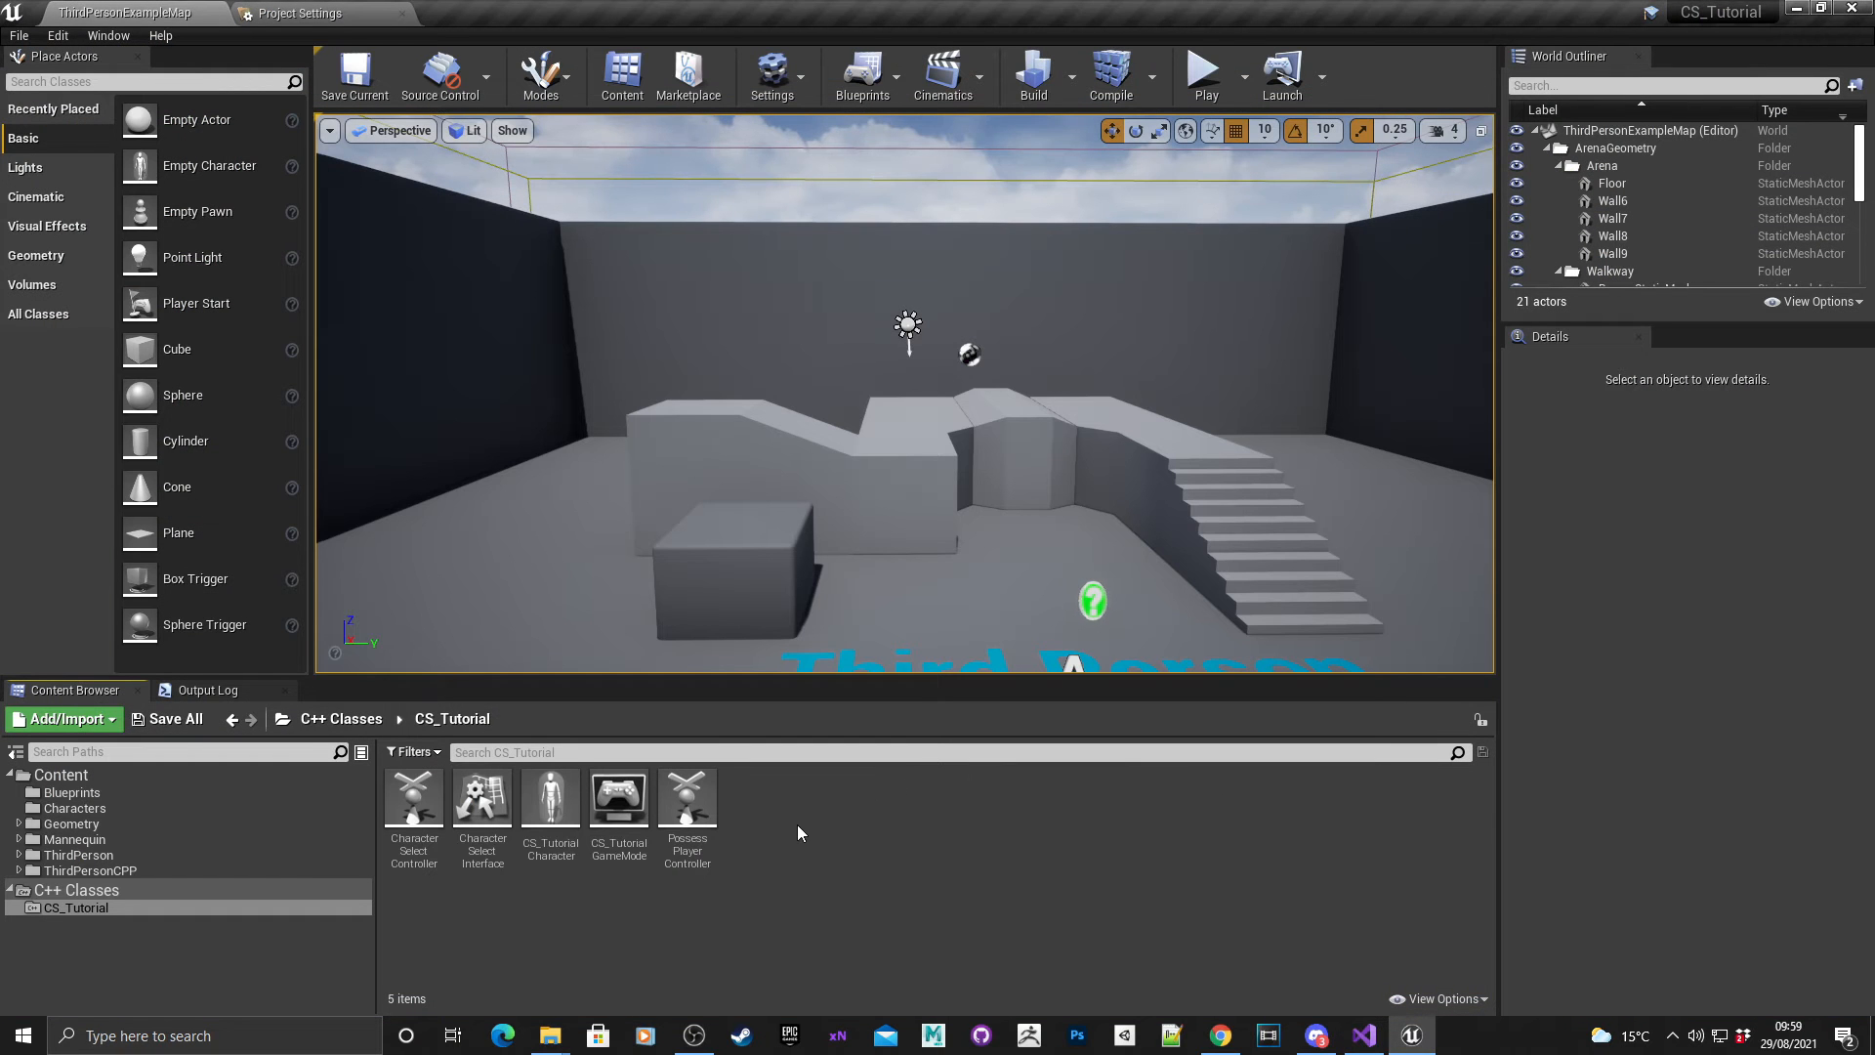
right_click(799, 832)
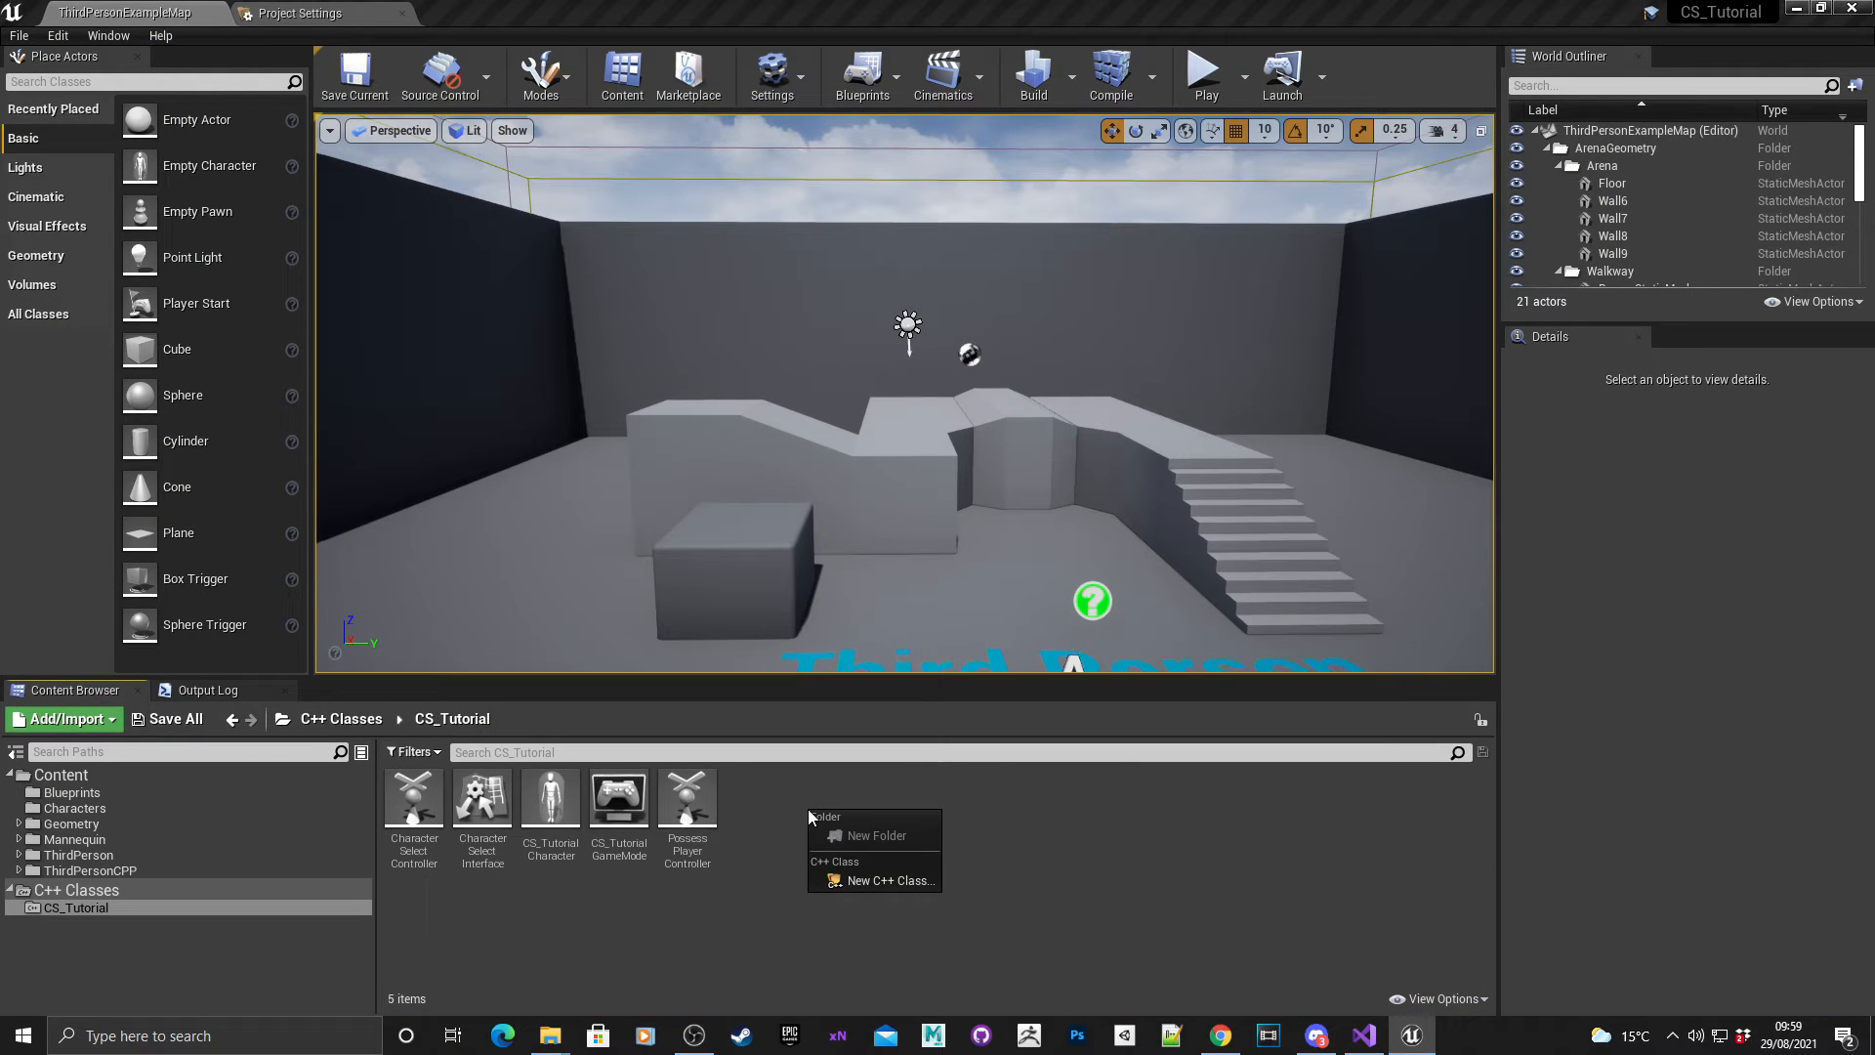
mouse_move(884, 881)
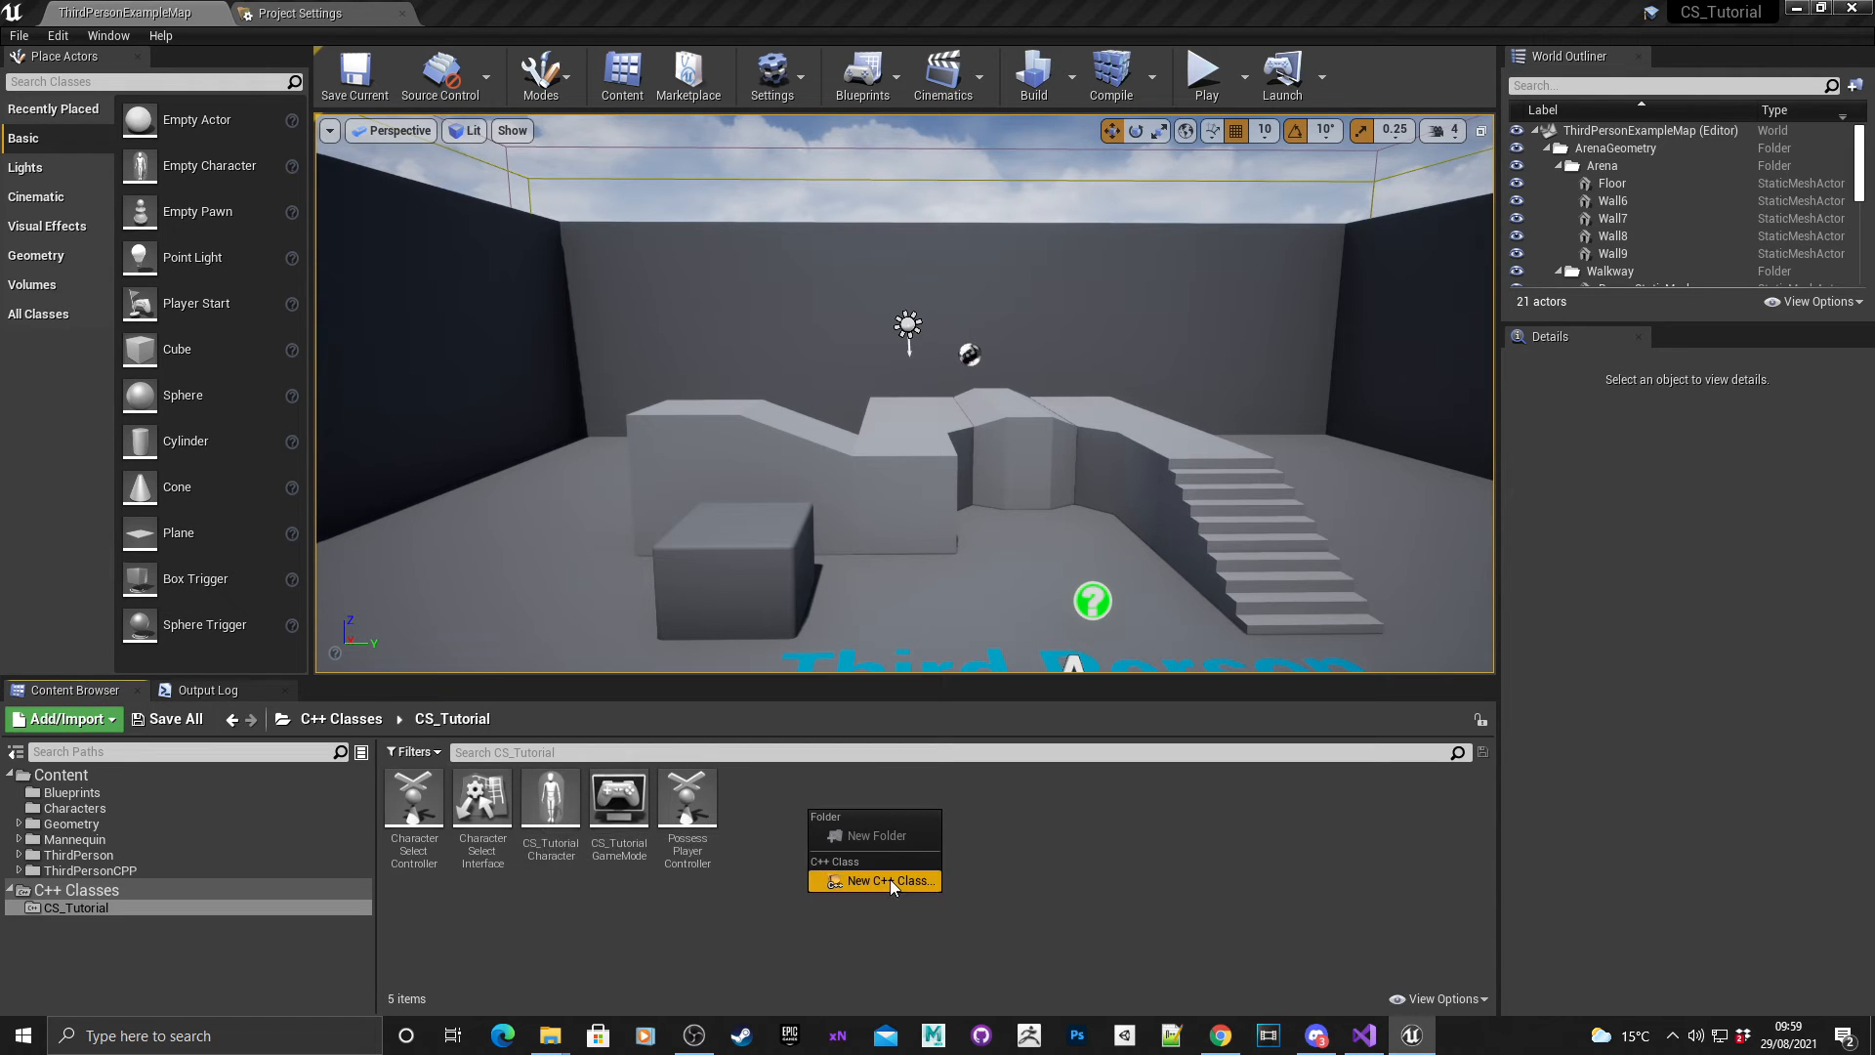
click(885, 880)
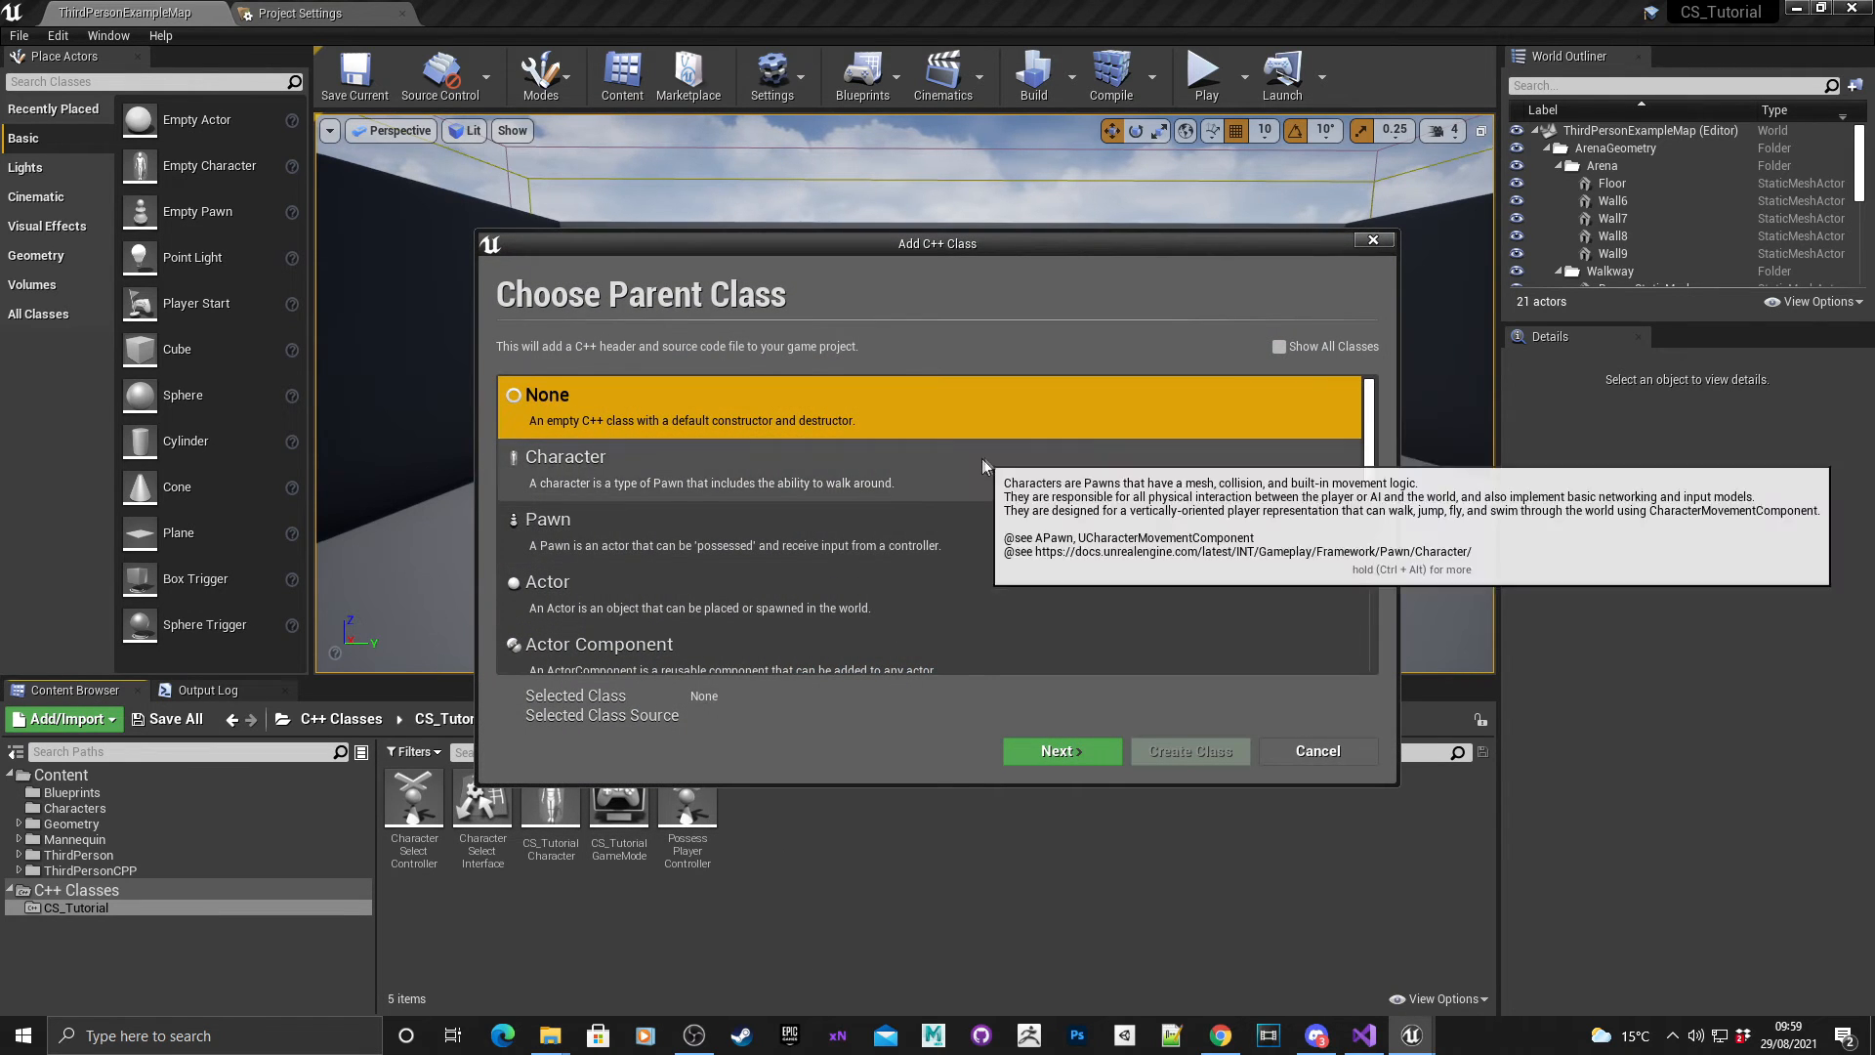
click(1277, 348)
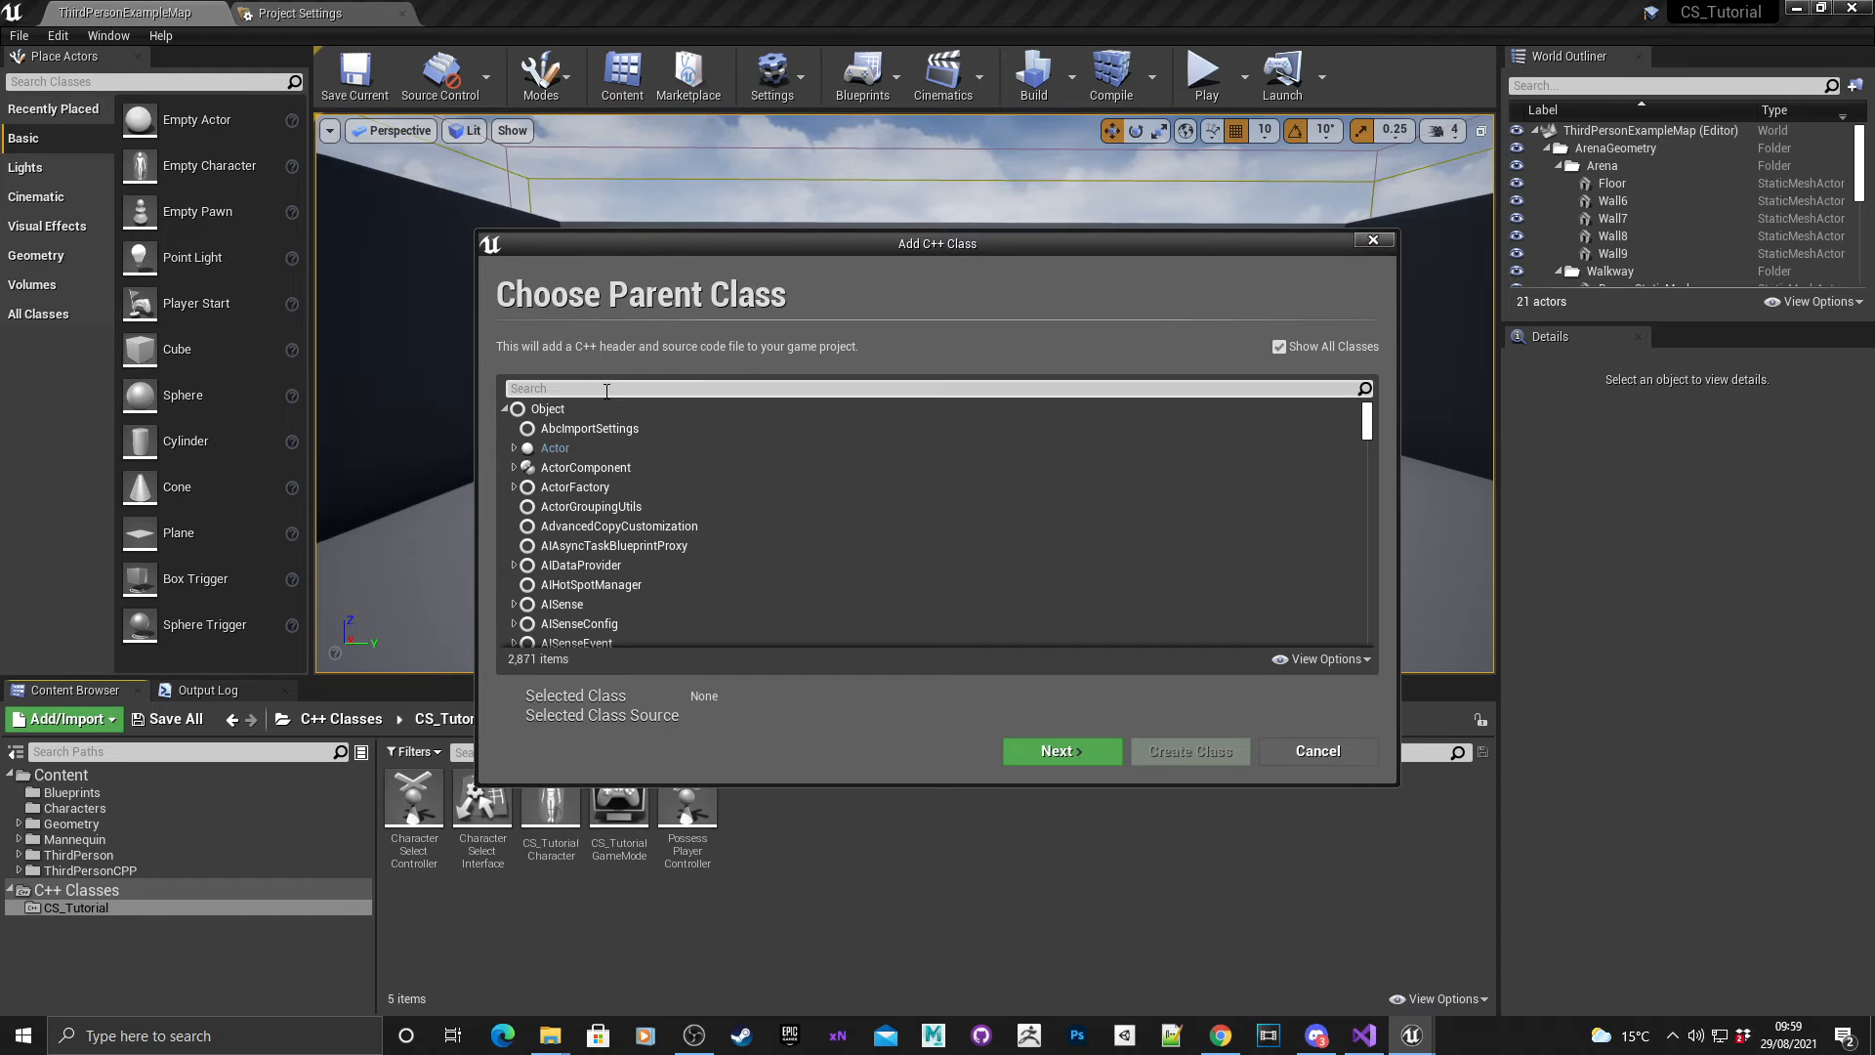
text(userwi)
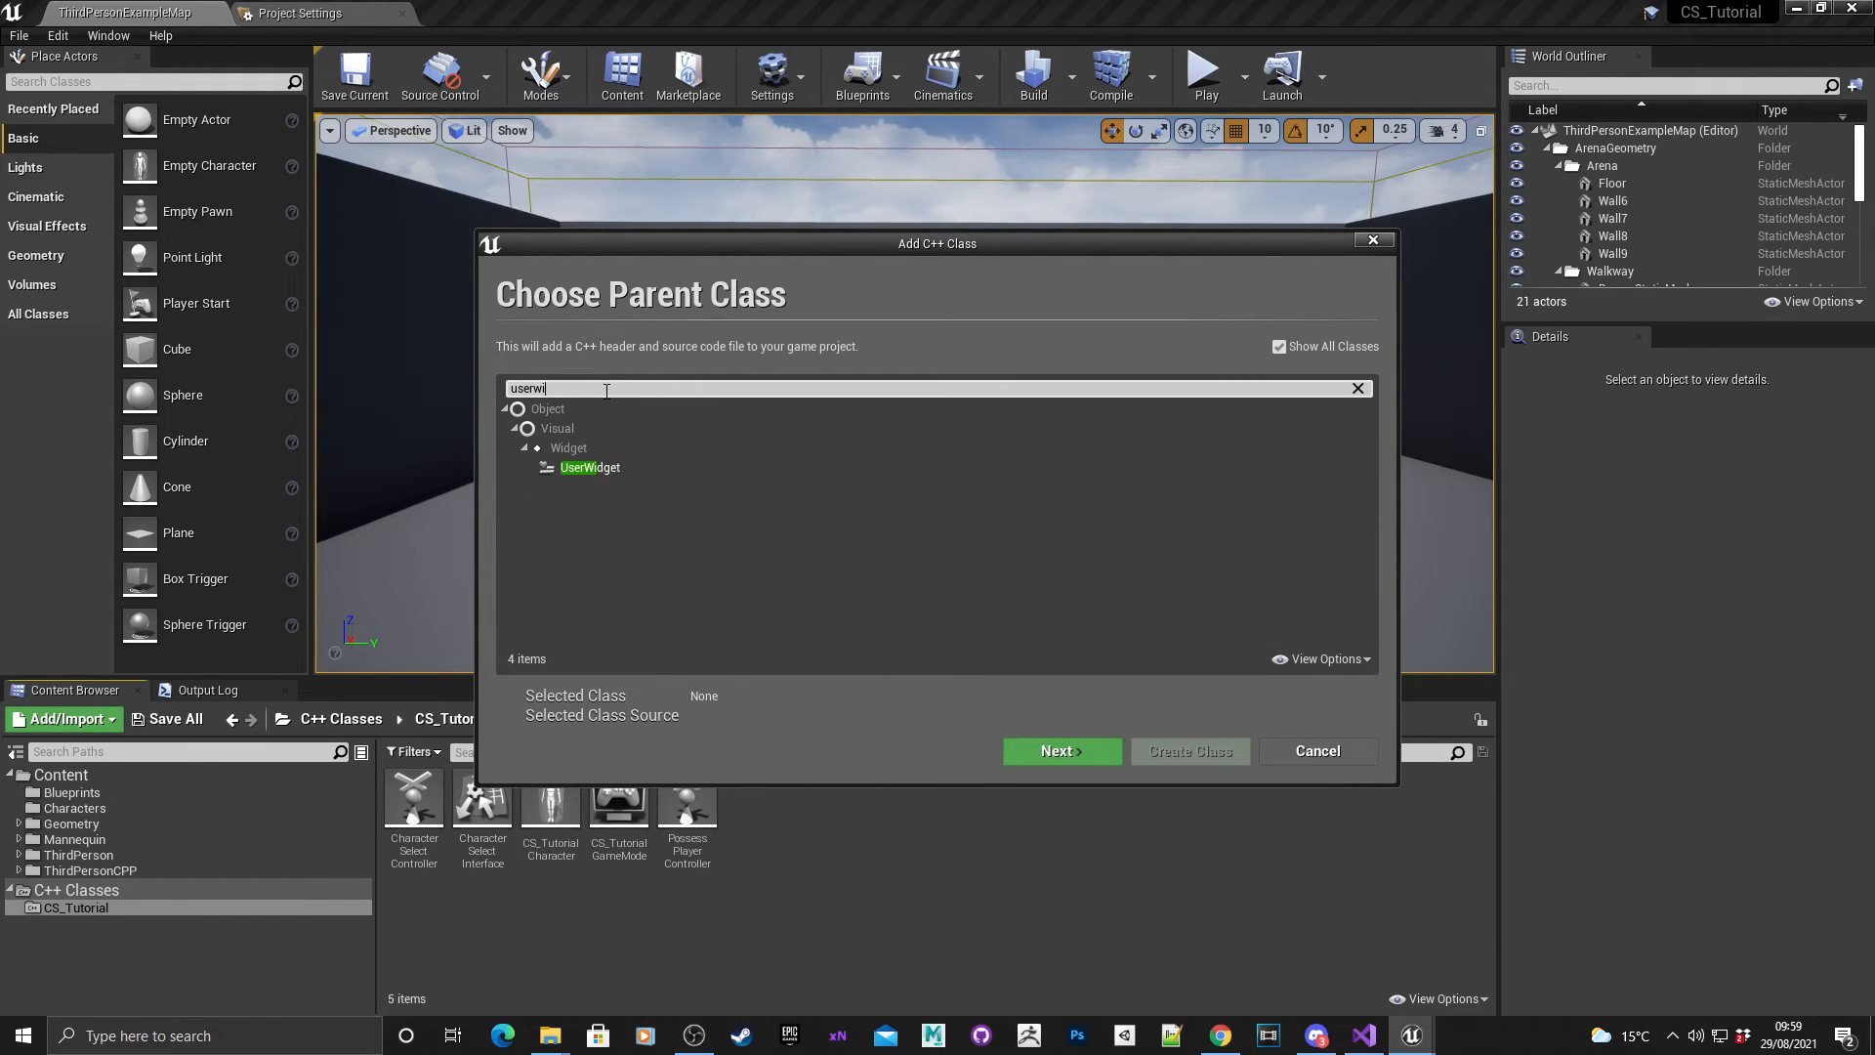
text(dget)
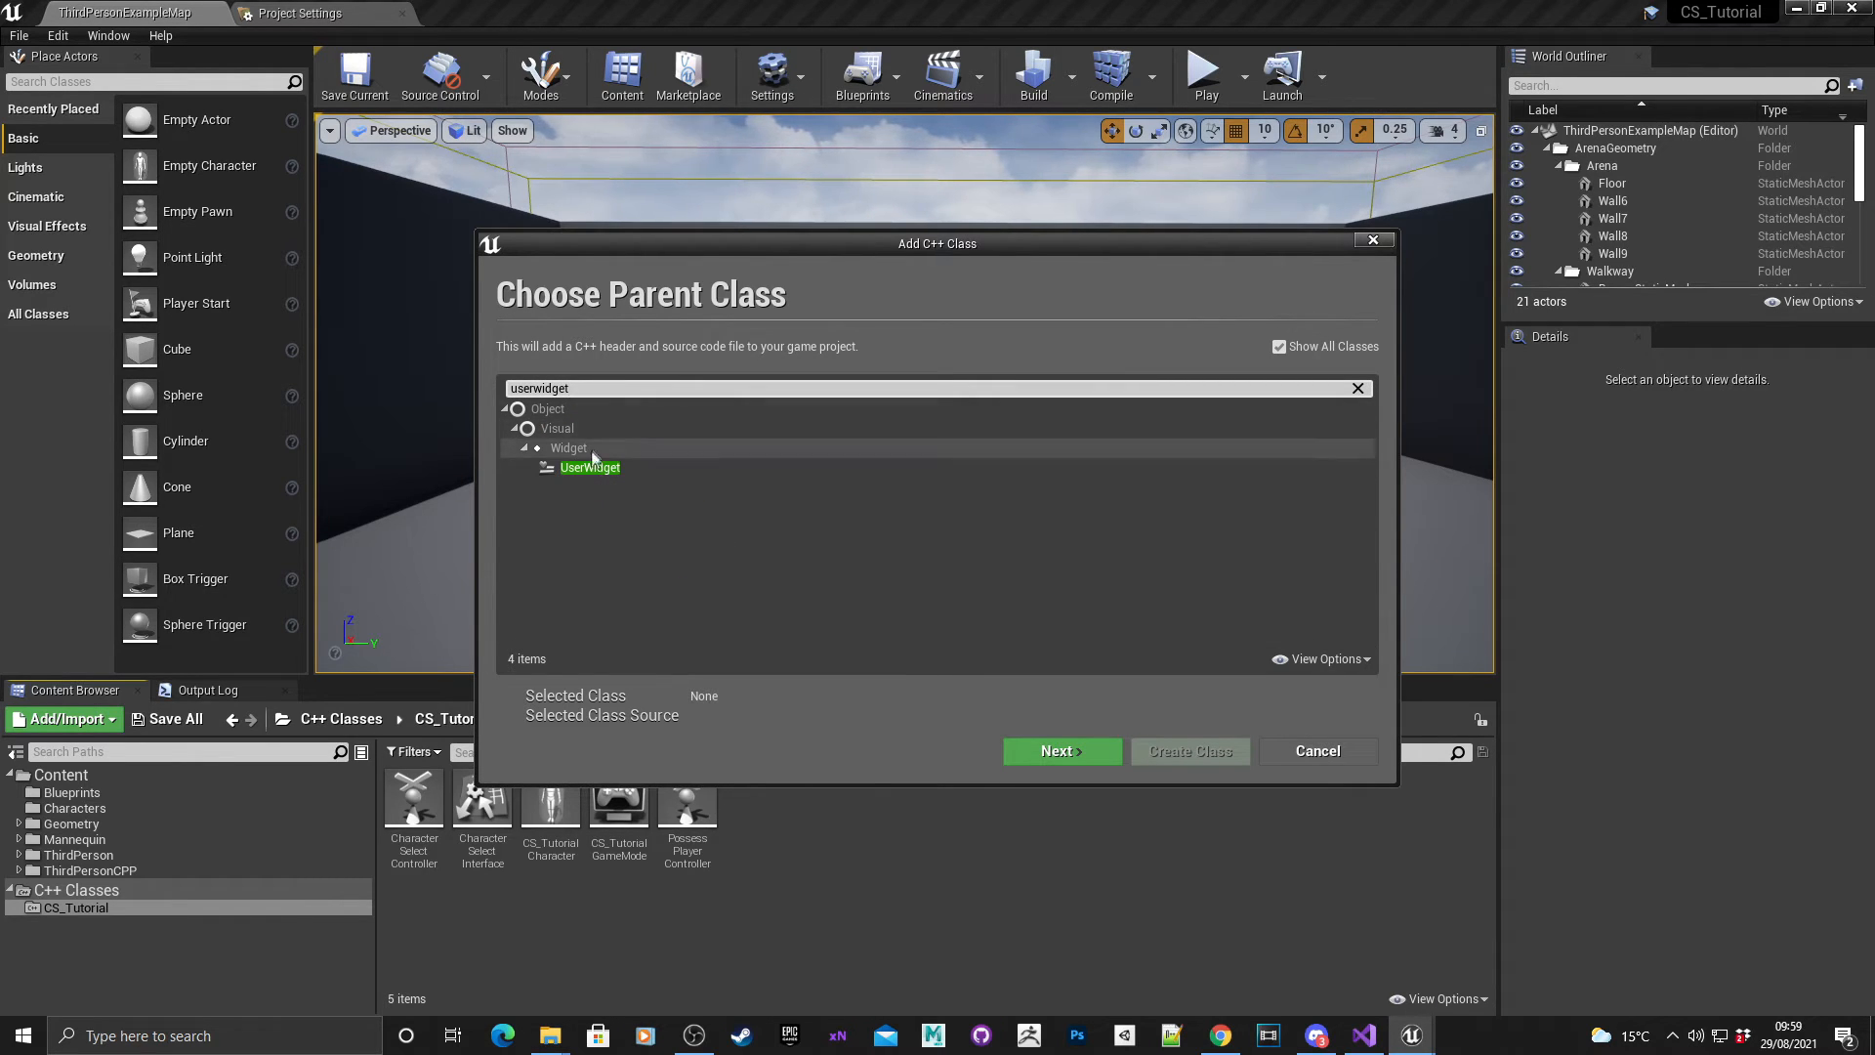
click(590, 467)
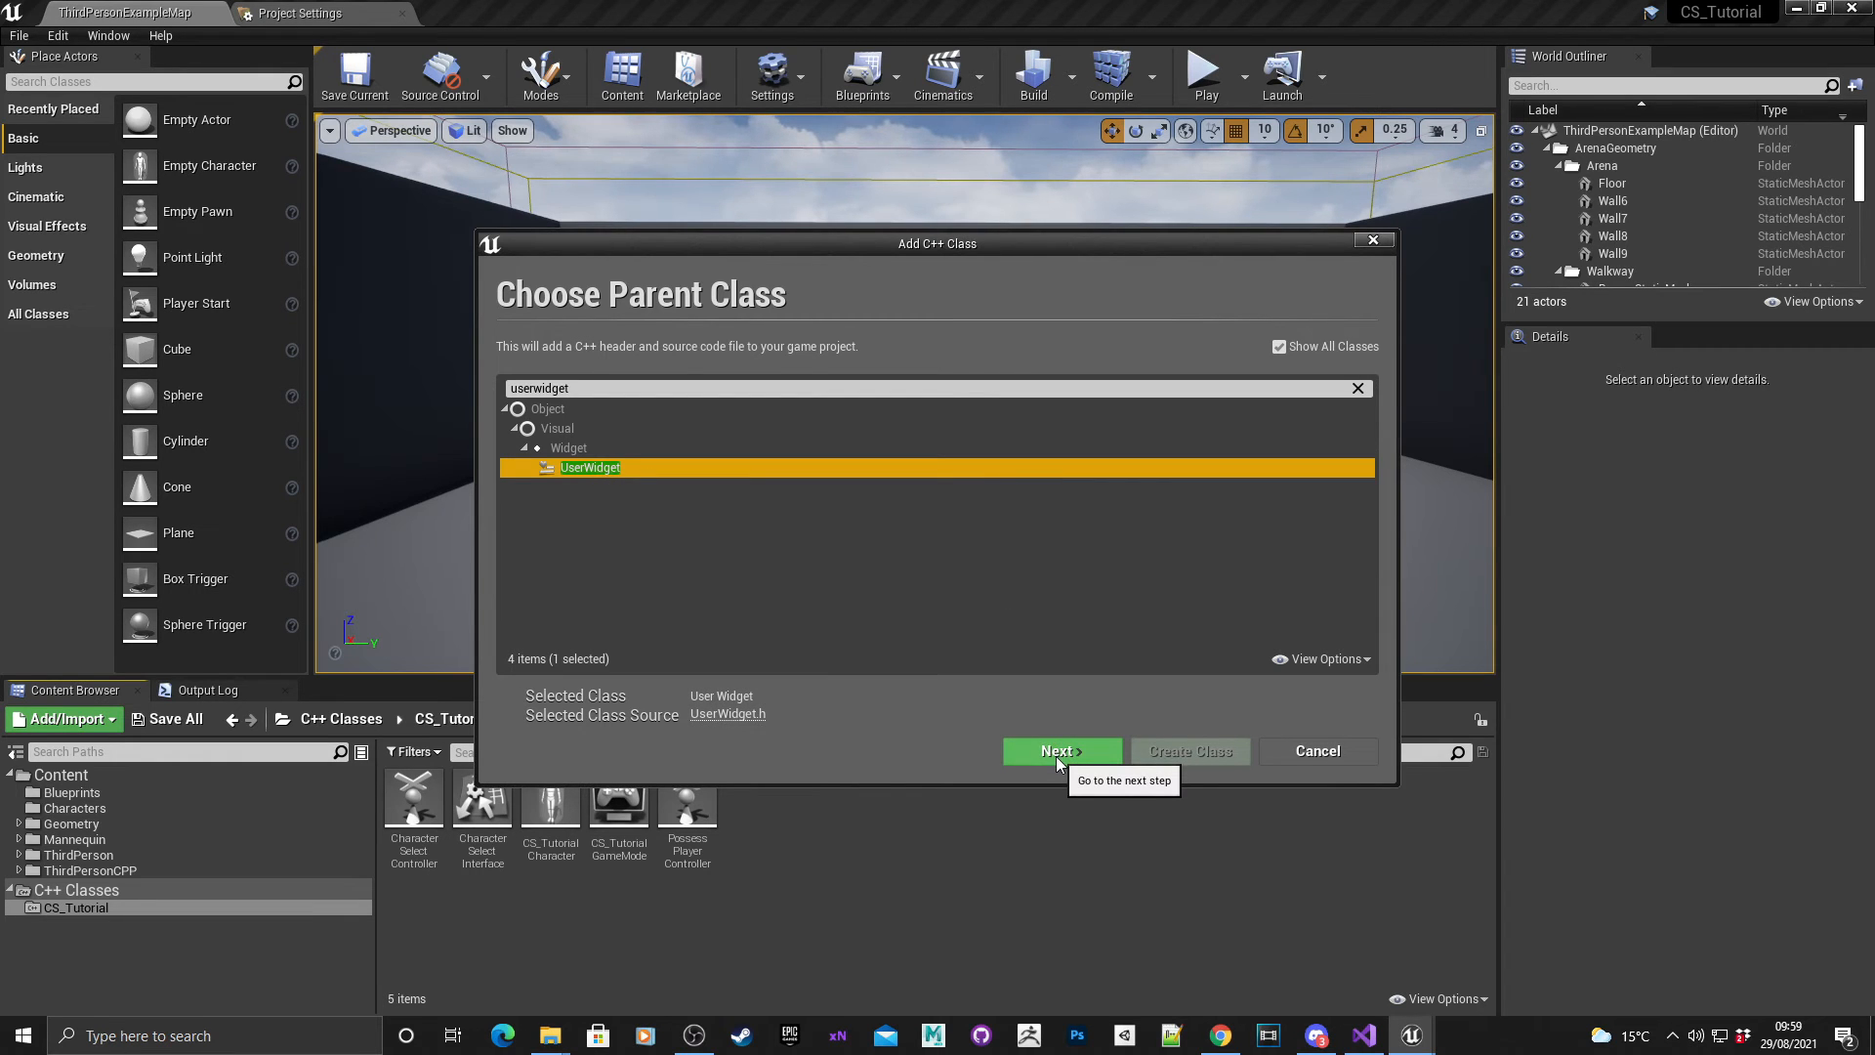
click(1059, 750)
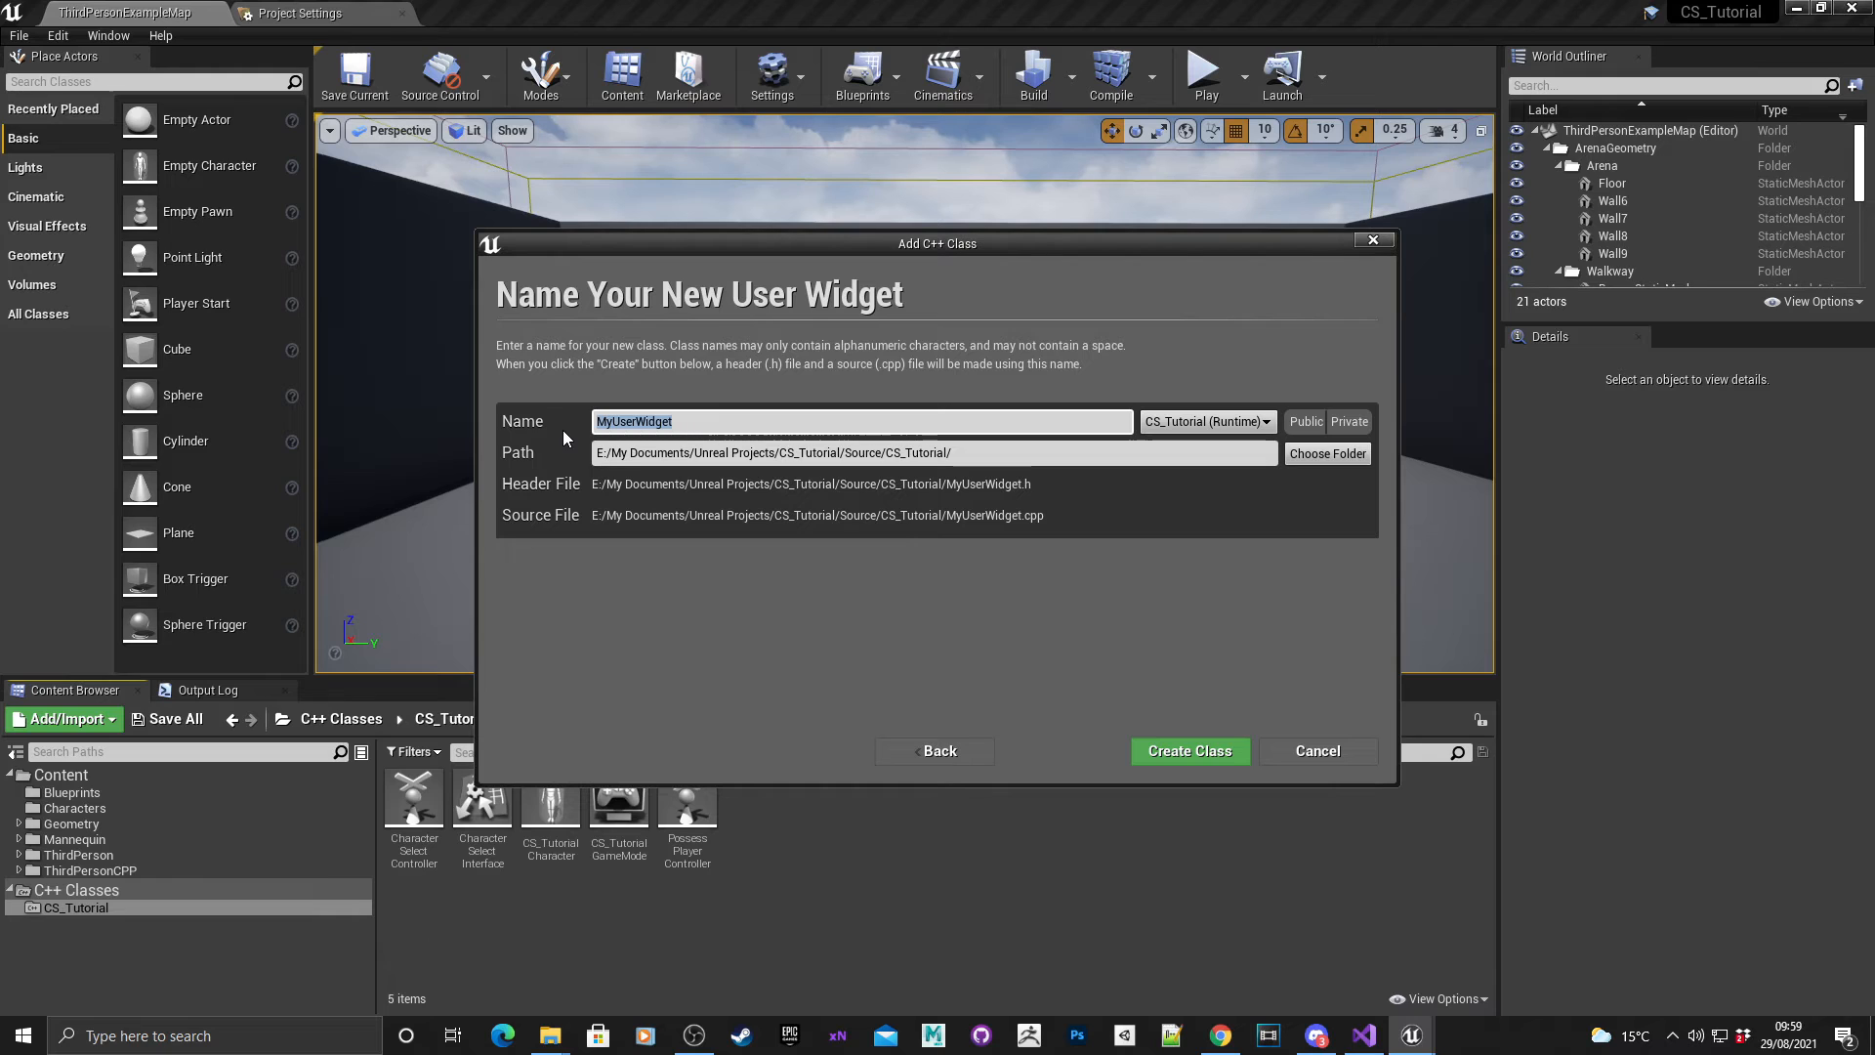
Name the class SelectWidget and create it.
text(CPPC)
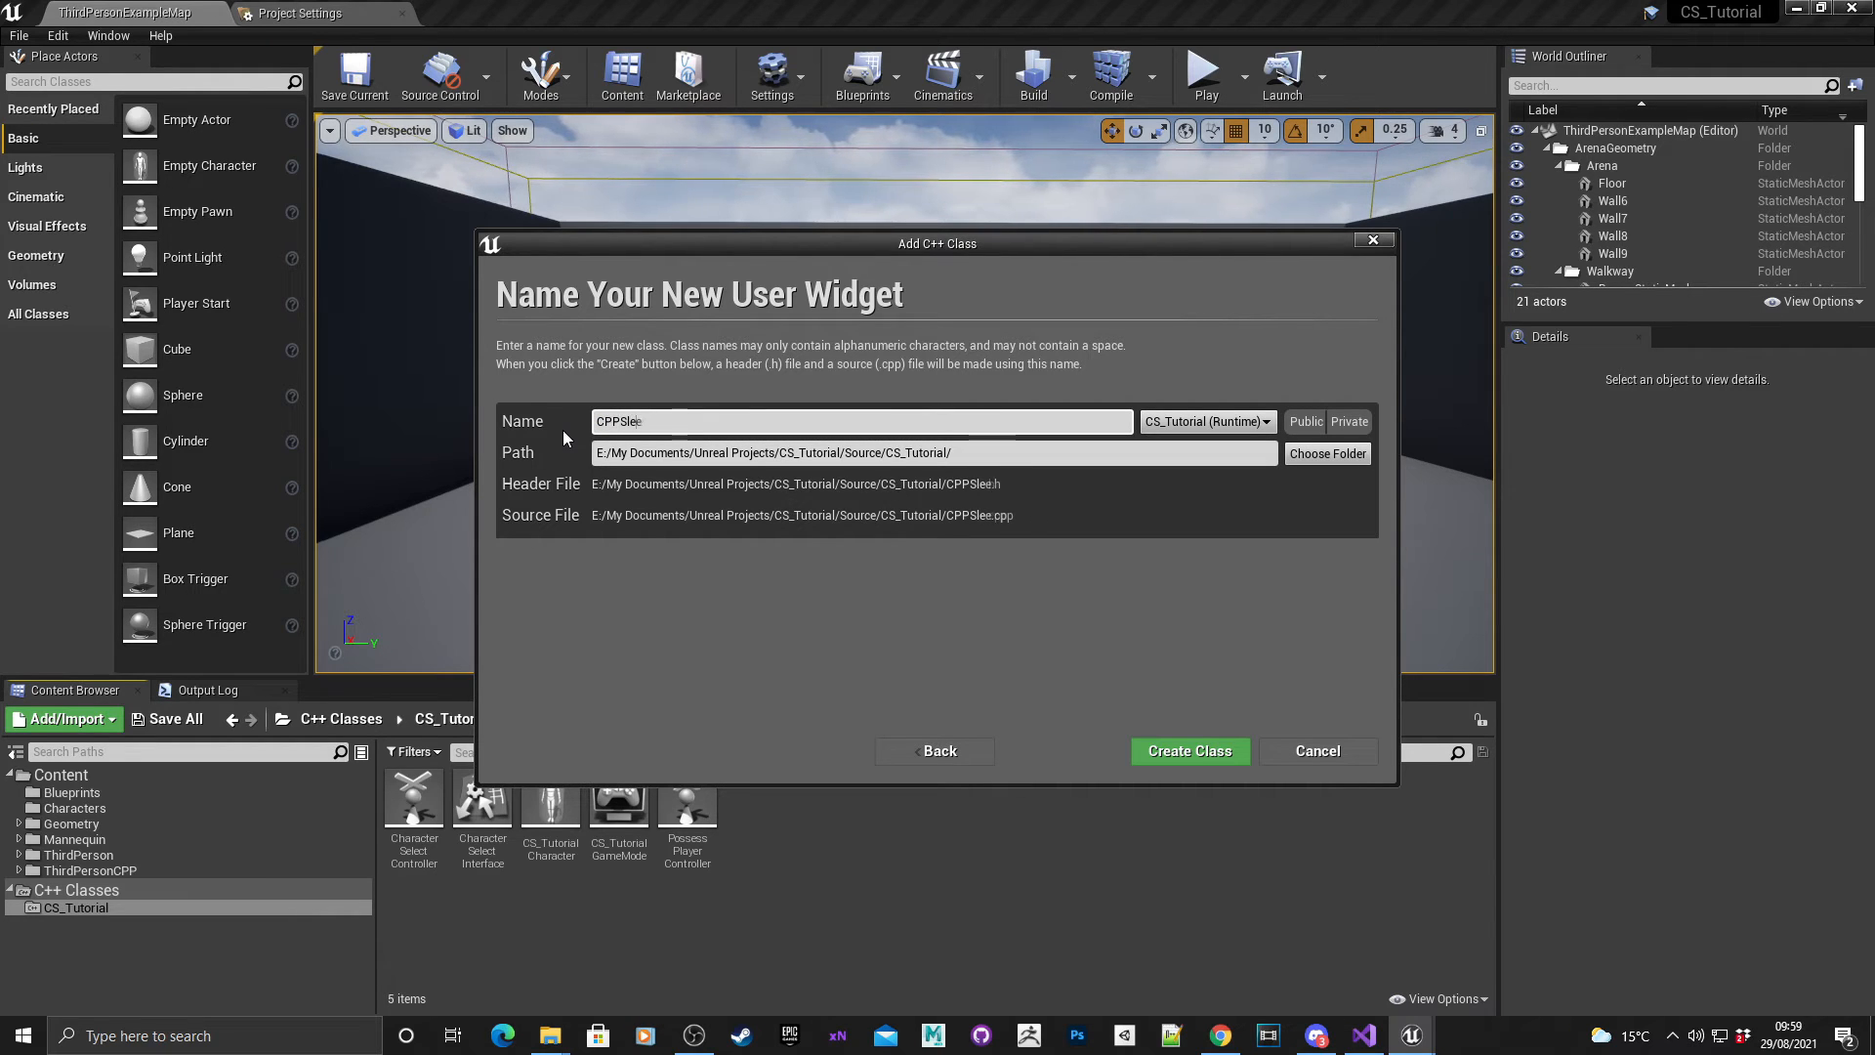
text(SelectWidget)
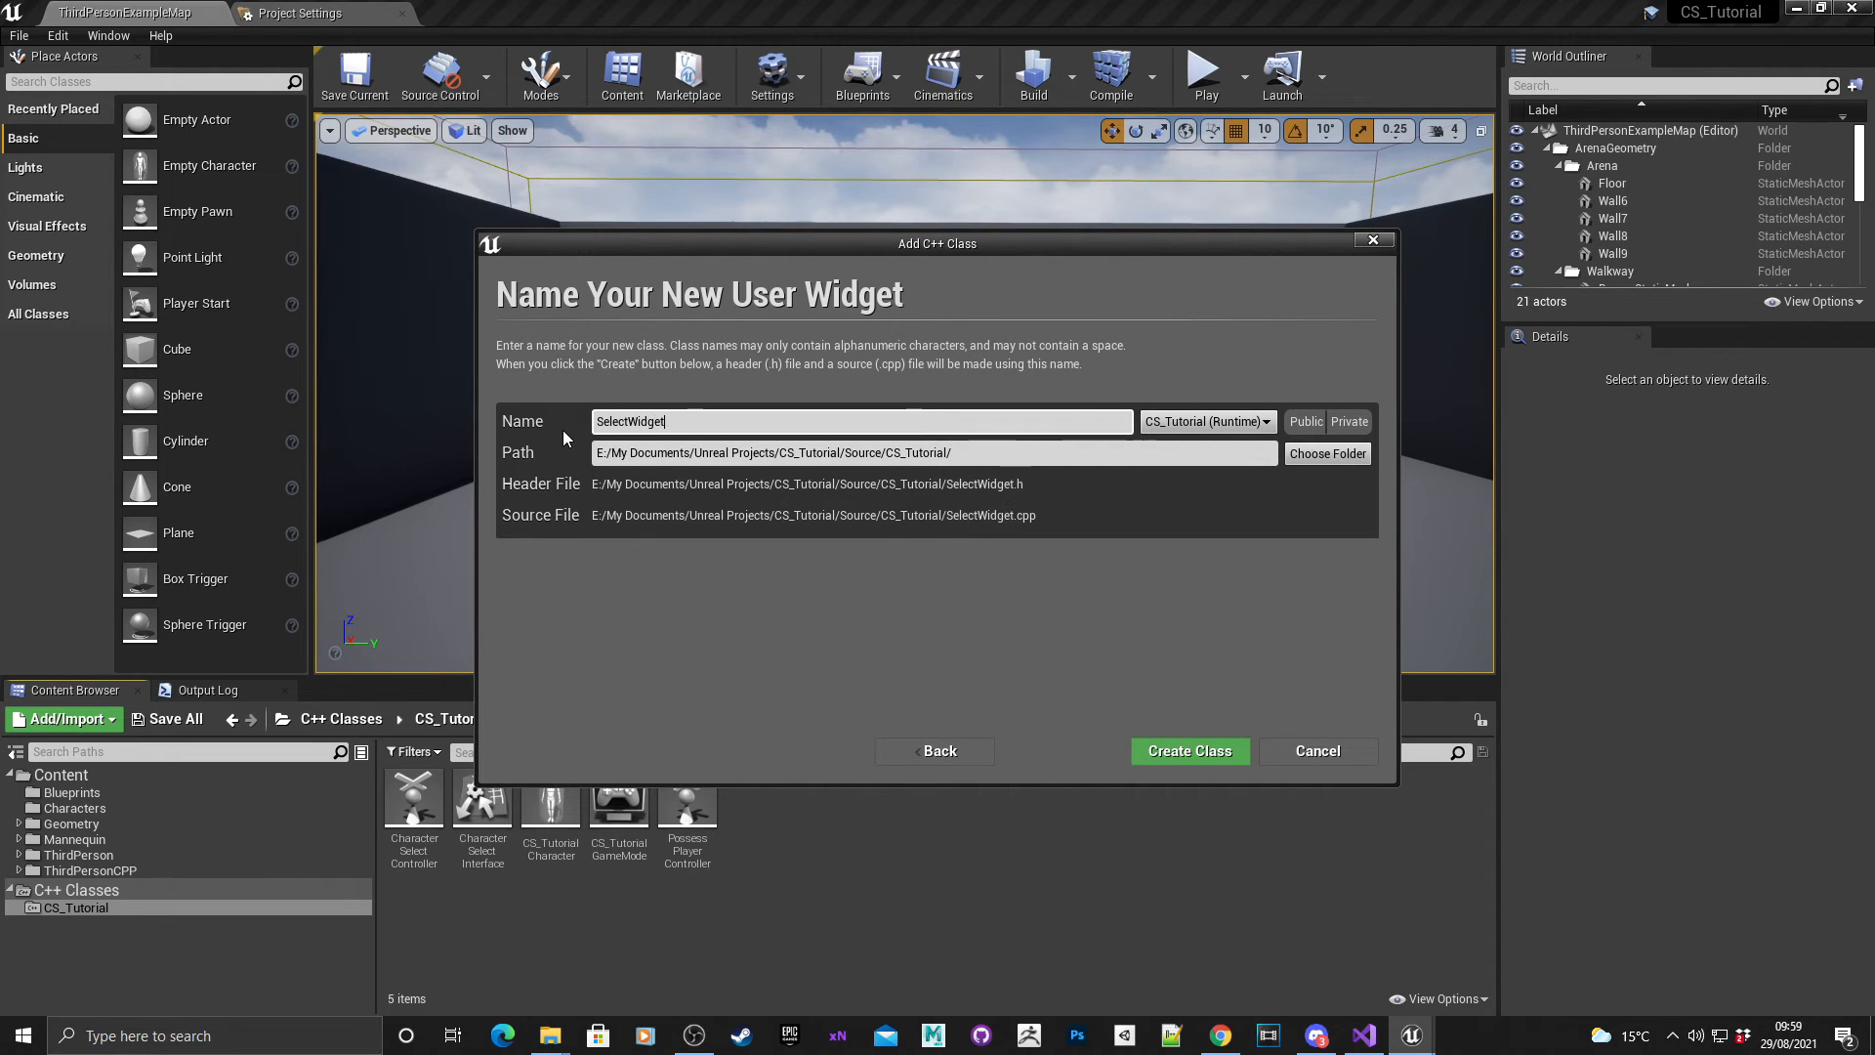
mouse_move(1189, 736)
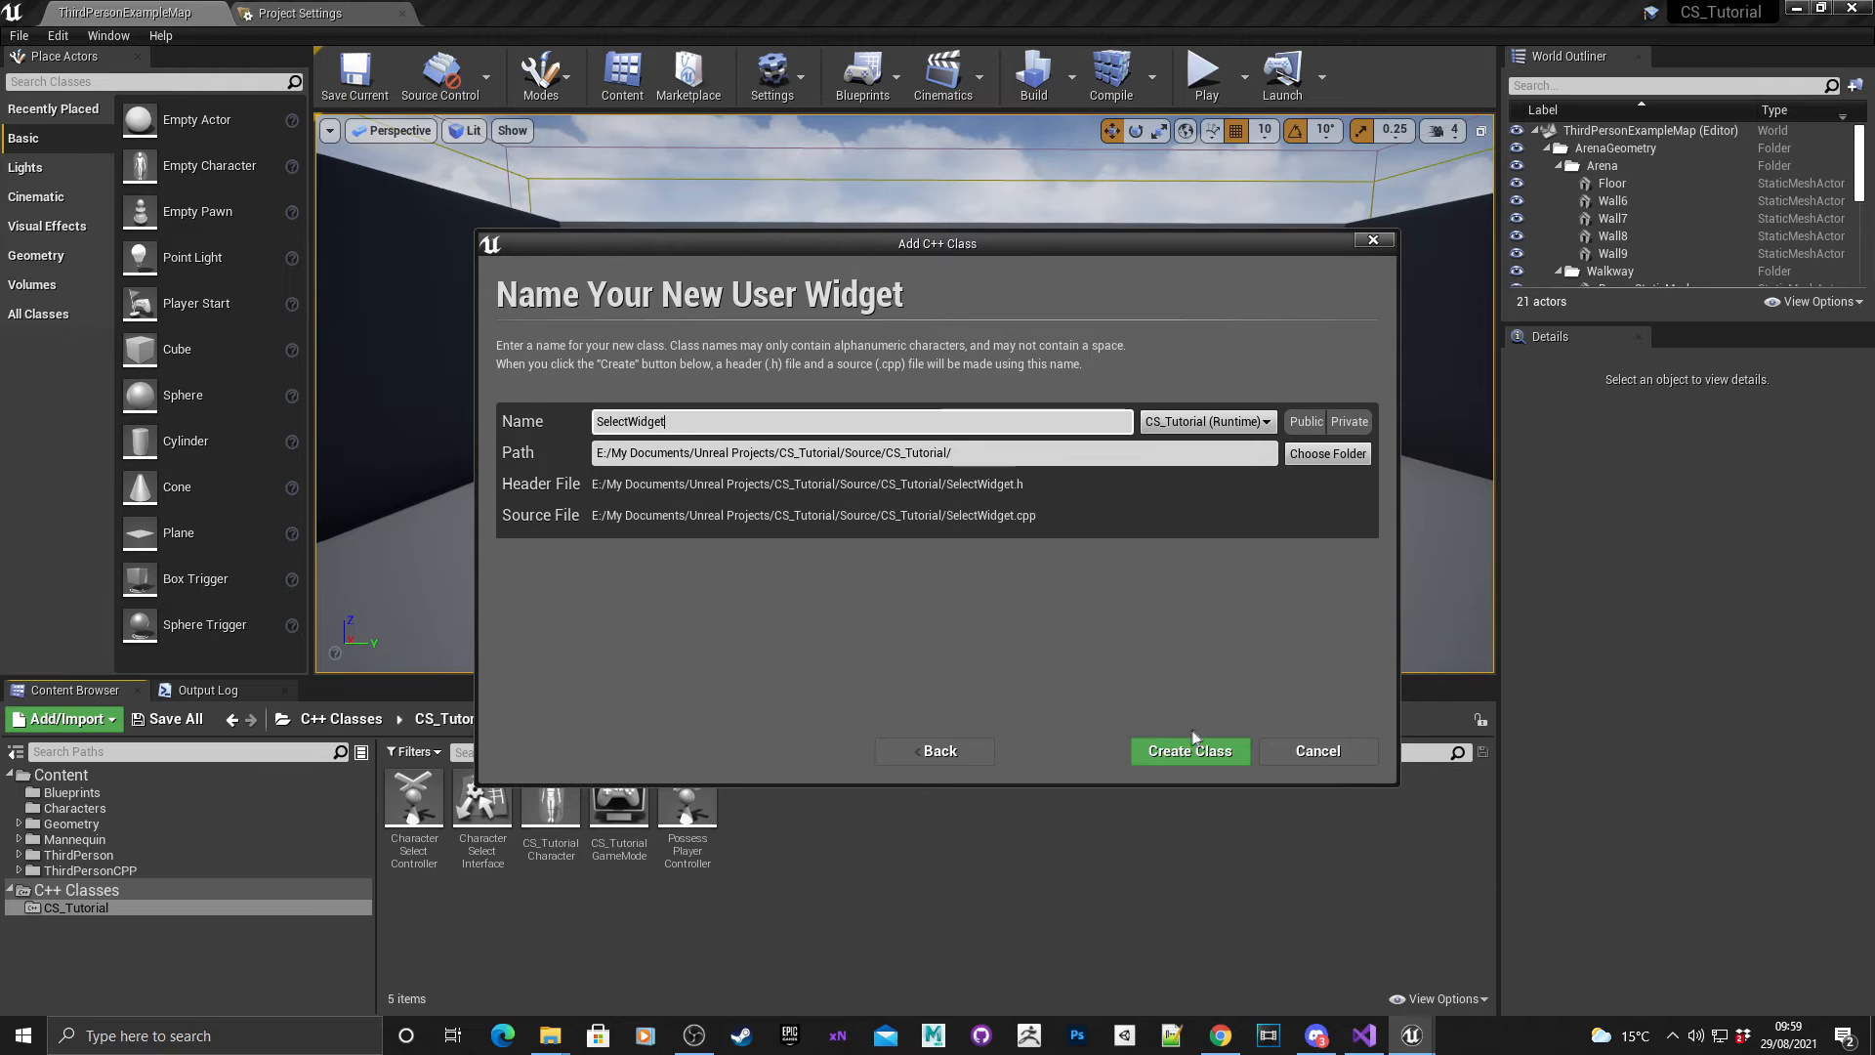
click(1189, 749)
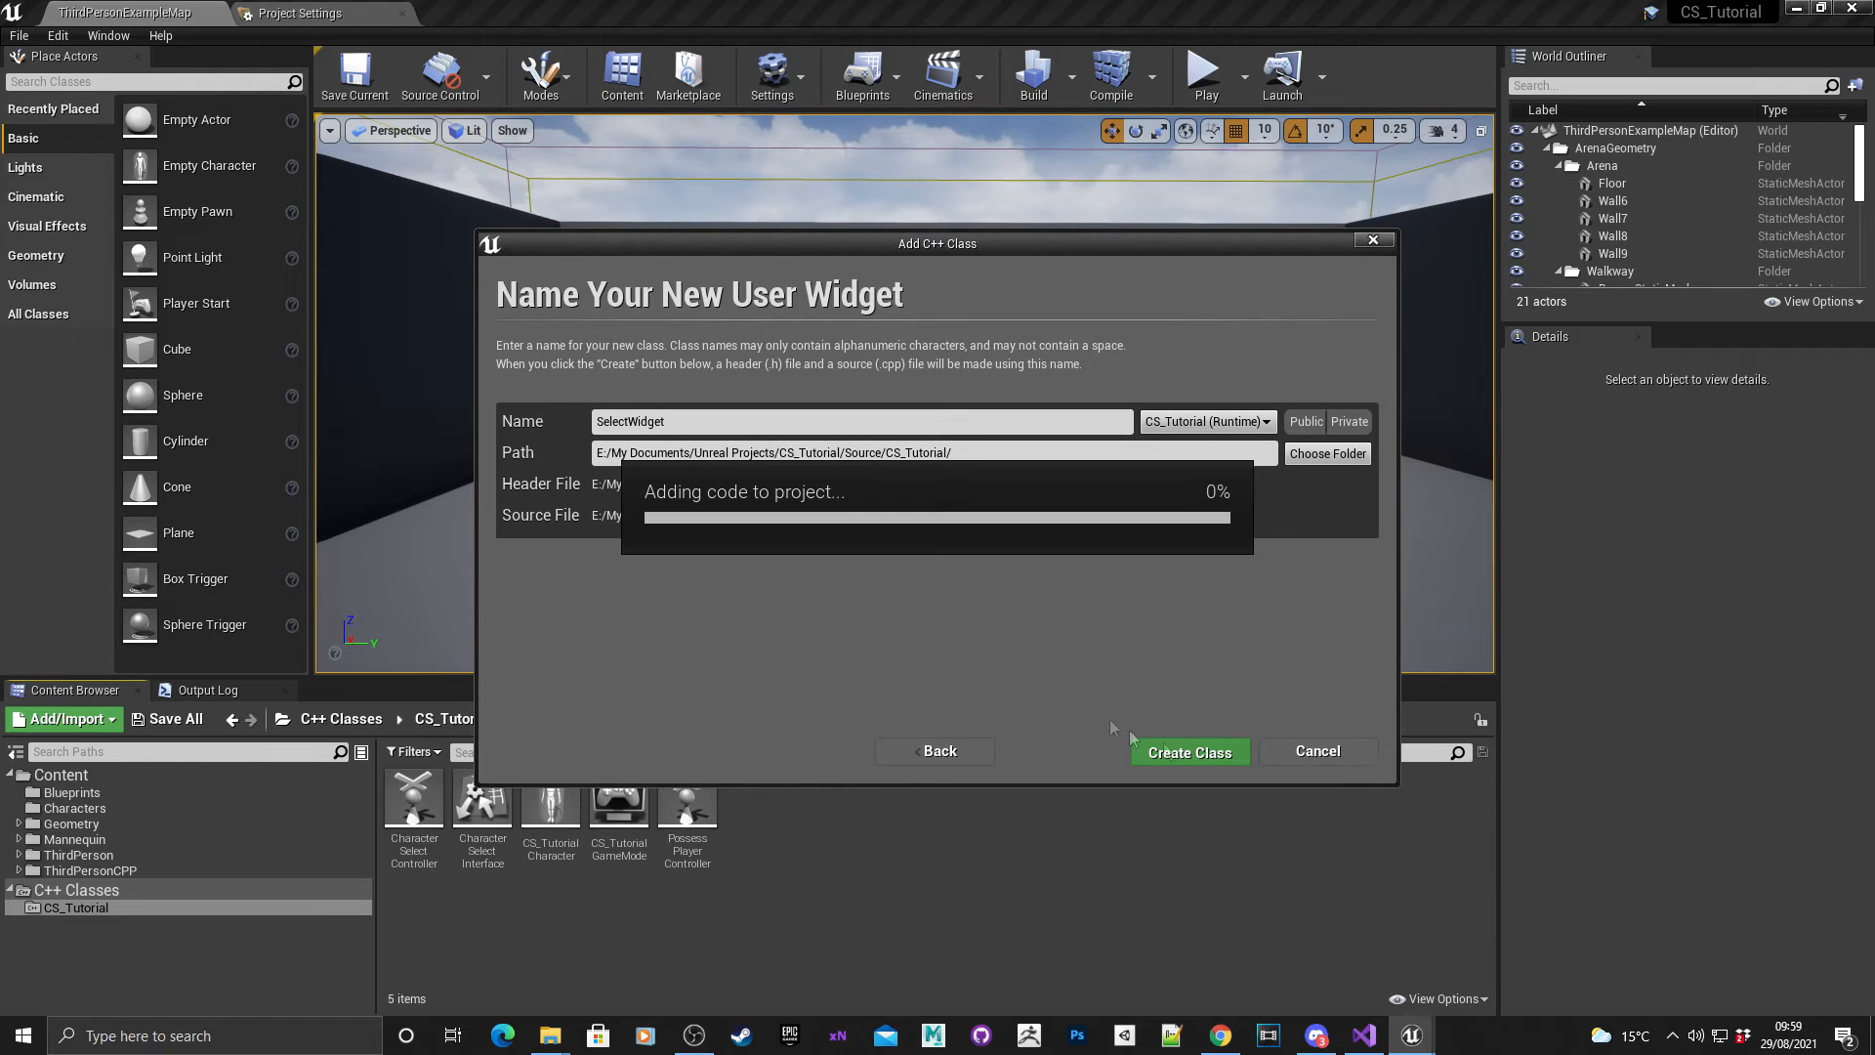
mouse_move(890, 597)
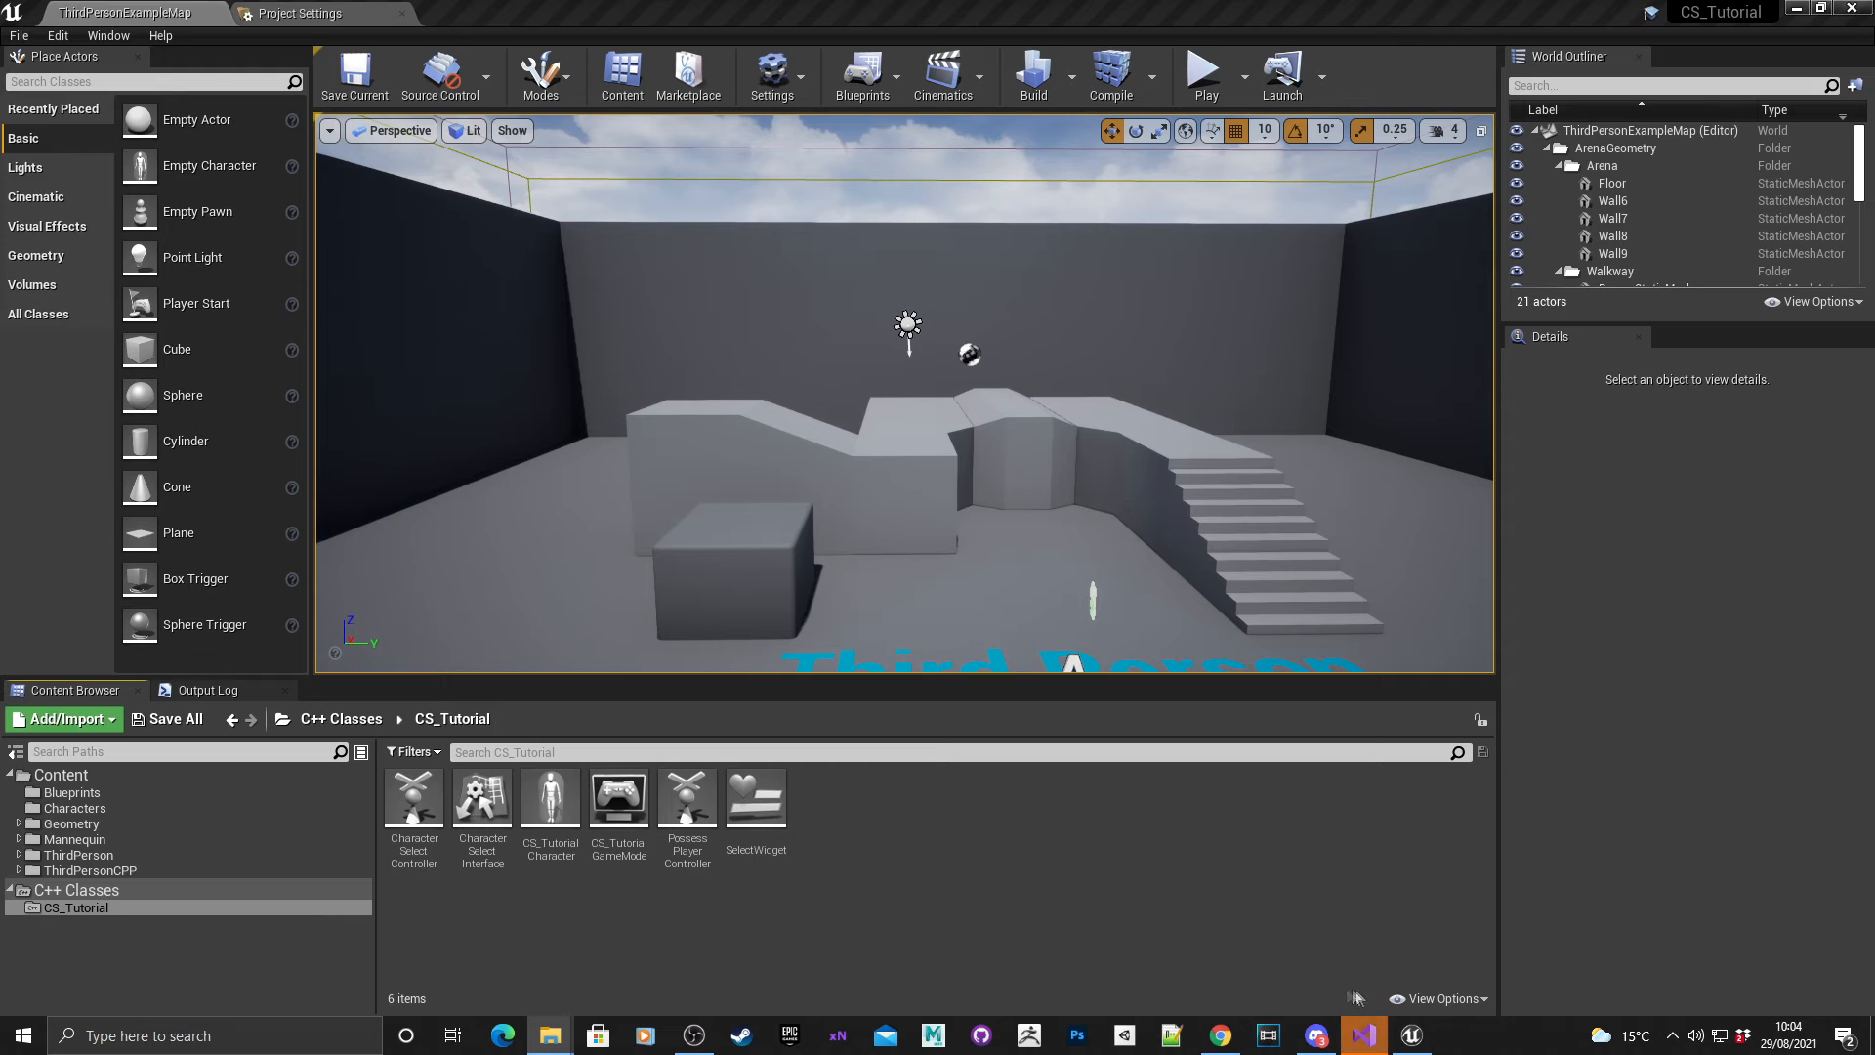
Create a new Widget Blueprint named NewCharacterSelectWBP in the Blueprints folder.
click(1361, 1035)
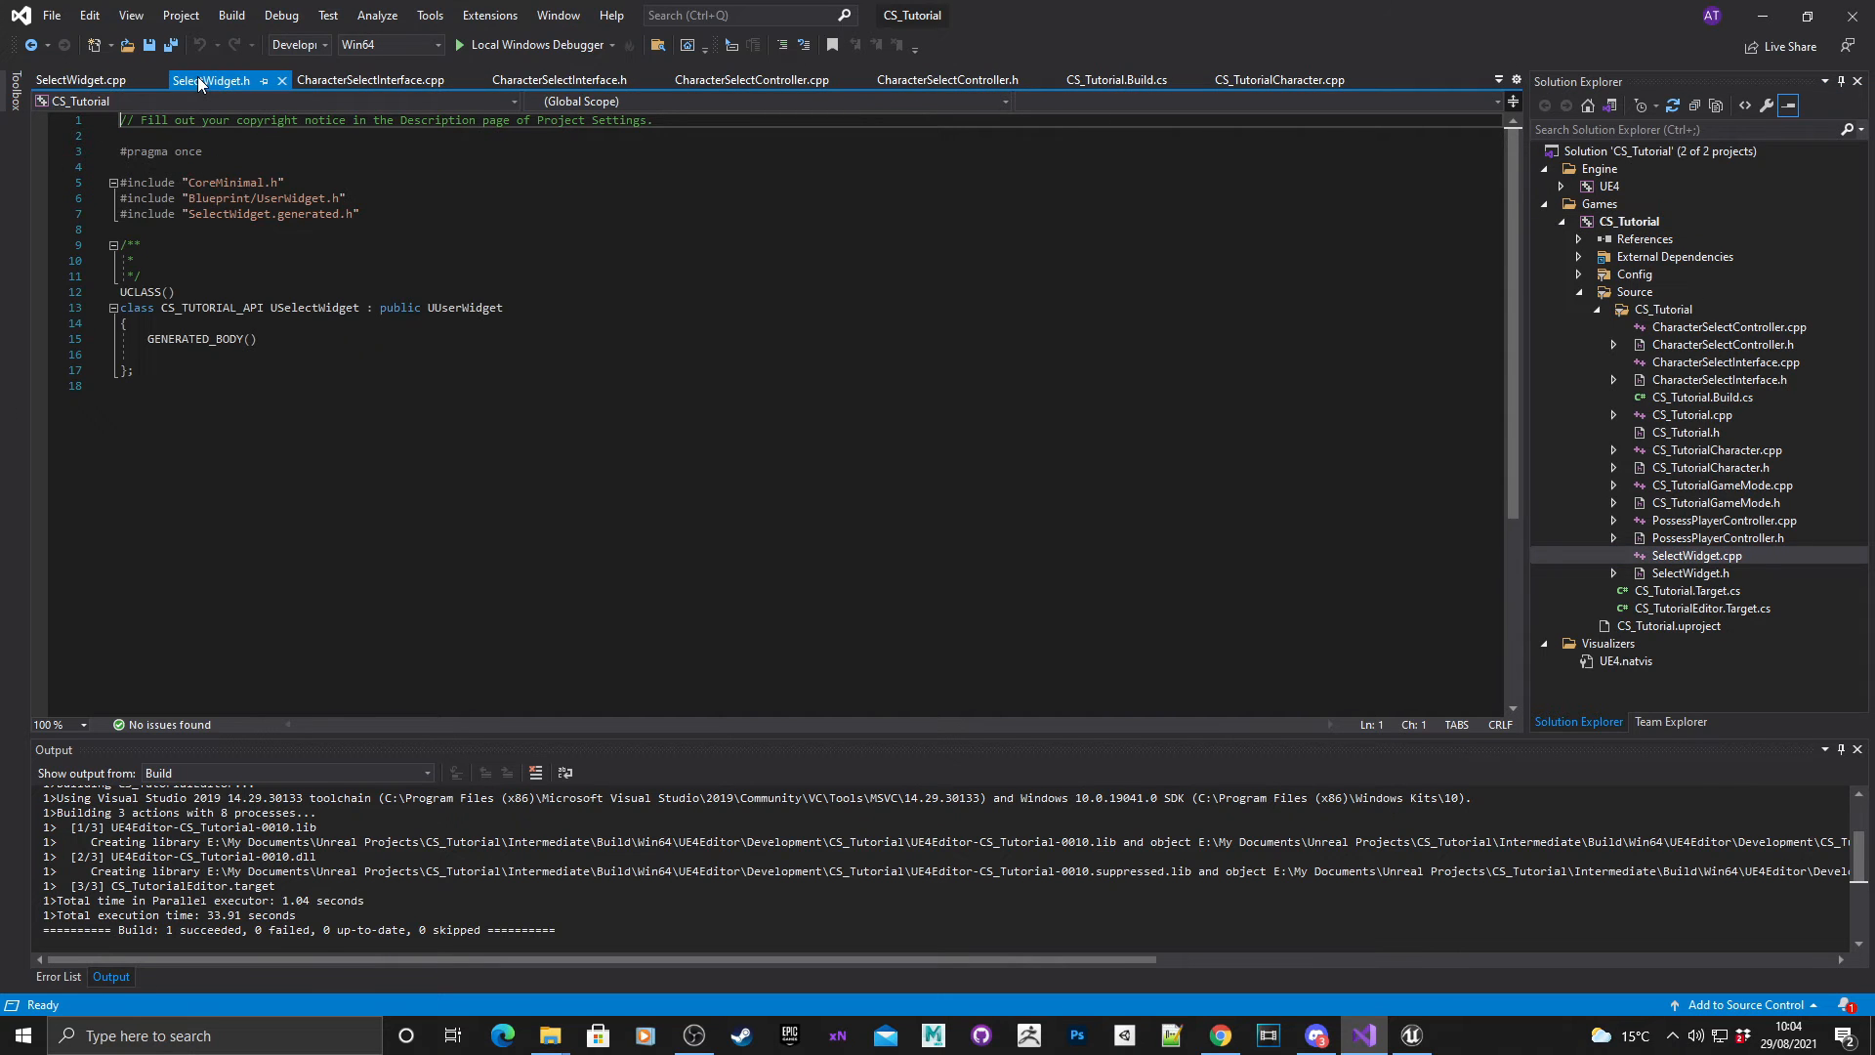
mouse_move(185, 63)
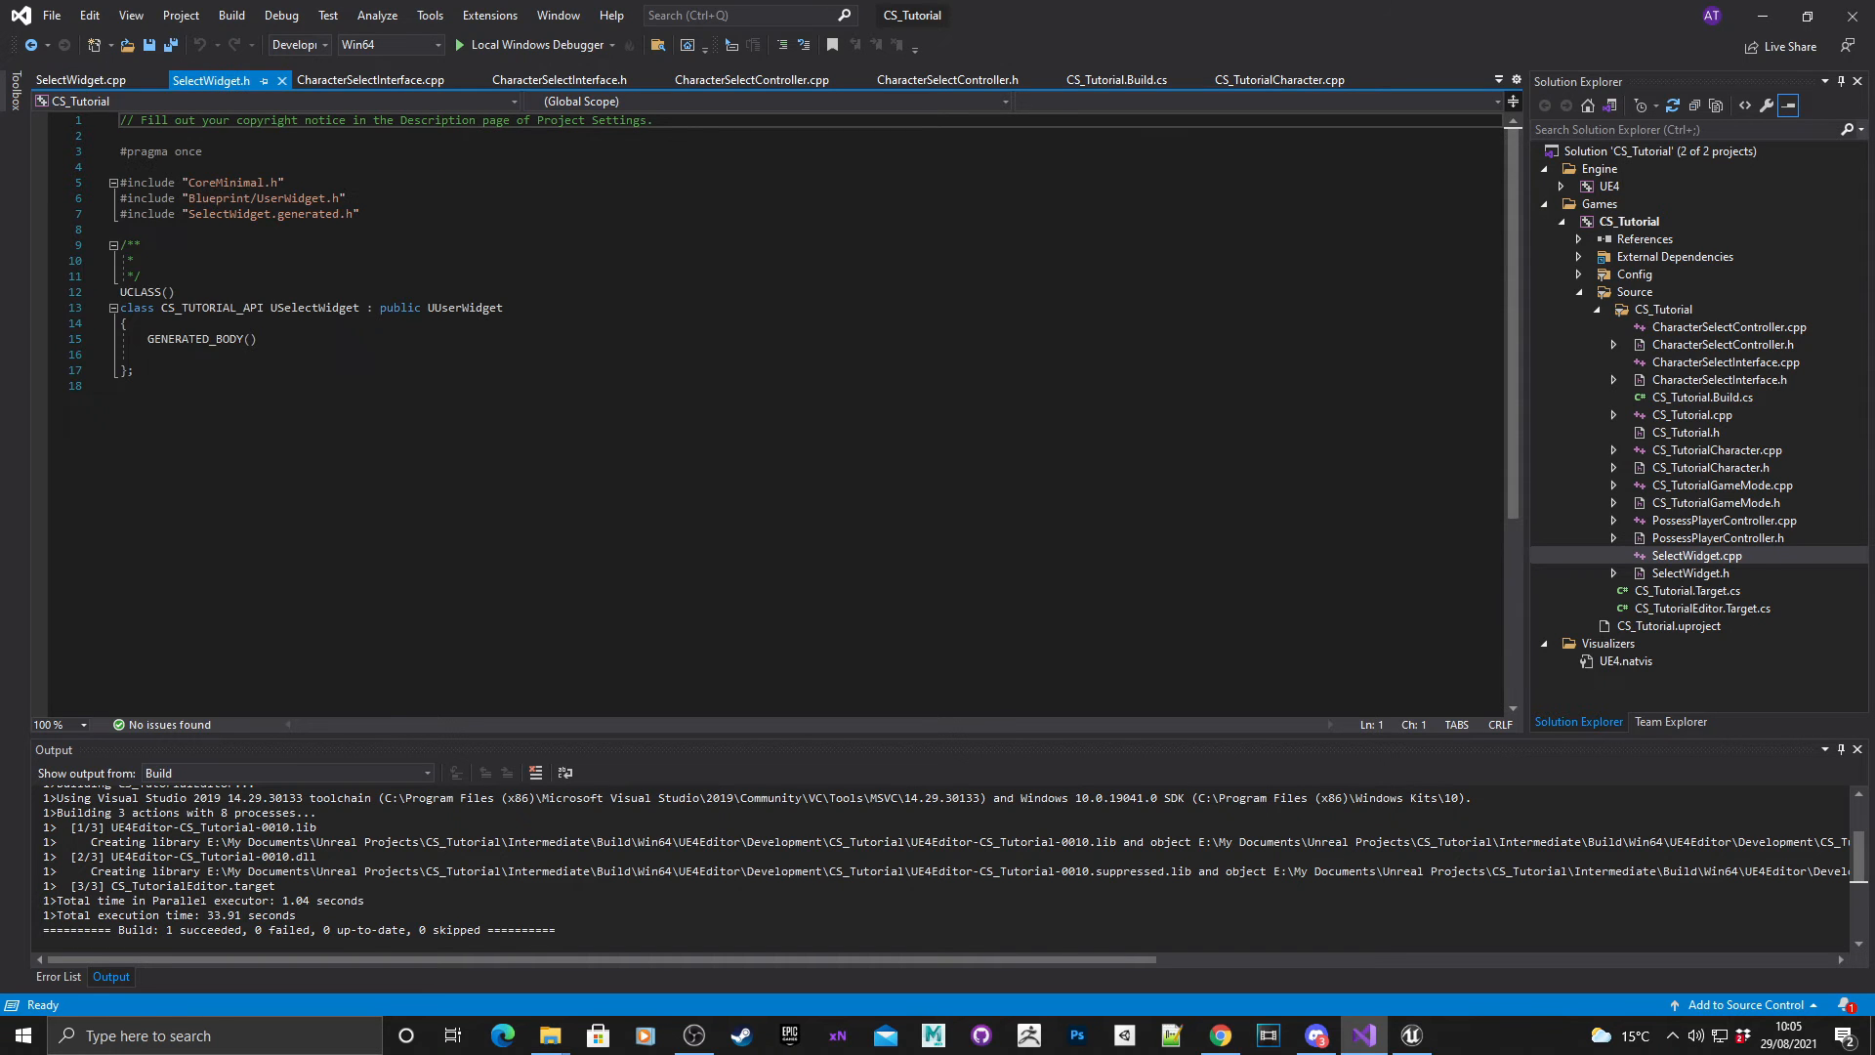
click(1410, 1035)
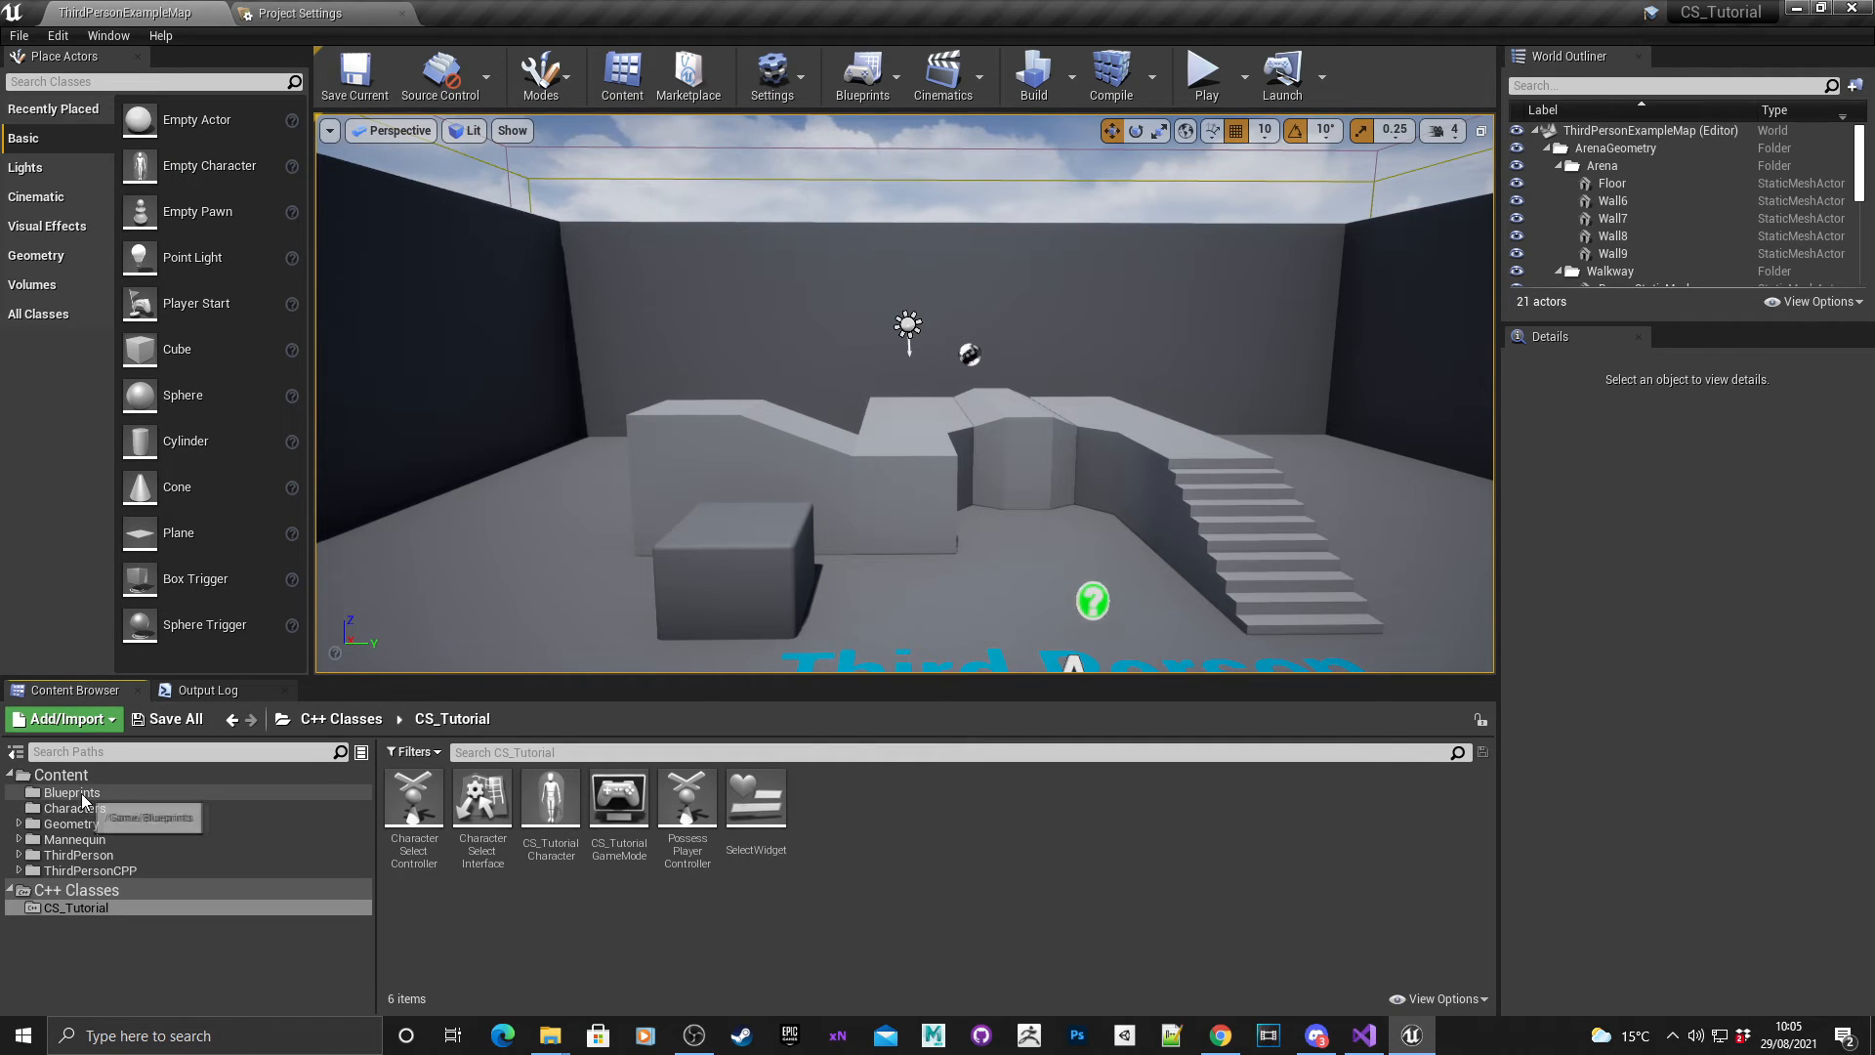
click(71, 791)
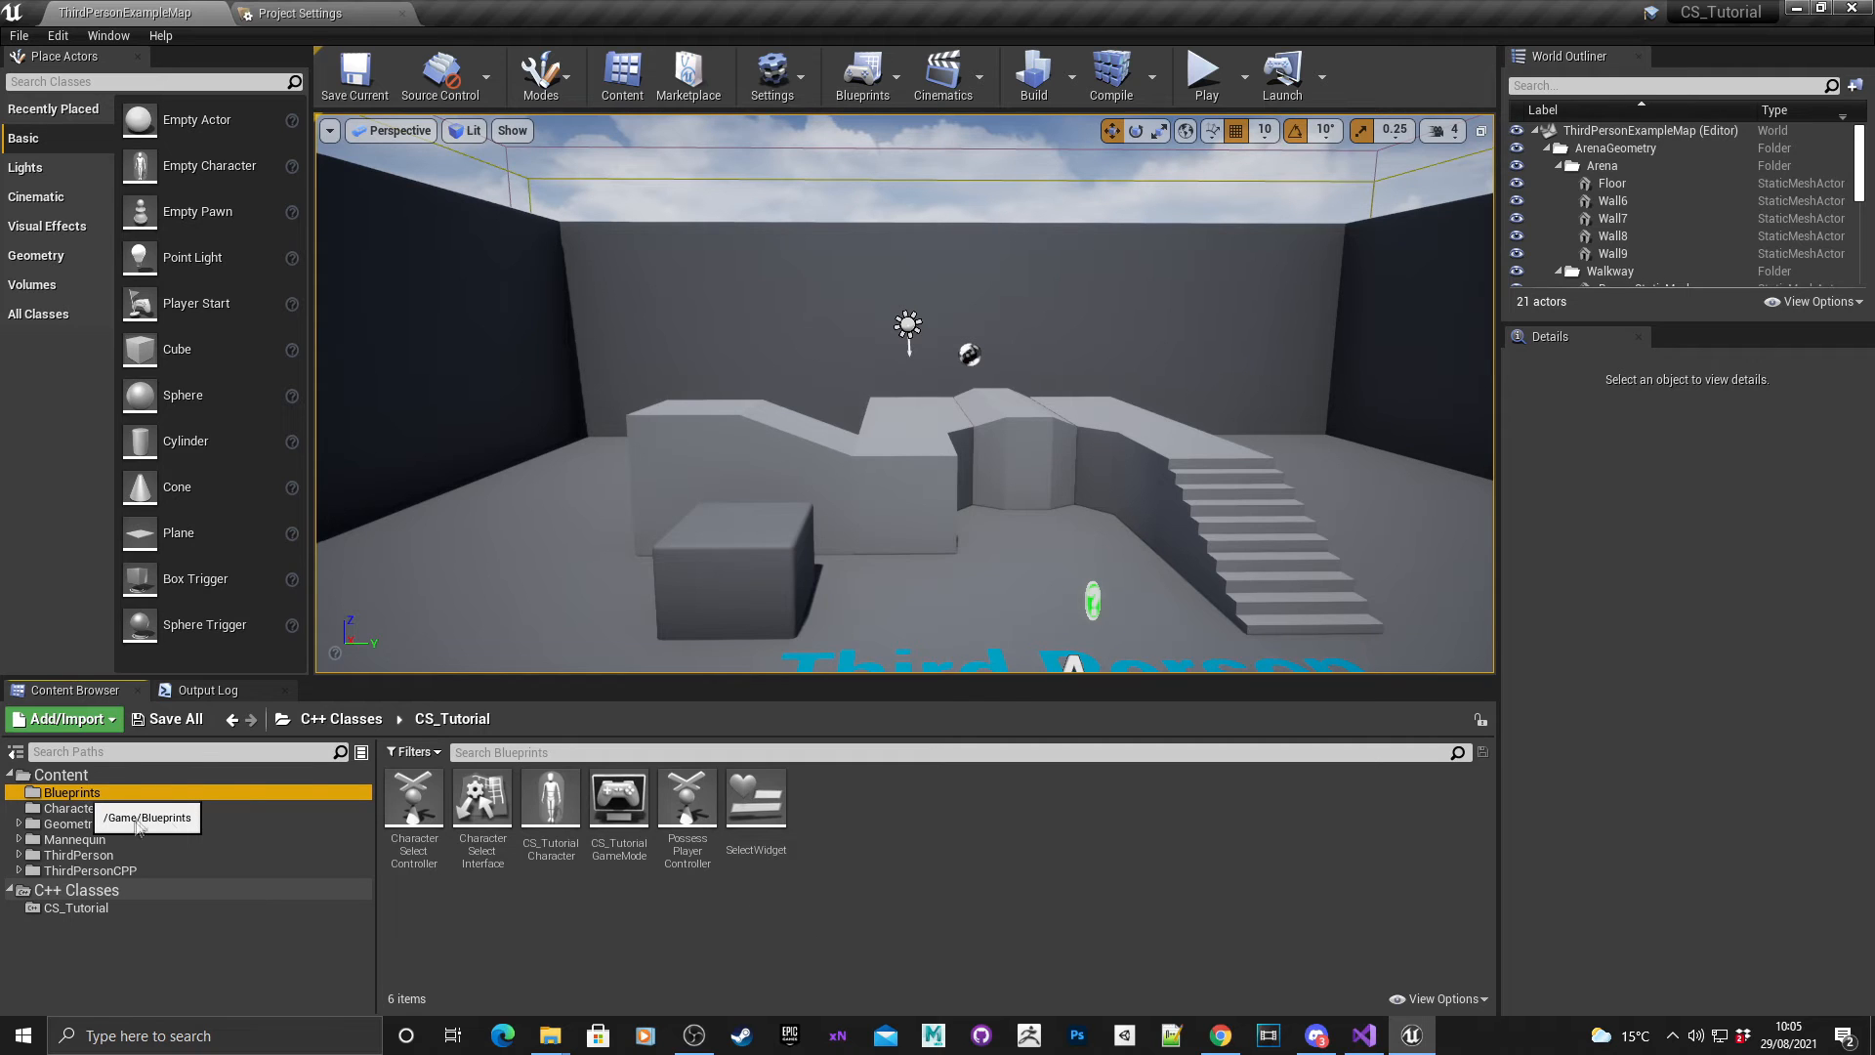
click(72, 807)
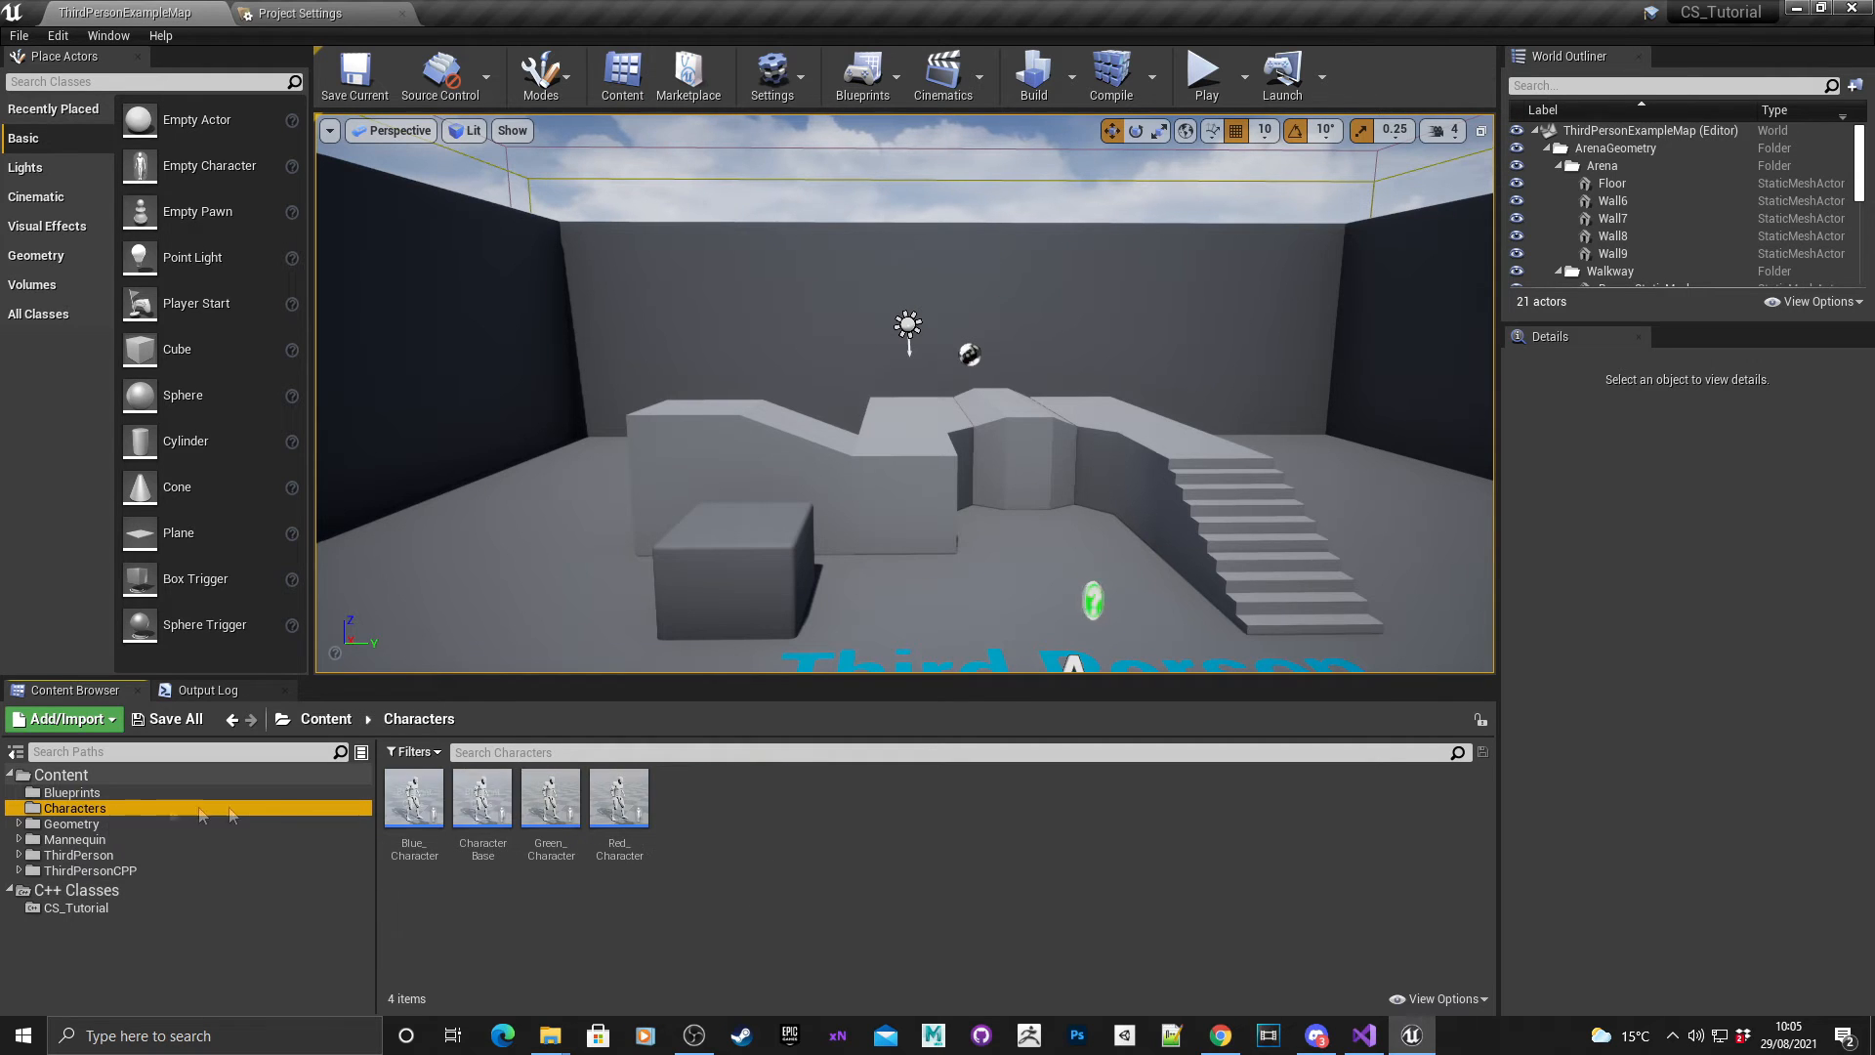
click(70, 791)
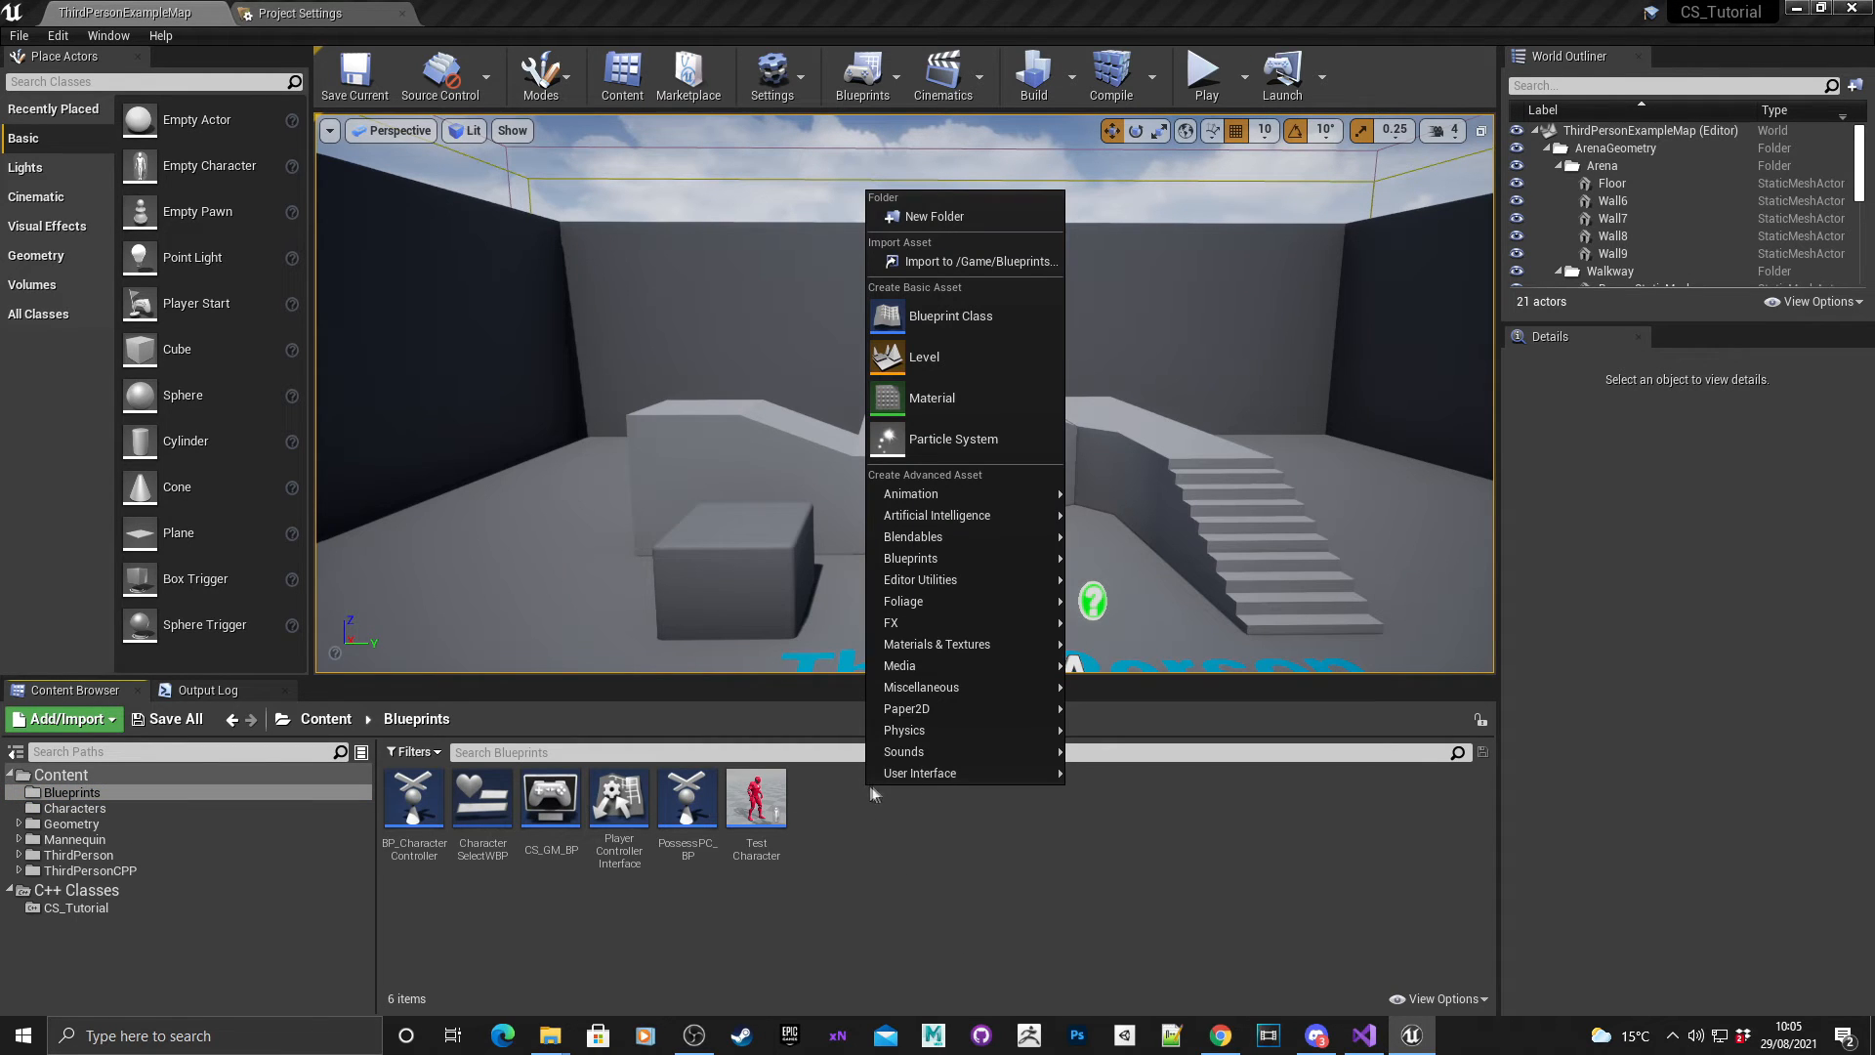
mouse_move(920, 774)
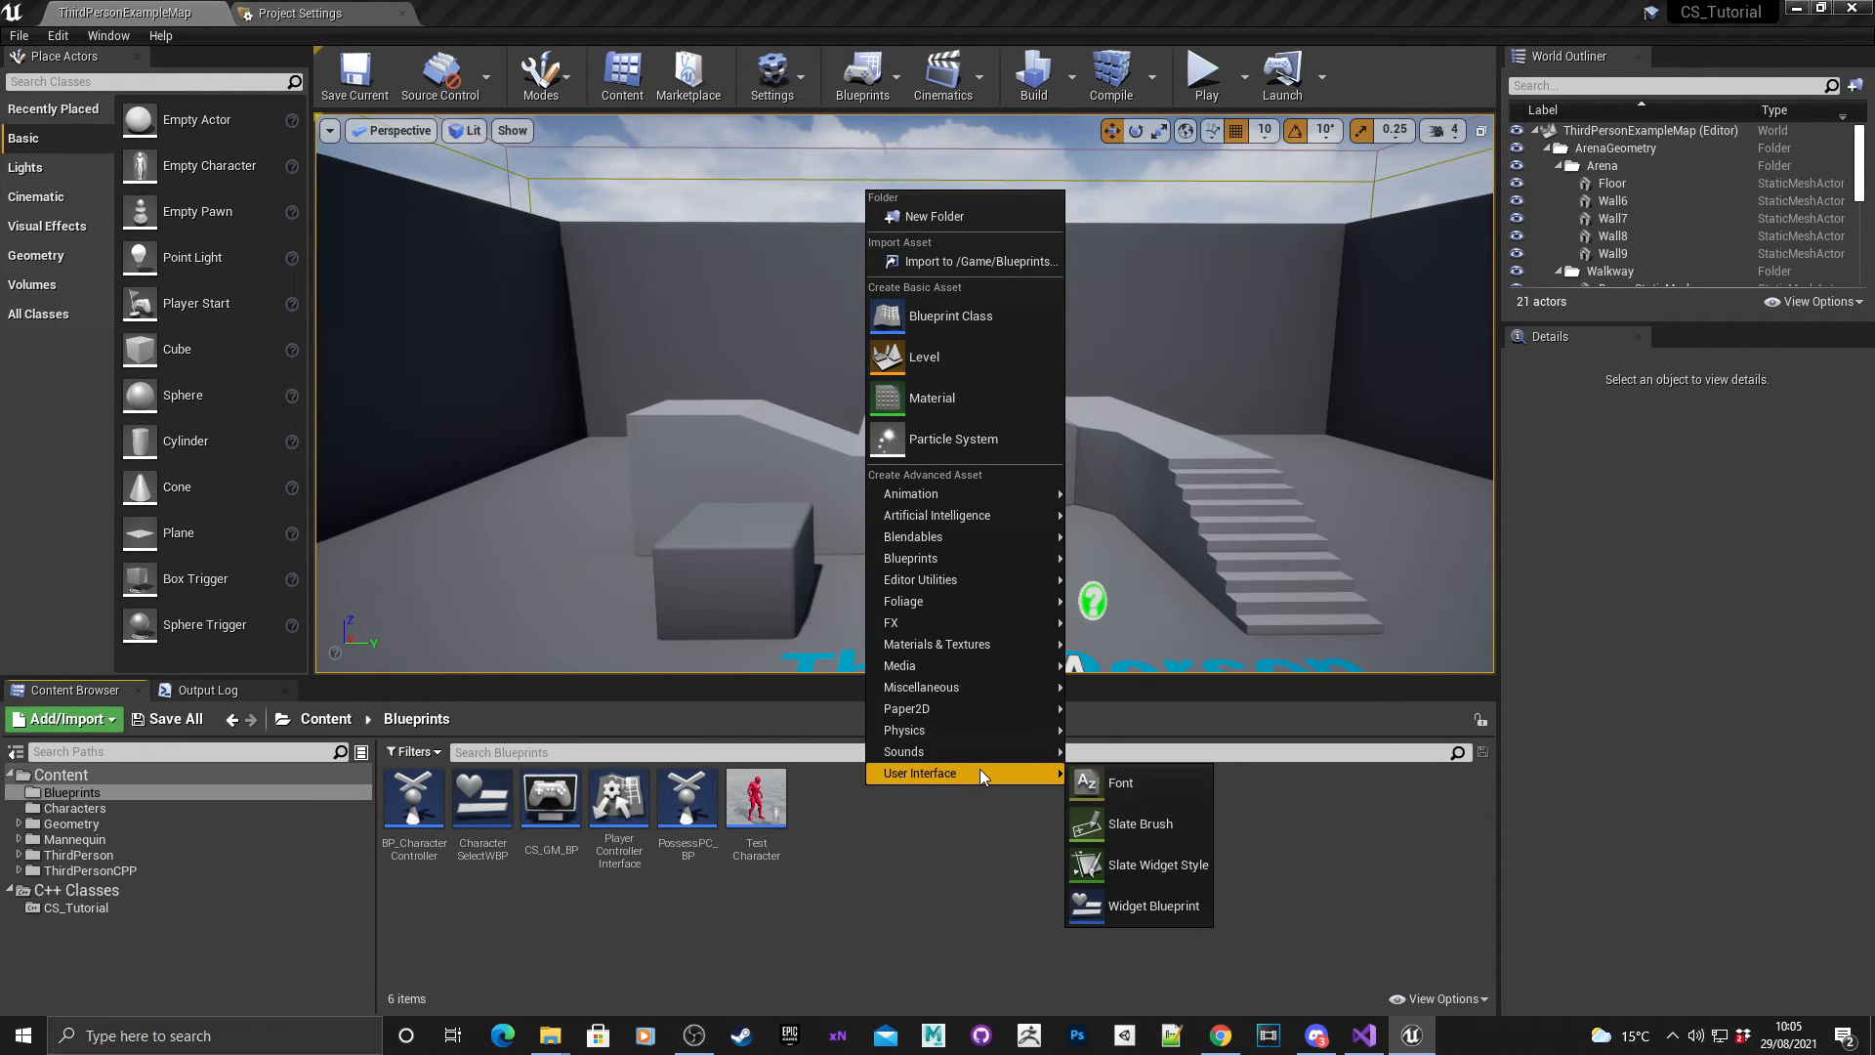
mouse_move(1154, 904)
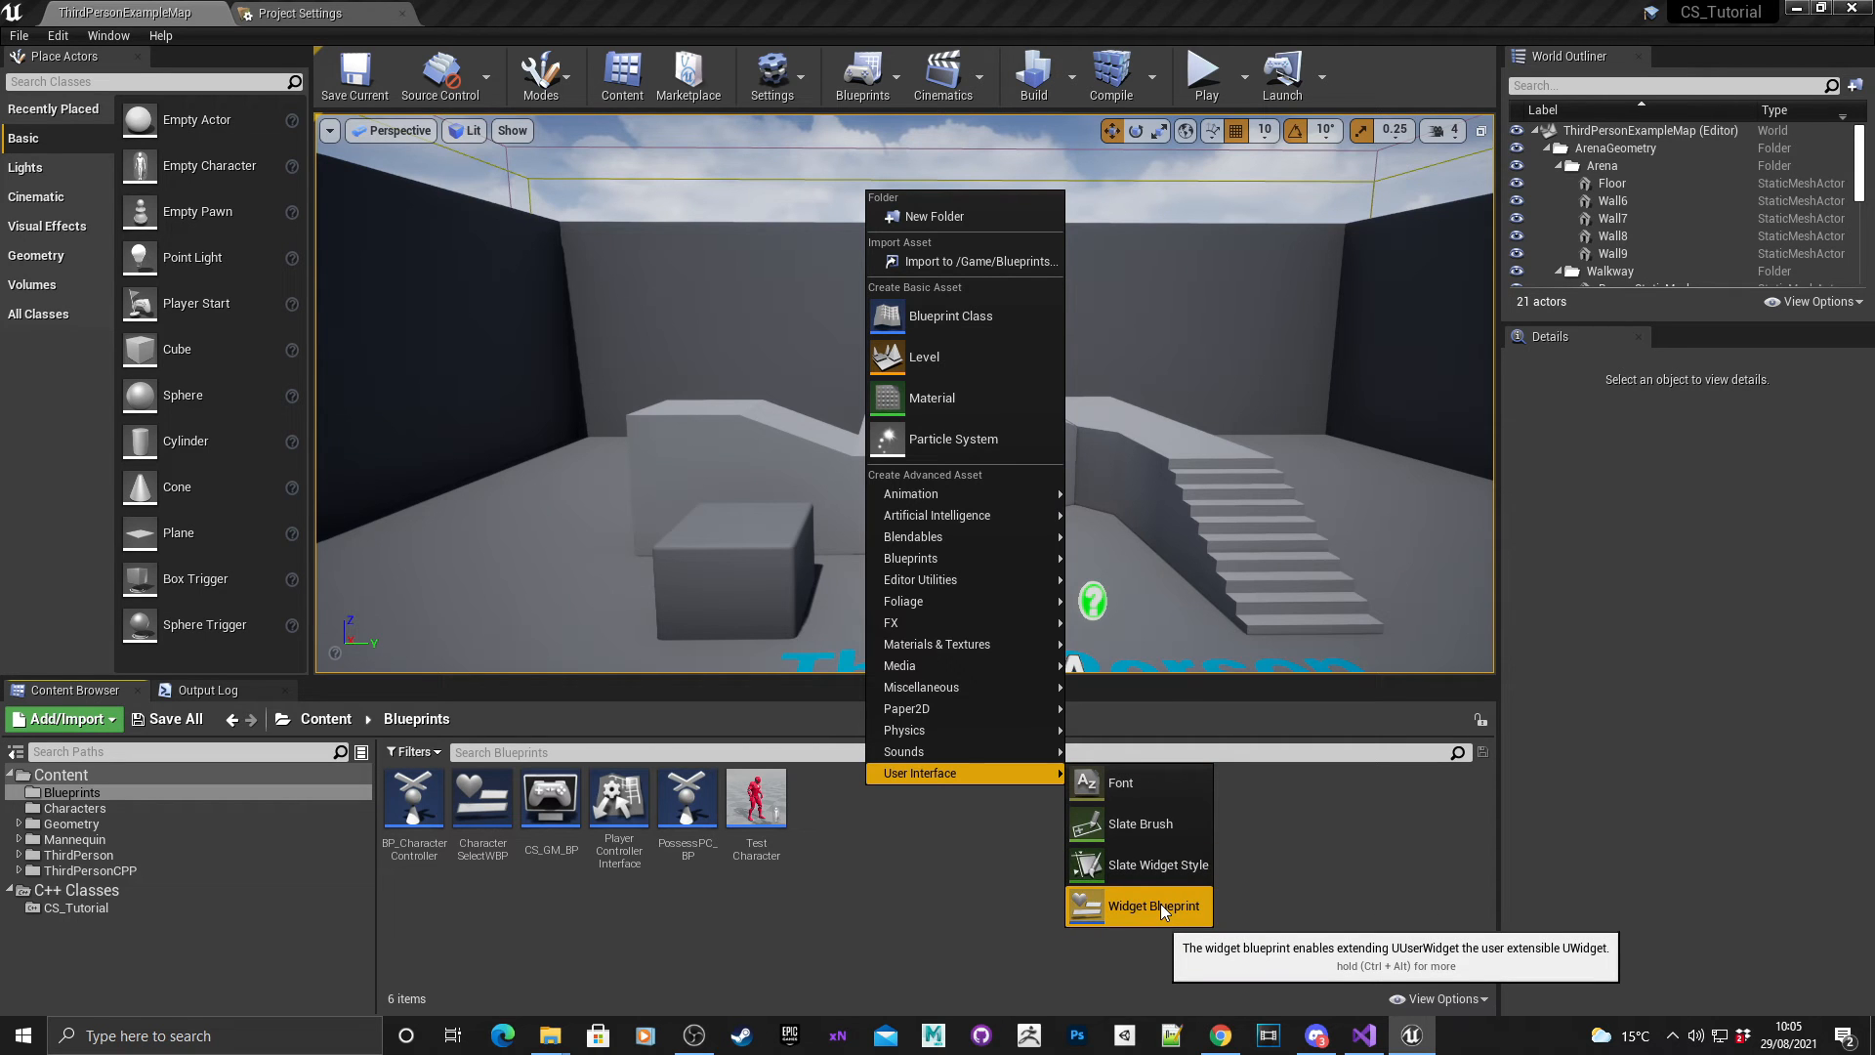
click(1152, 904)
text(NewCharacterSelectWBP)
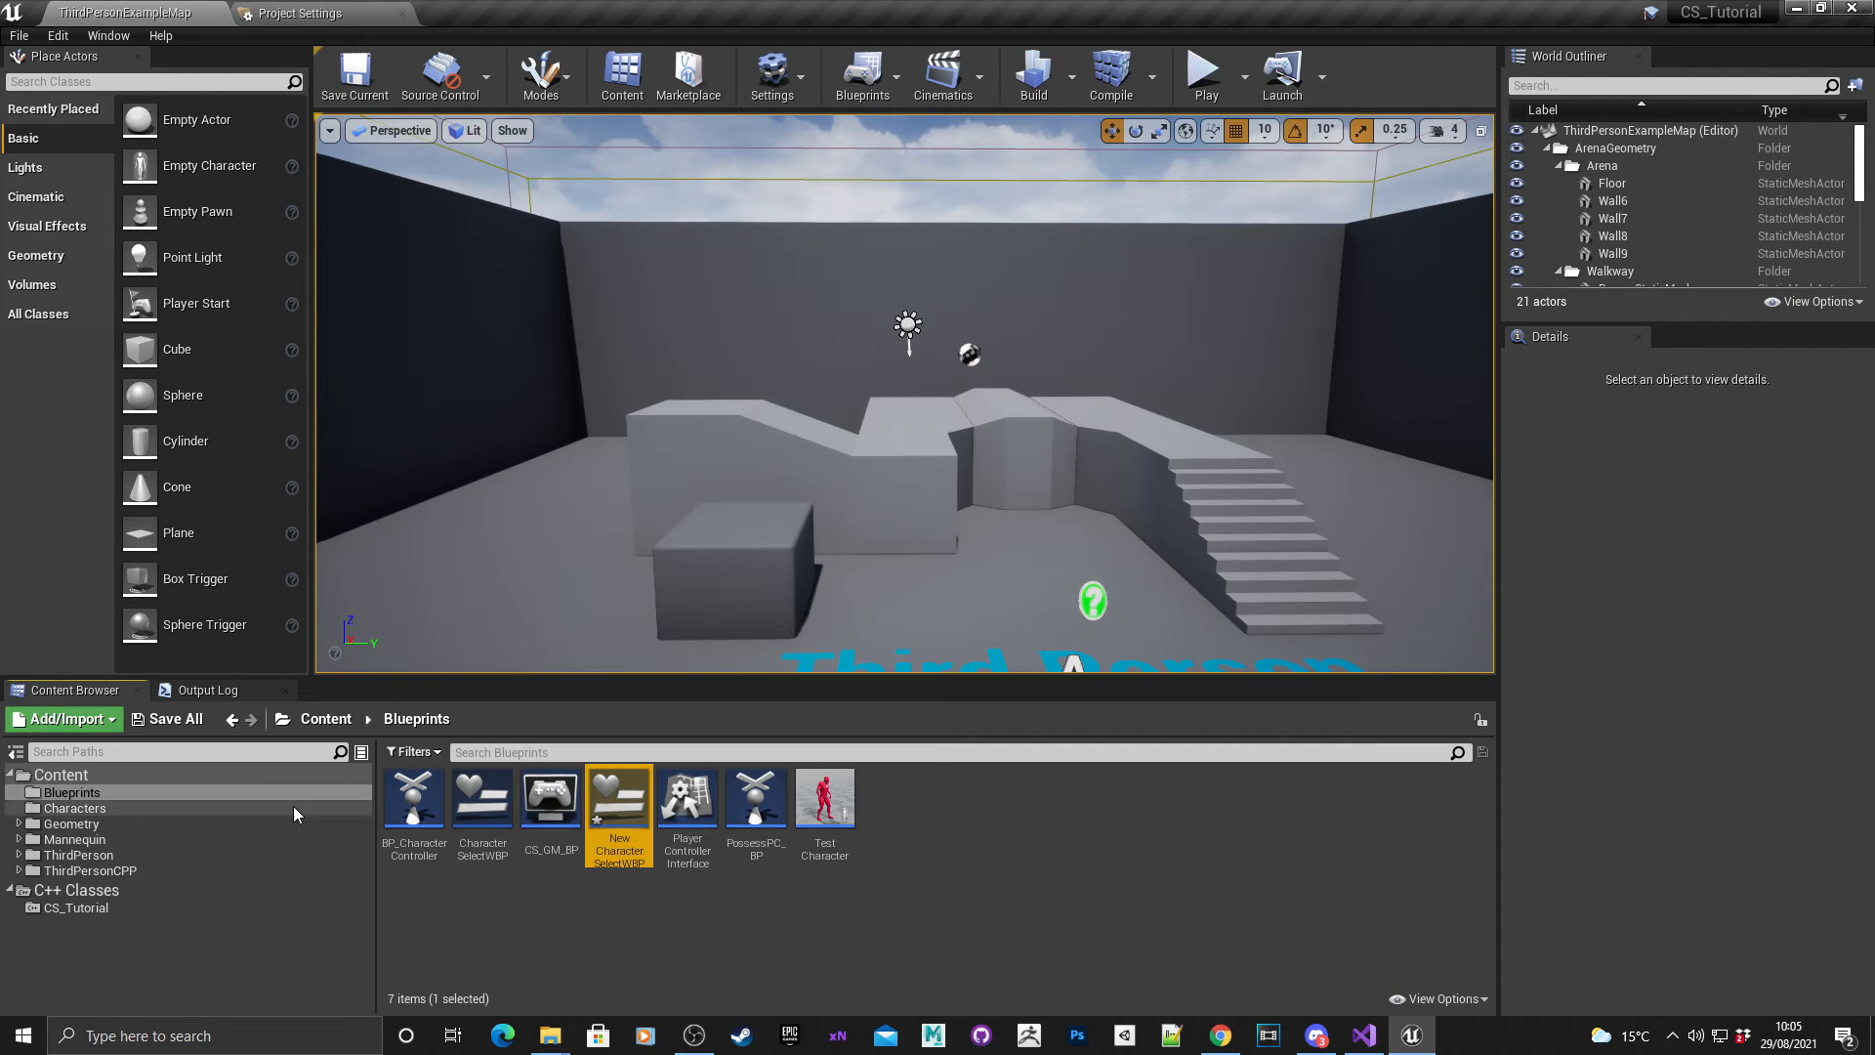
mouse_move(619, 794)
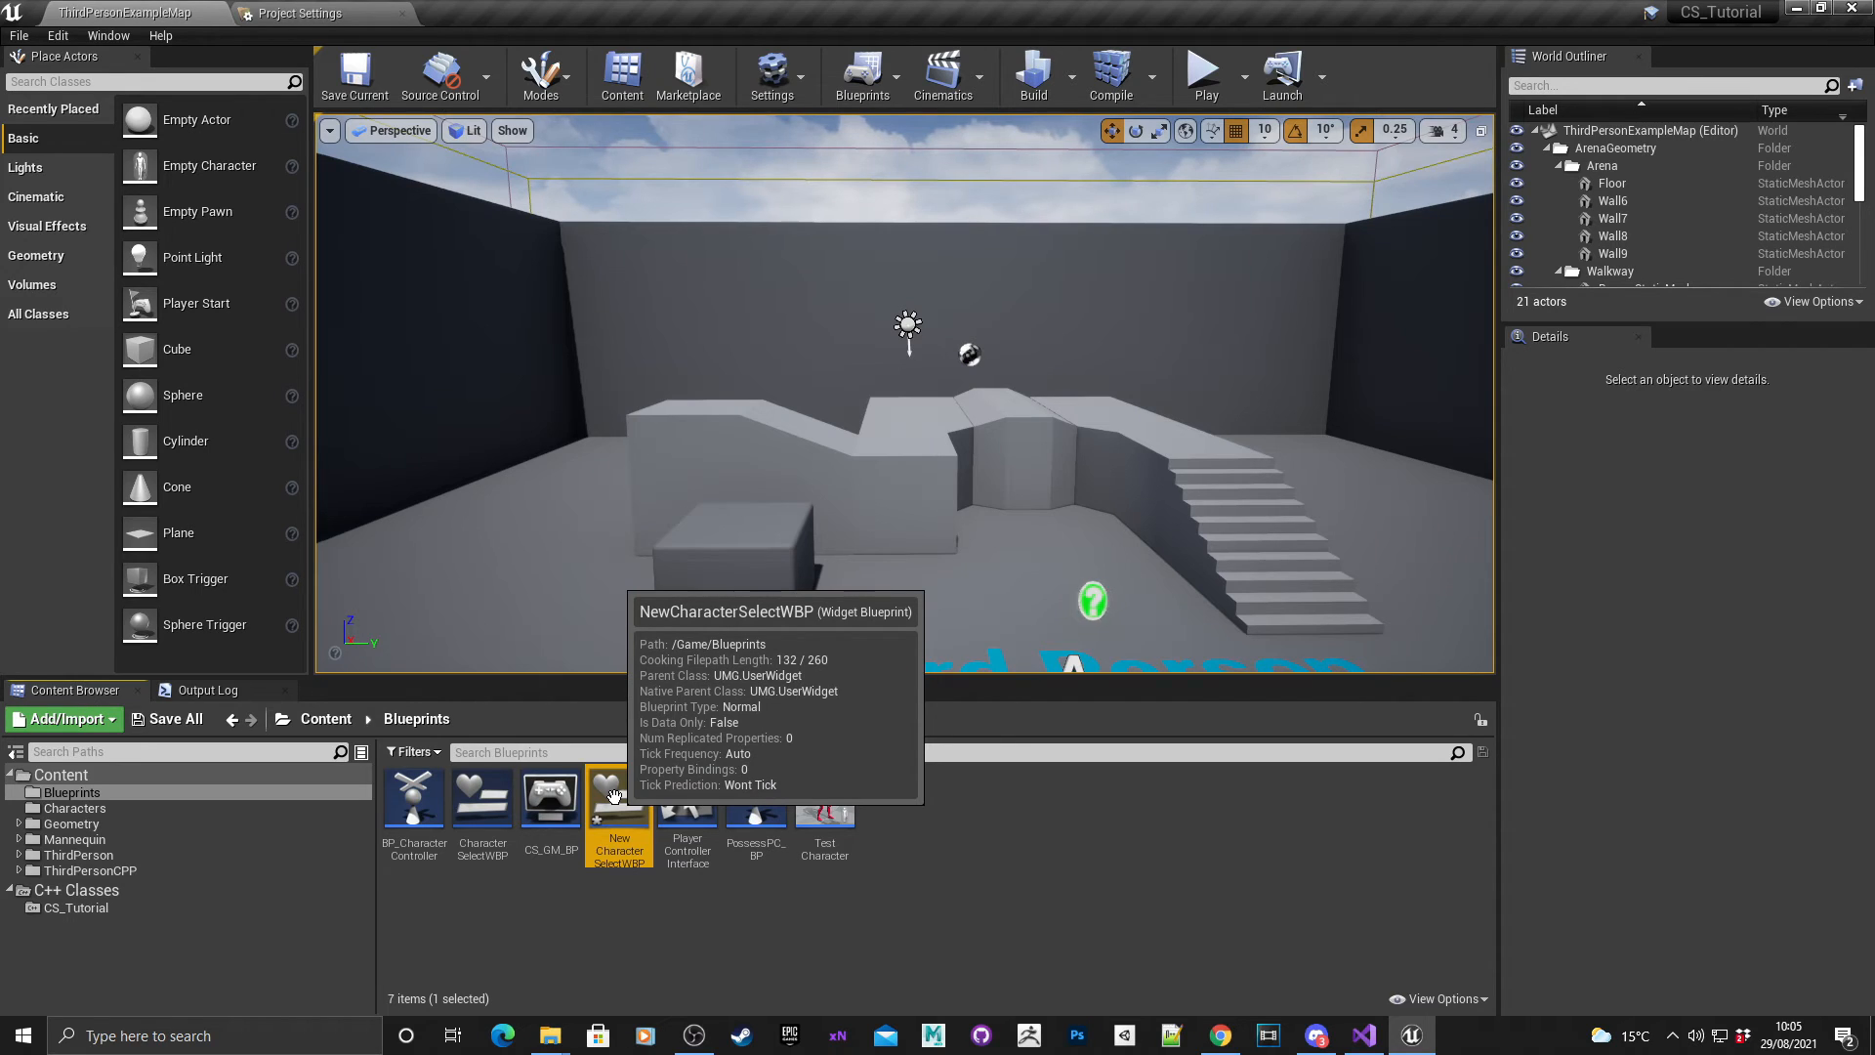
Open NewCharacterSelectWBP in the widget designer, maximised.
double_click(619, 795)
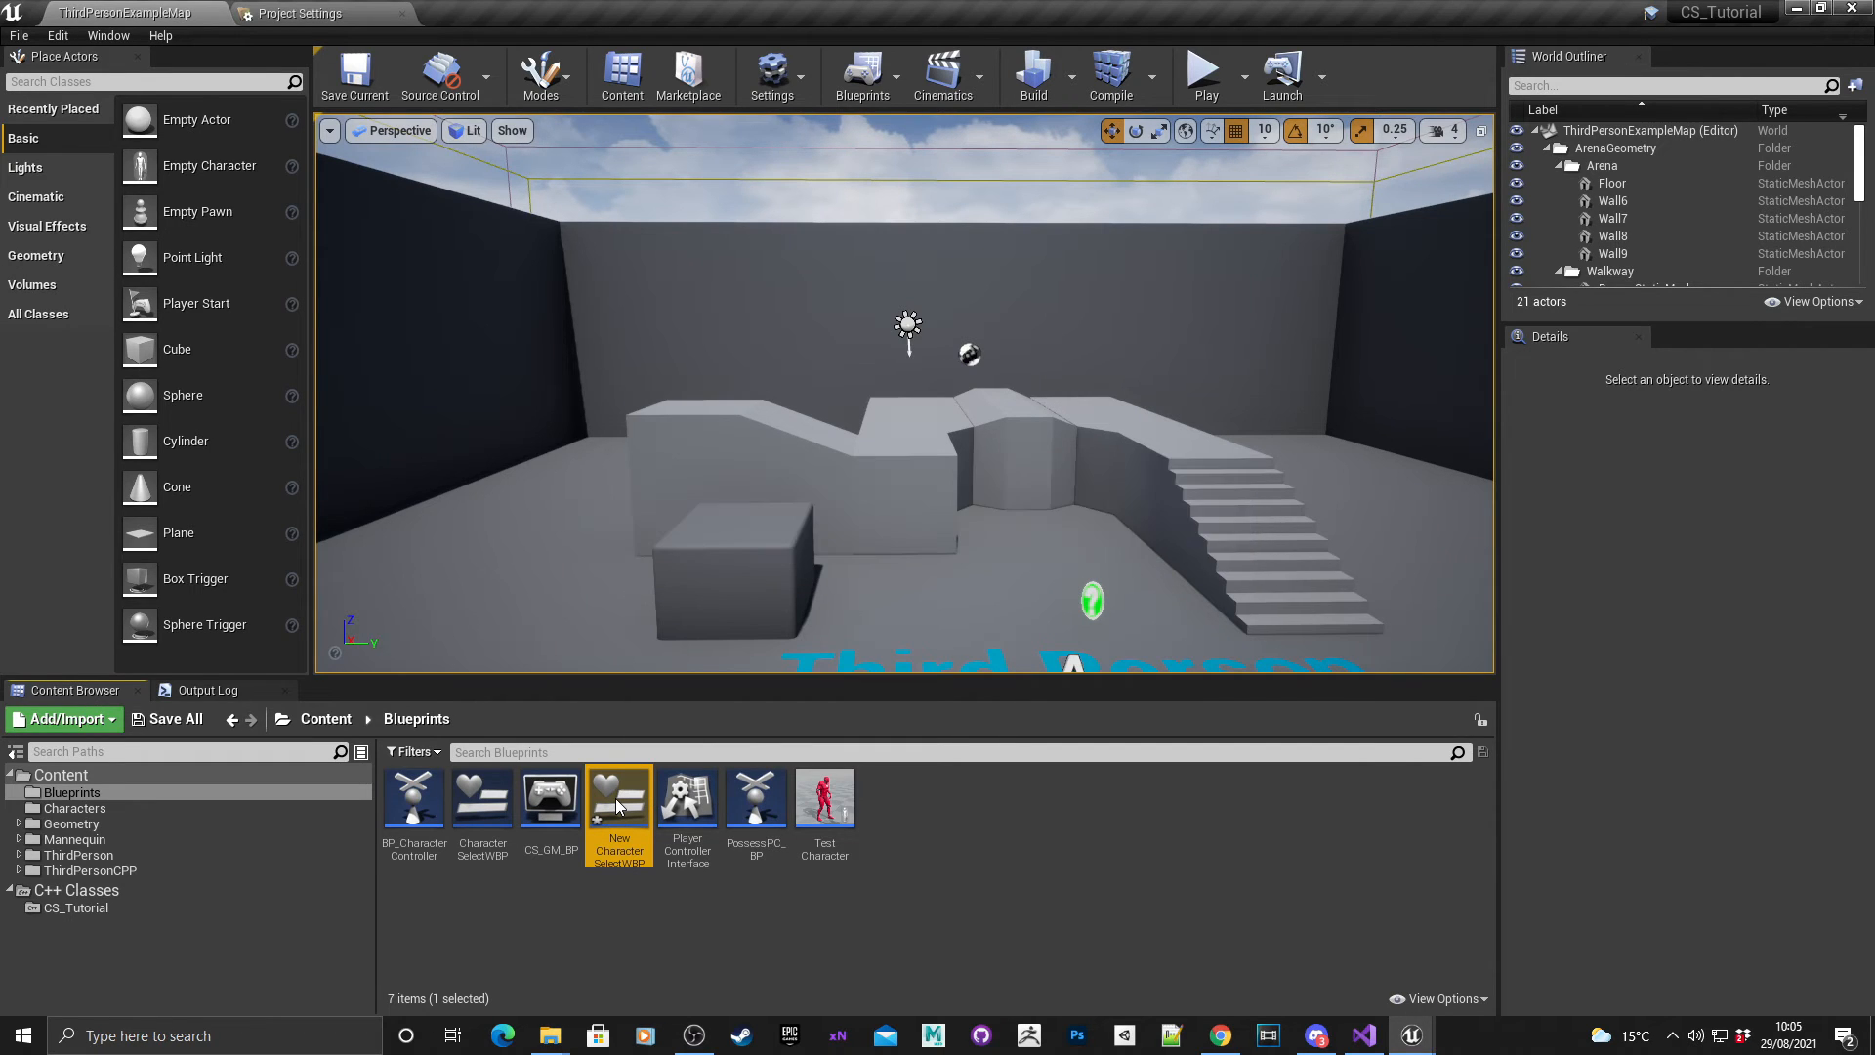
double_click(619, 798)
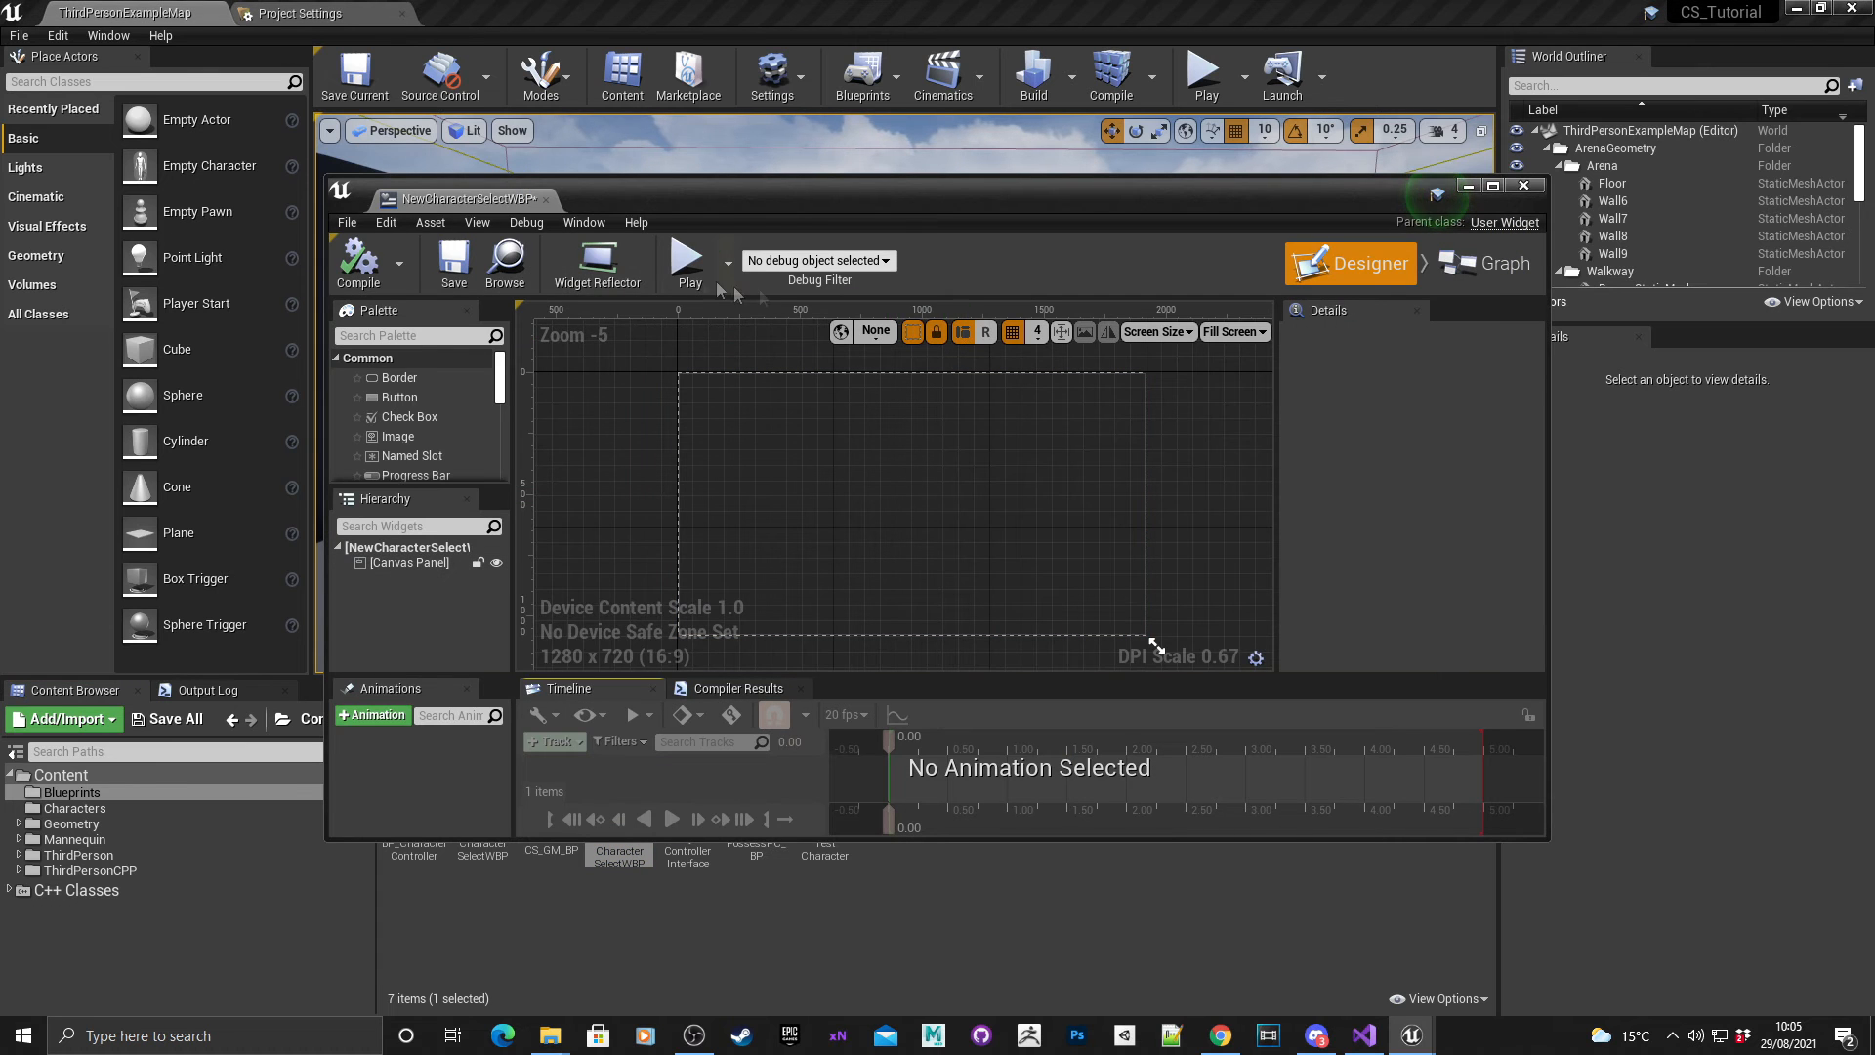
click(1492, 186)
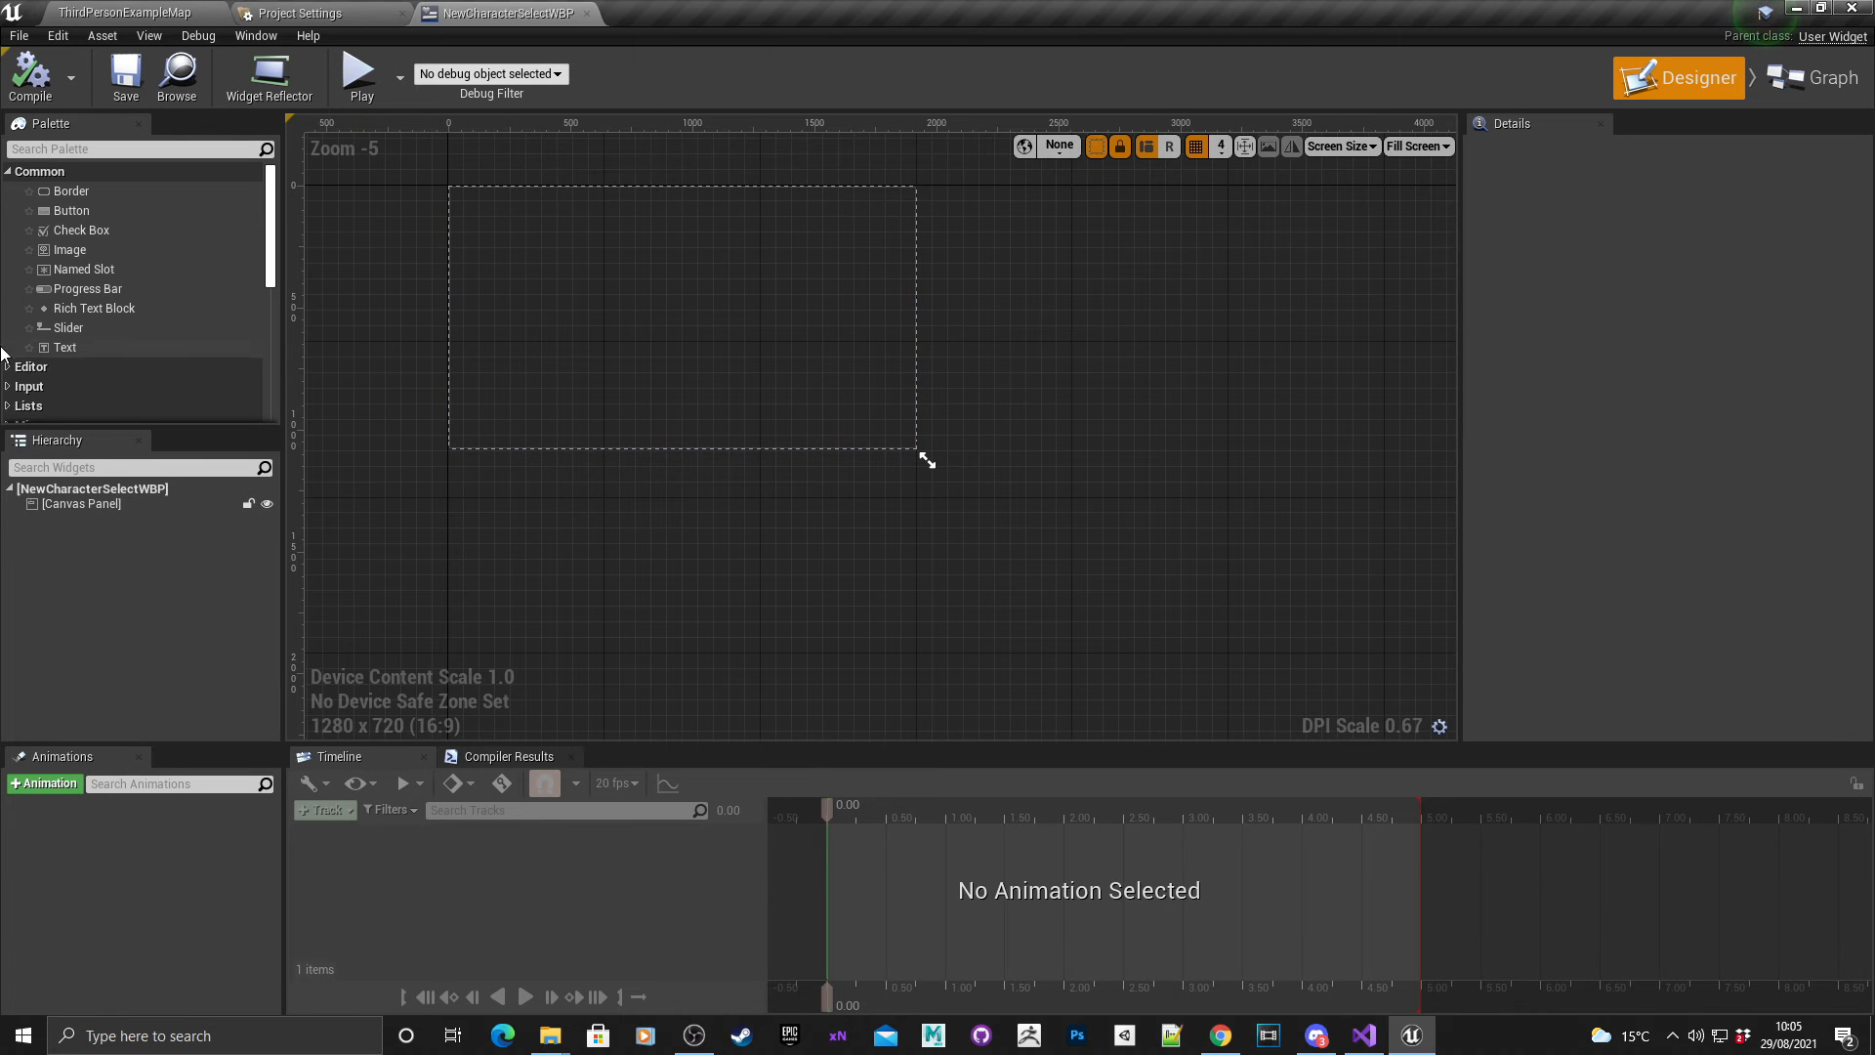
Scroll the Palette to the Panel category and add a Horizontal Box to the canvas panel.
scroll(down, 3)
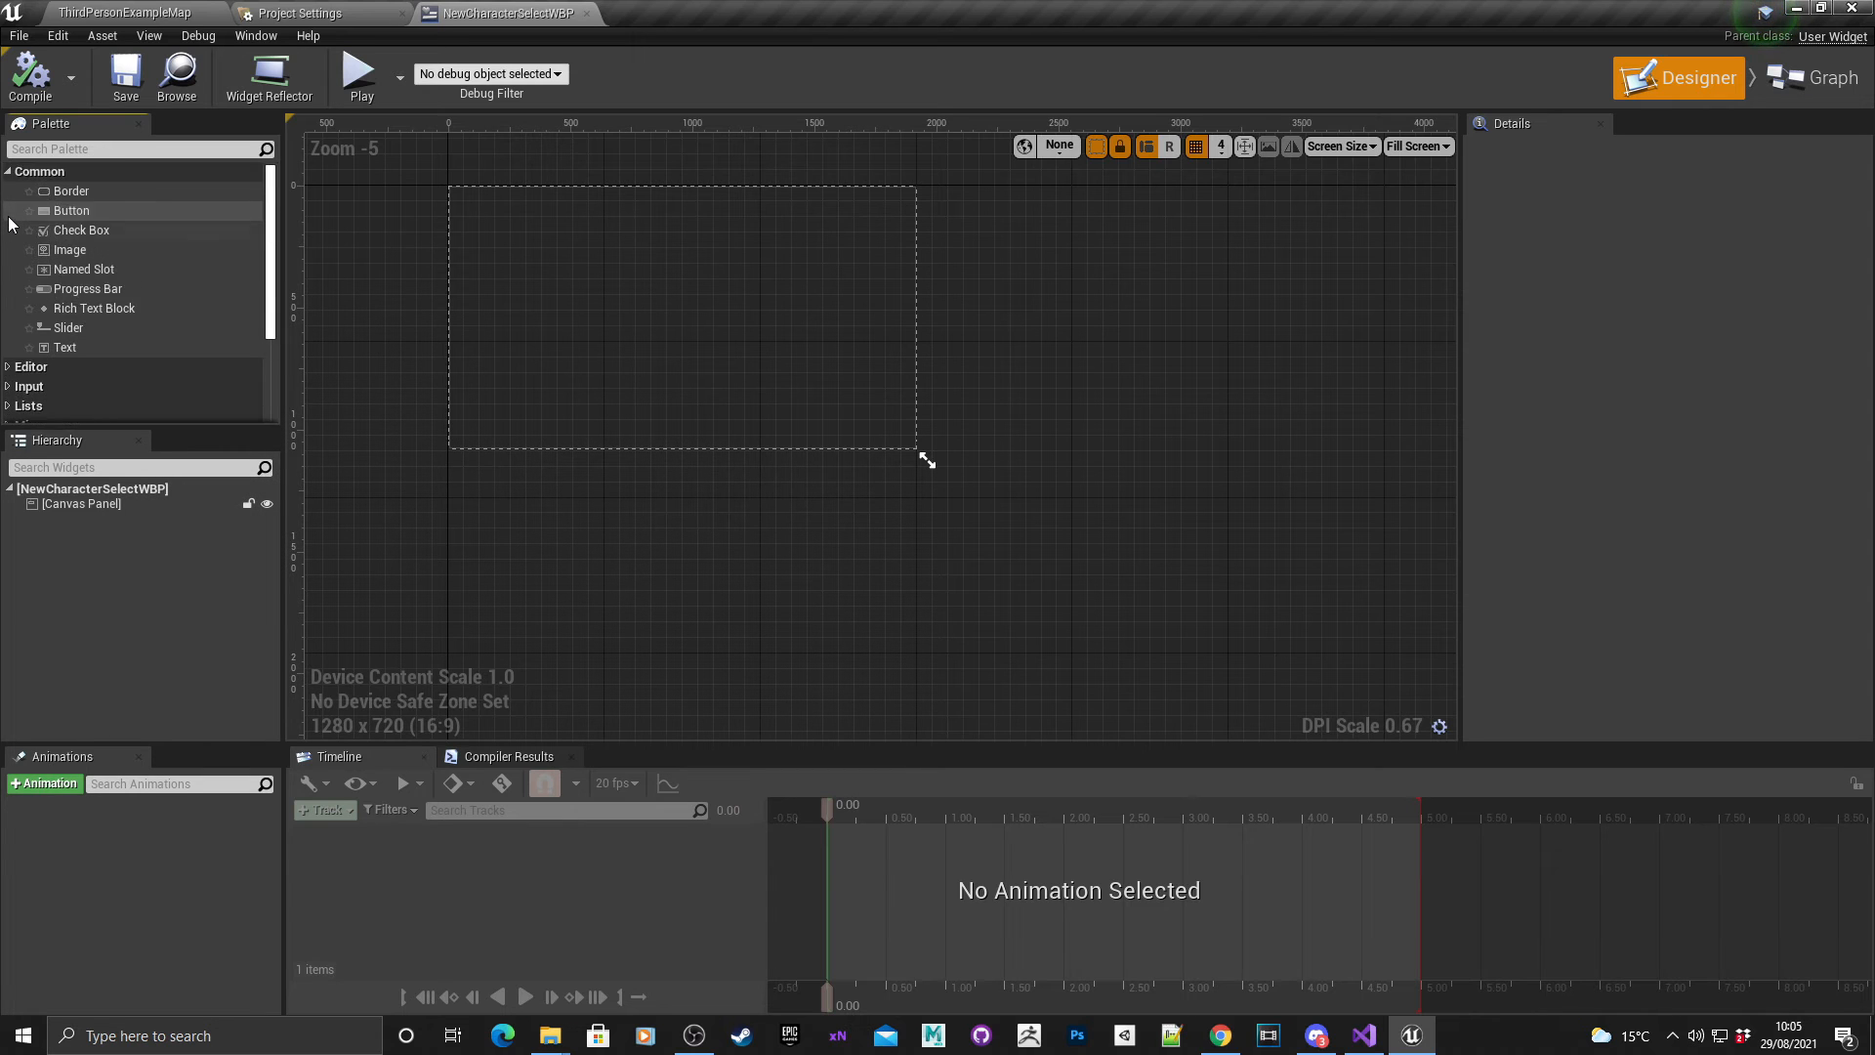
scroll(down, 3)
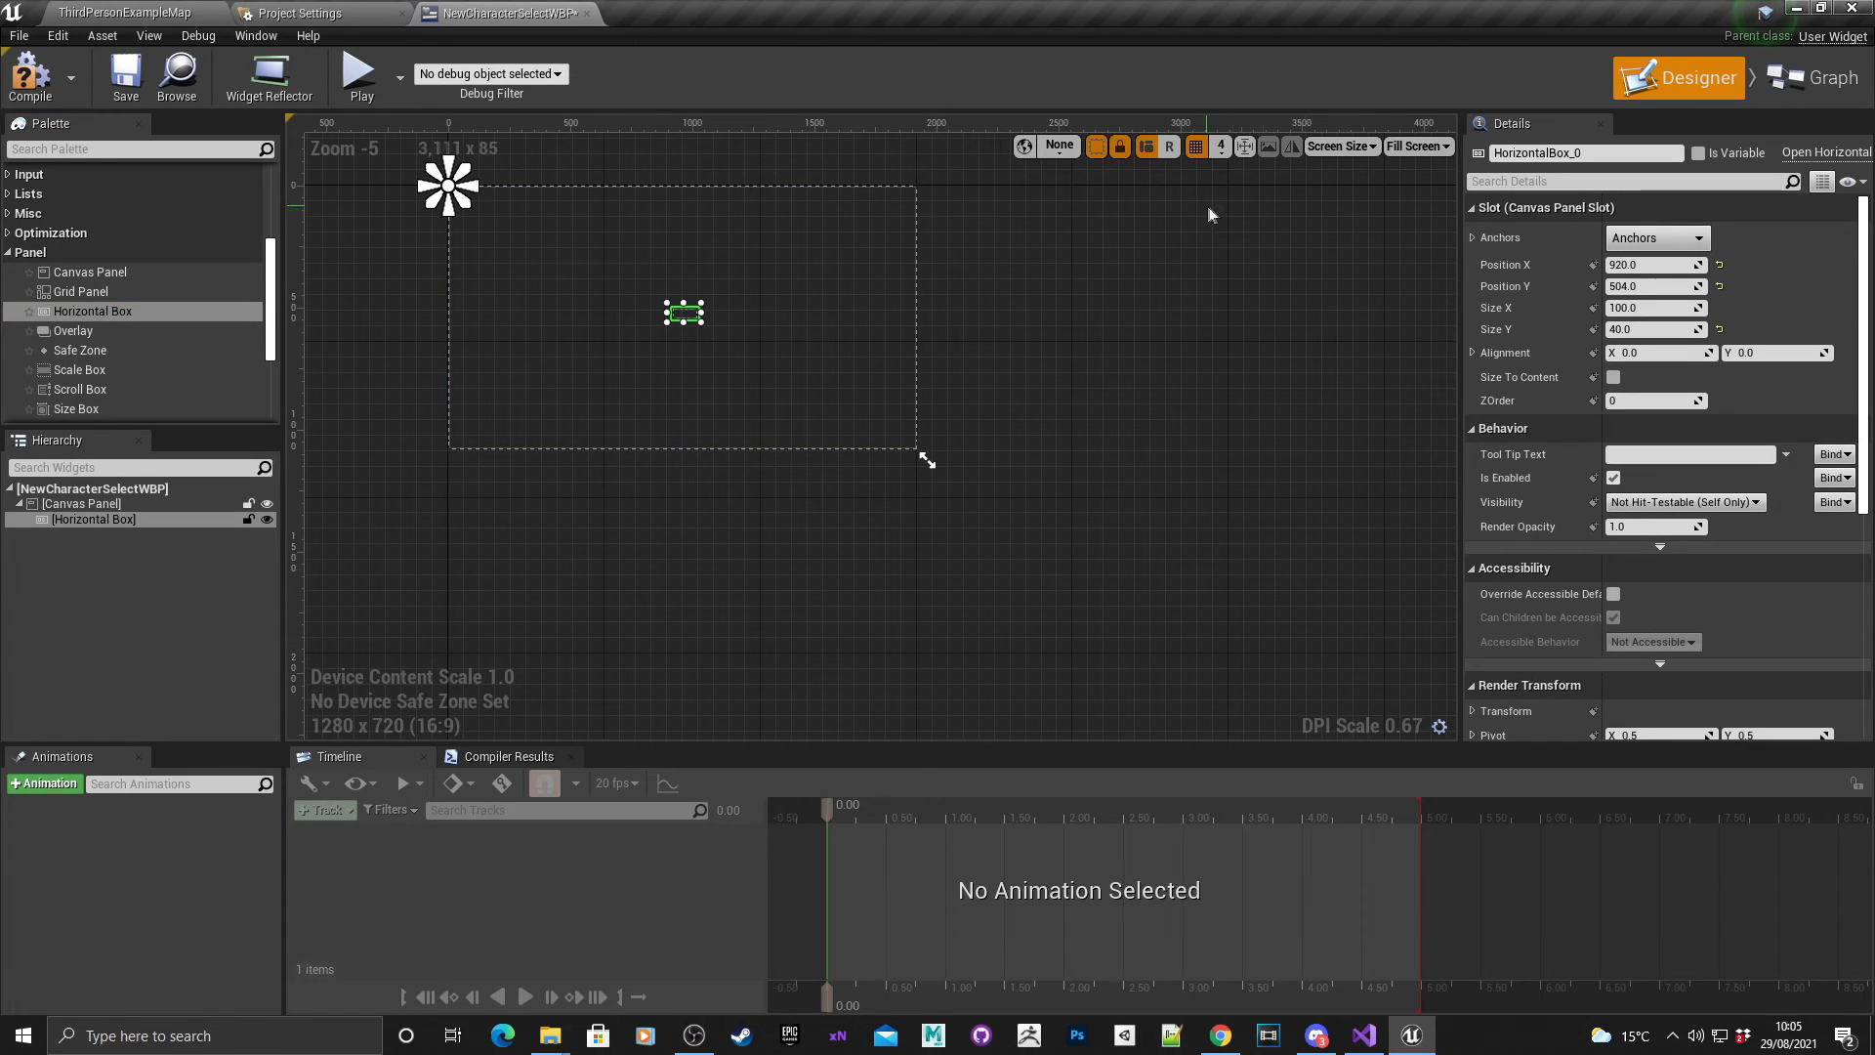
Position the horizontal box at the canvas origin and make the new button's label text black.
drag(445, 186, 682, 317)
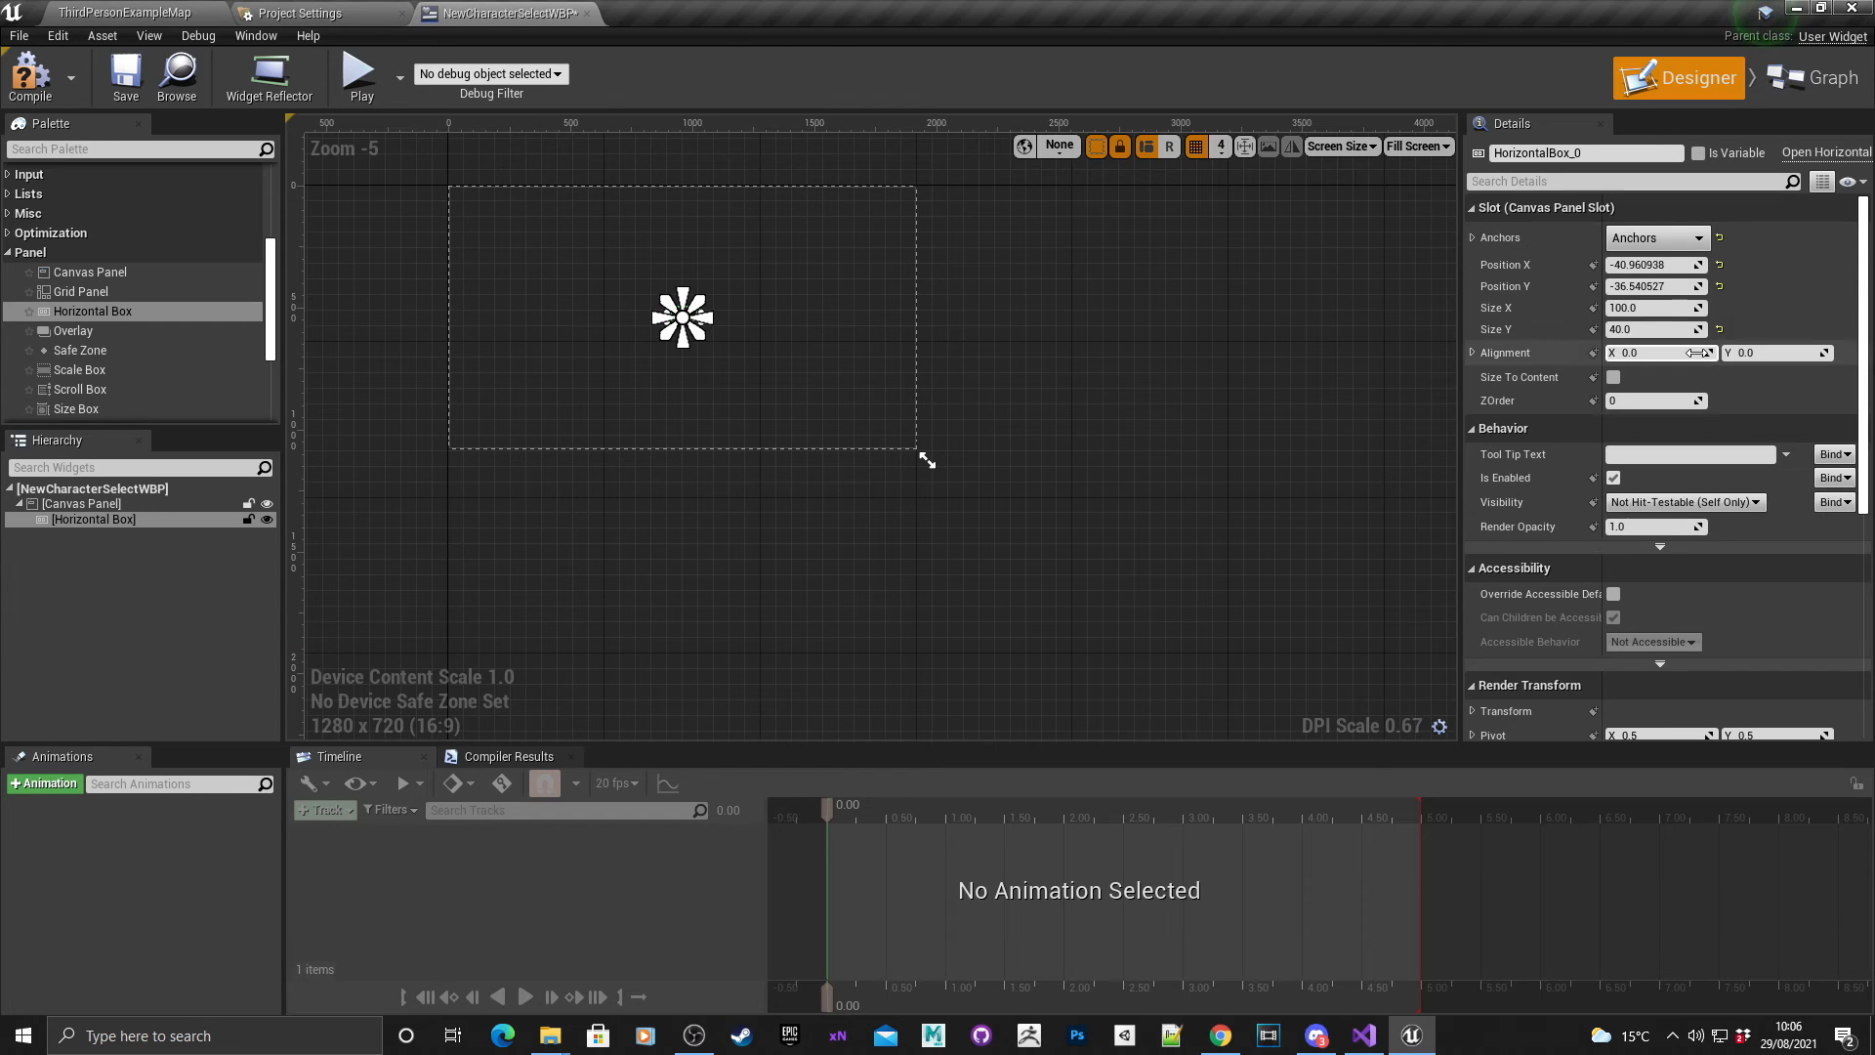
click(1719, 263)
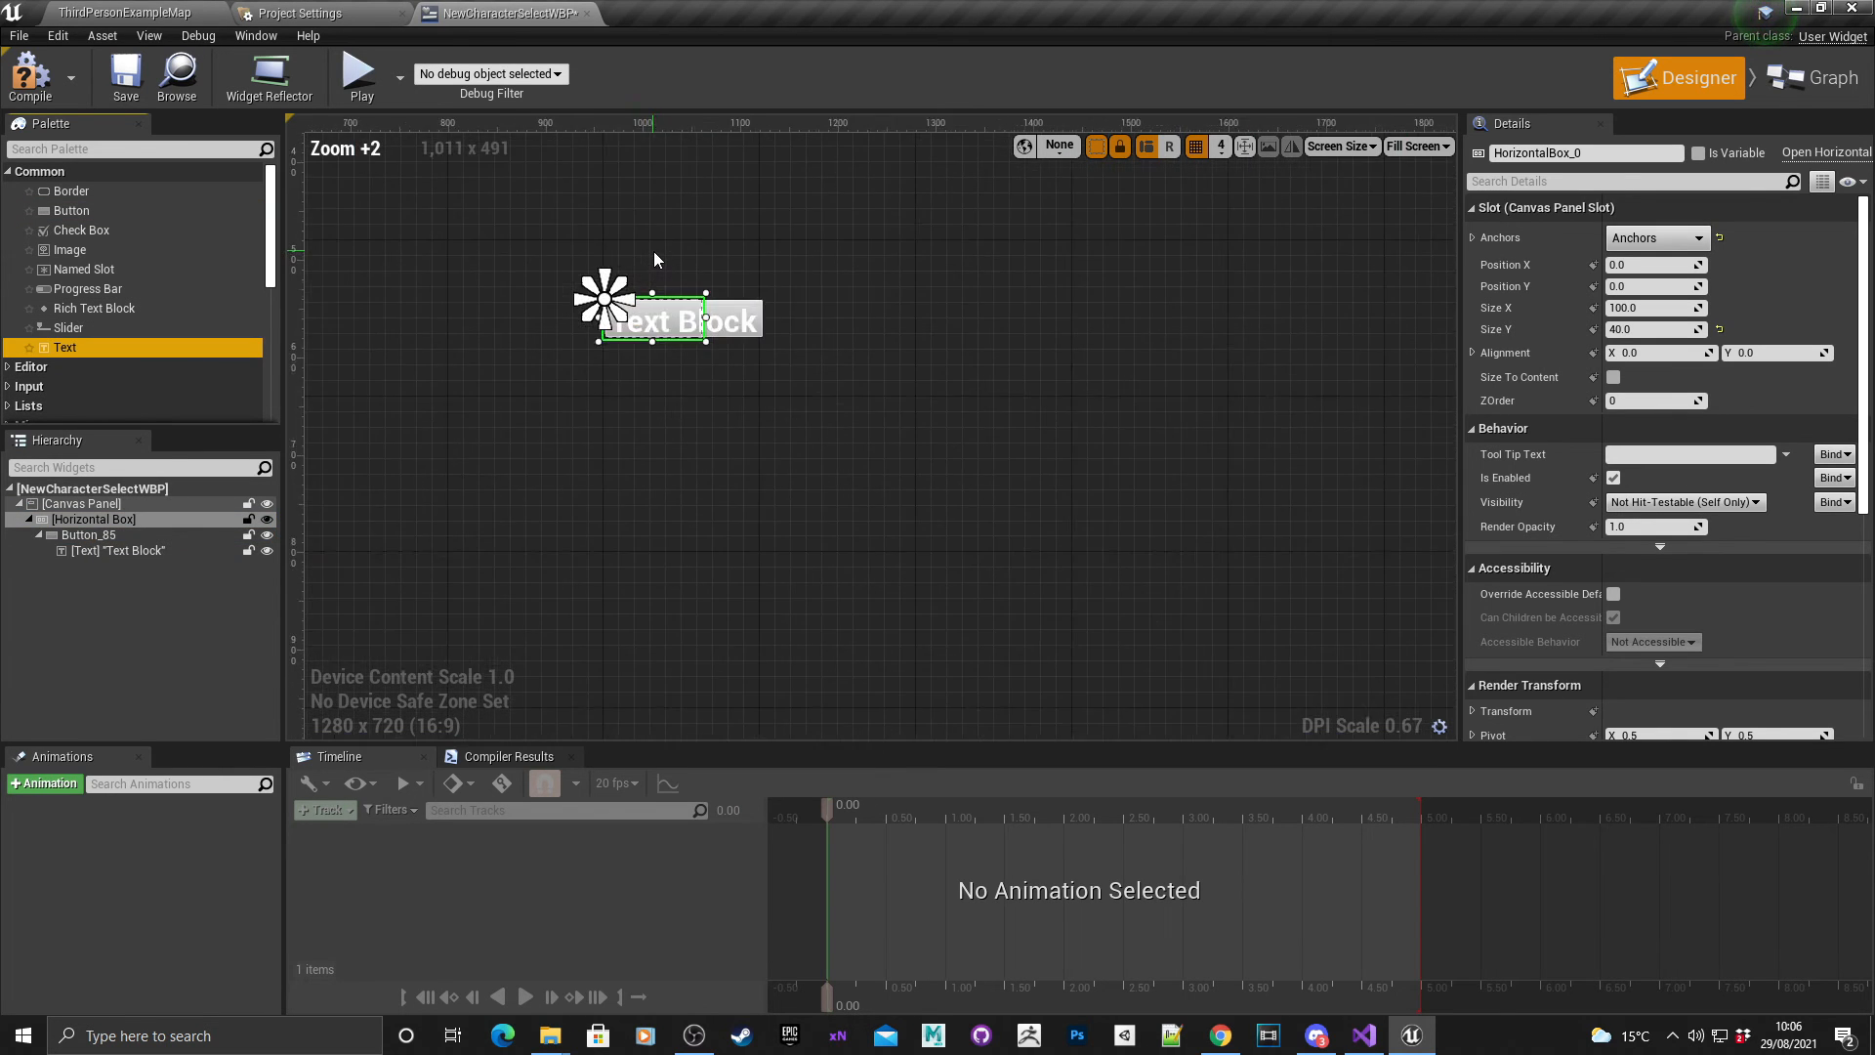
click(117, 551)
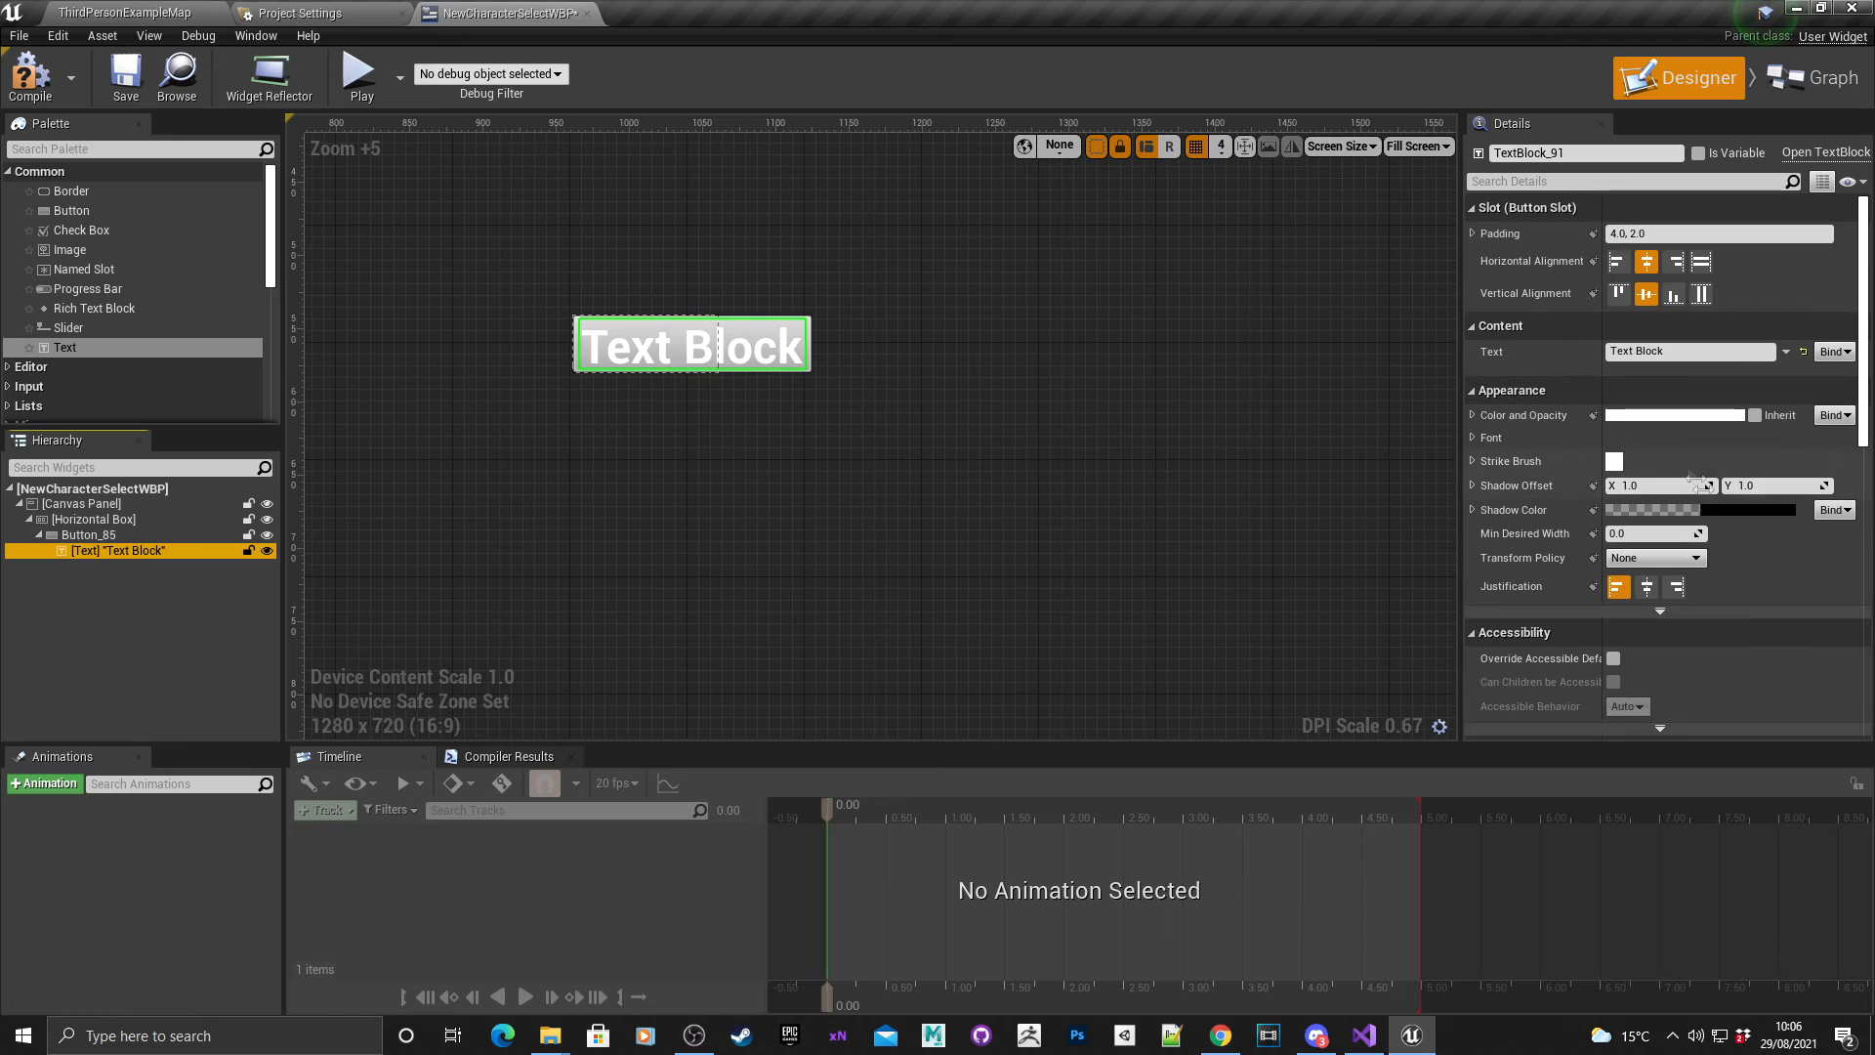
click(1674, 414)
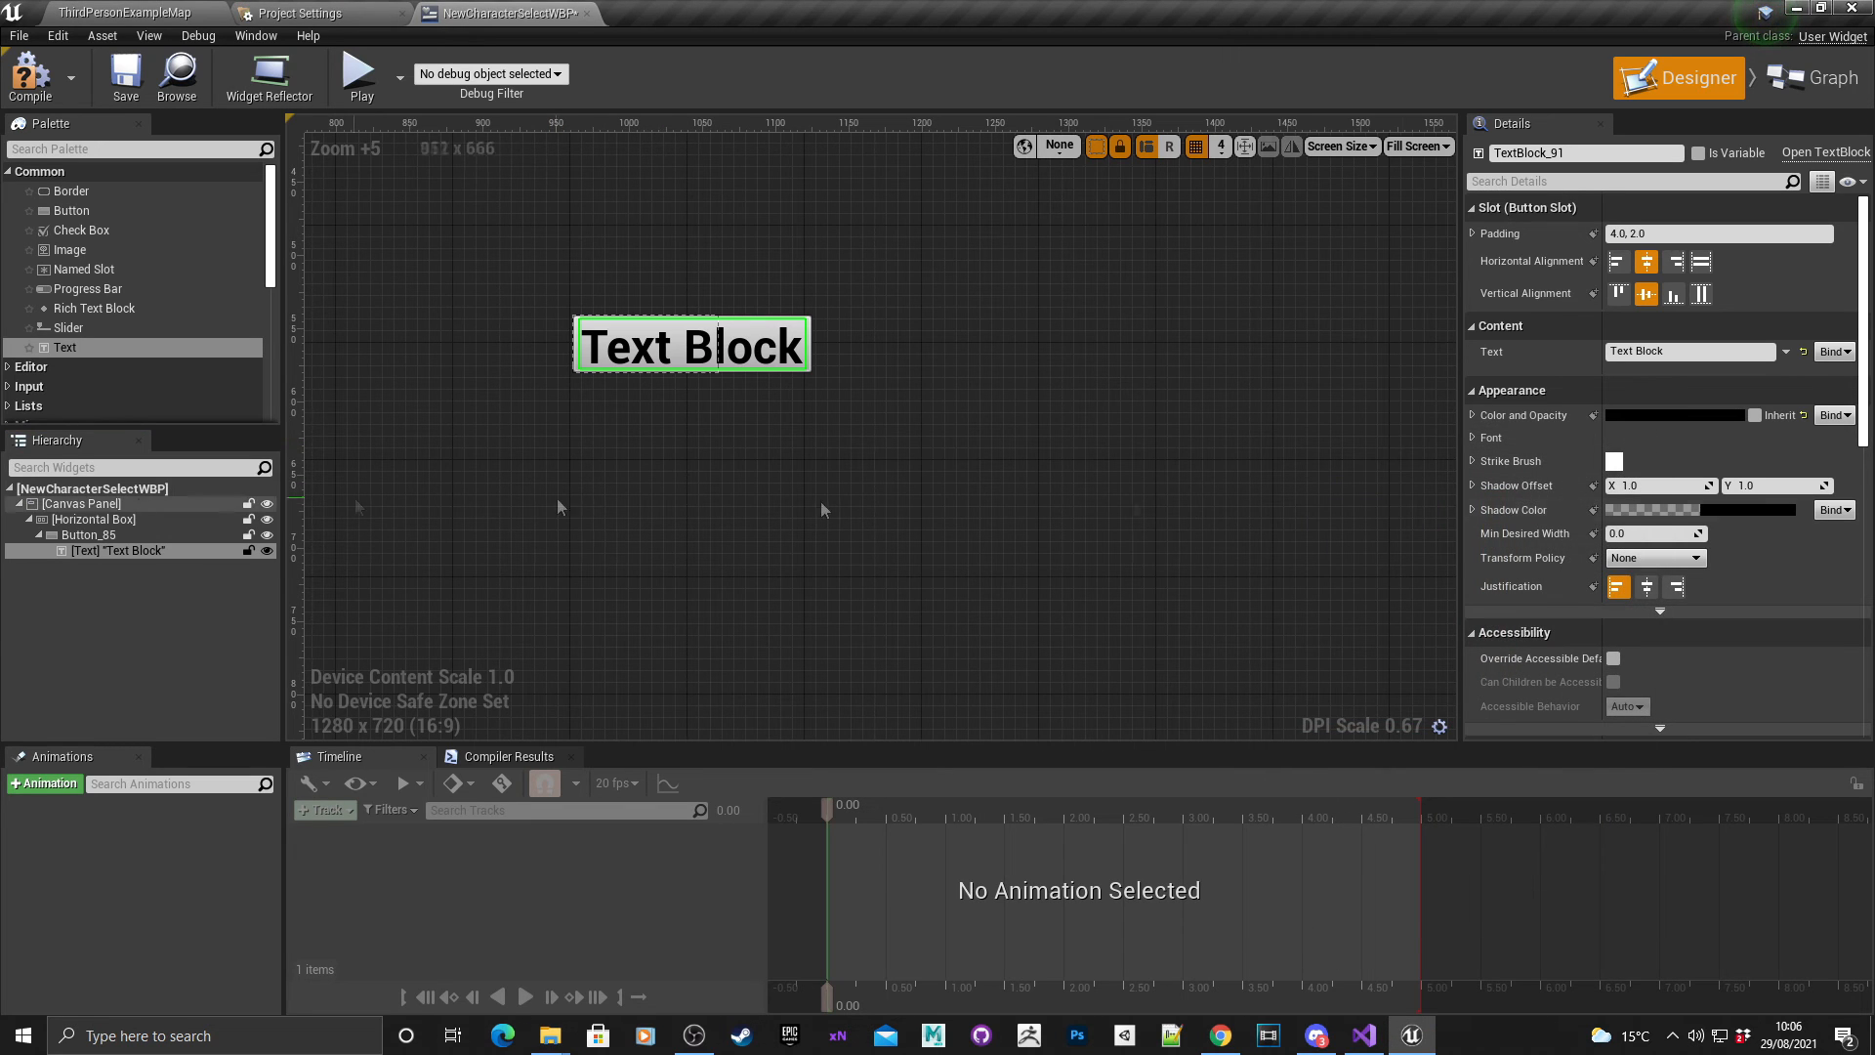
Rename the button RedButton and set its text block to read 'Red'.
click(86, 535)
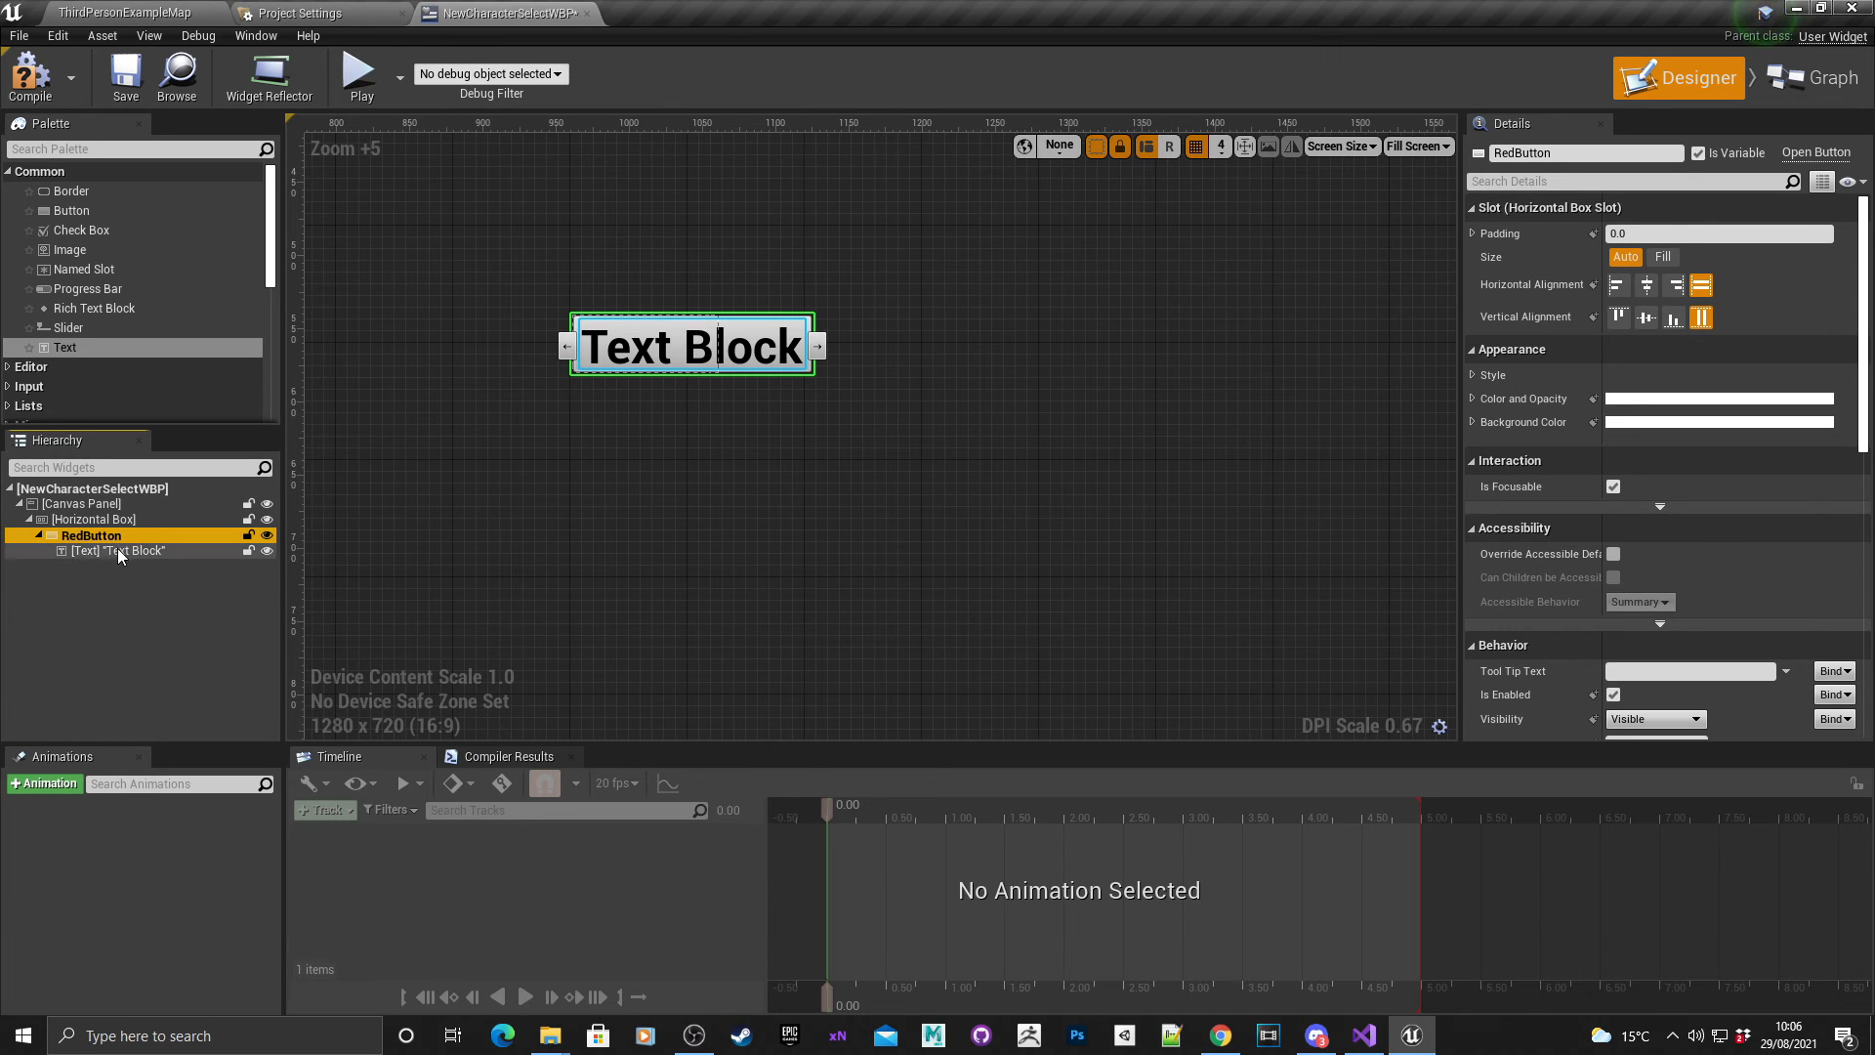
click(129, 550)
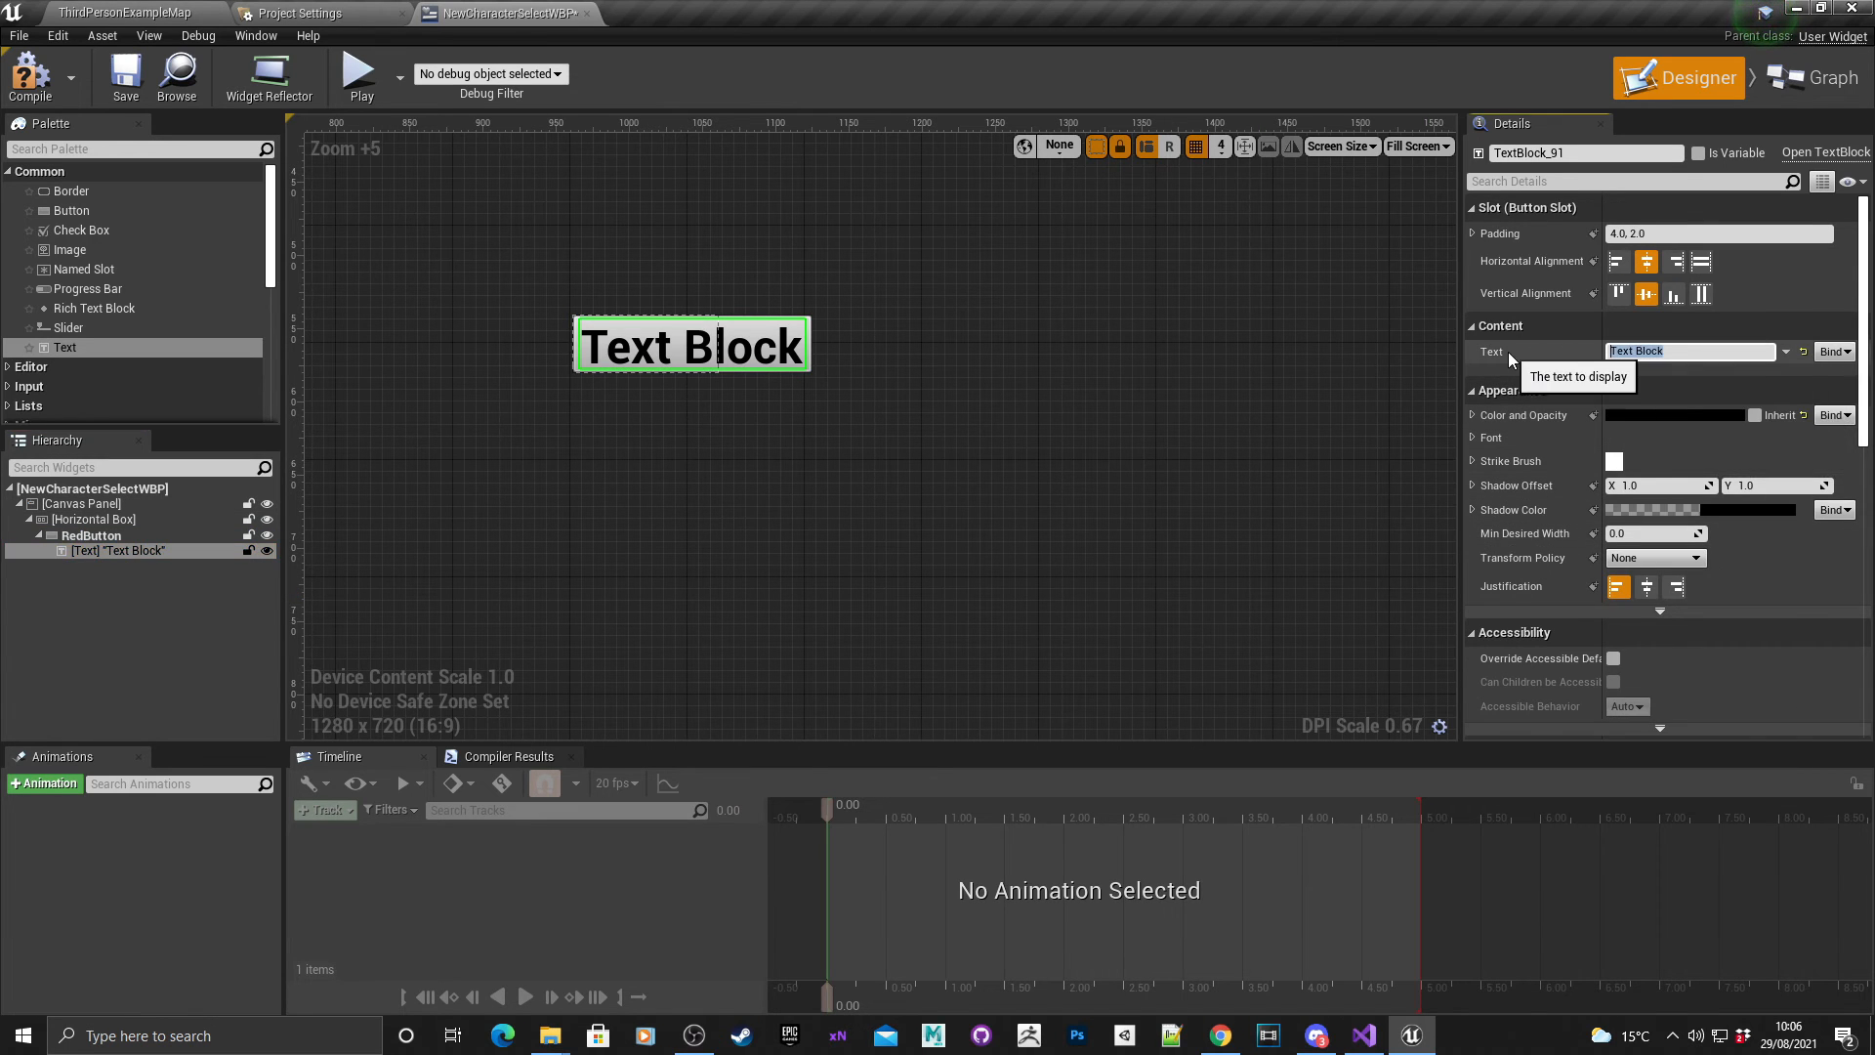
text(Red)
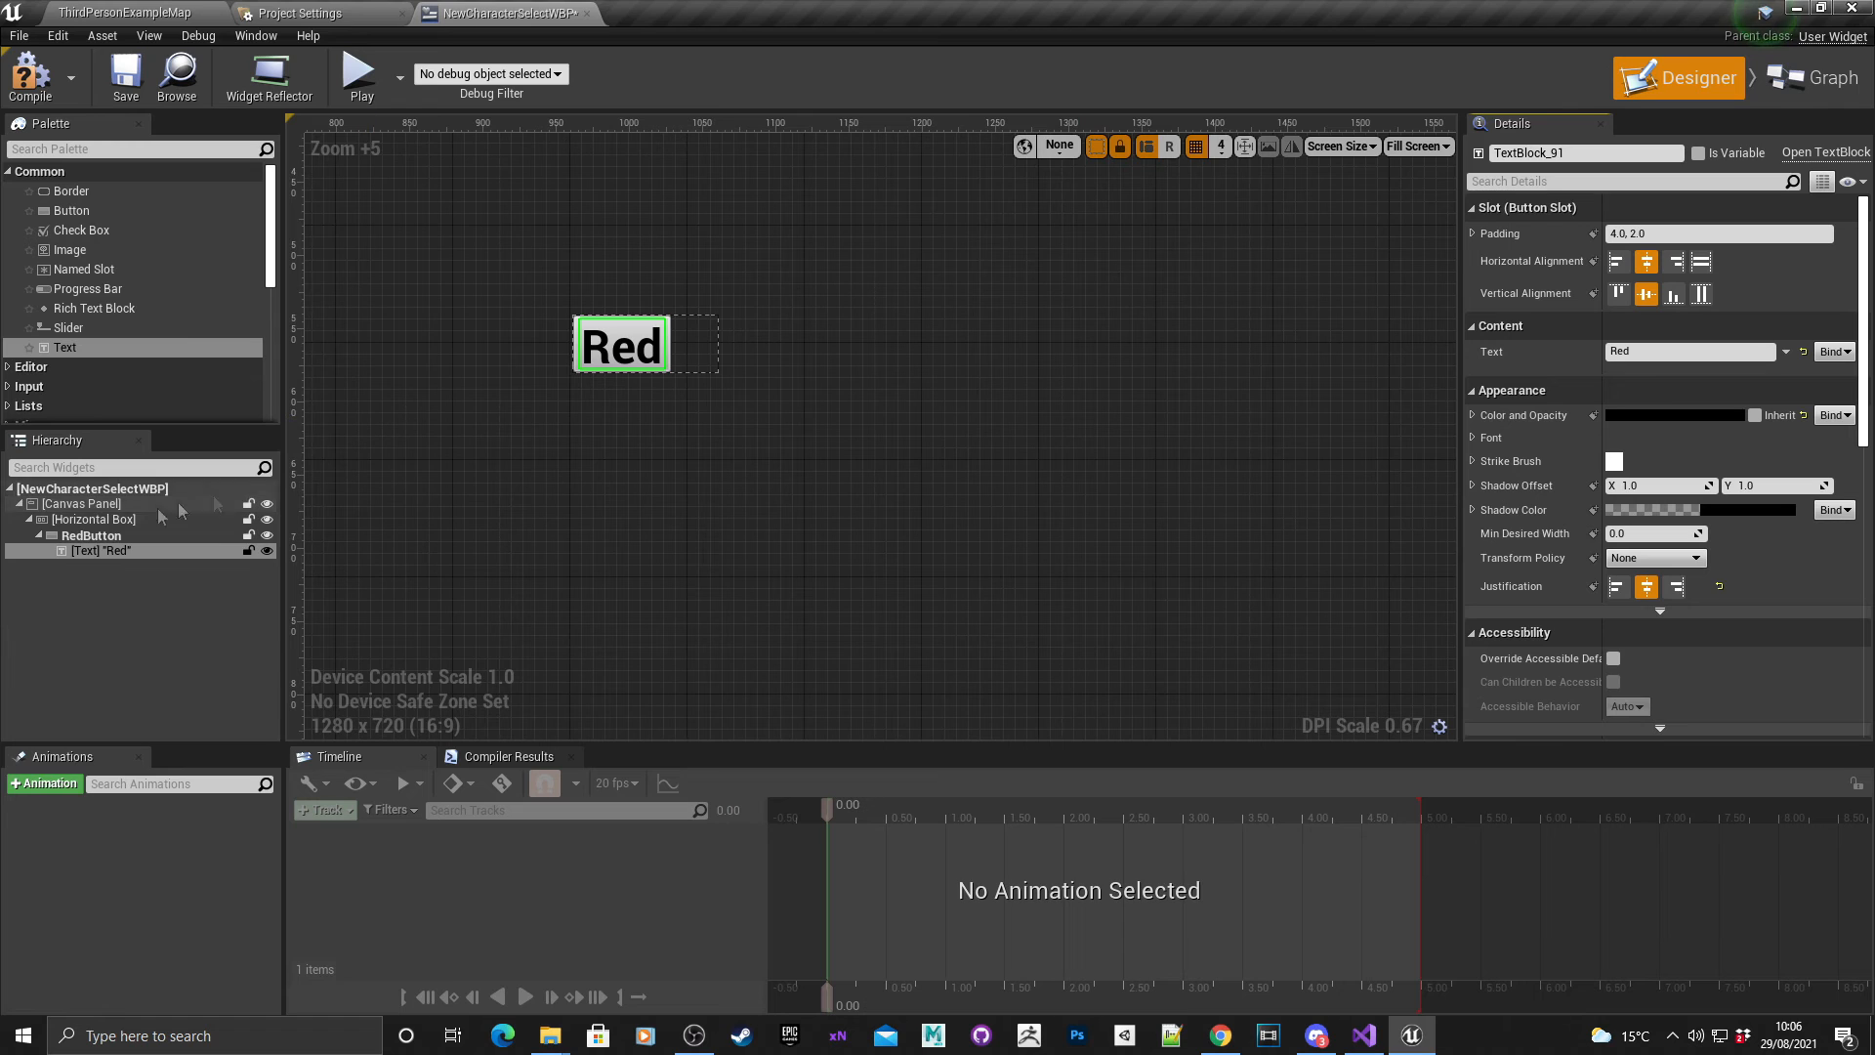
mouse_move(92, 535)
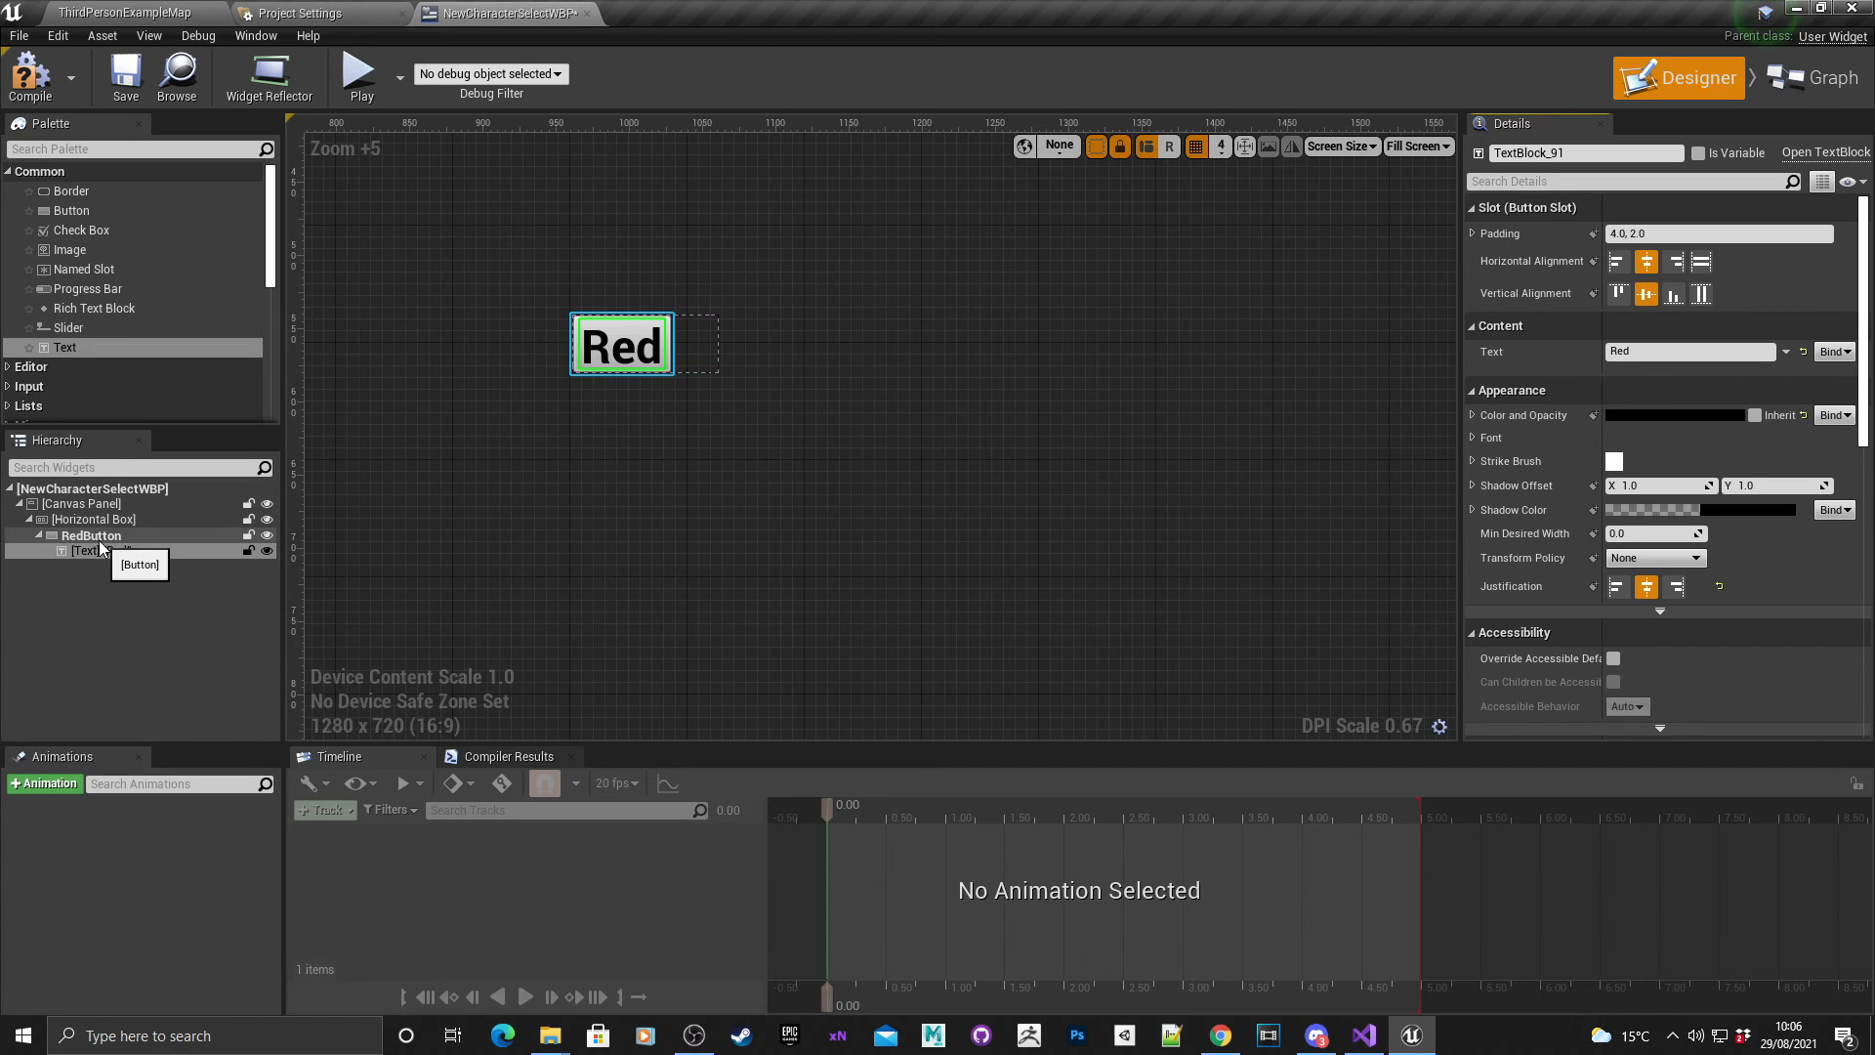
Duplicate RedButton in the horizontal box to create a second button, BlueButton.
click(92, 535)
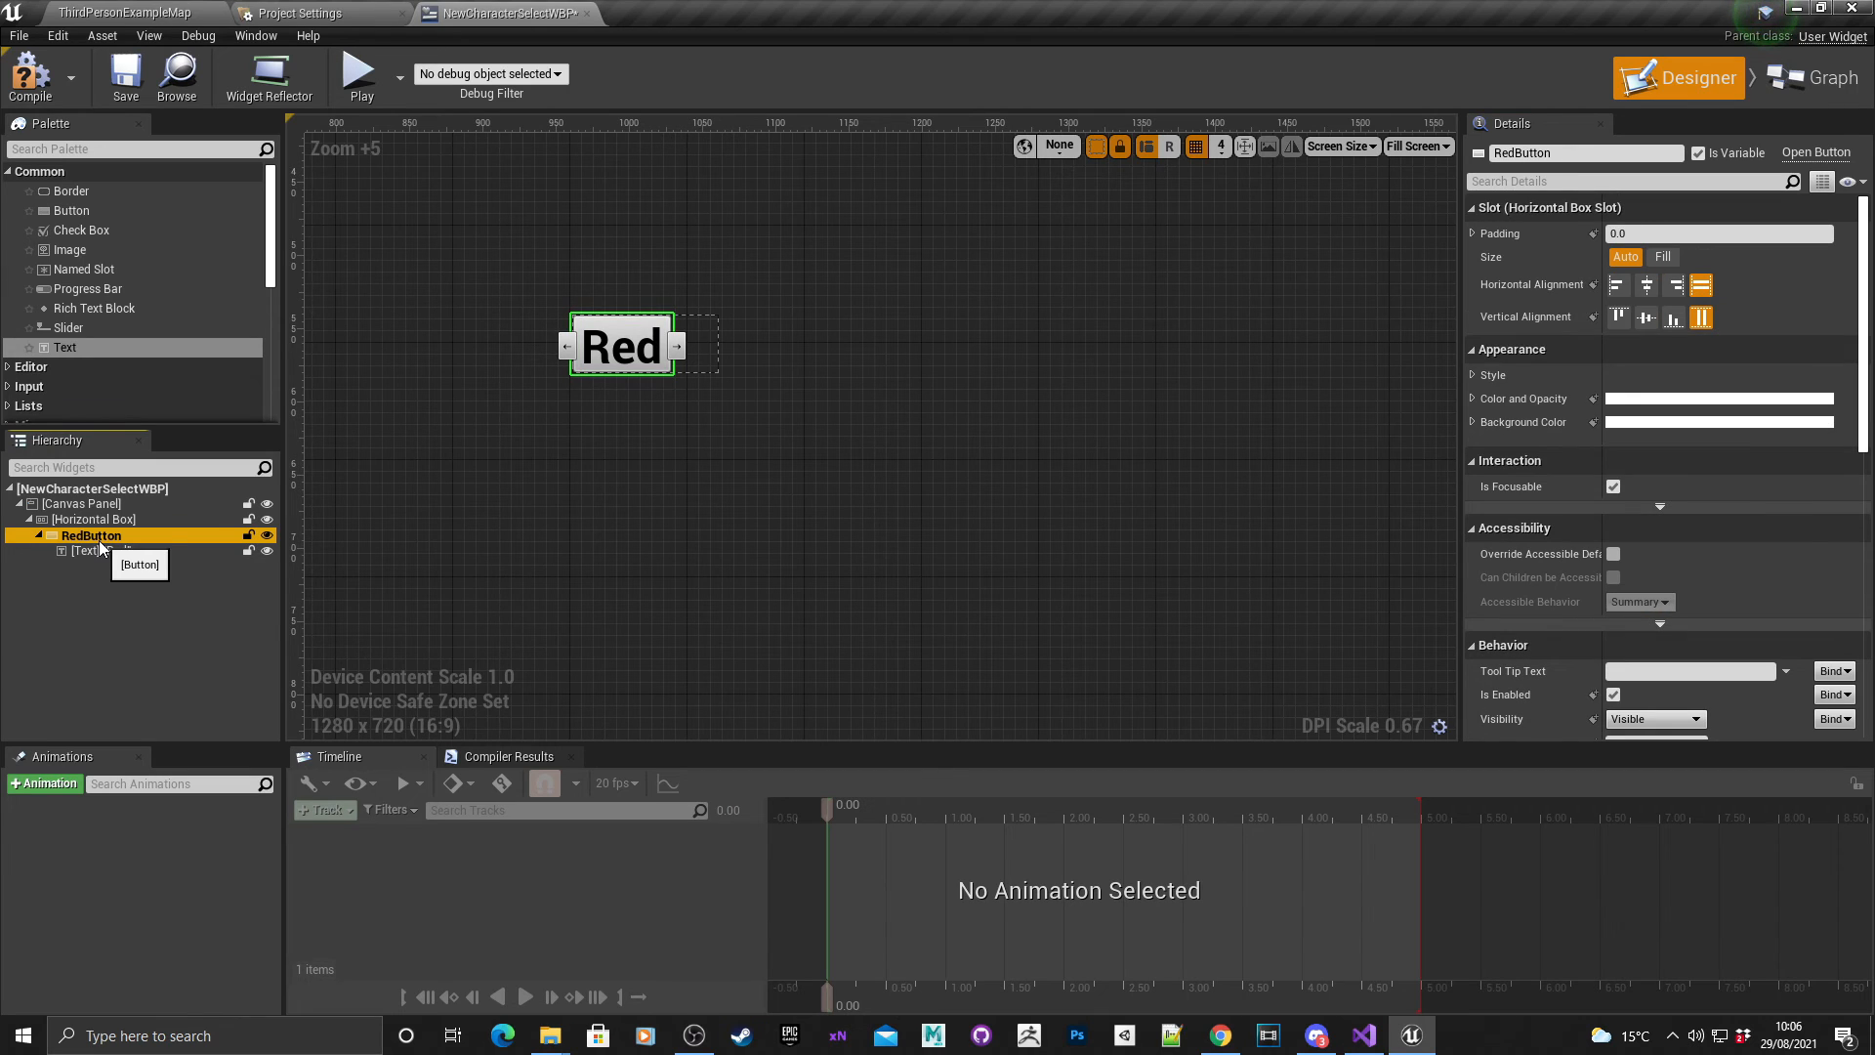
click(94, 520)
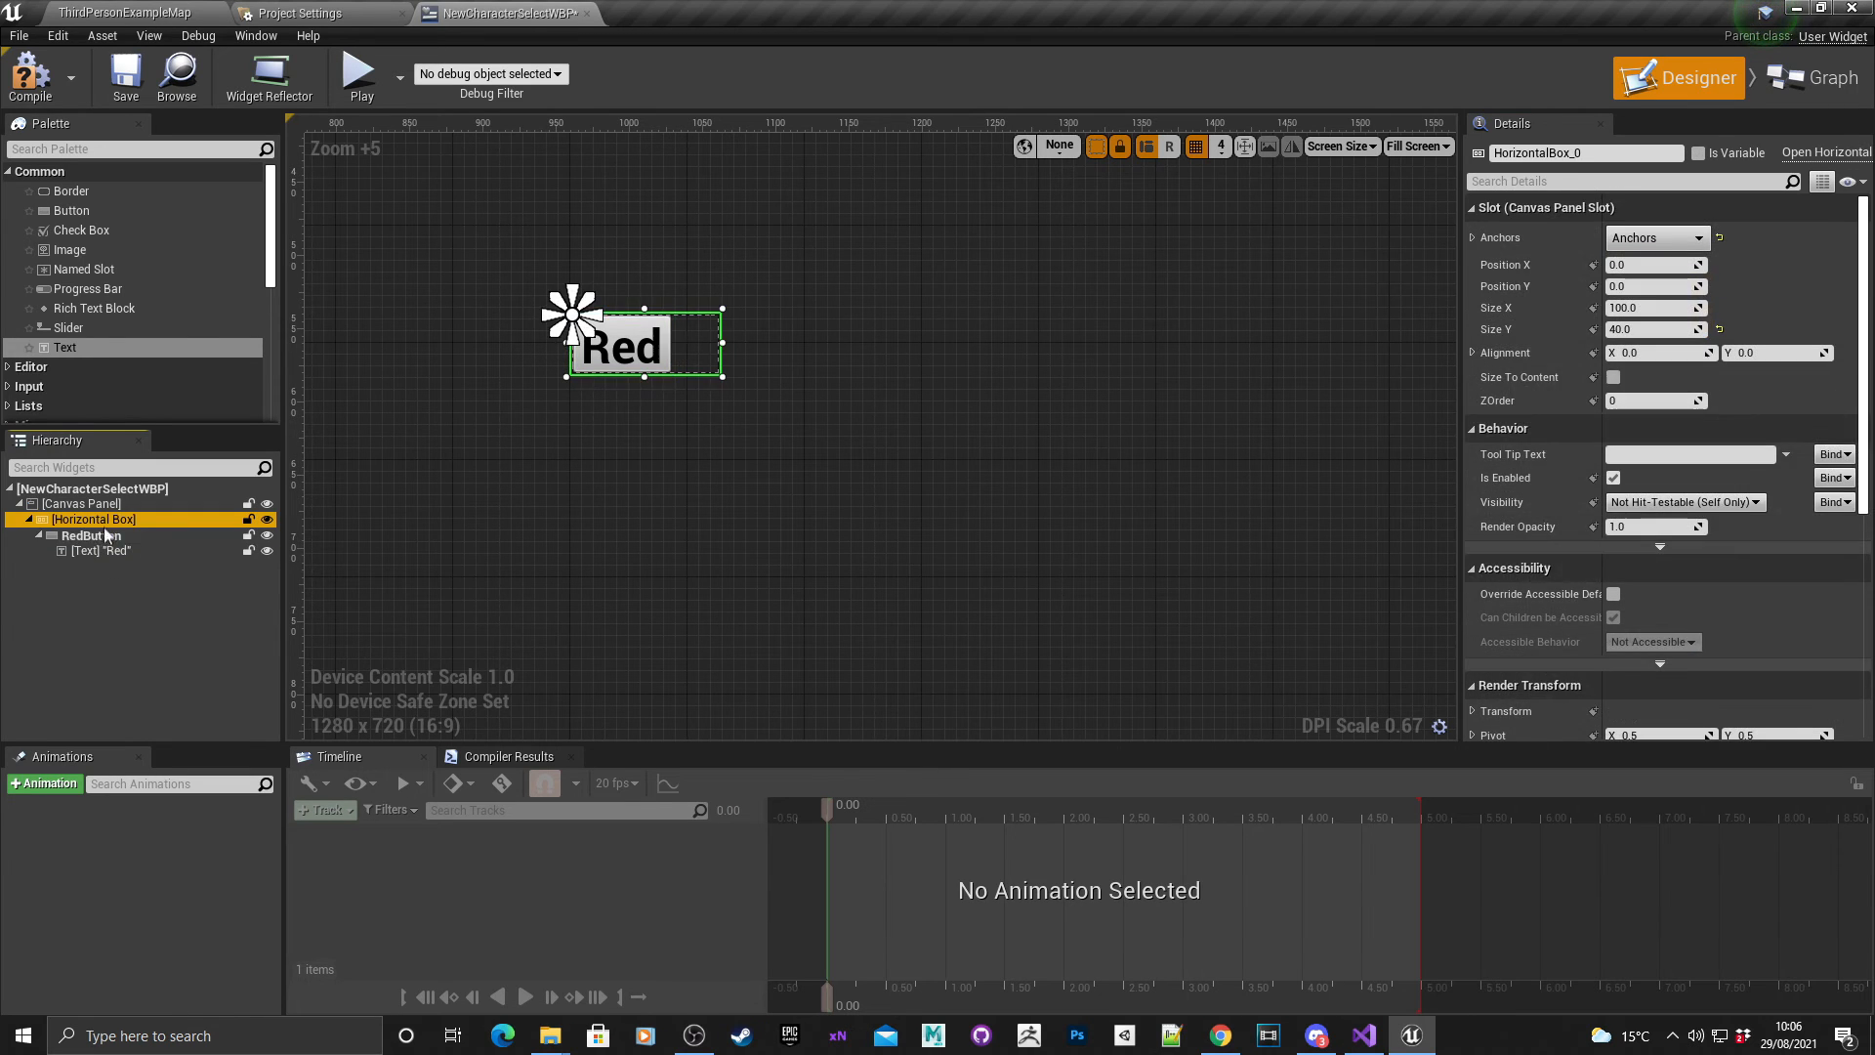
click(92, 535)
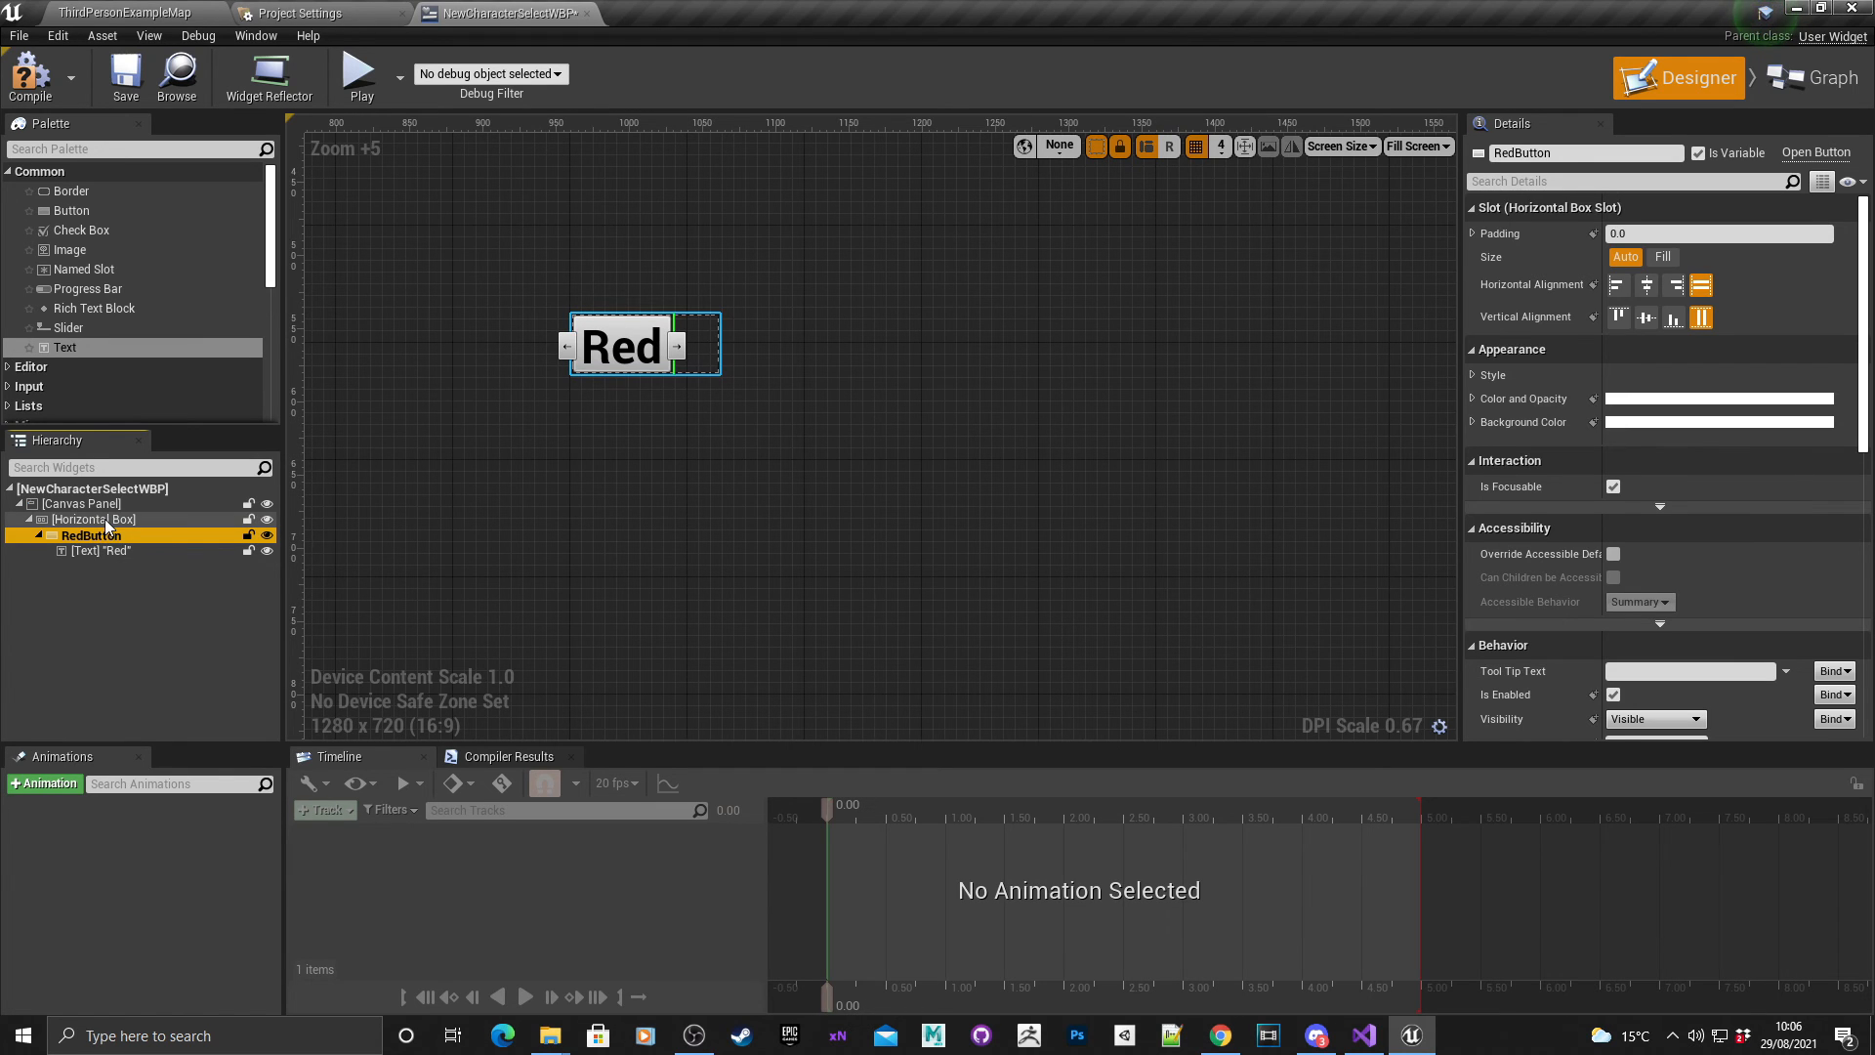
right_click(92, 520)
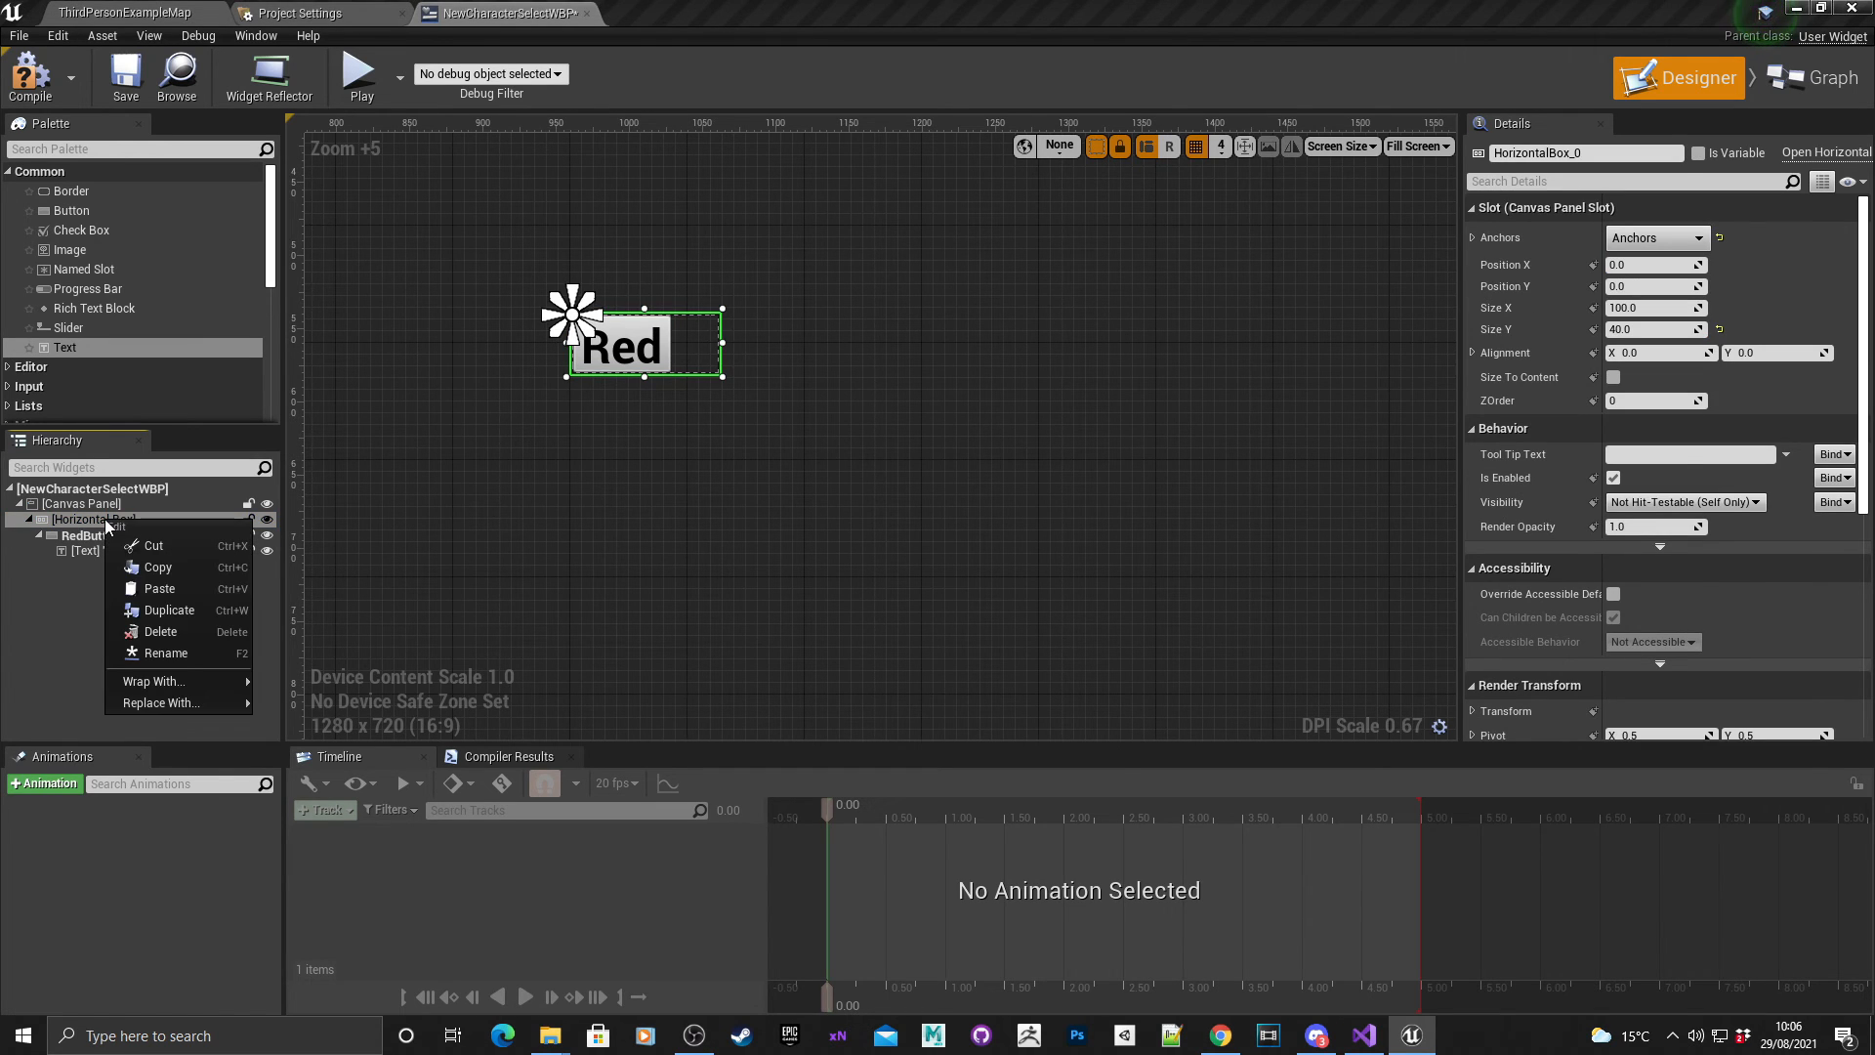
click(173, 609)
text(Blue)
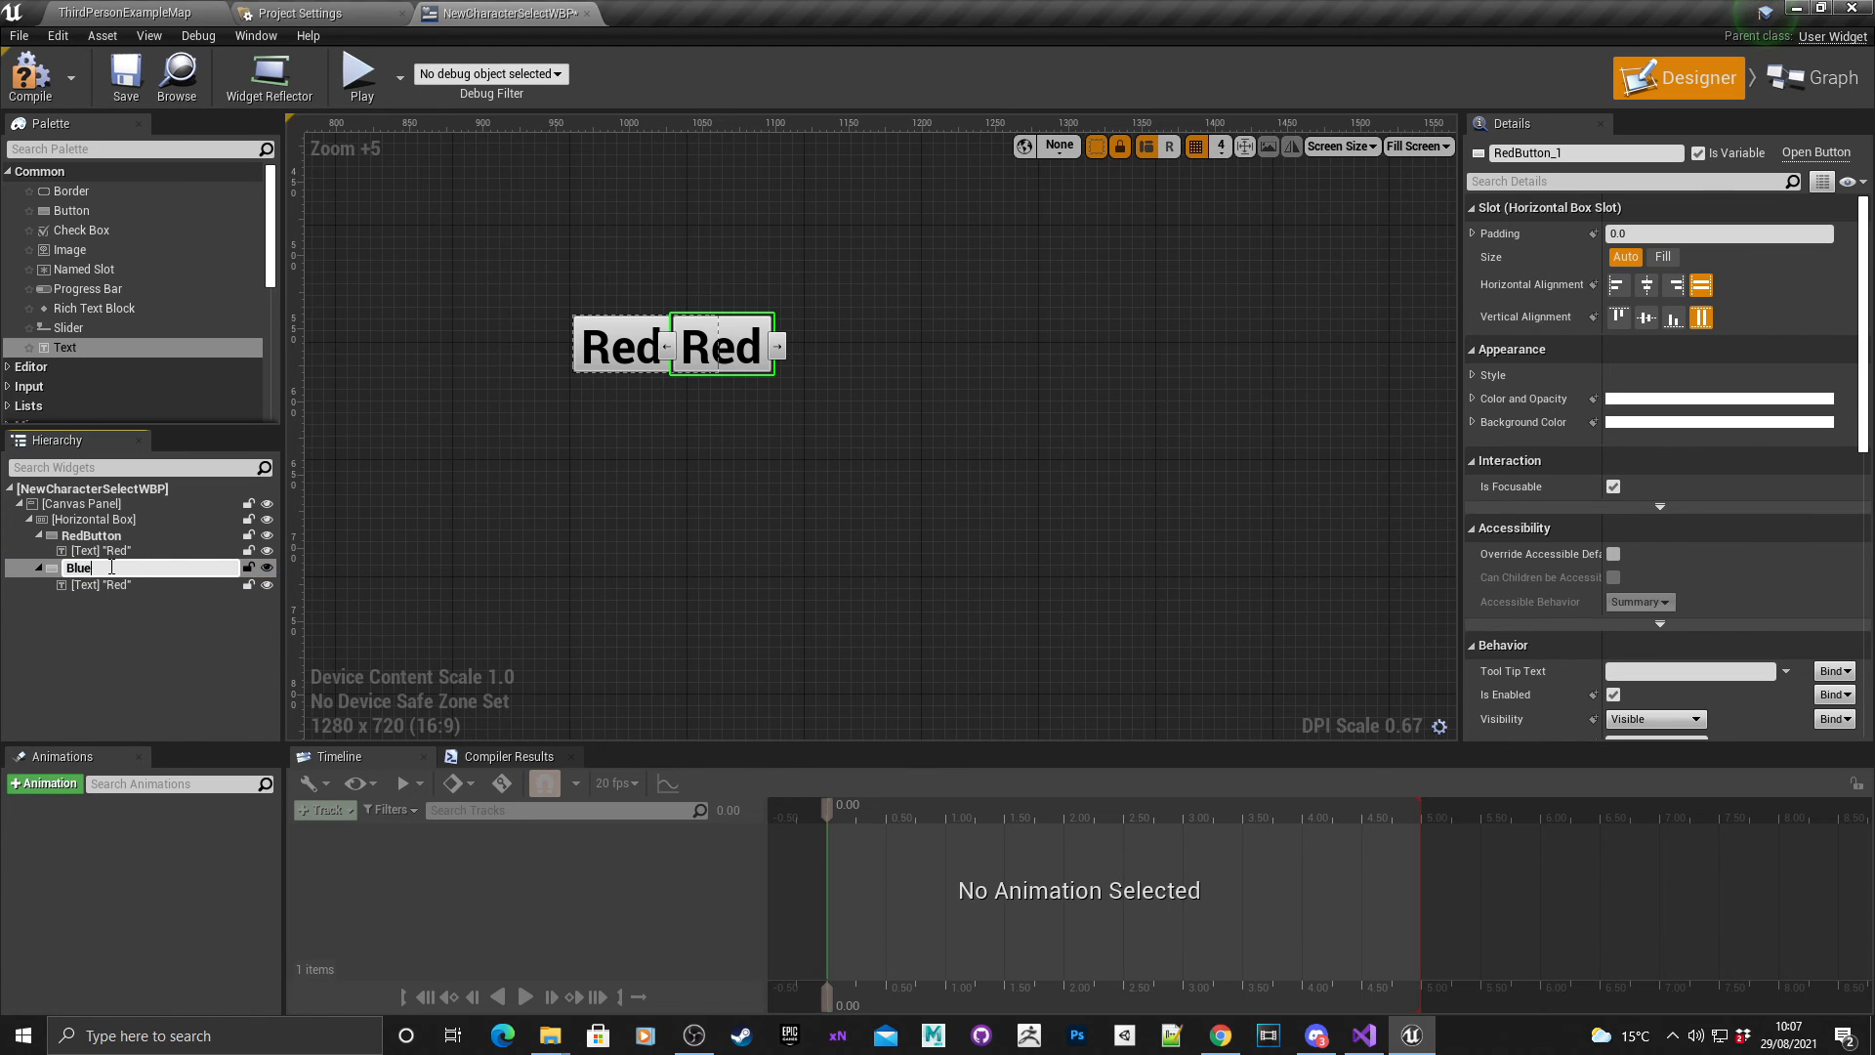
text(Button)
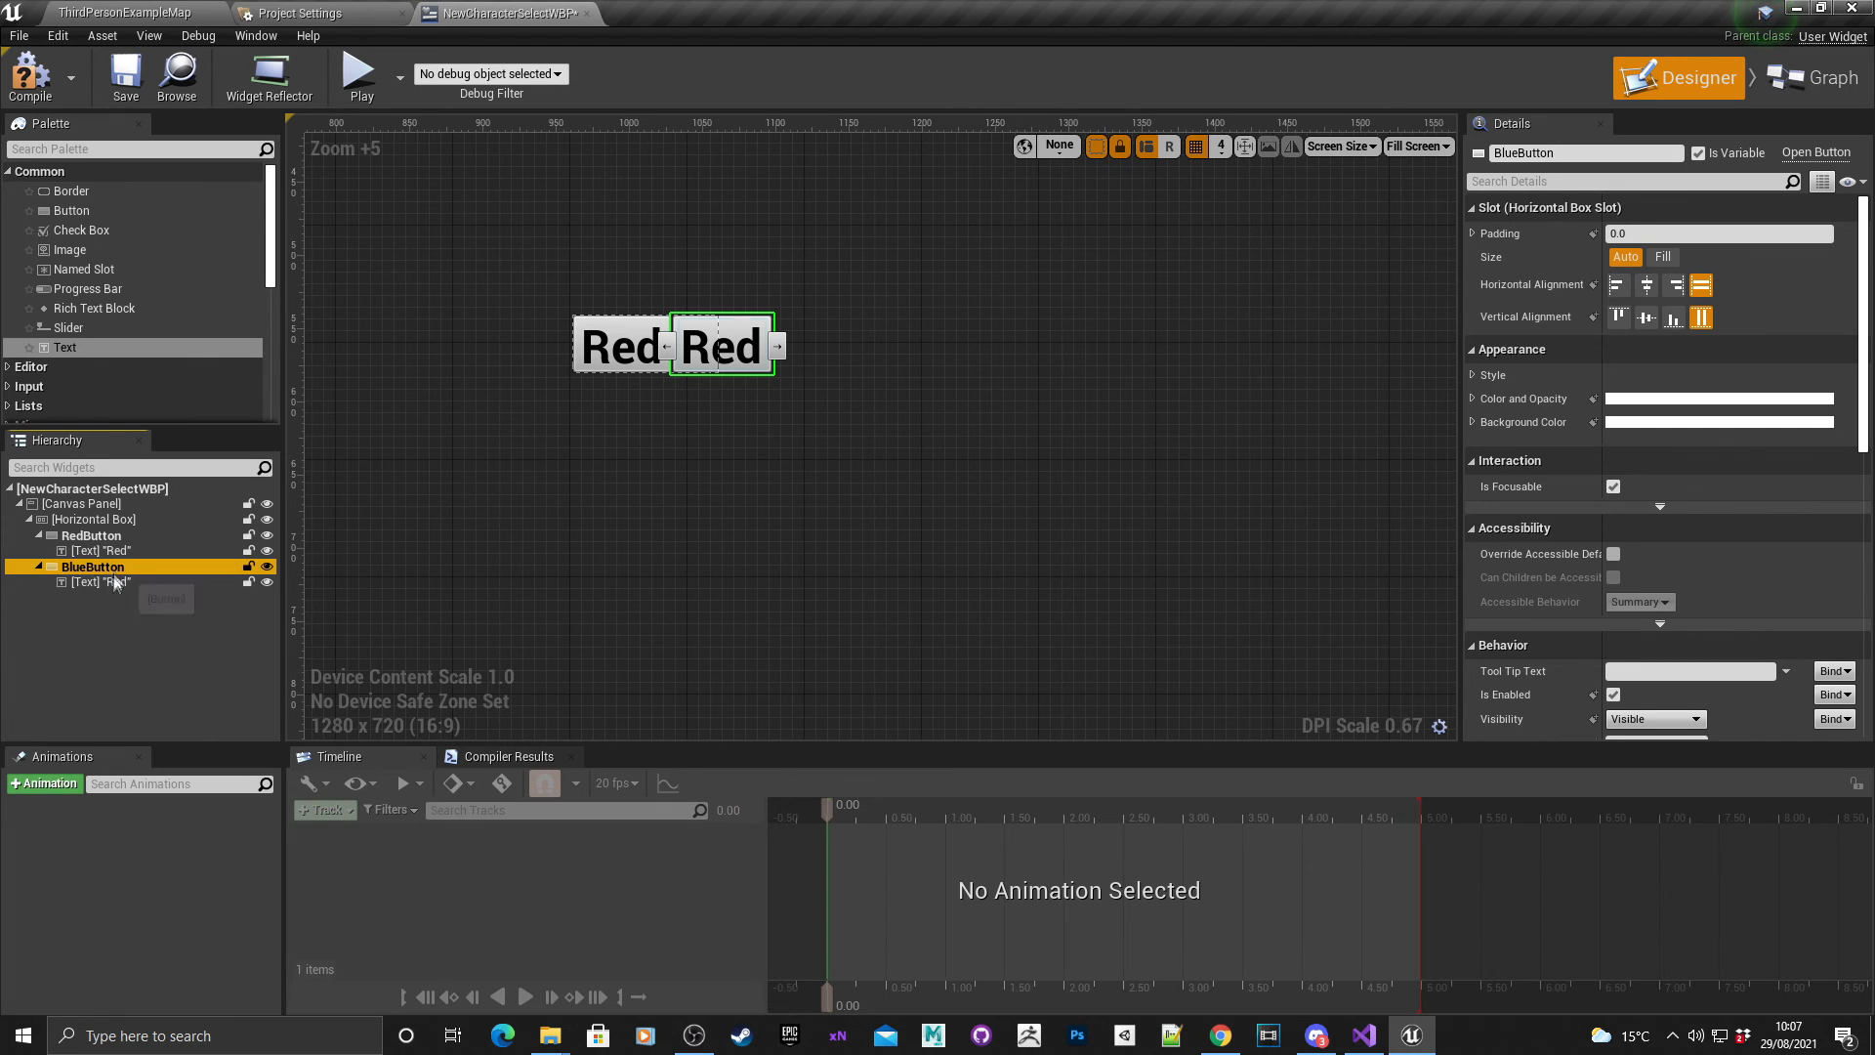
Label the duplicated buttons' text blocks 'Blue' and 'Green'.
click(101, 582)
text(Blue)
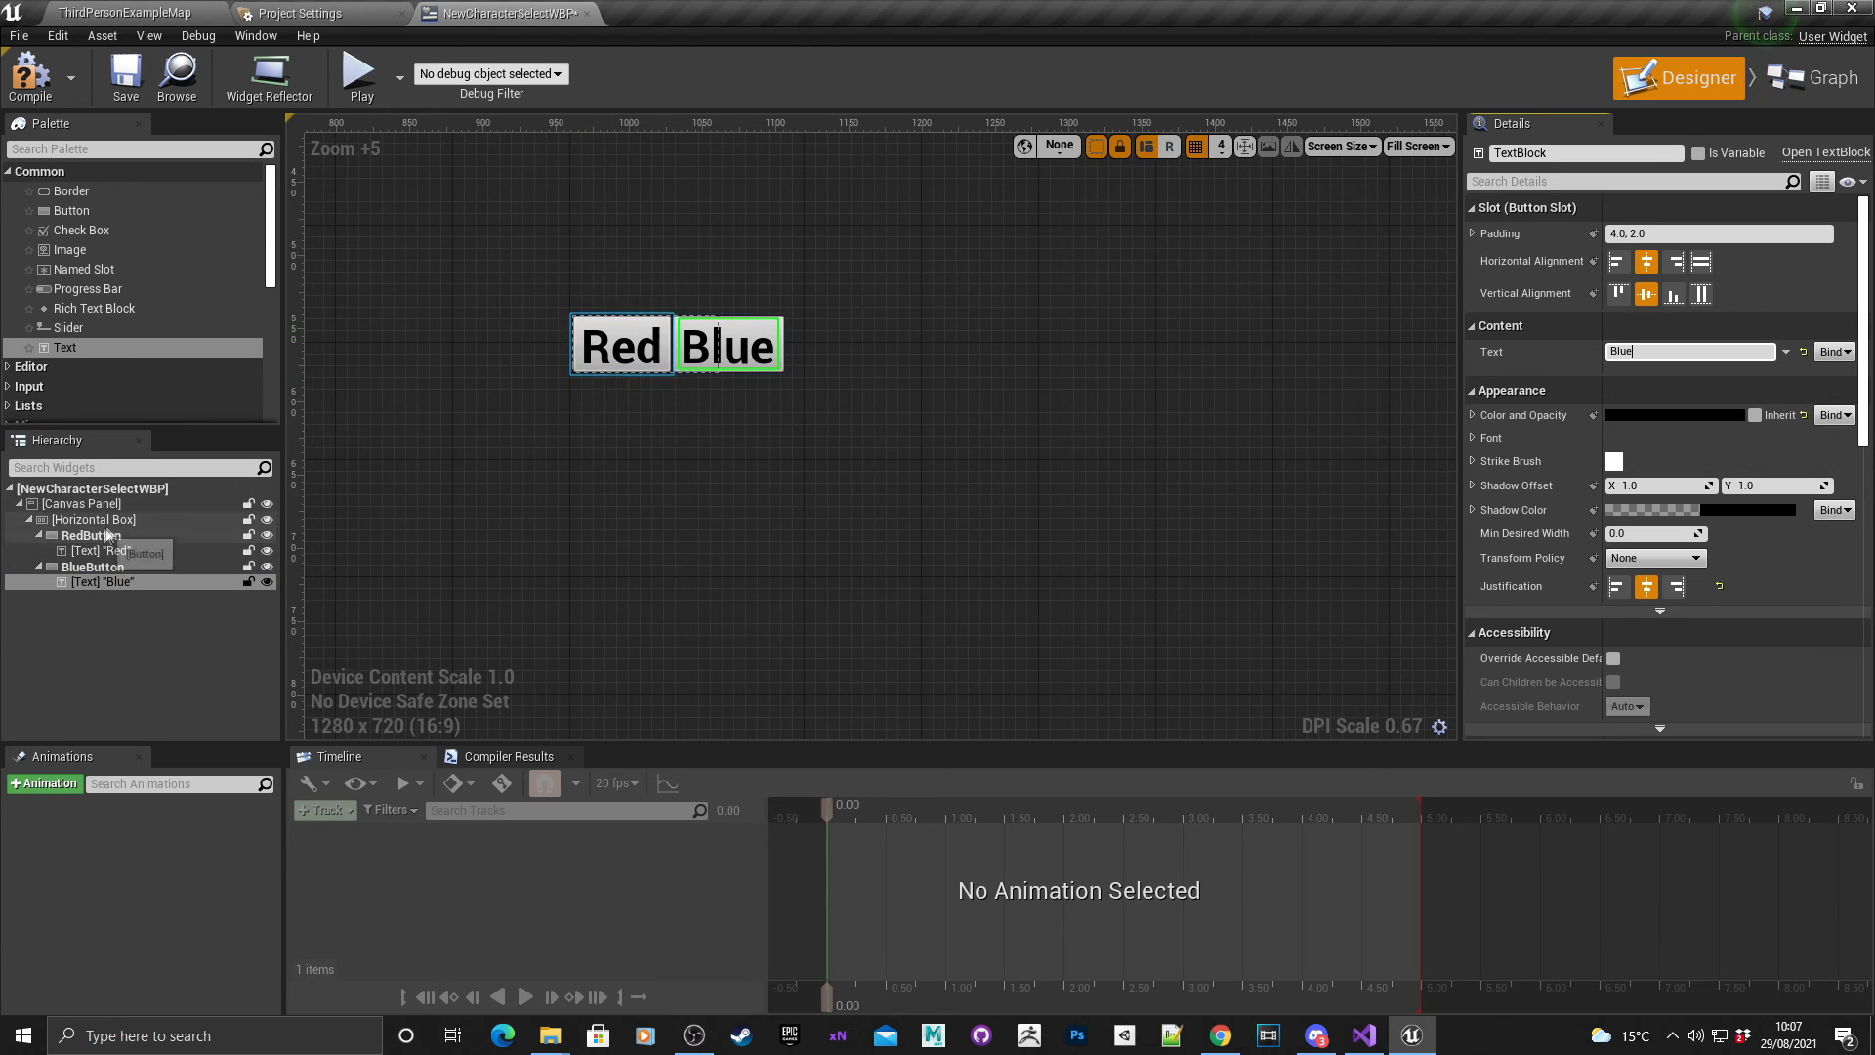
click(92, 519)
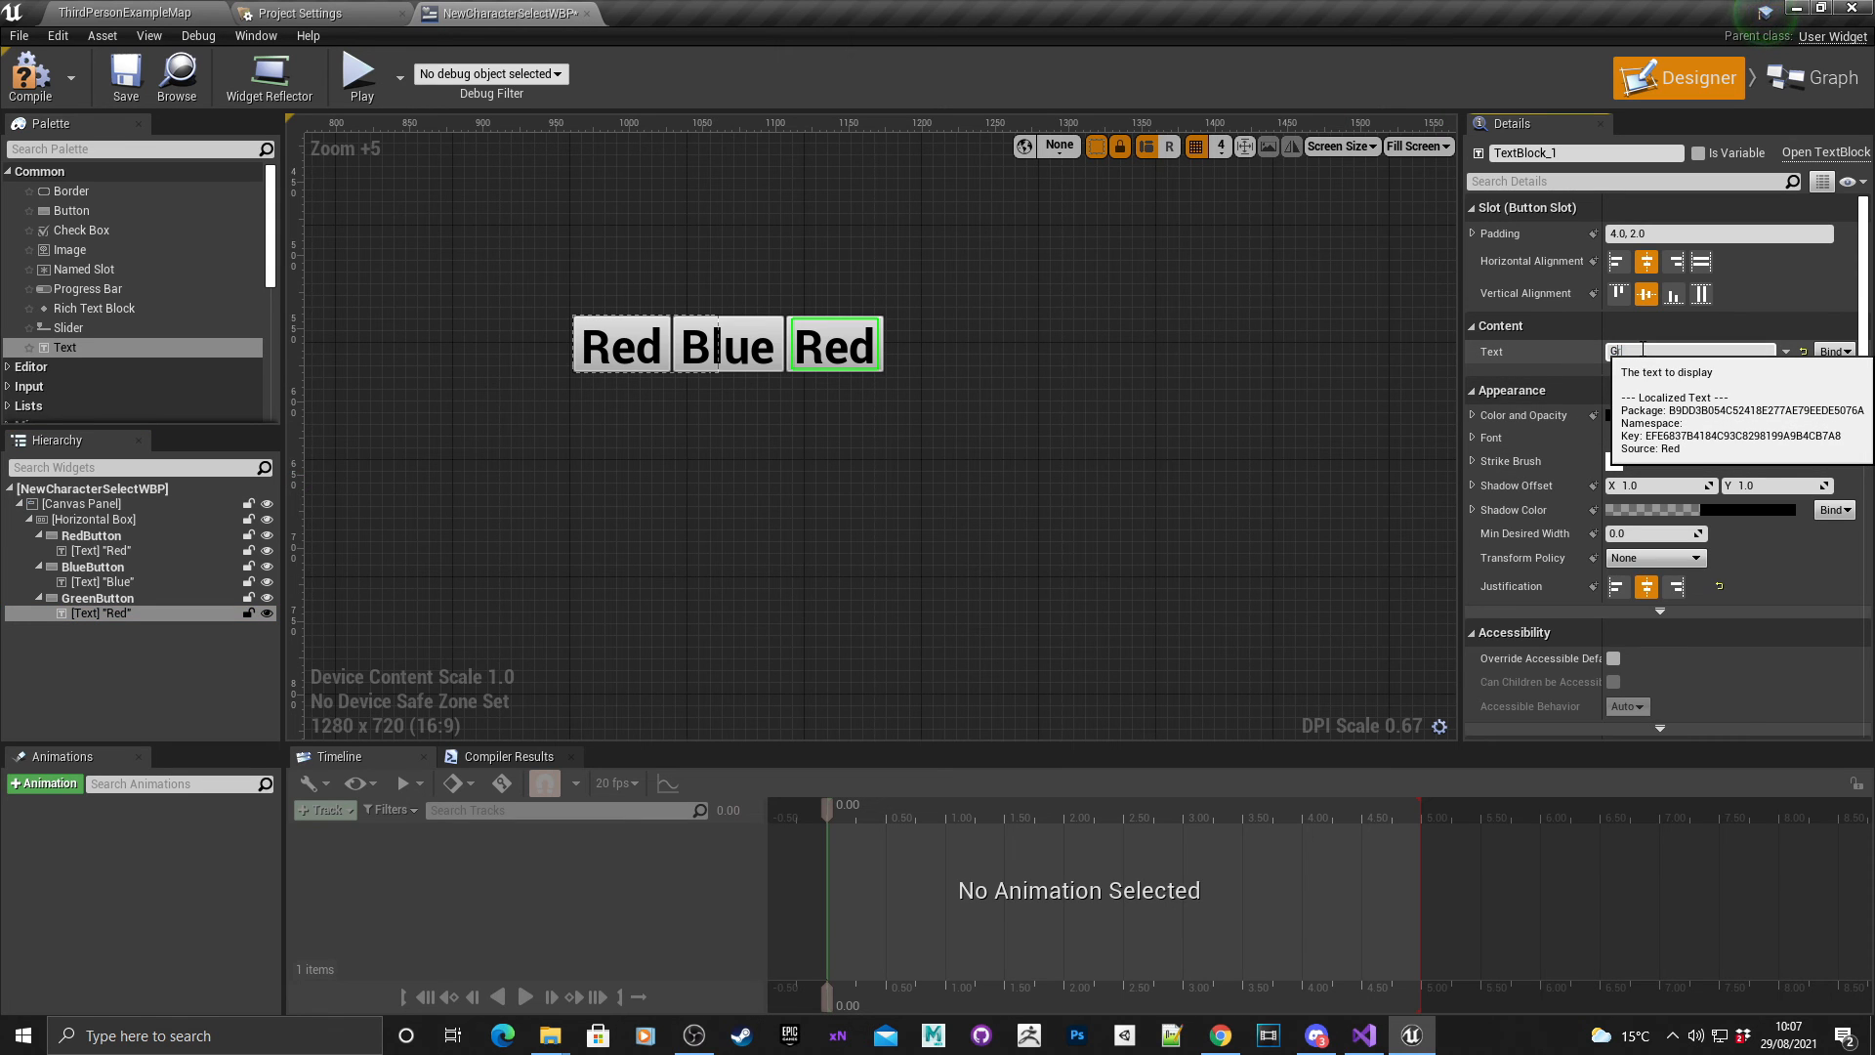
text(Green)
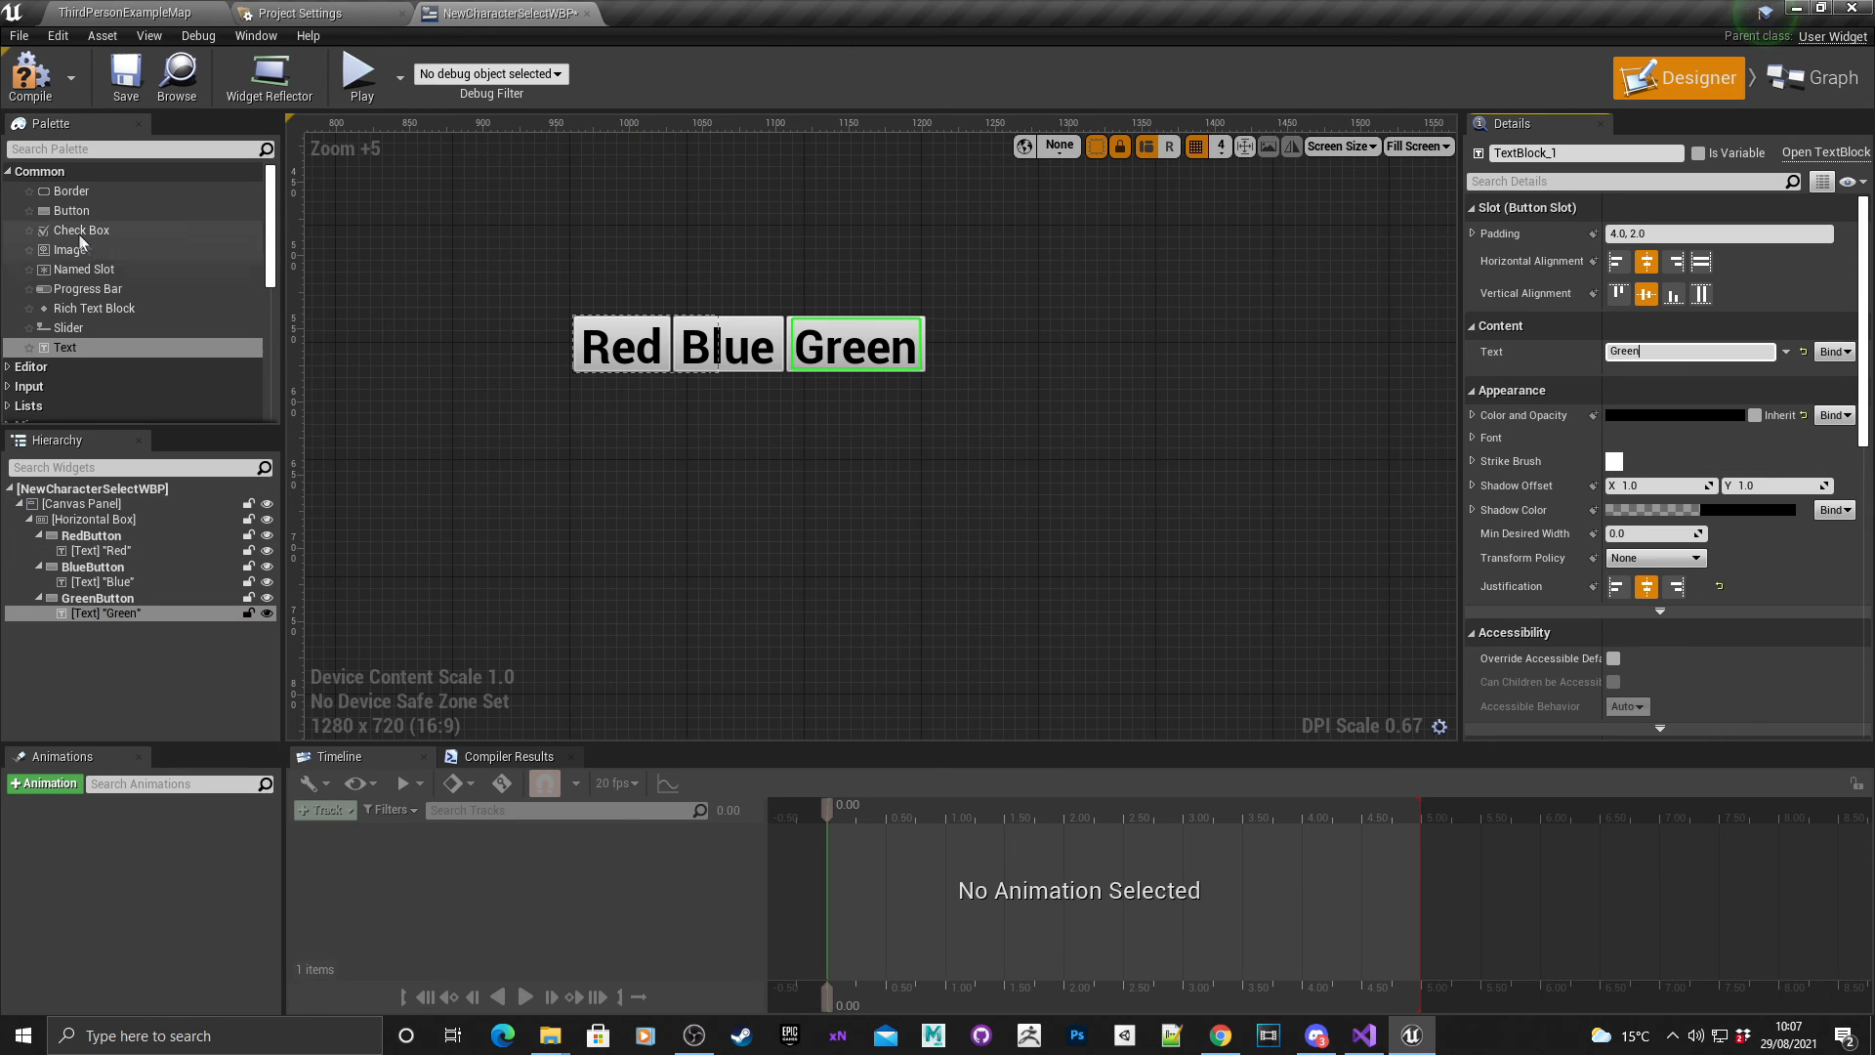
mouse_move(397, 347)
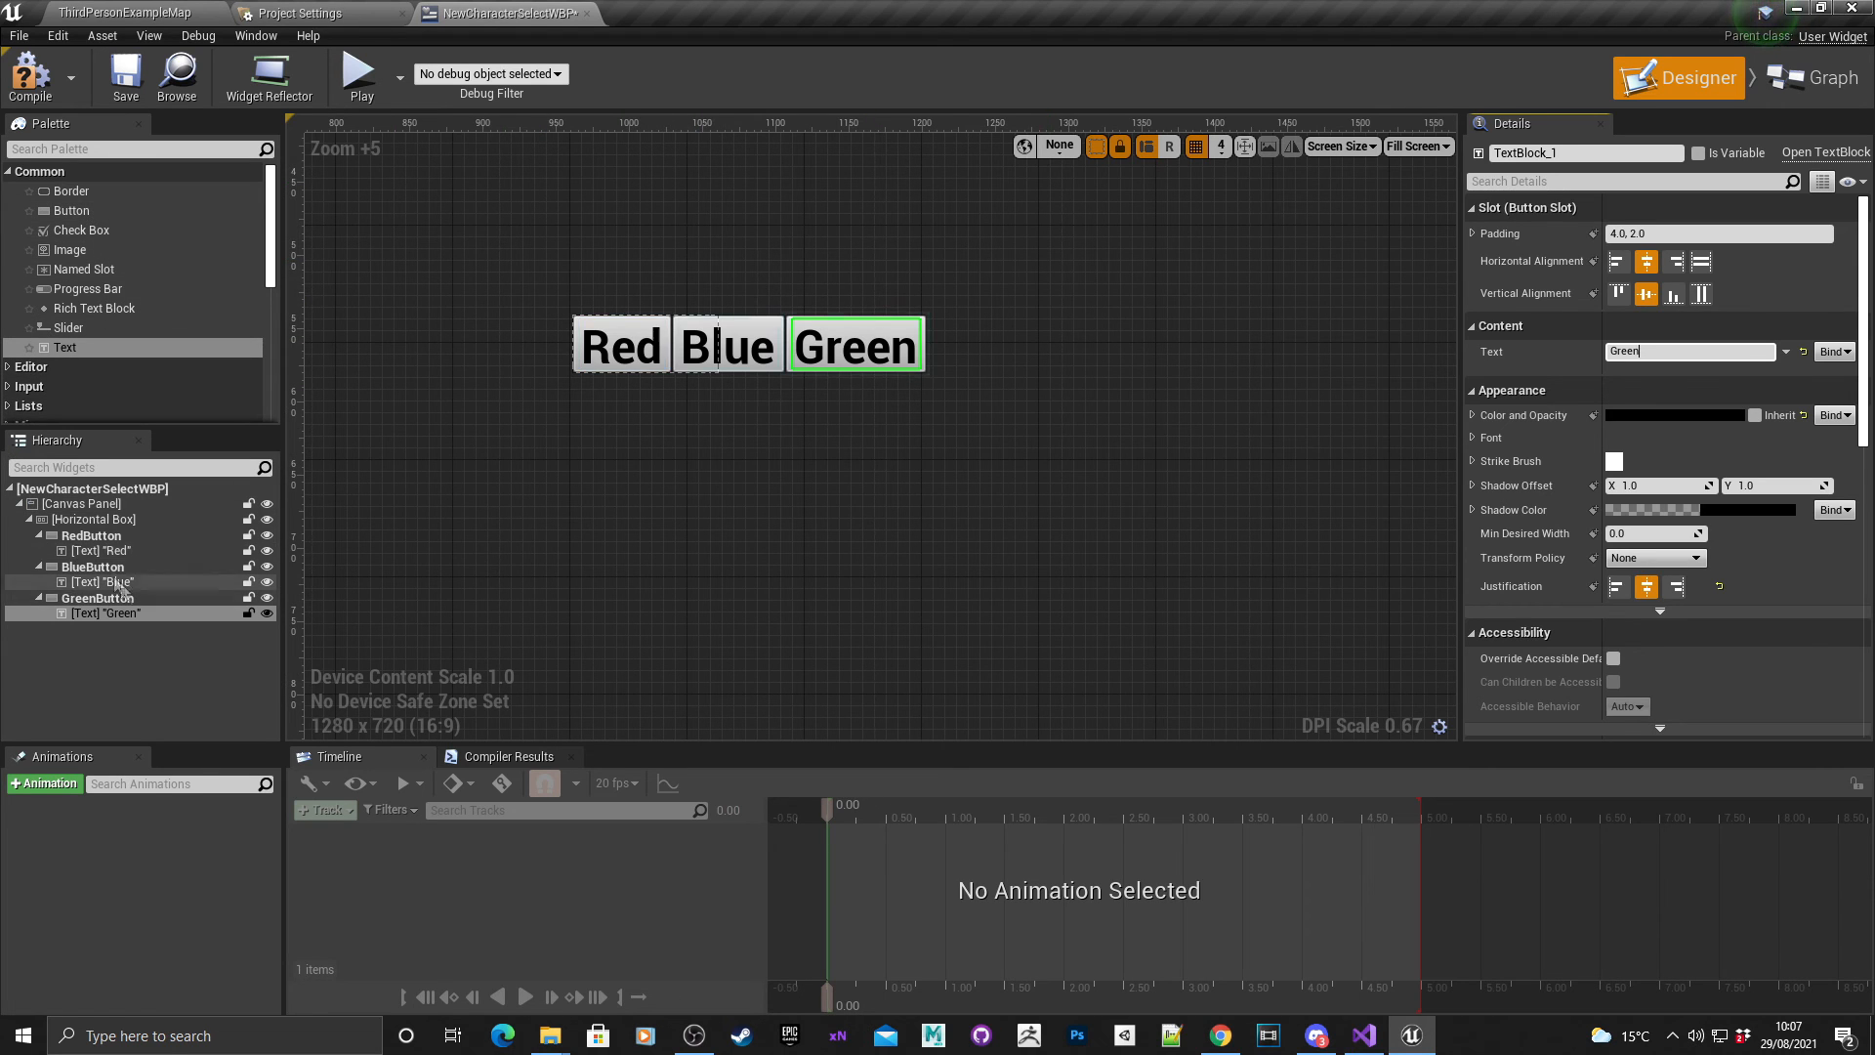
Toggle the three buttons' slot Size between Fill and Auto in the horizontal box.
click(91, 535)
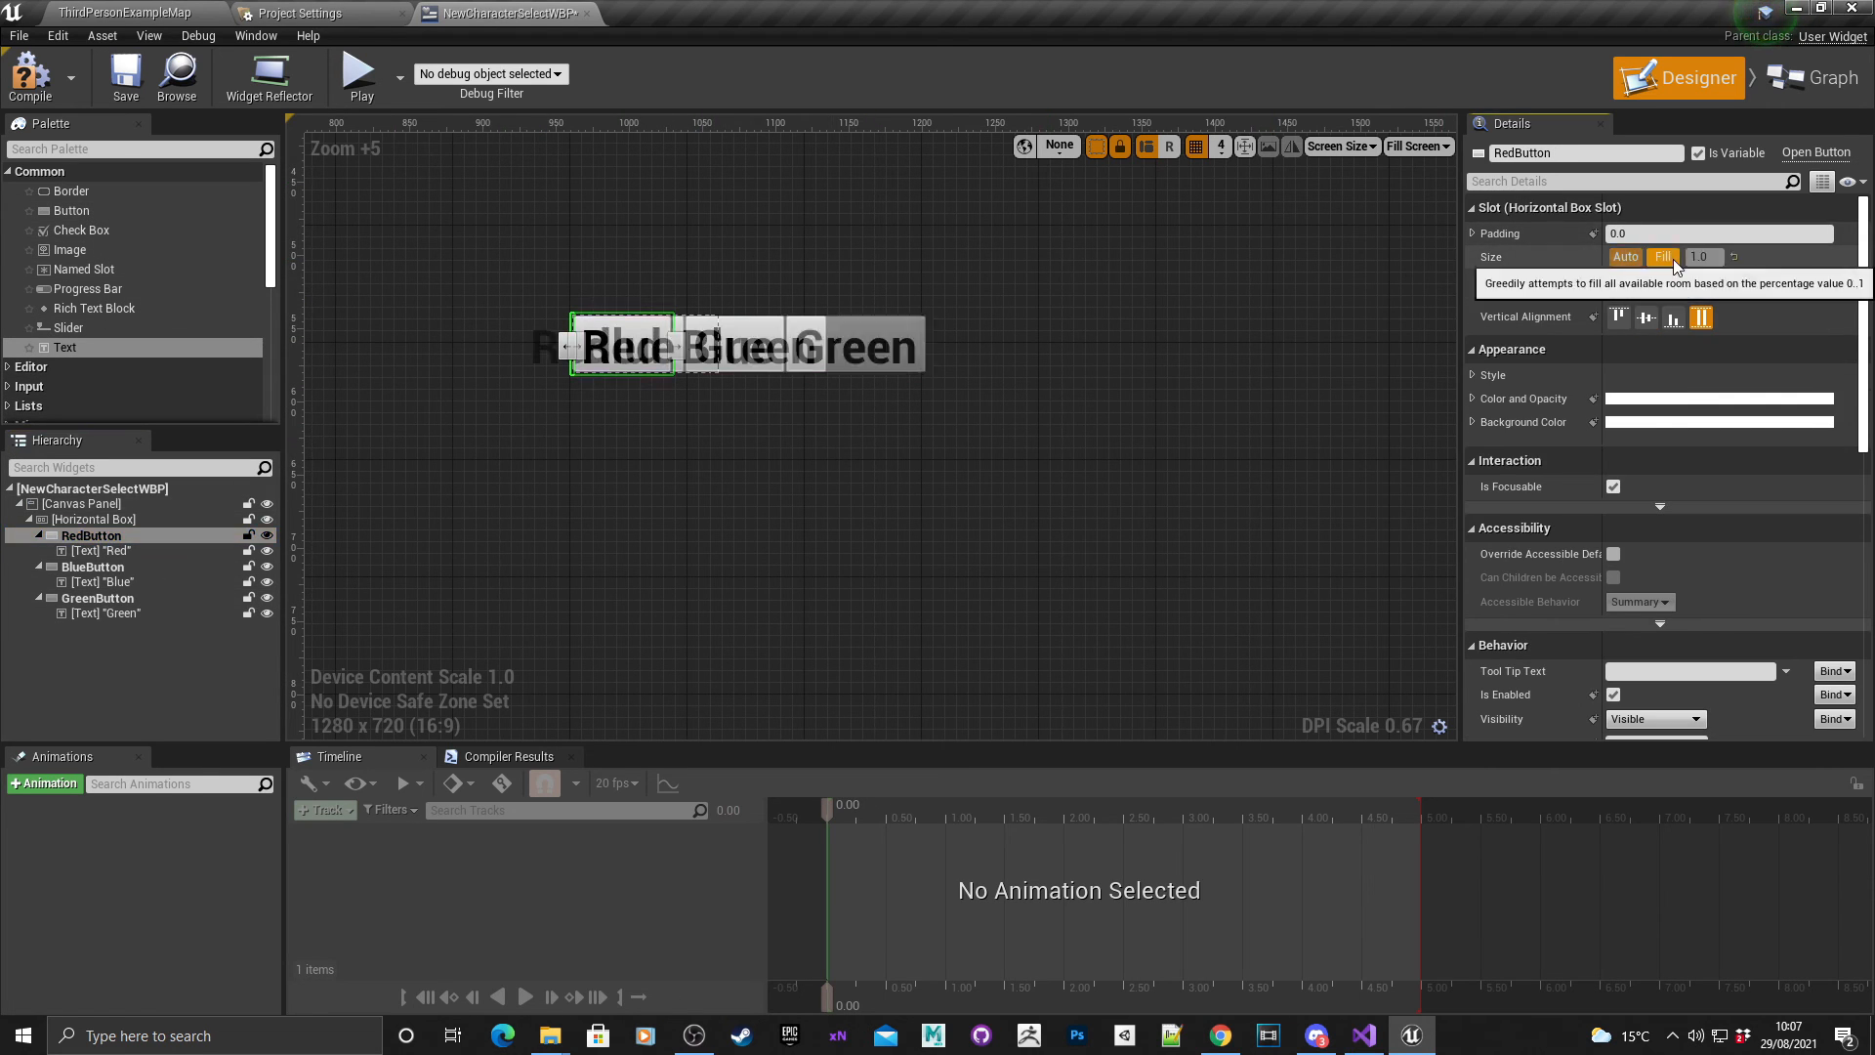
click(94, 567)
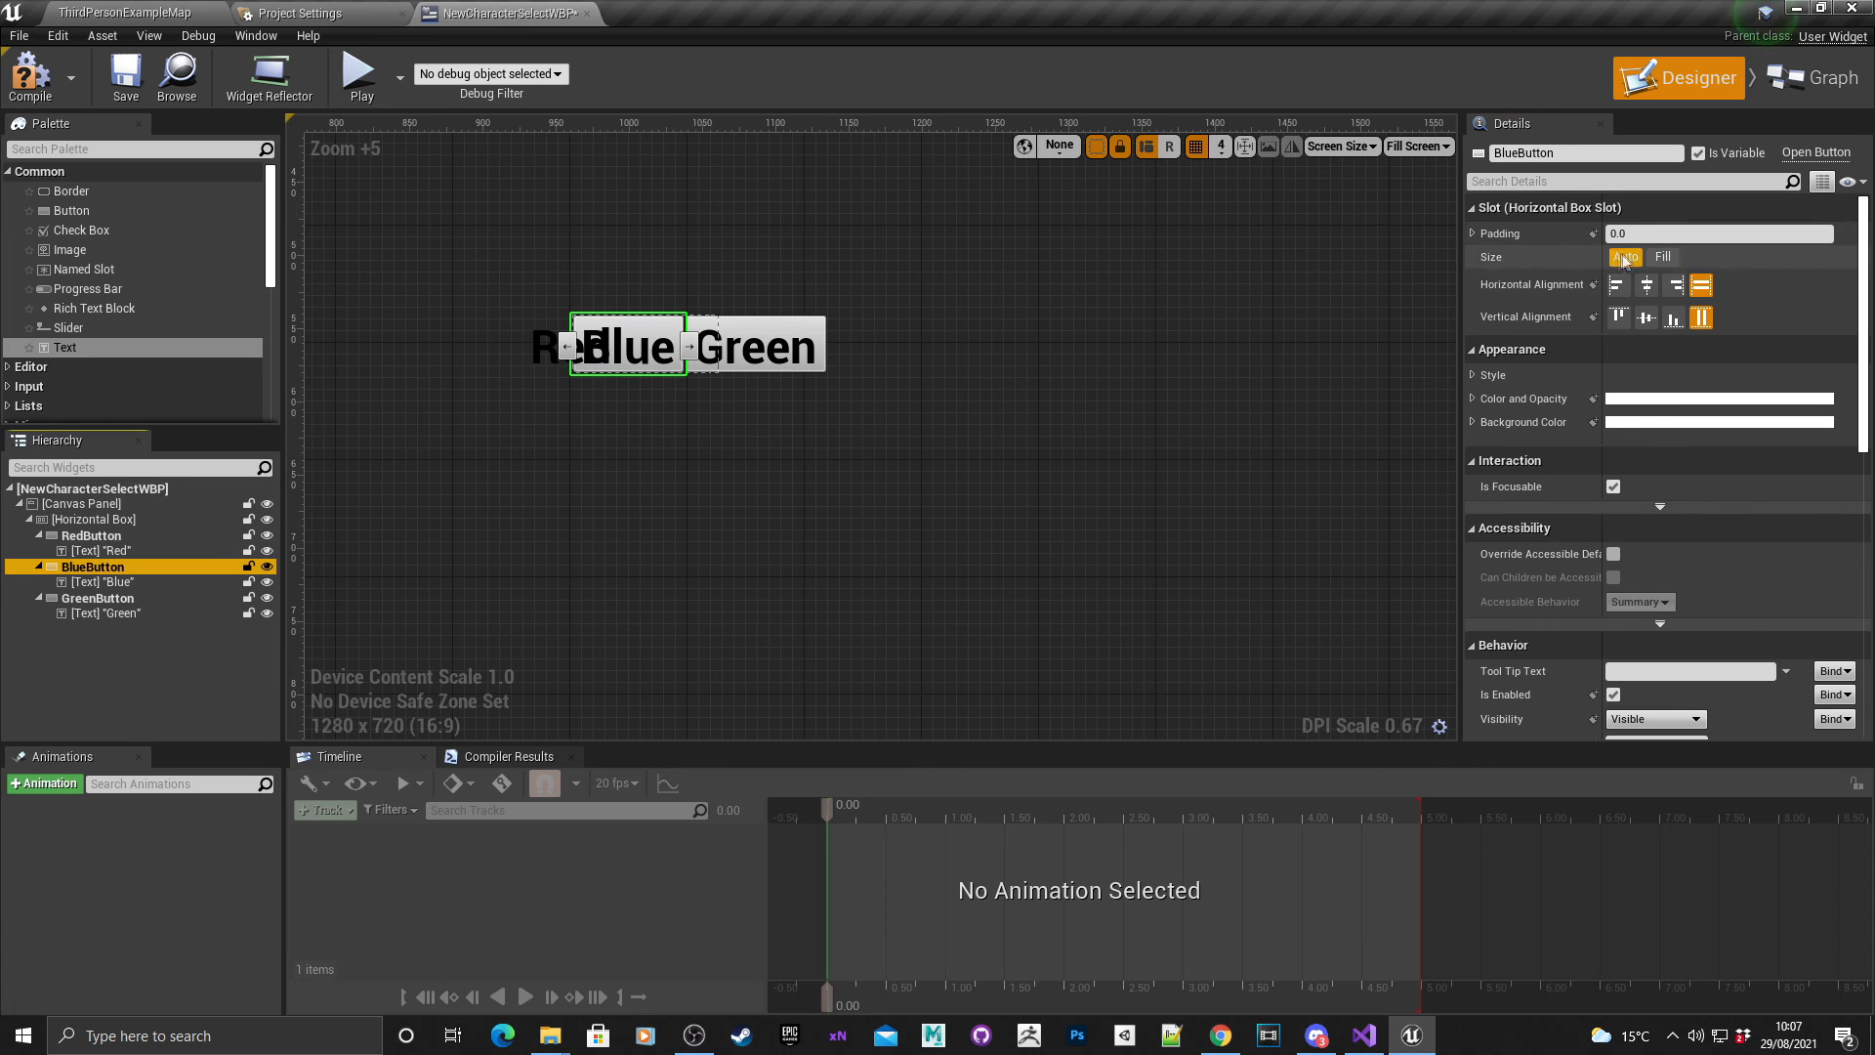
click(98, 597)
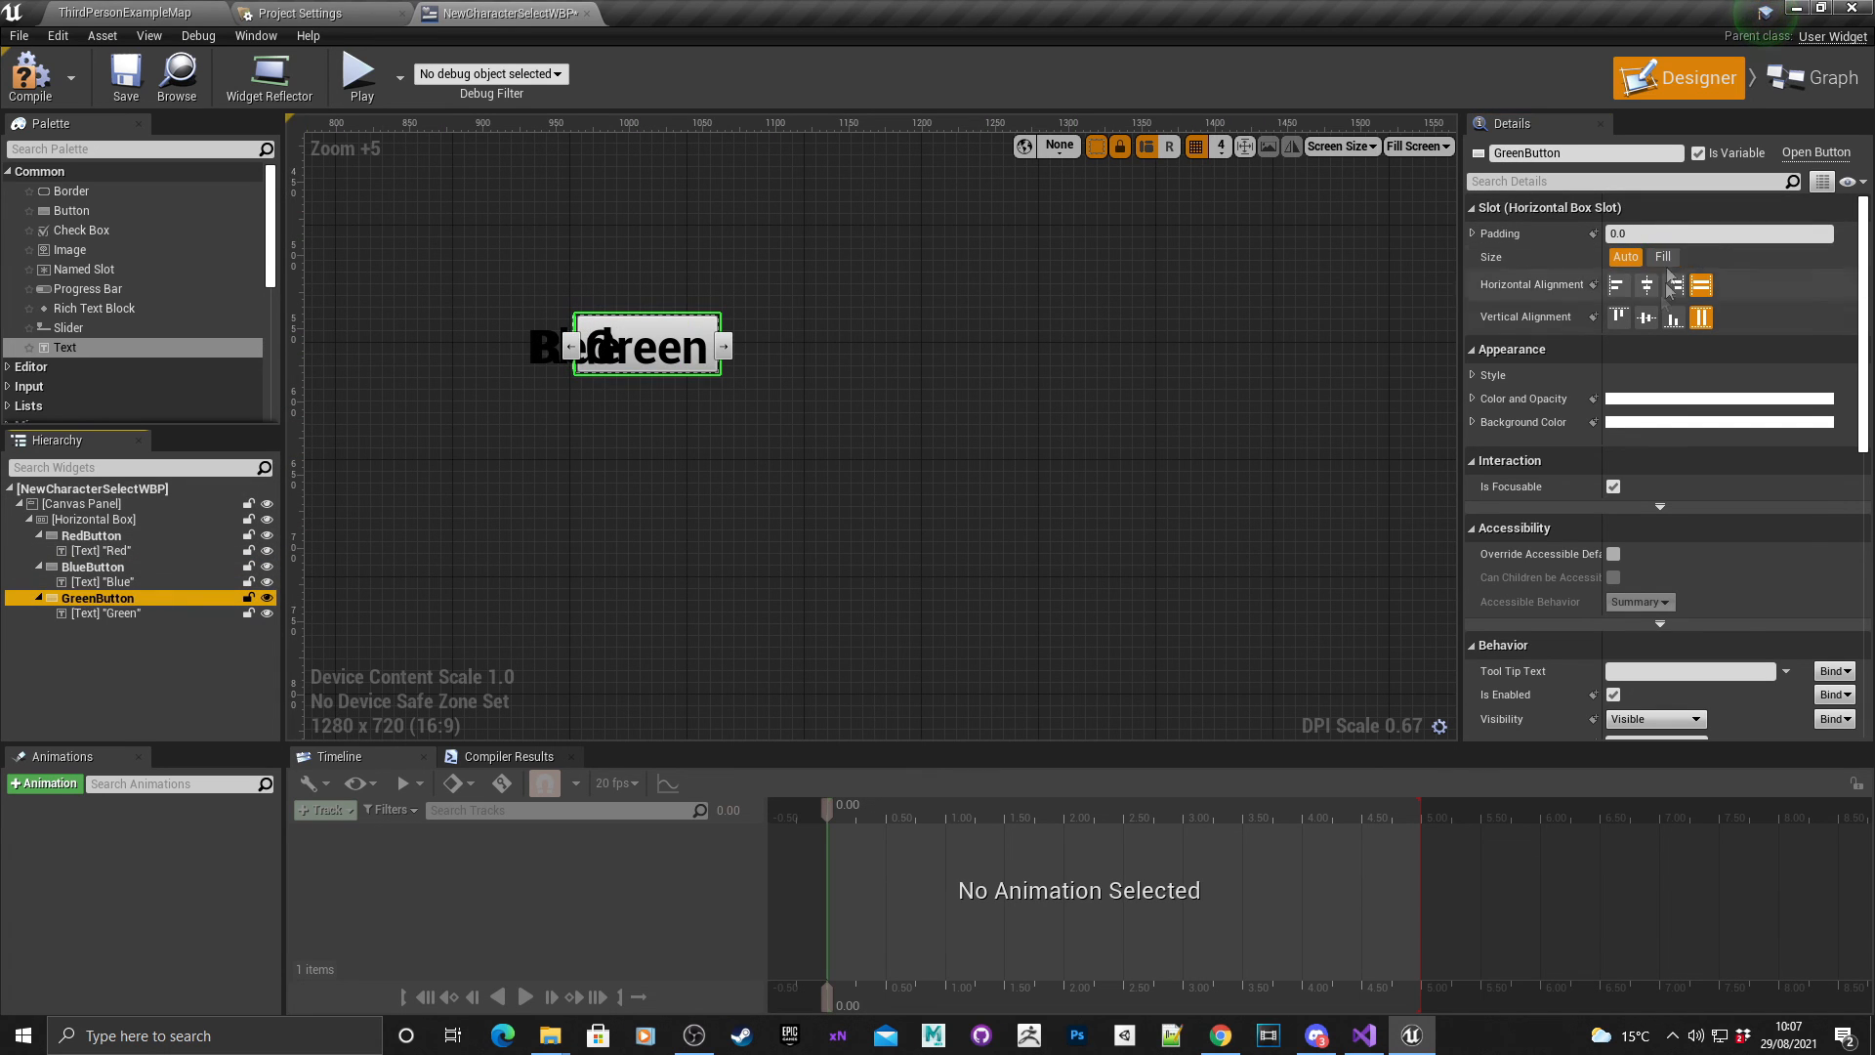
click(1660, 256)
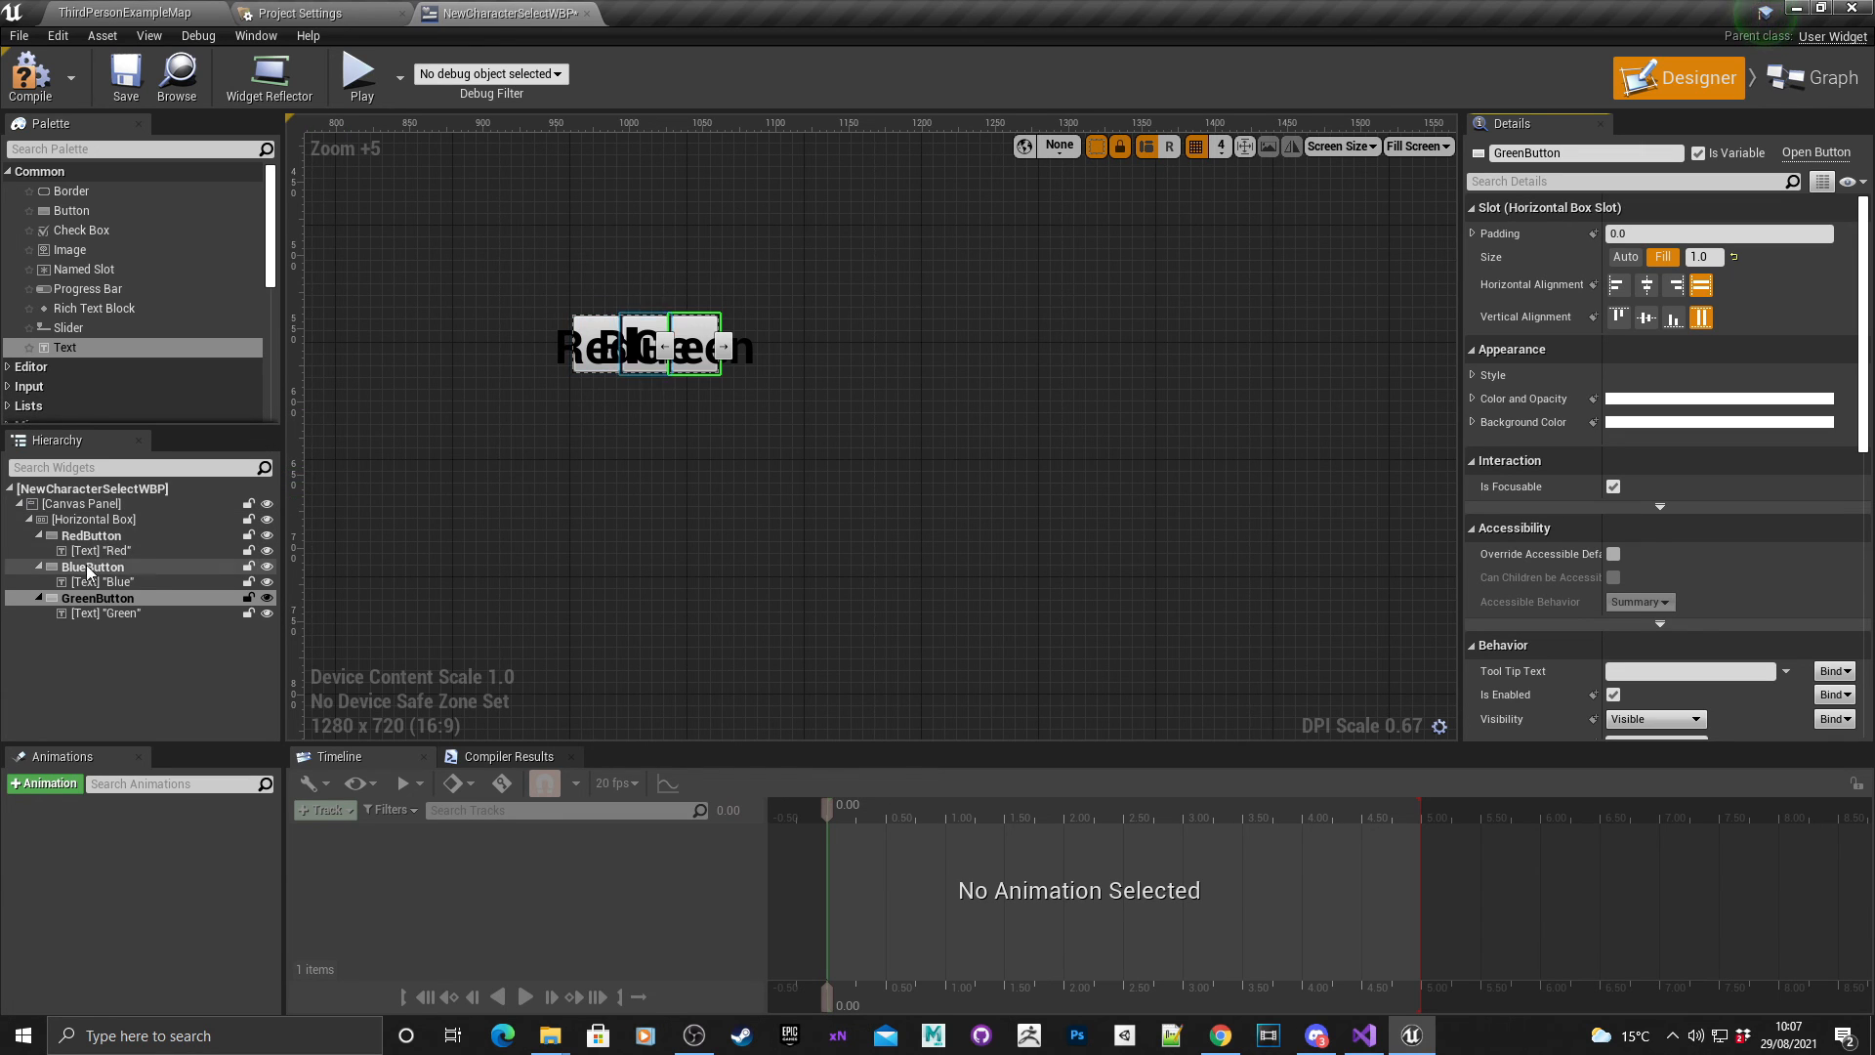
click(92, 535)
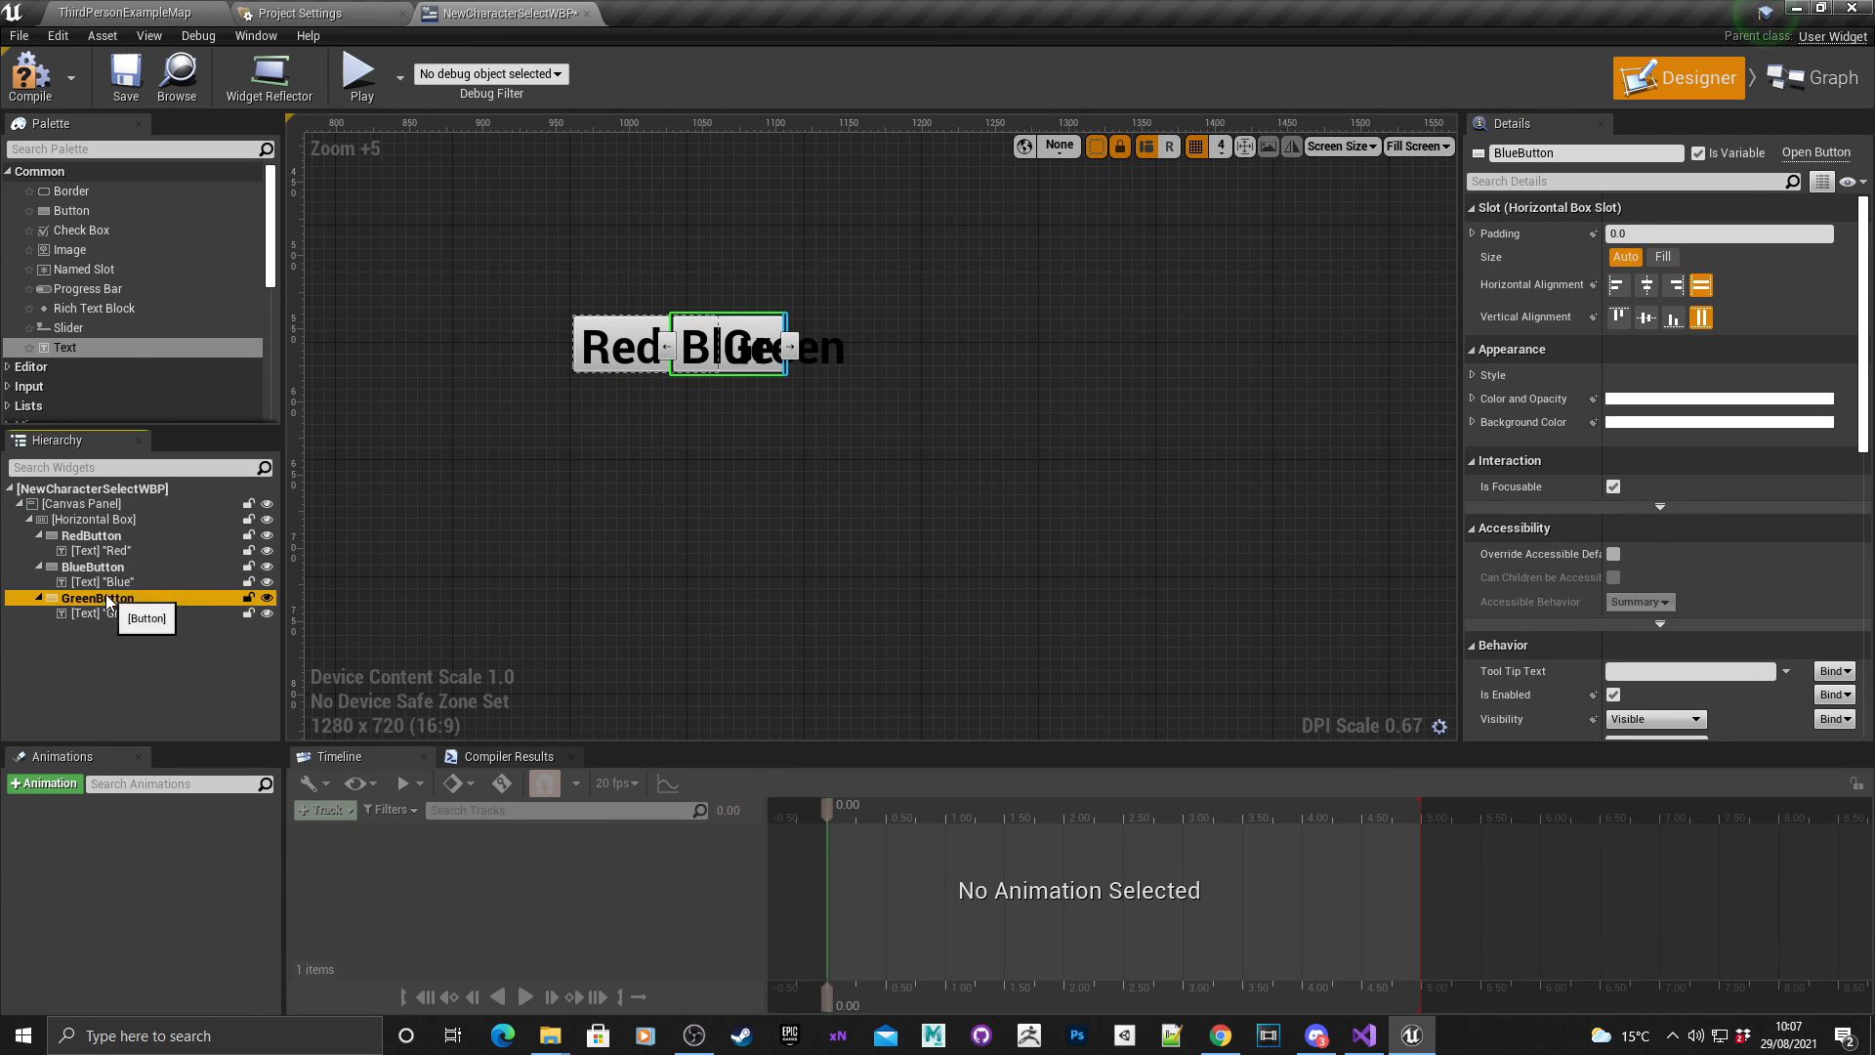
click(95, 598)
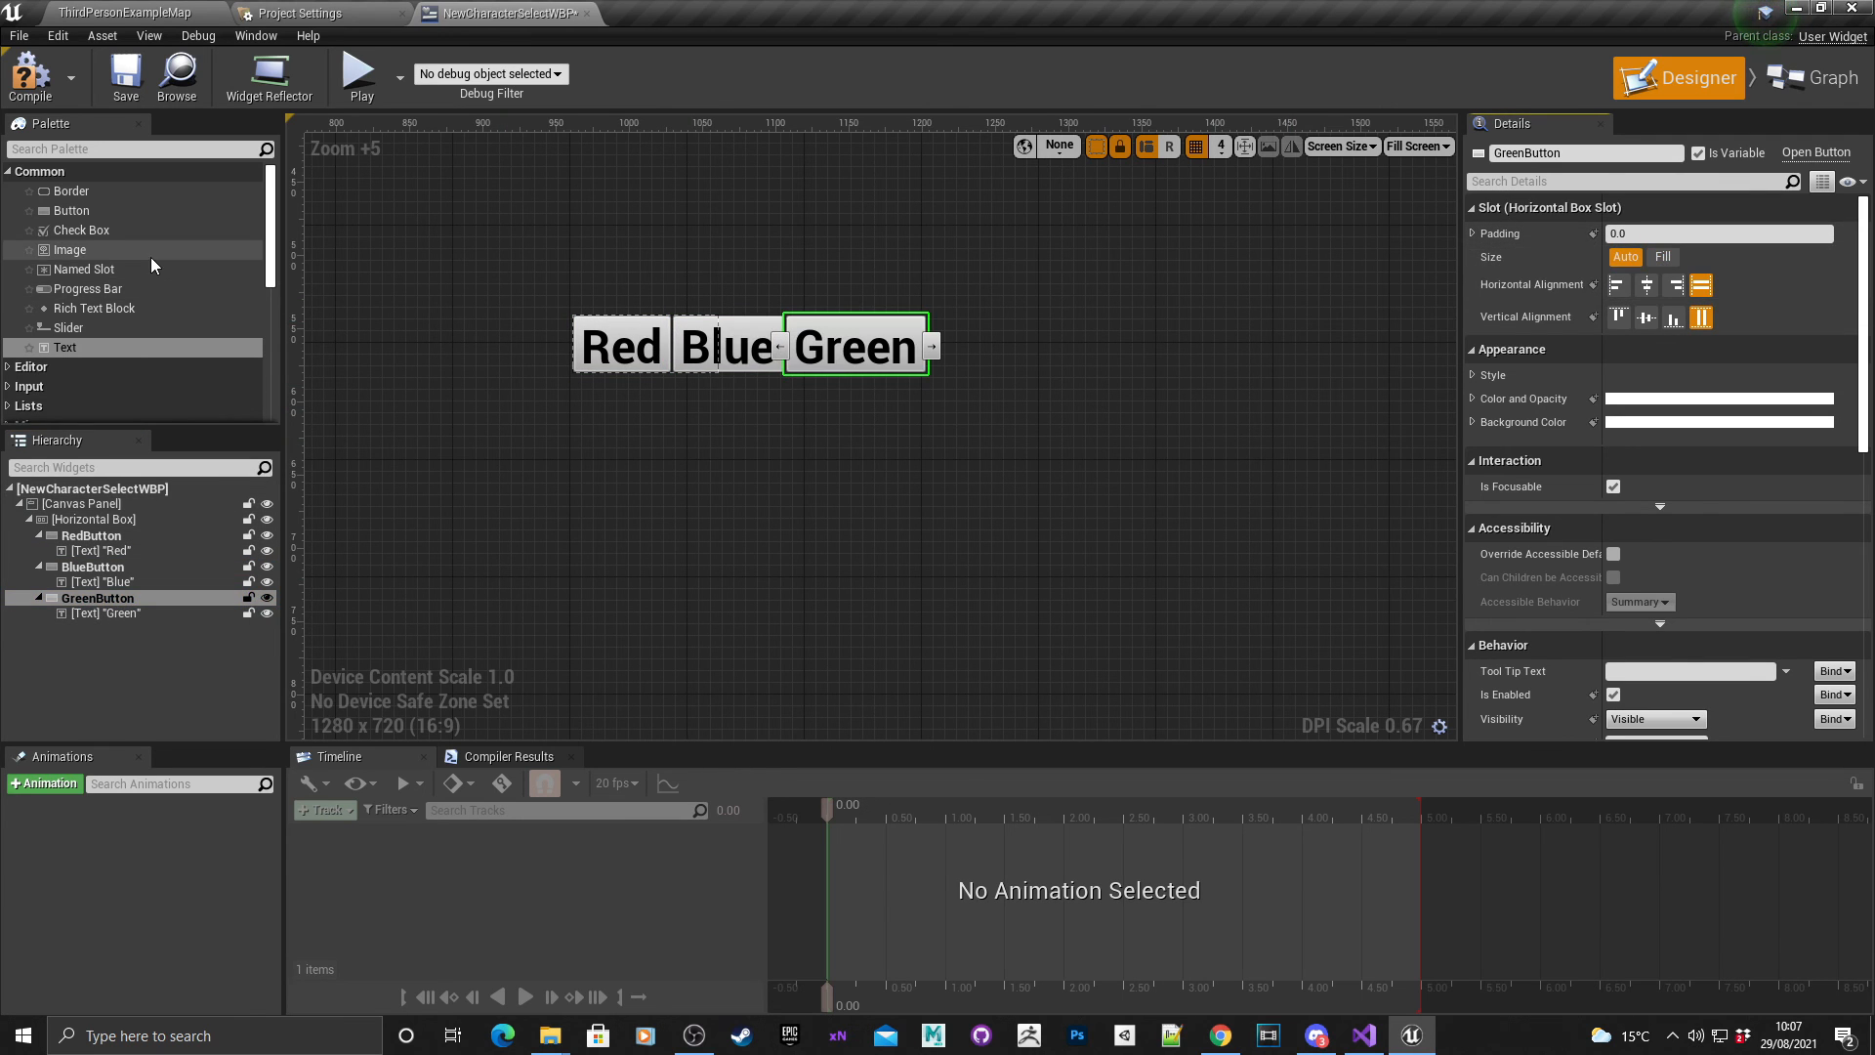
Find Spacer in the Palette and insert spacers between Red/Blue and Blue/Green buttons.
text(spacer)
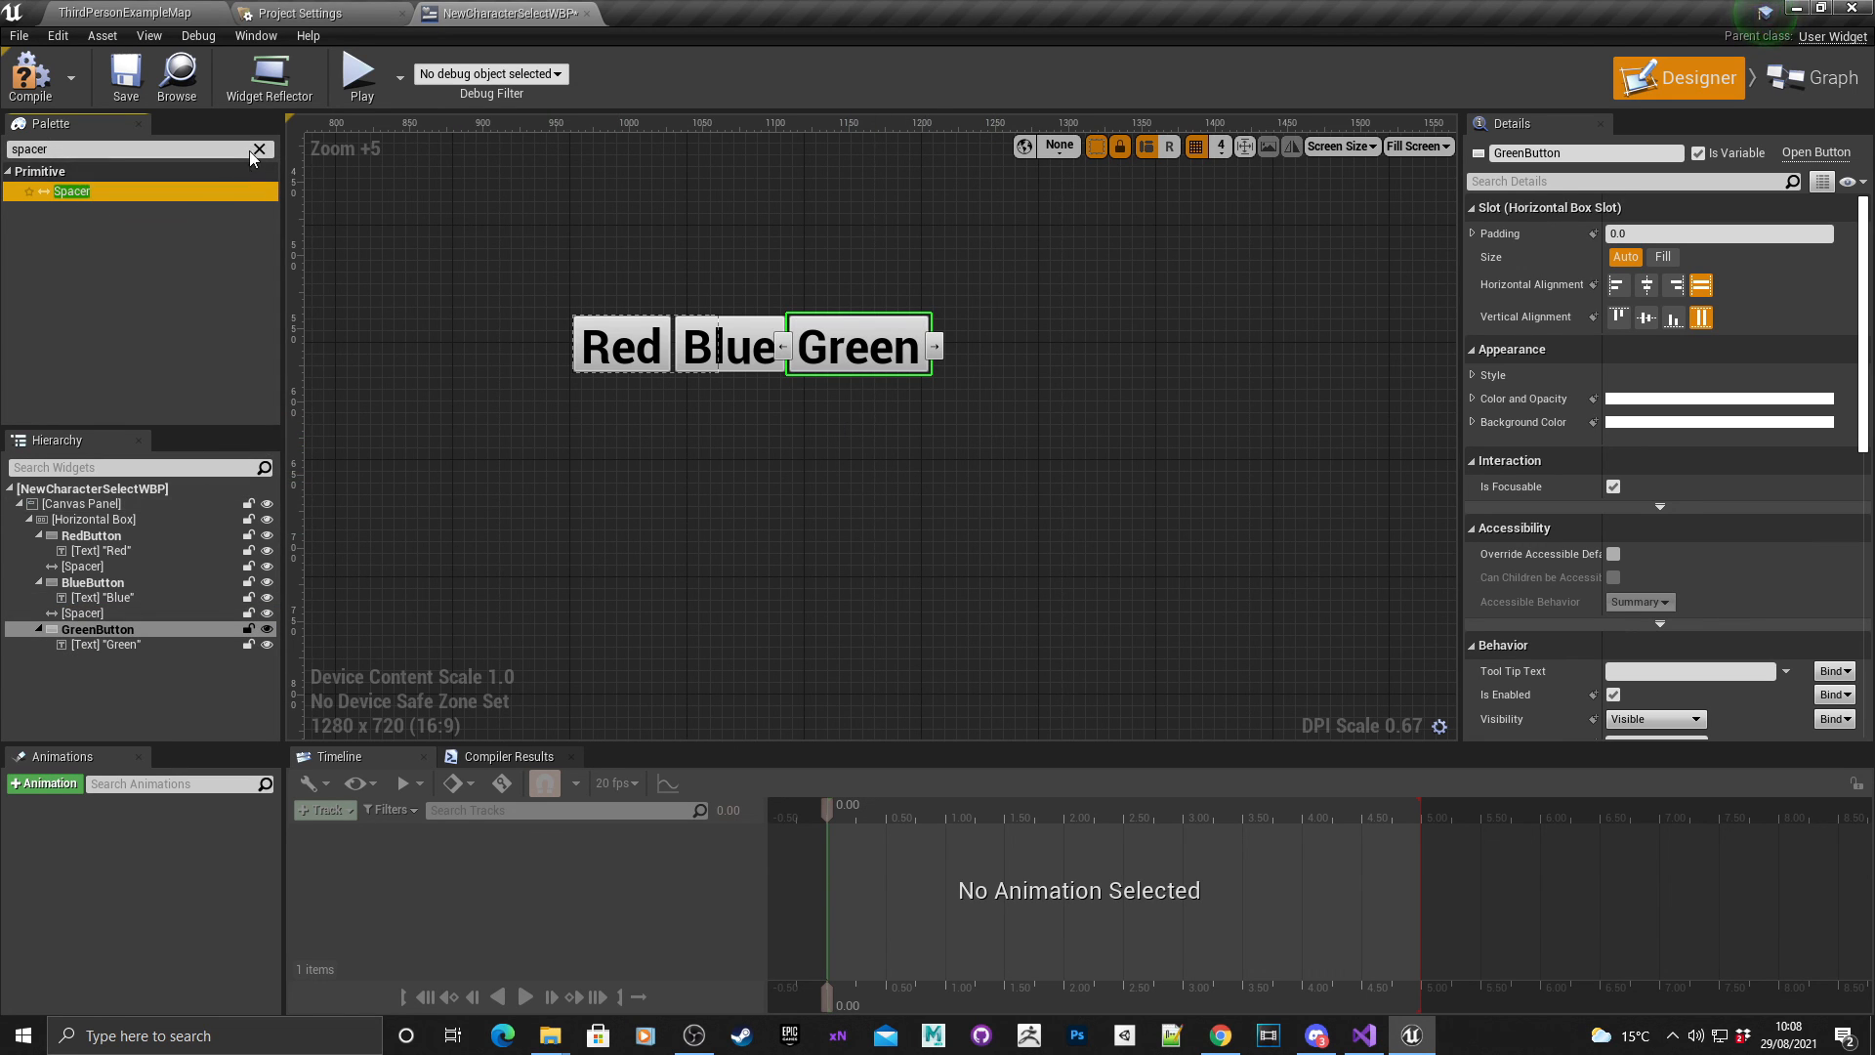
click(257, 150)
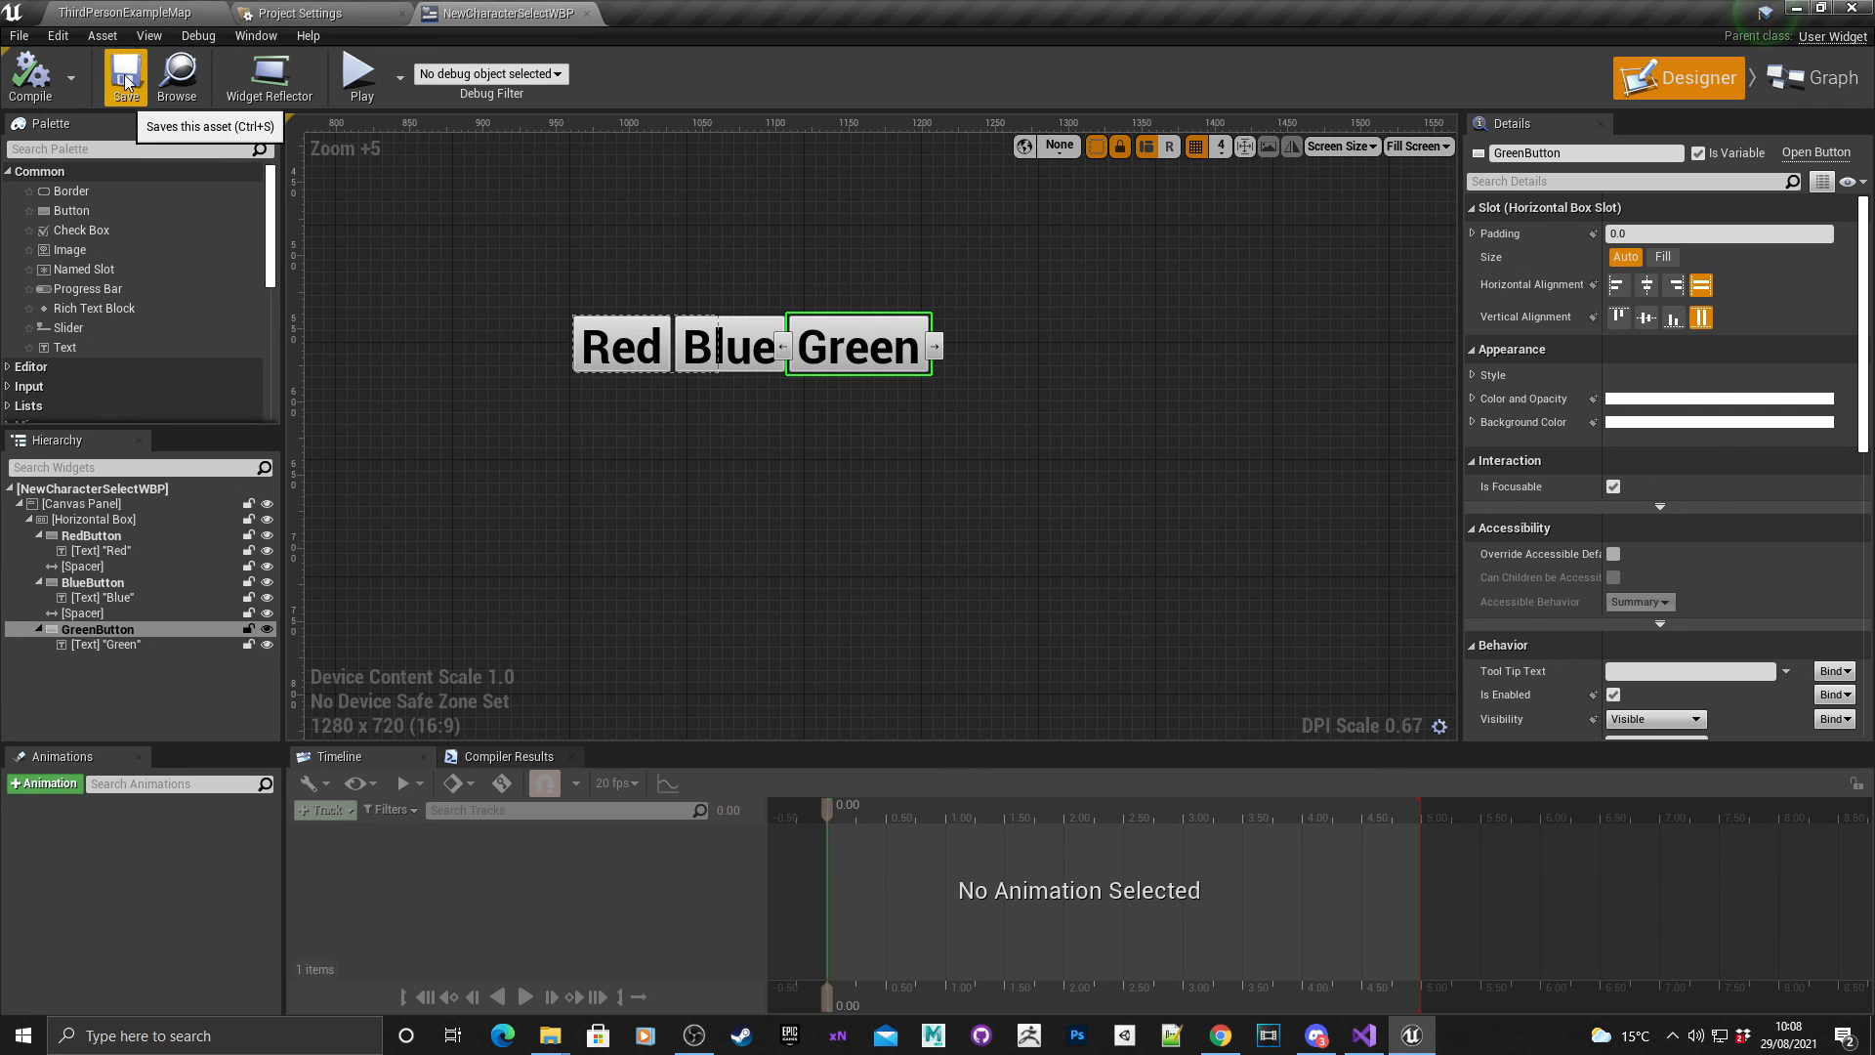
mouse_move(1814, 77)
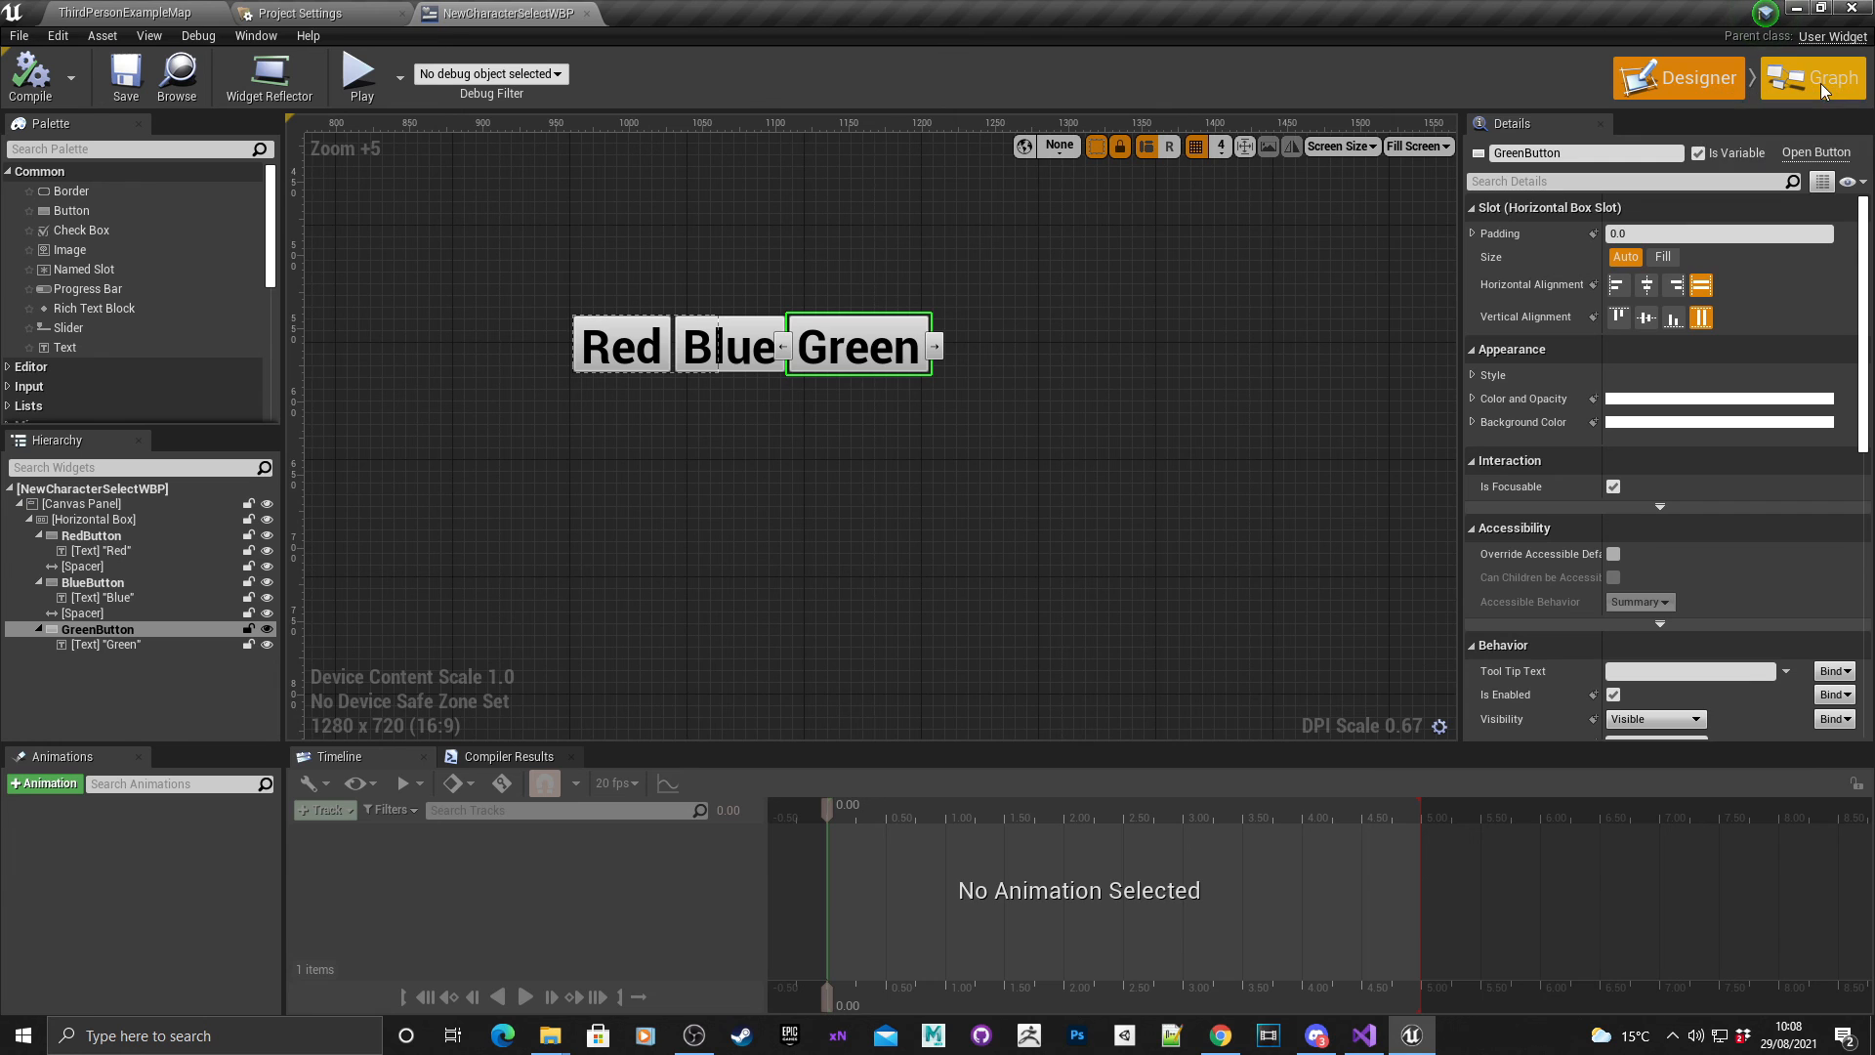
Set the widget's Parent Class to Select Widget in Class Settings and return to the Designer.
click(1810, 78)
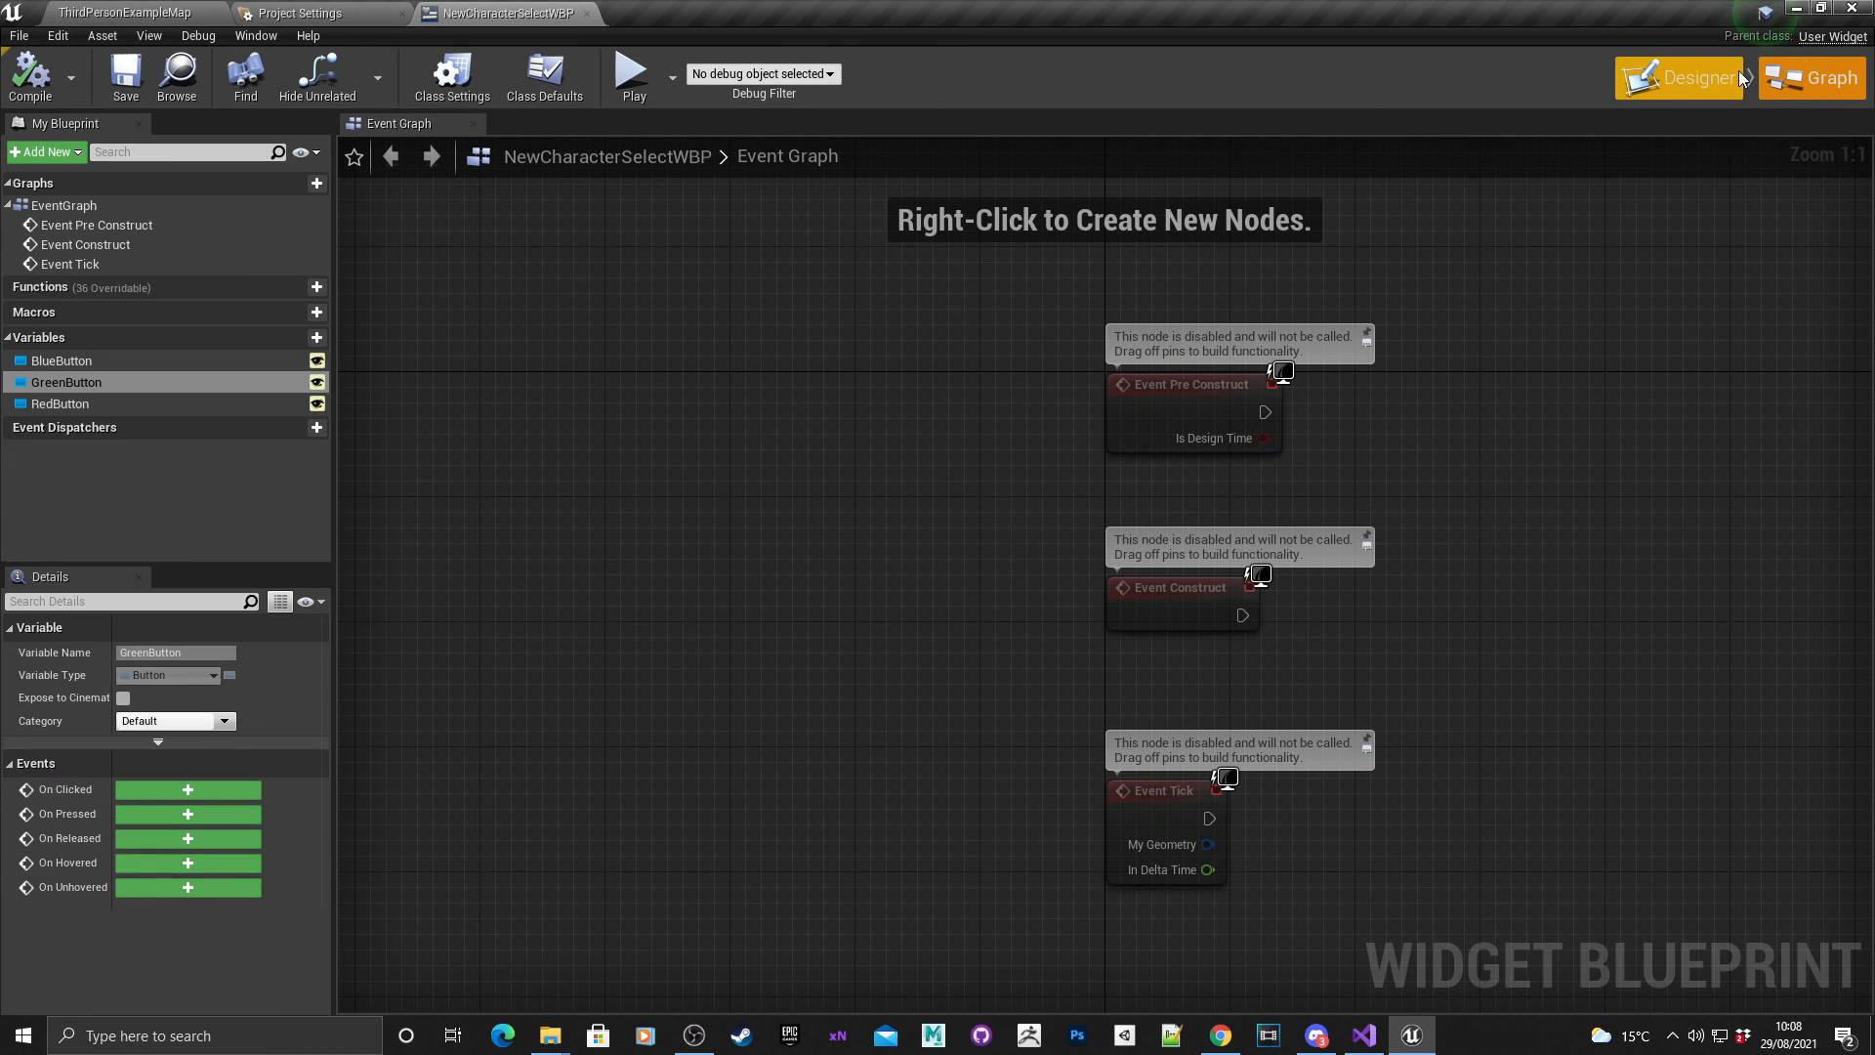
mouse_move(1829, 37)
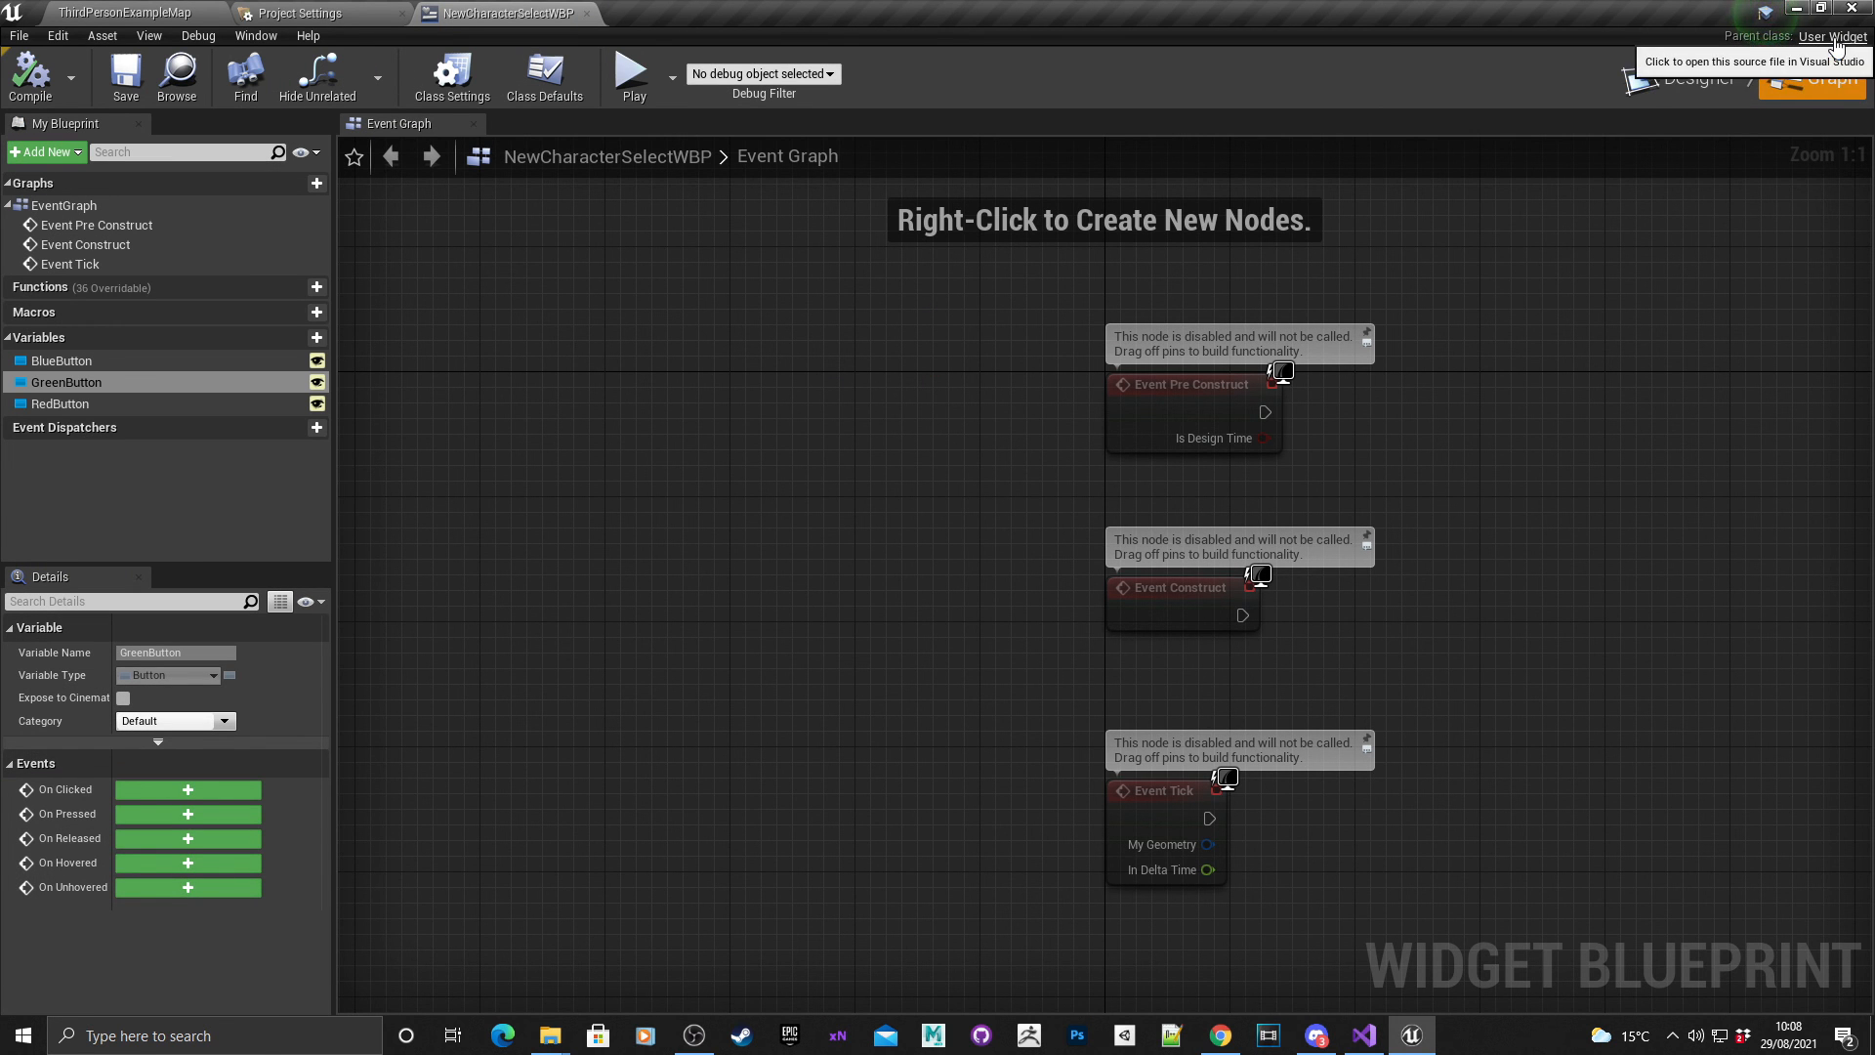
mouse_move(1406, 574)
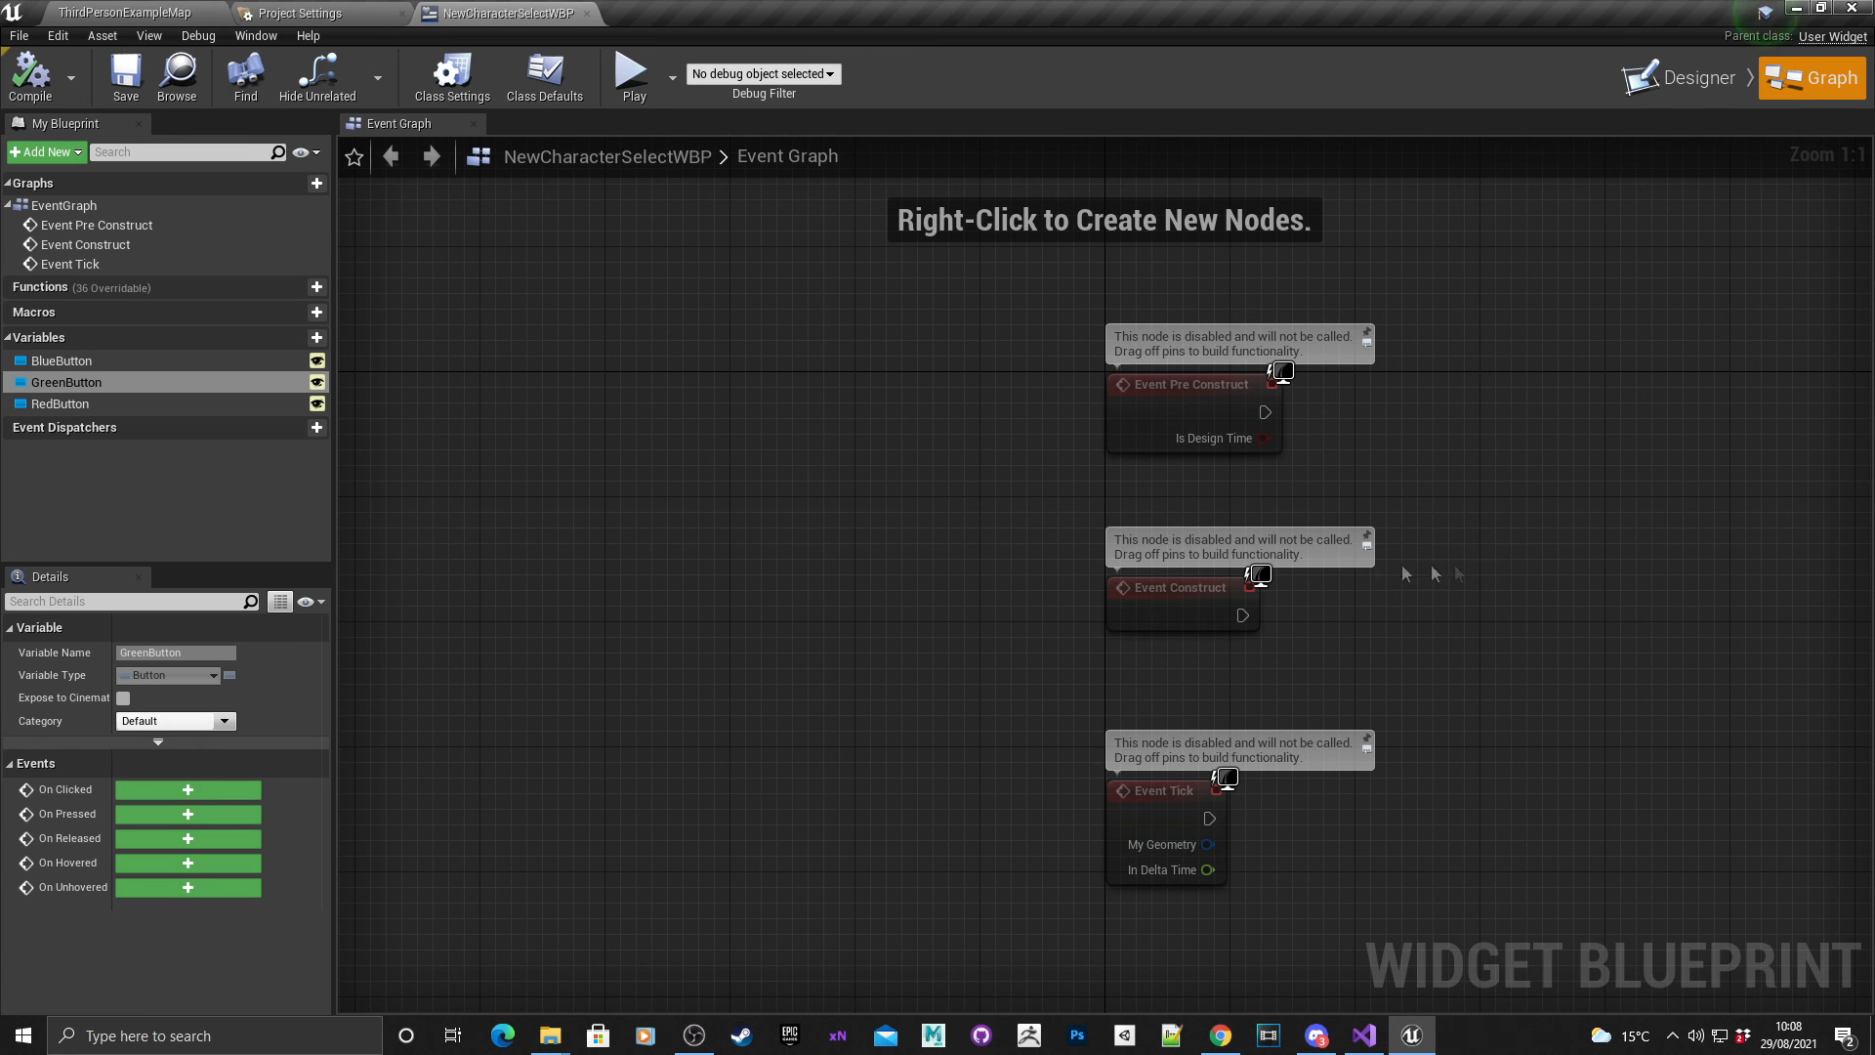
mouse_move(1158, 395)
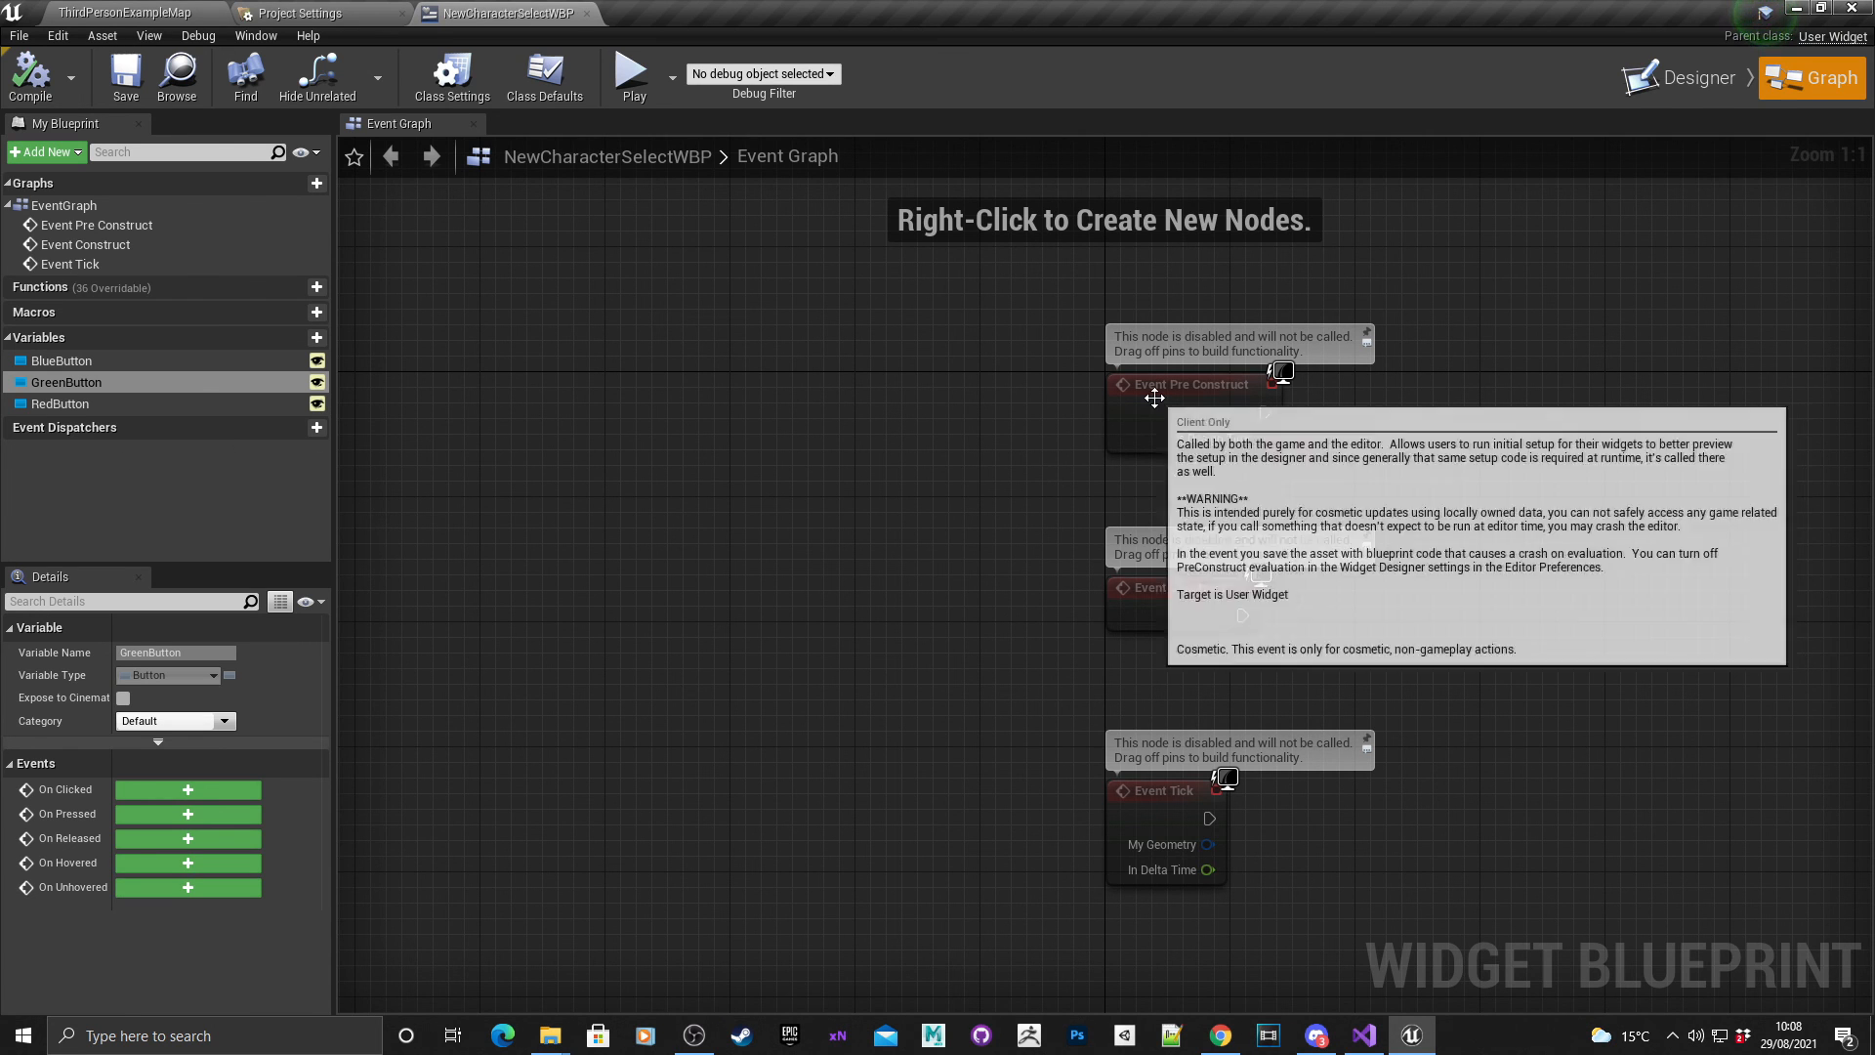
mouse_move(452, 76)
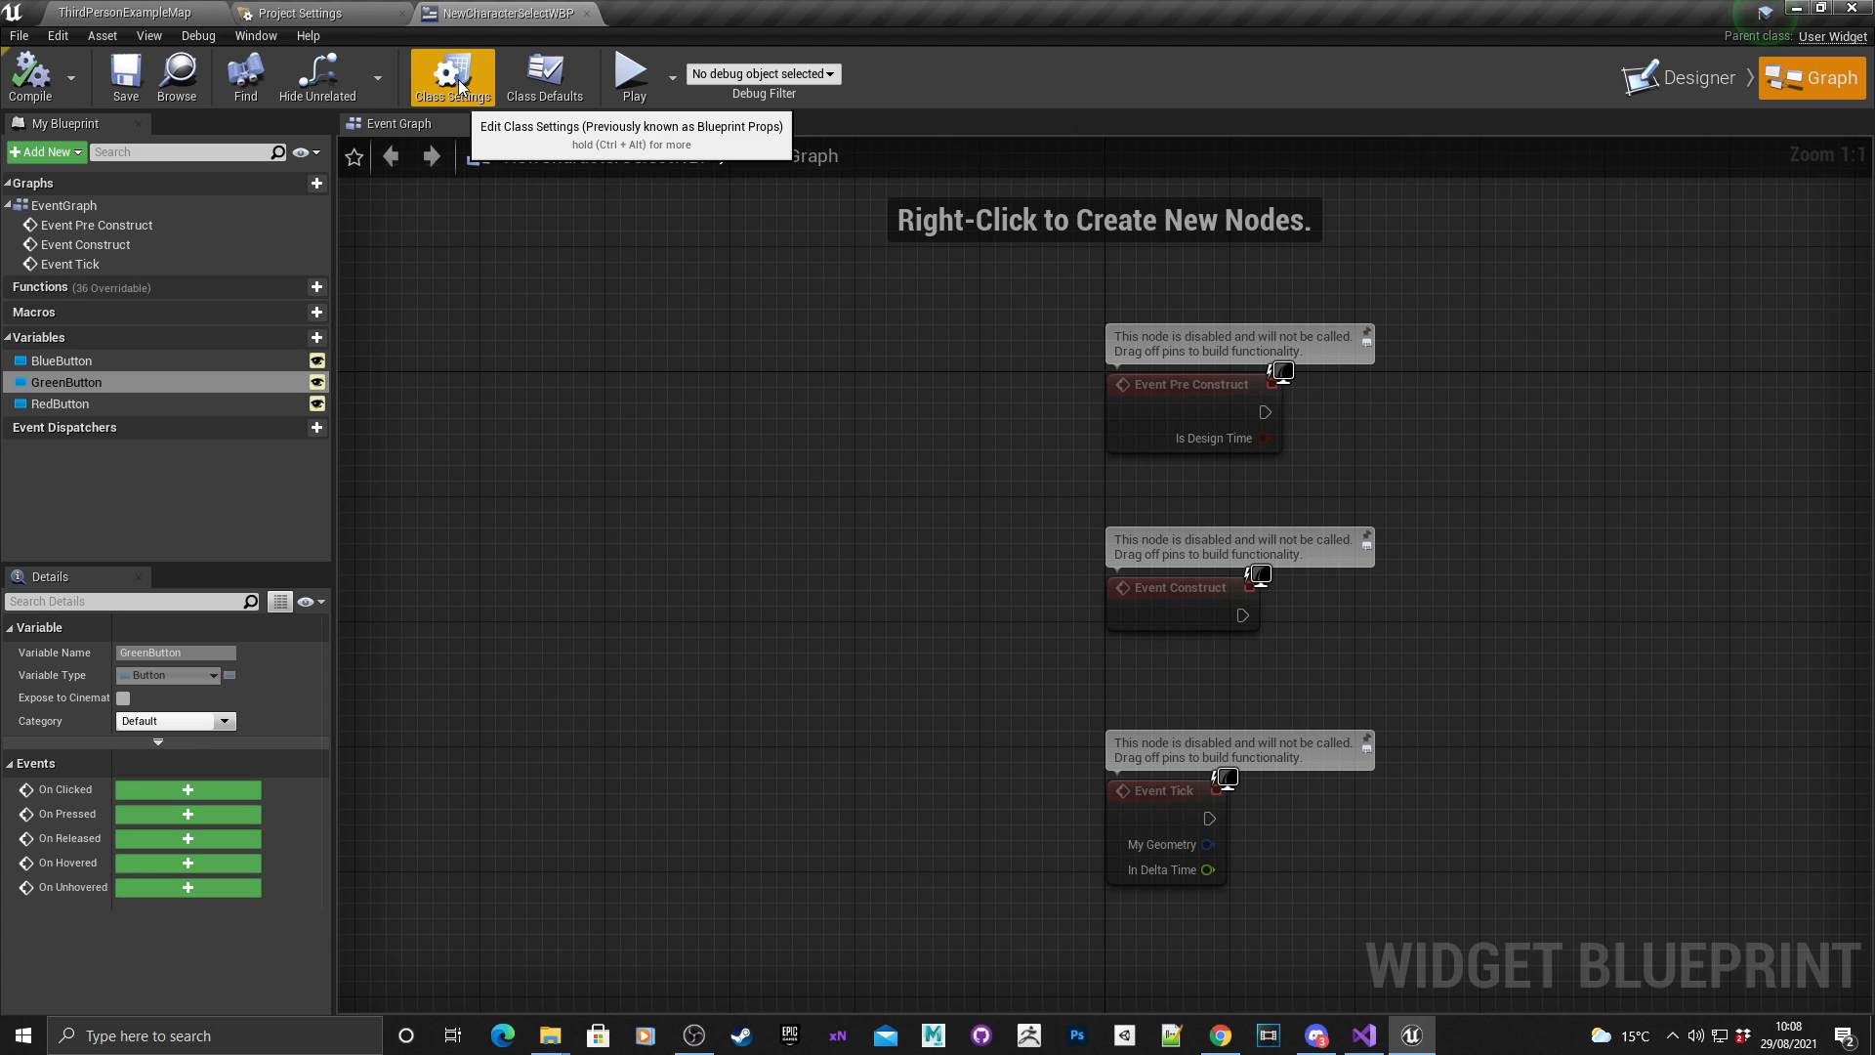
click(451, 76)
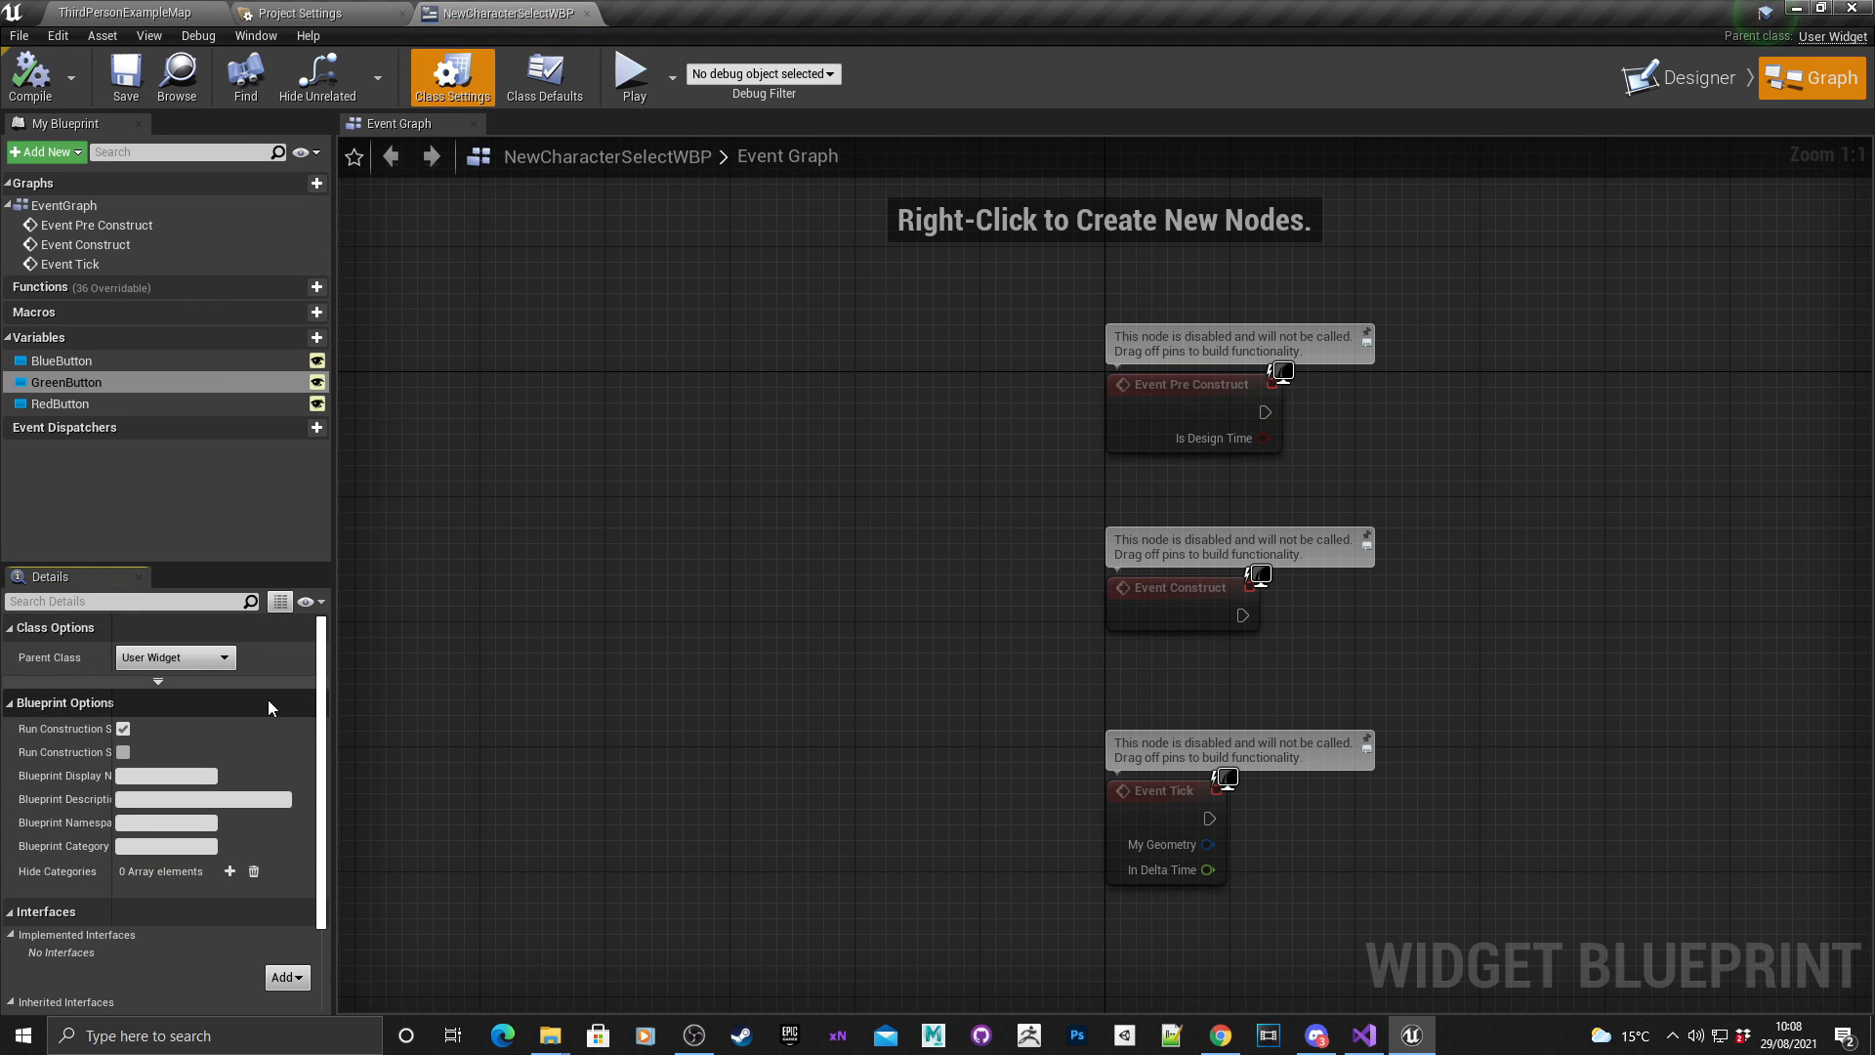
mouse_move(43, 662)
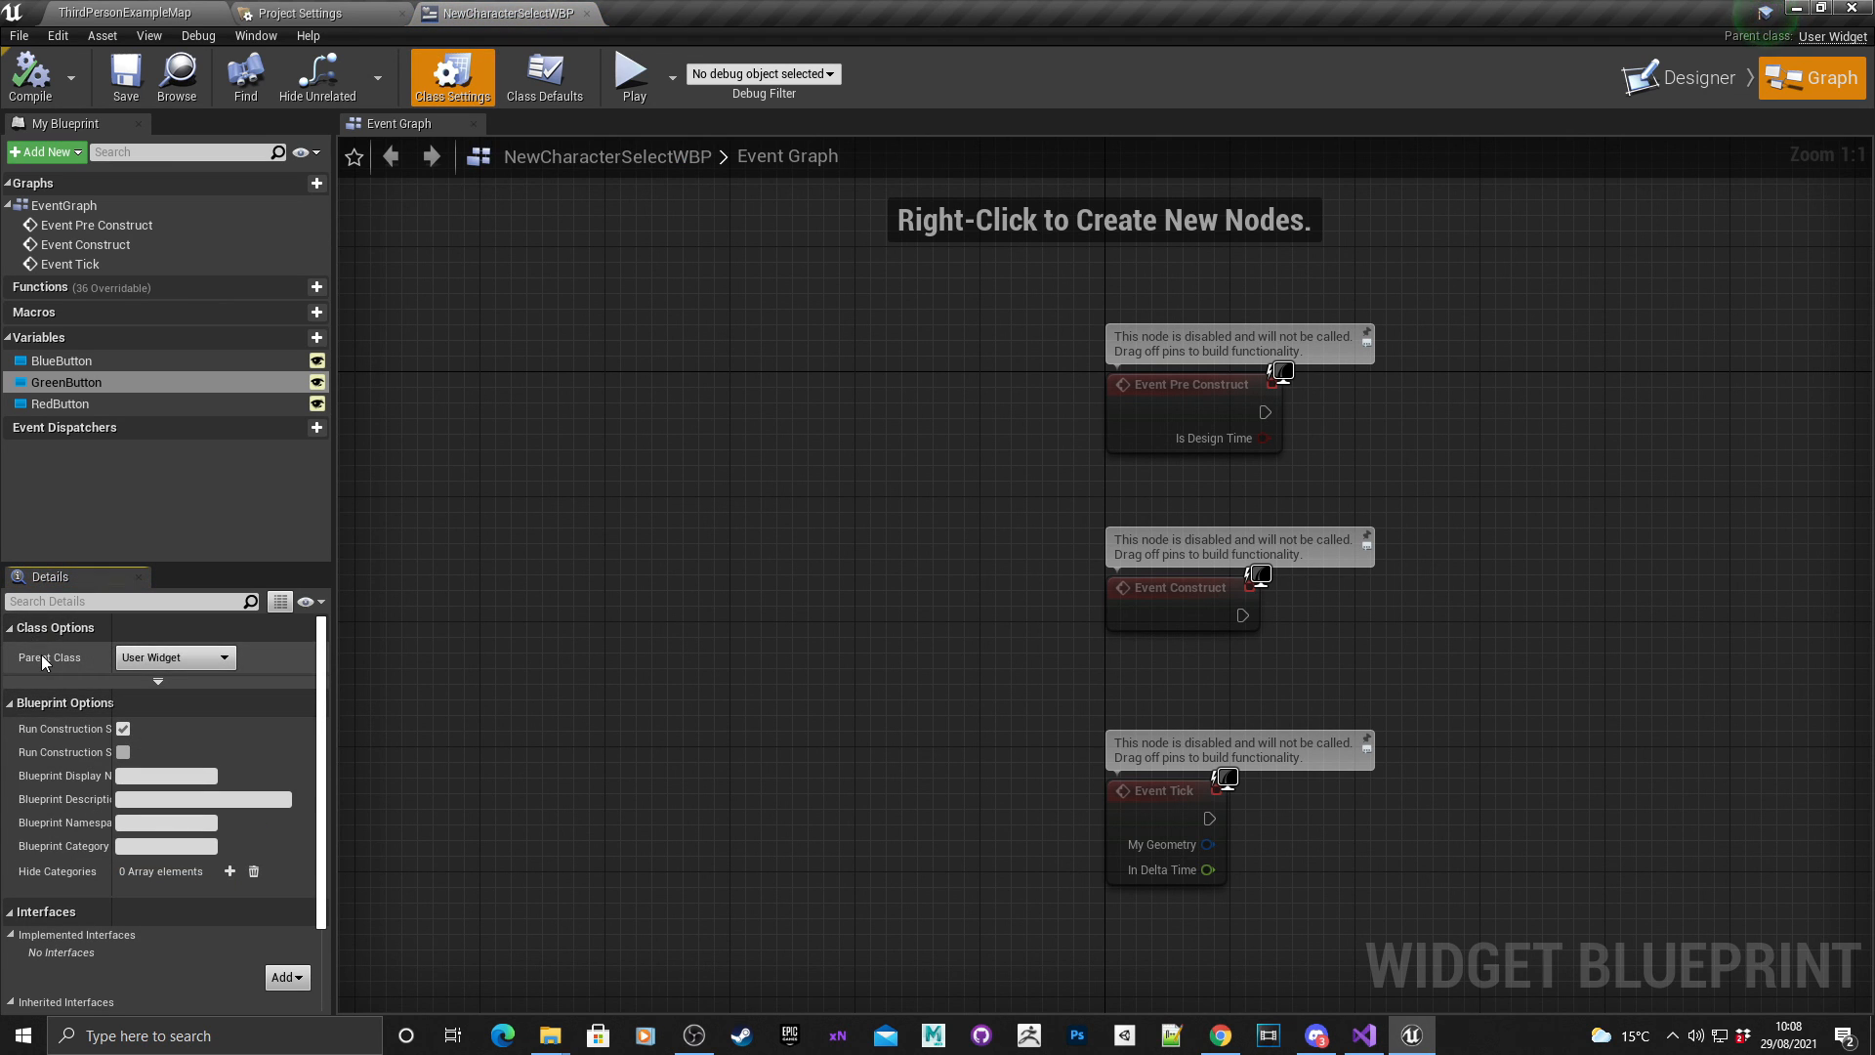
mouse_move(734, 590)
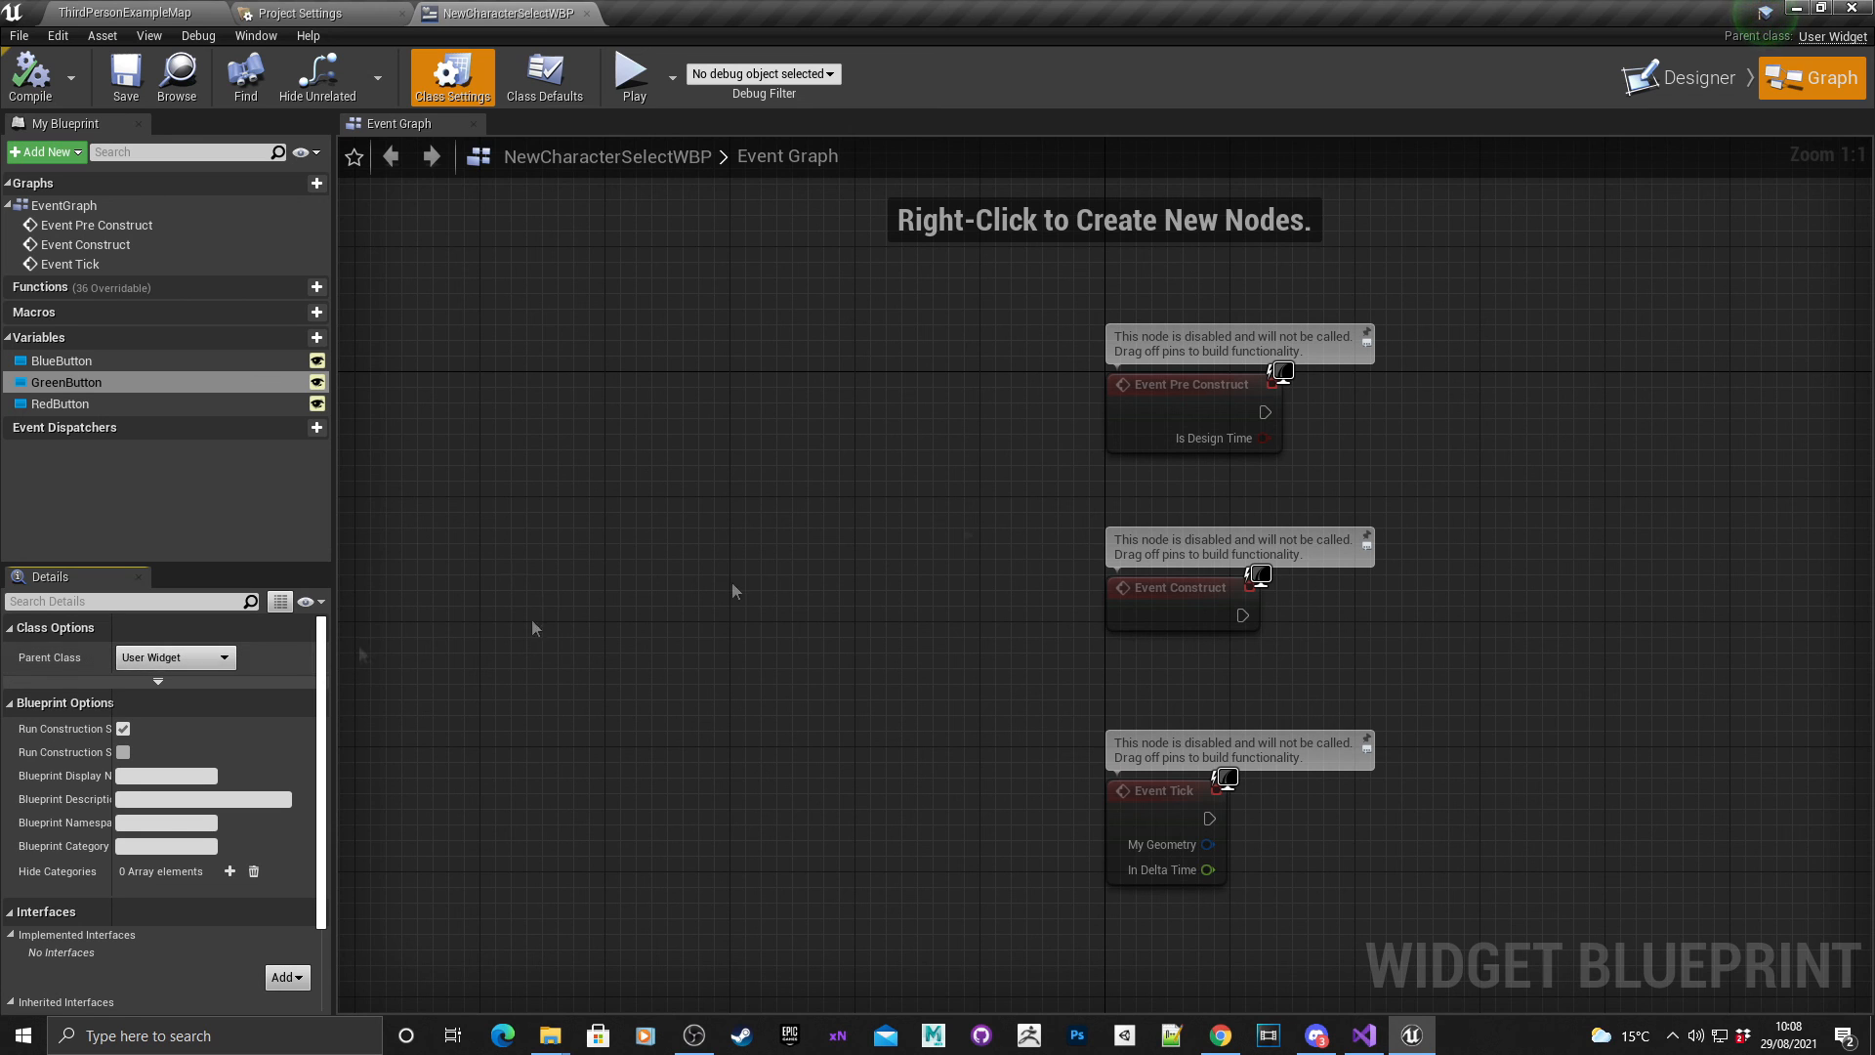
mouse_move(198, 680)
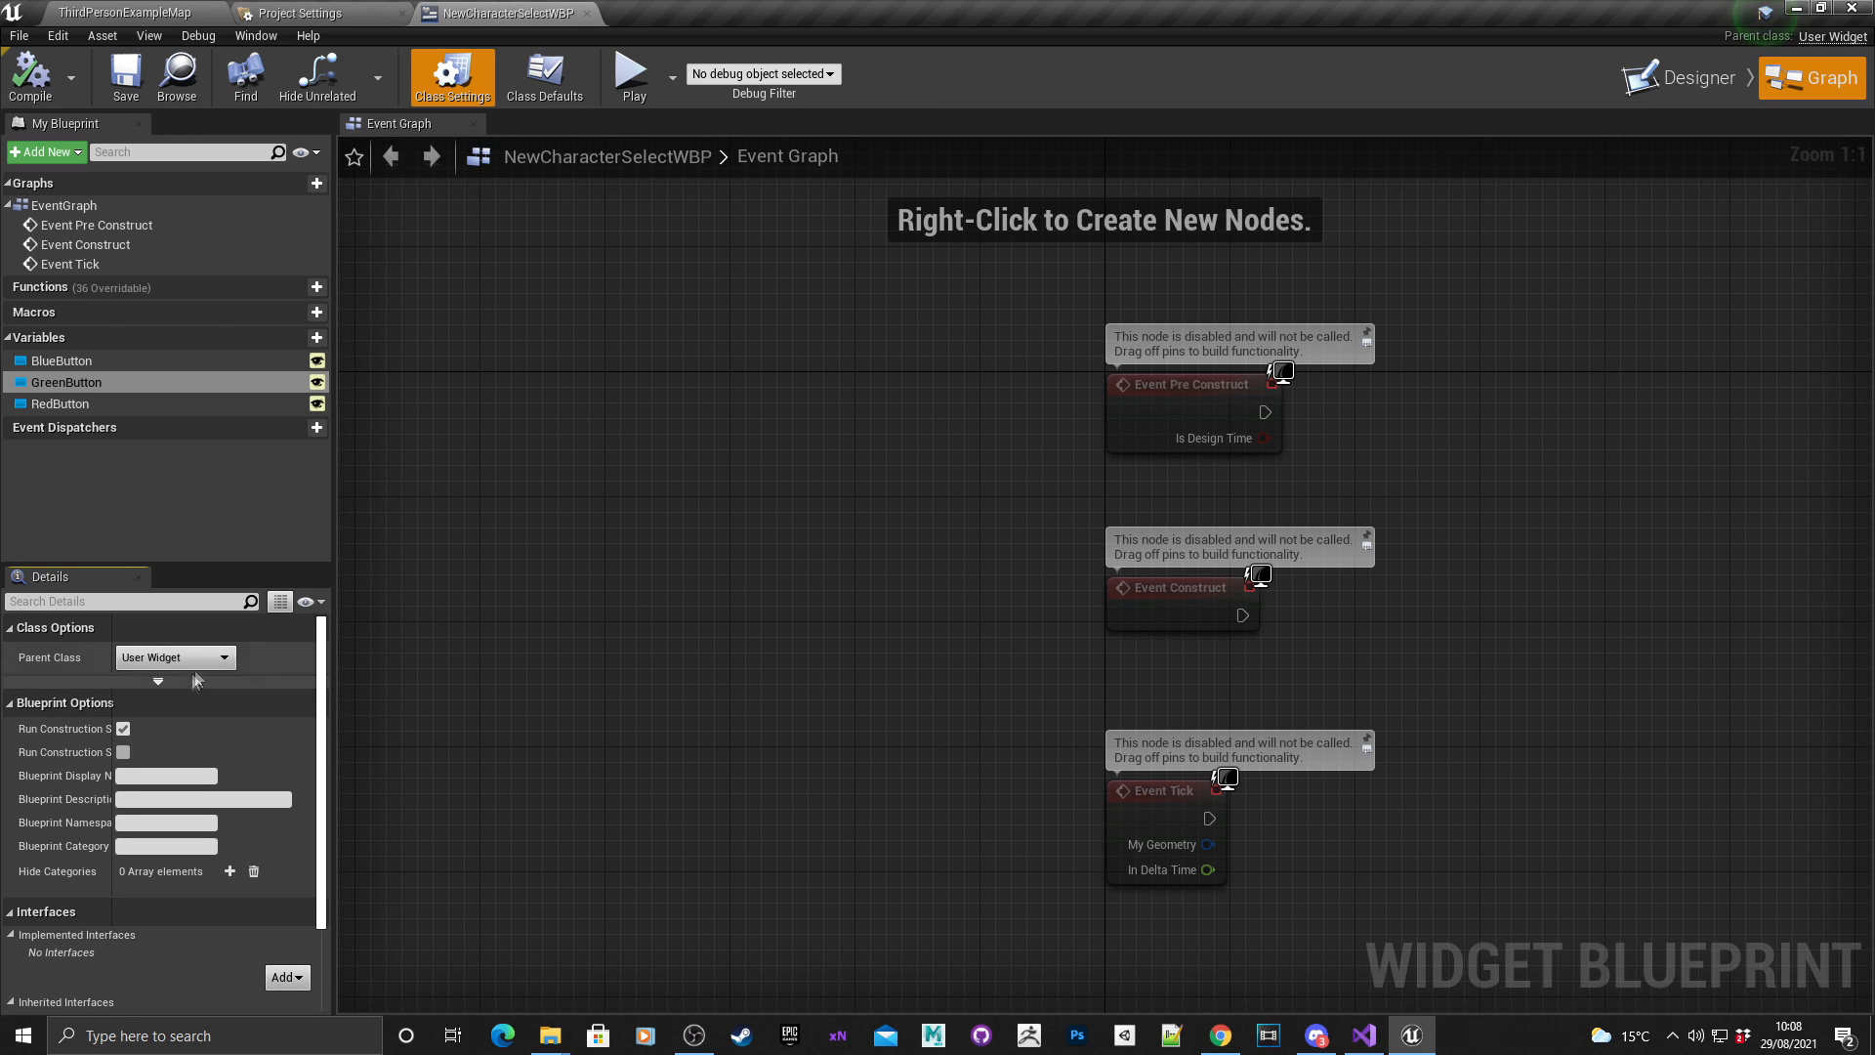
click(173, 656)
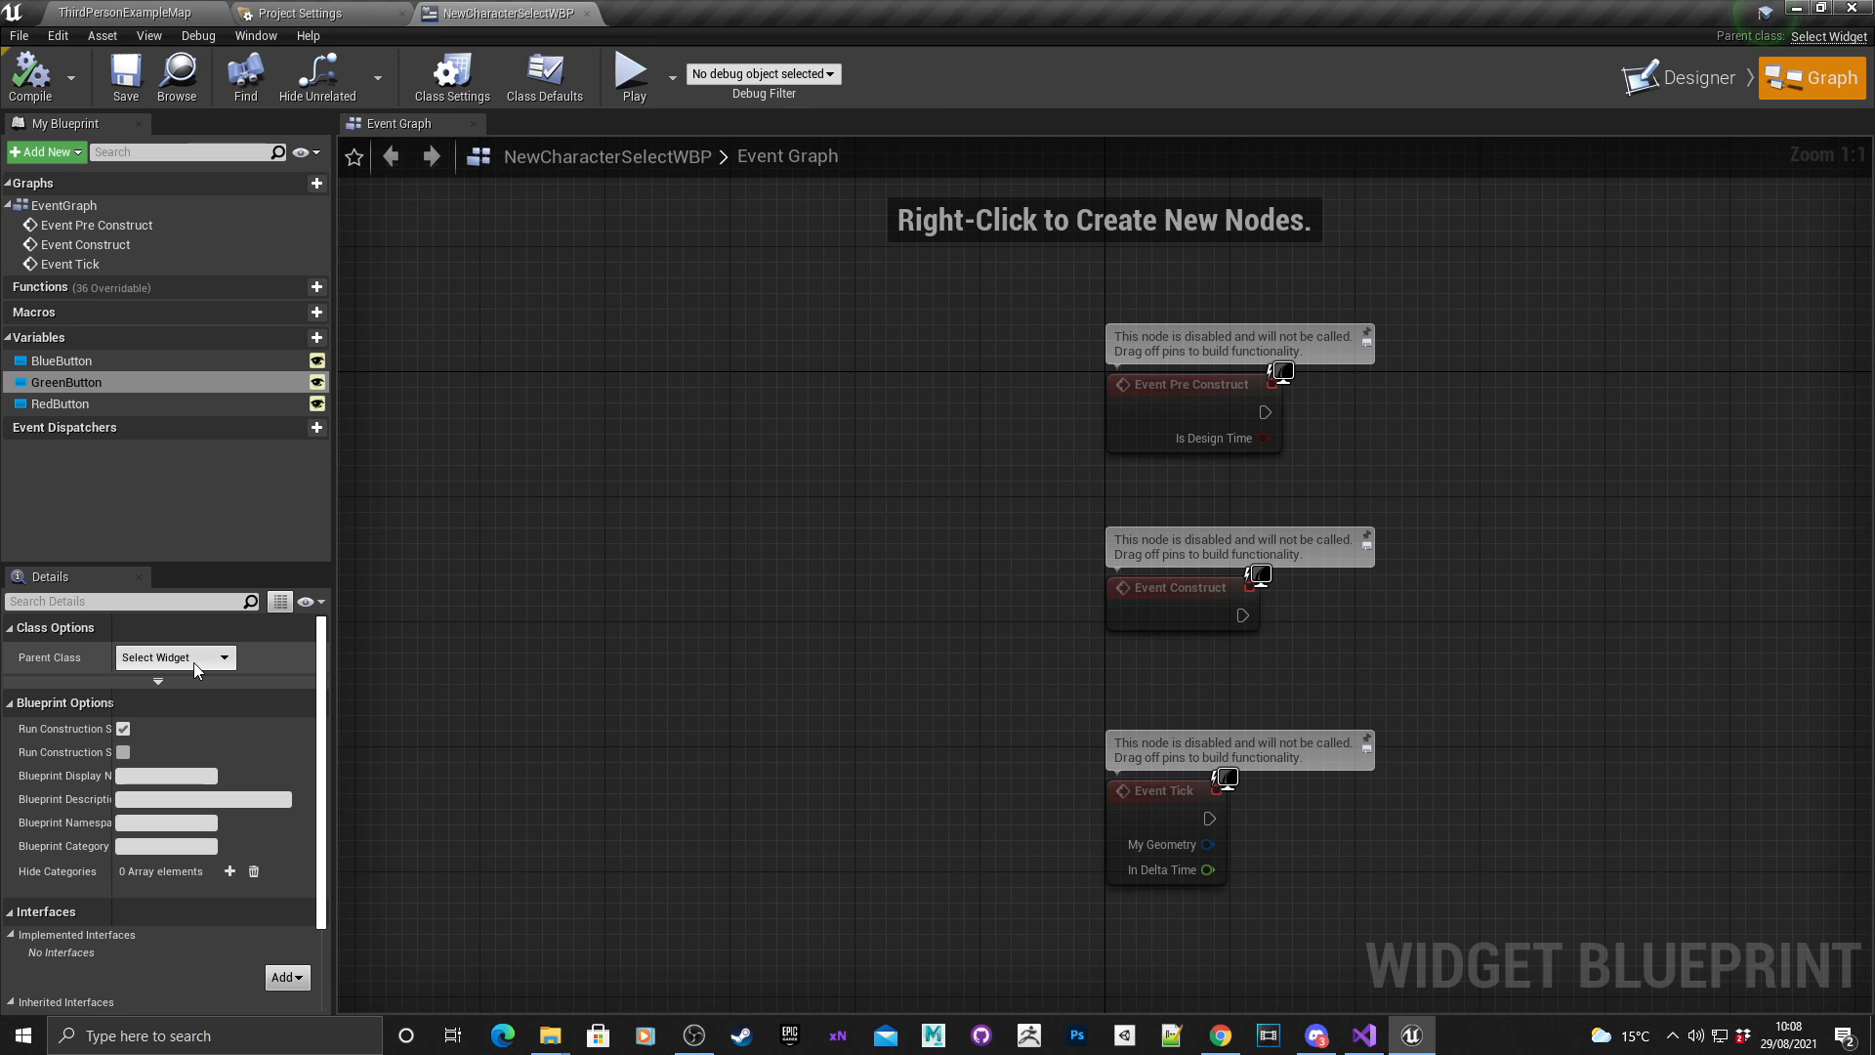
mouse_move(124, 76)
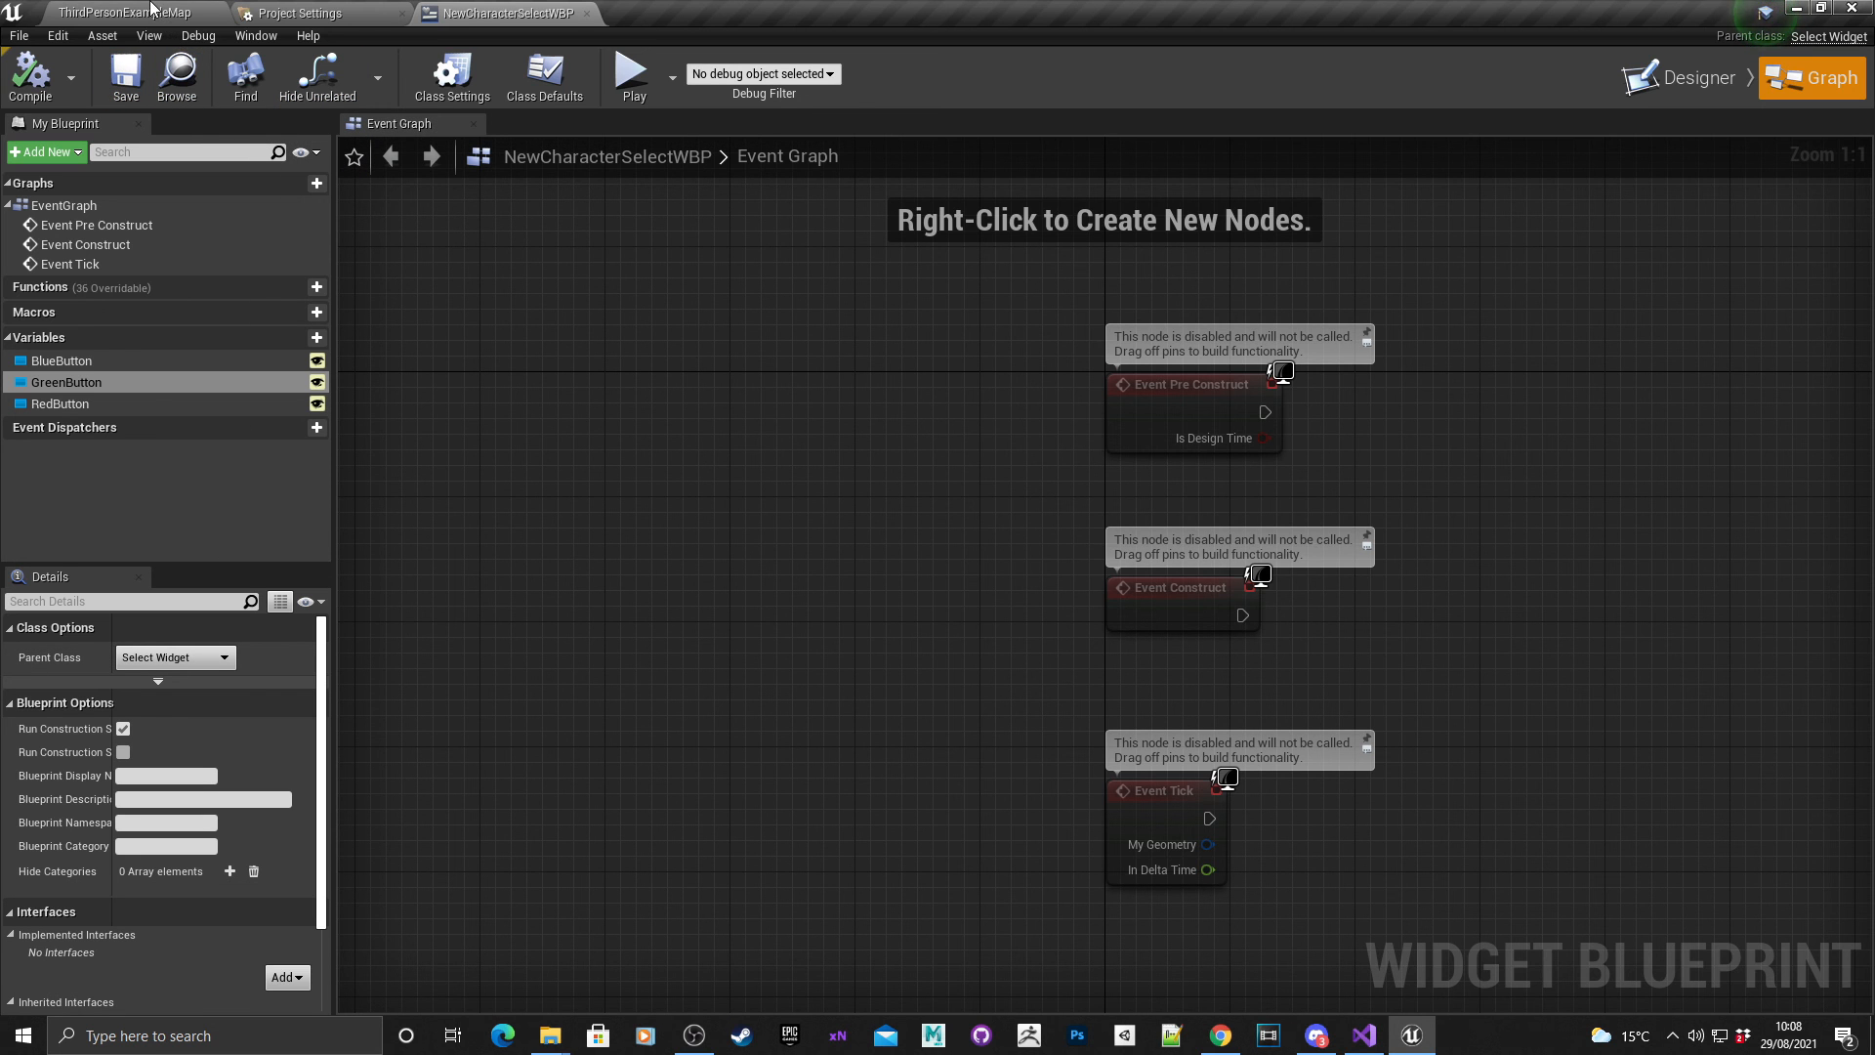
mouse_move(1160, 77)
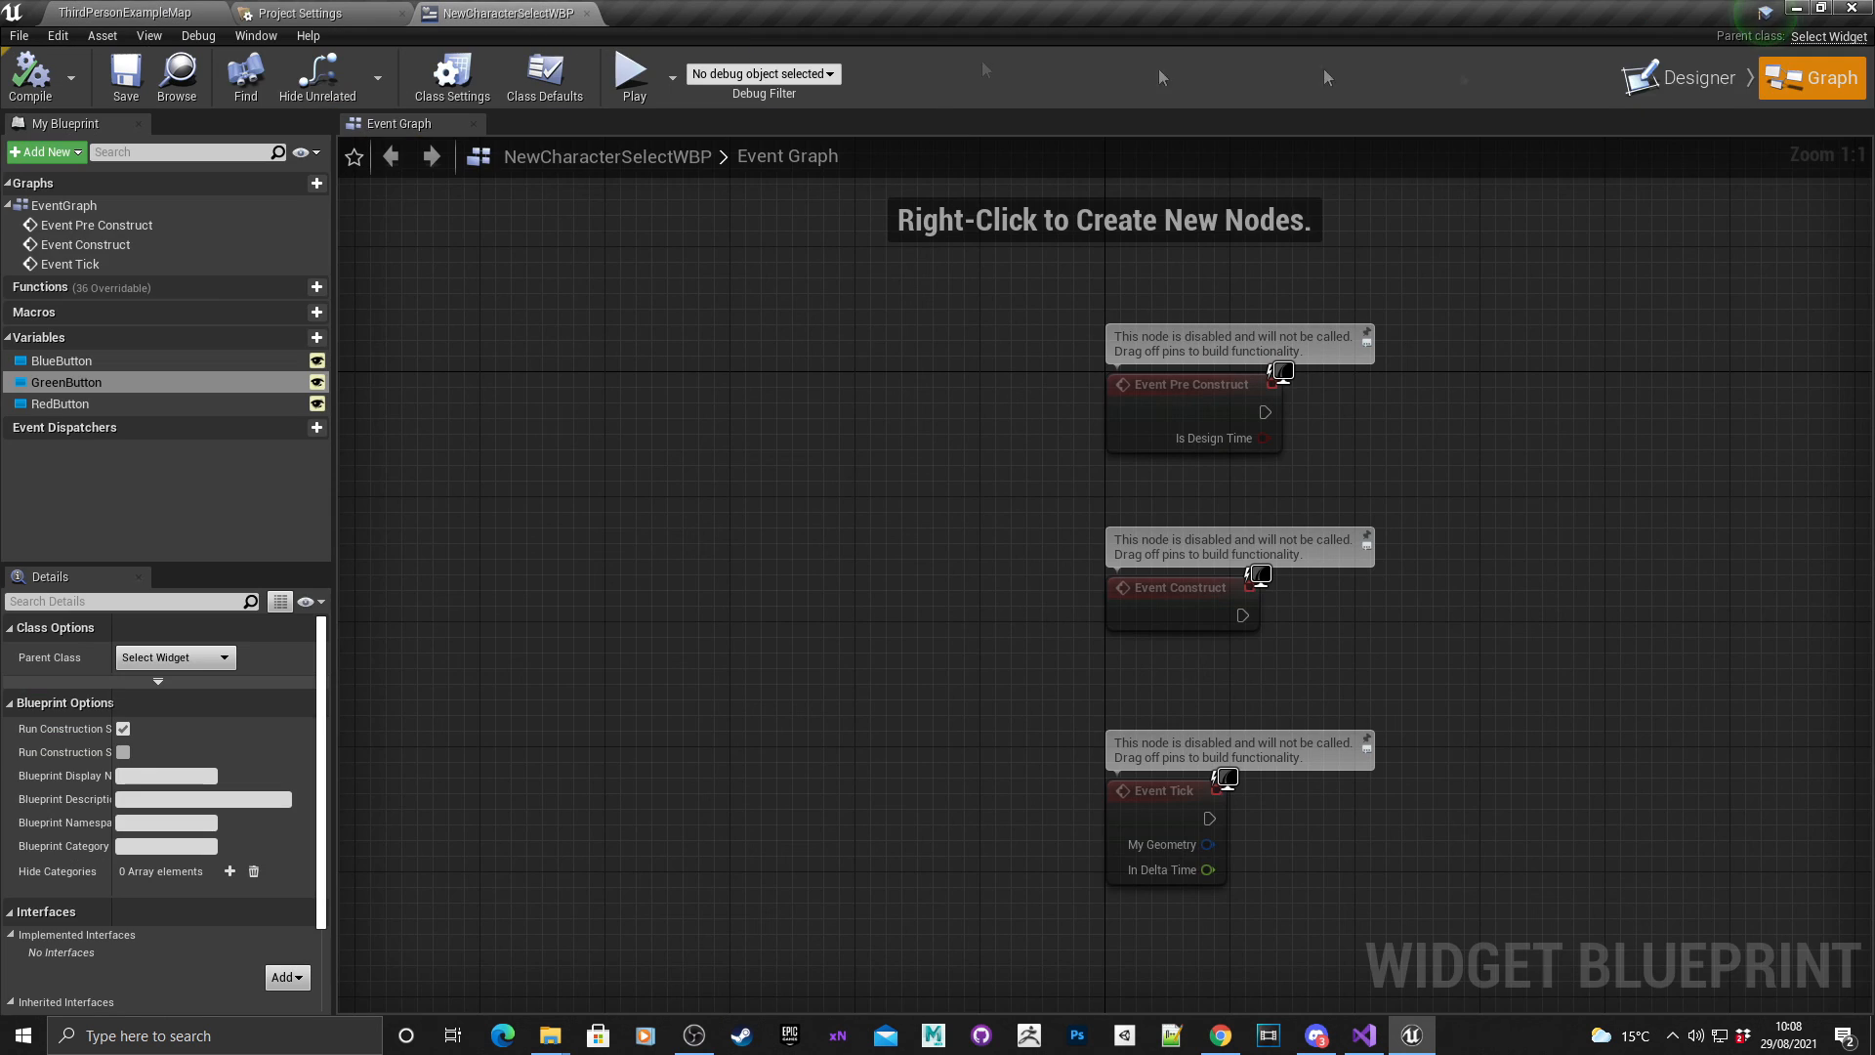
click(1691, 76)
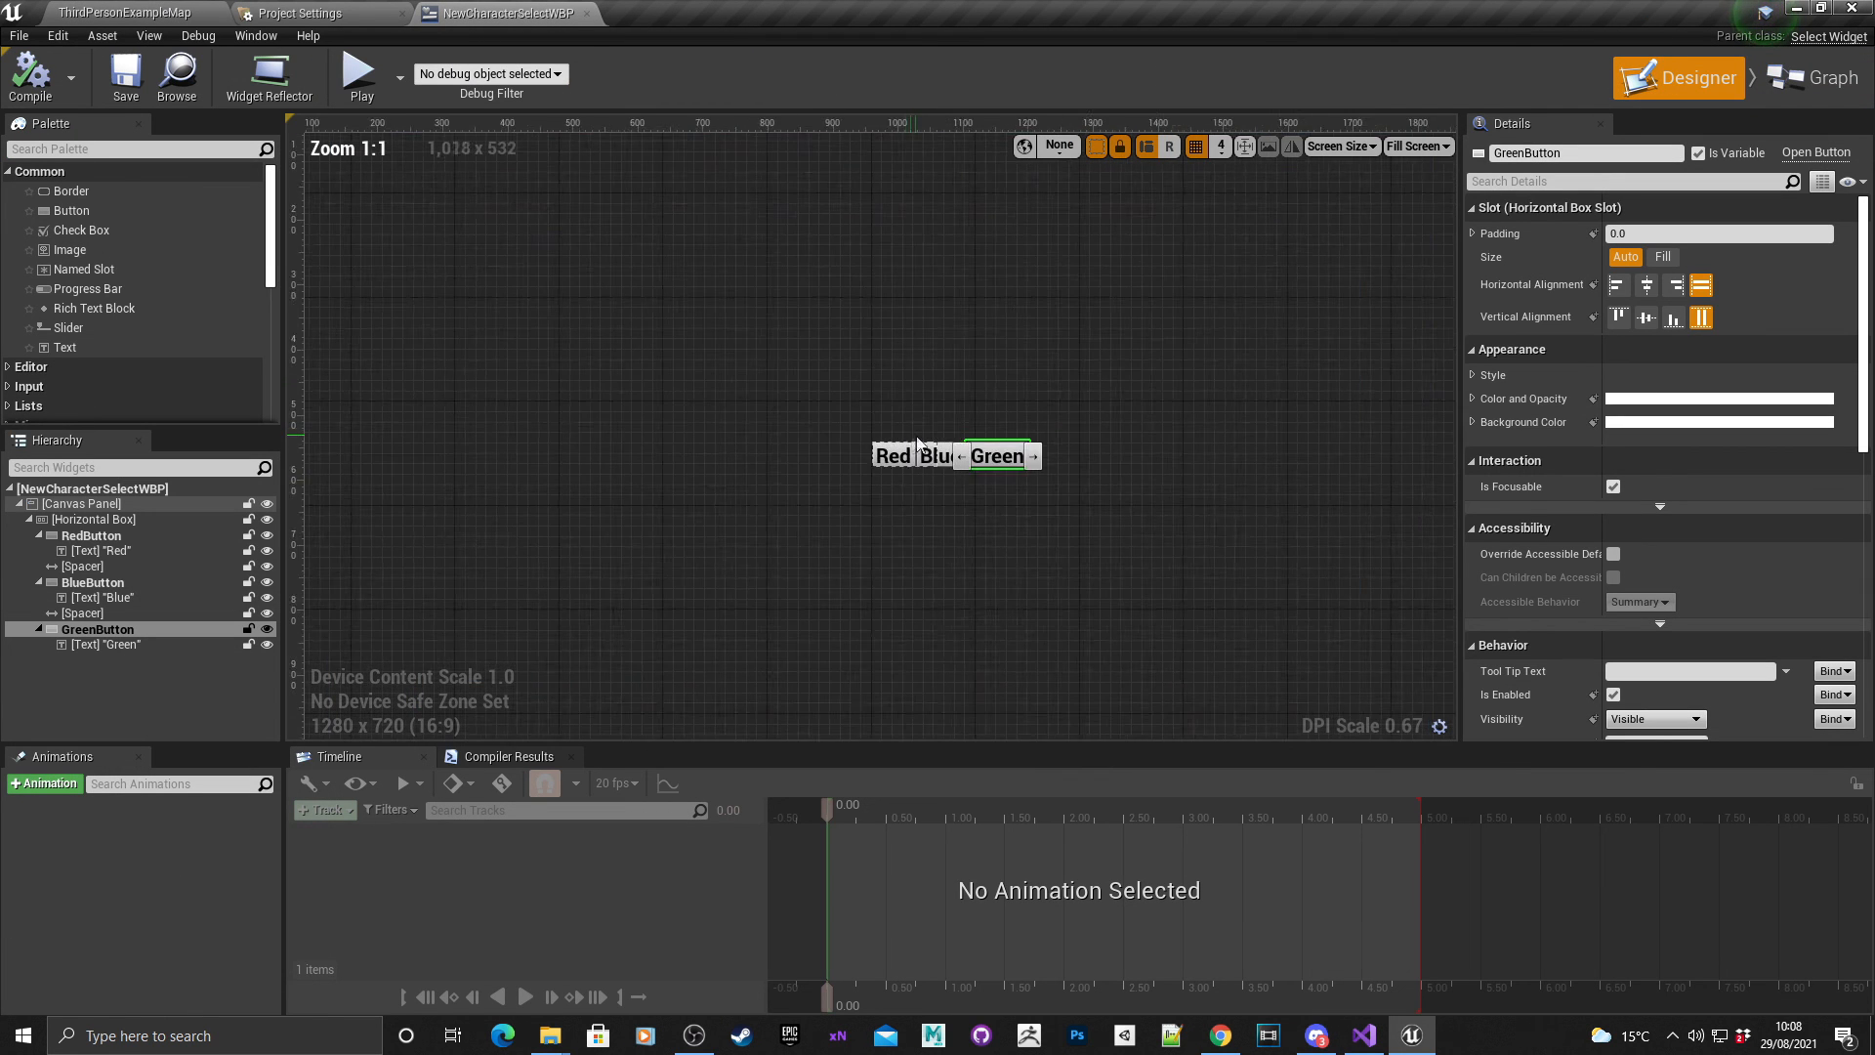
Return to the ThirdPersonExampleMap editor tab and deselect NewCharacterSelectWBP in the Blueprints folder.
scroll(up, 3)
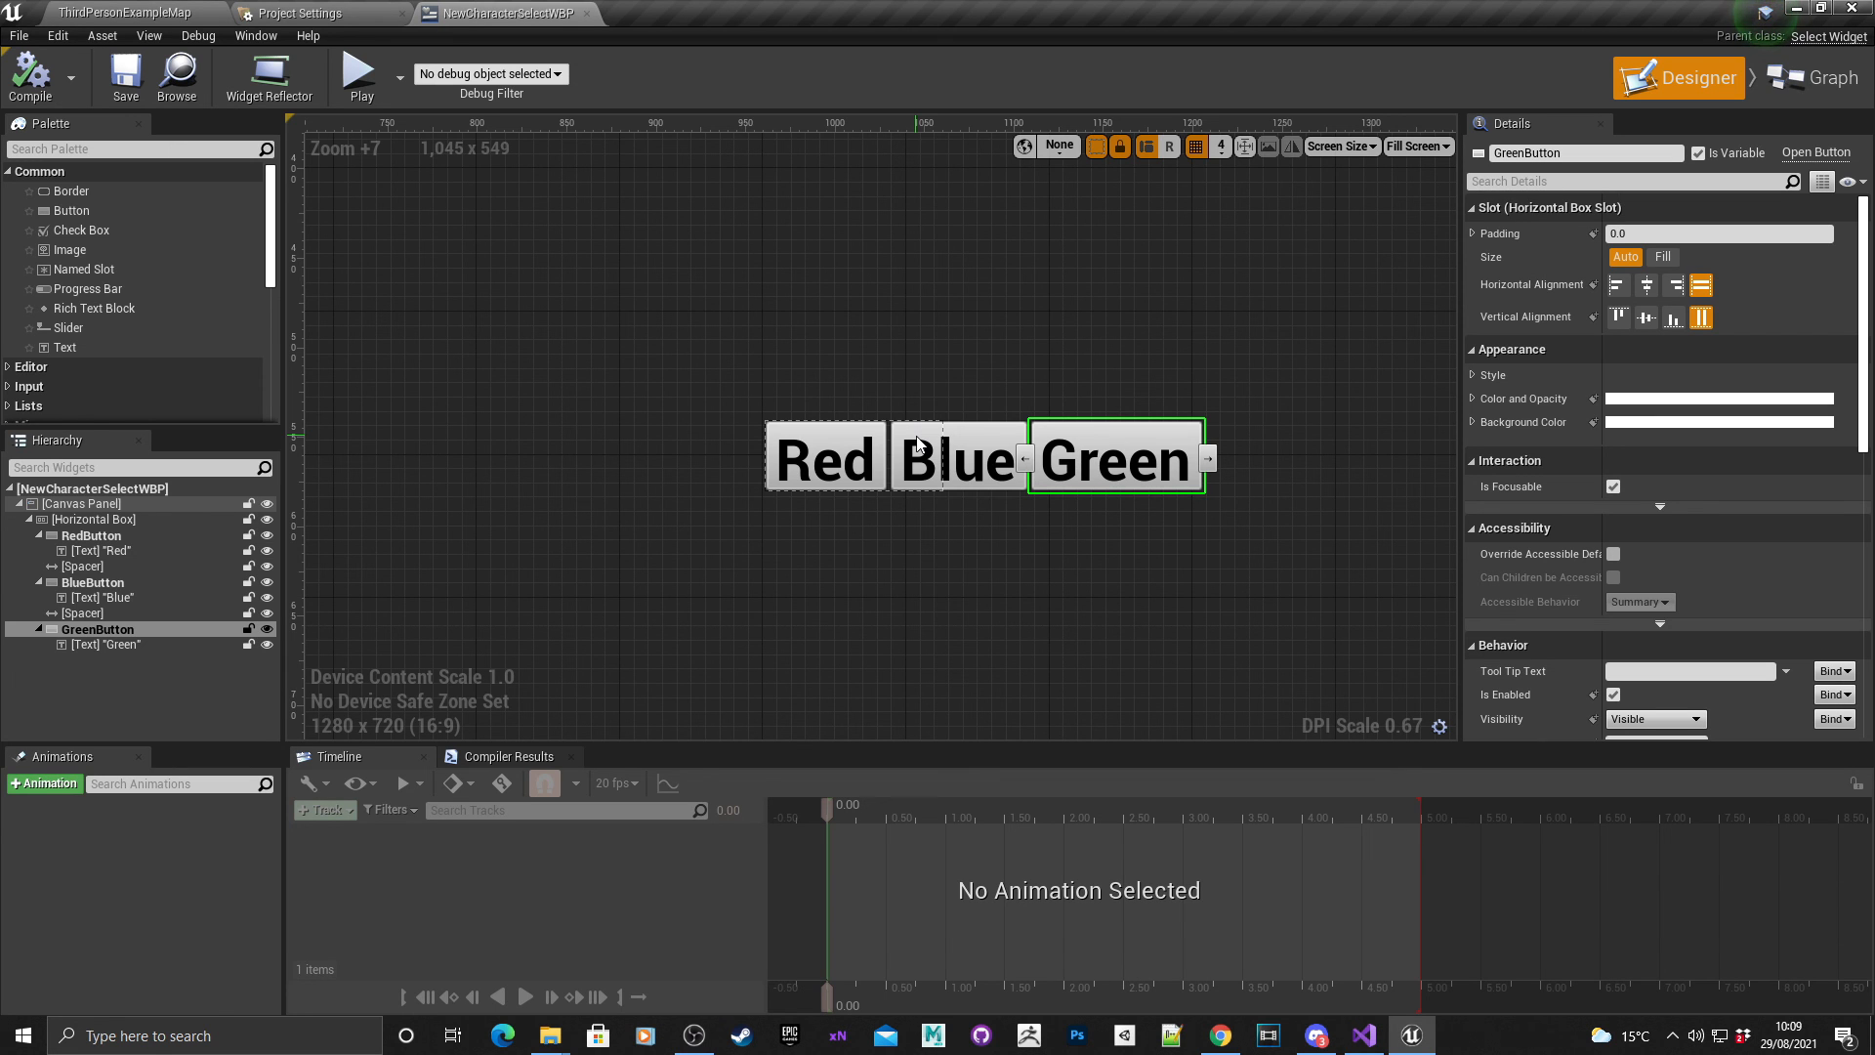
click(125, 14)
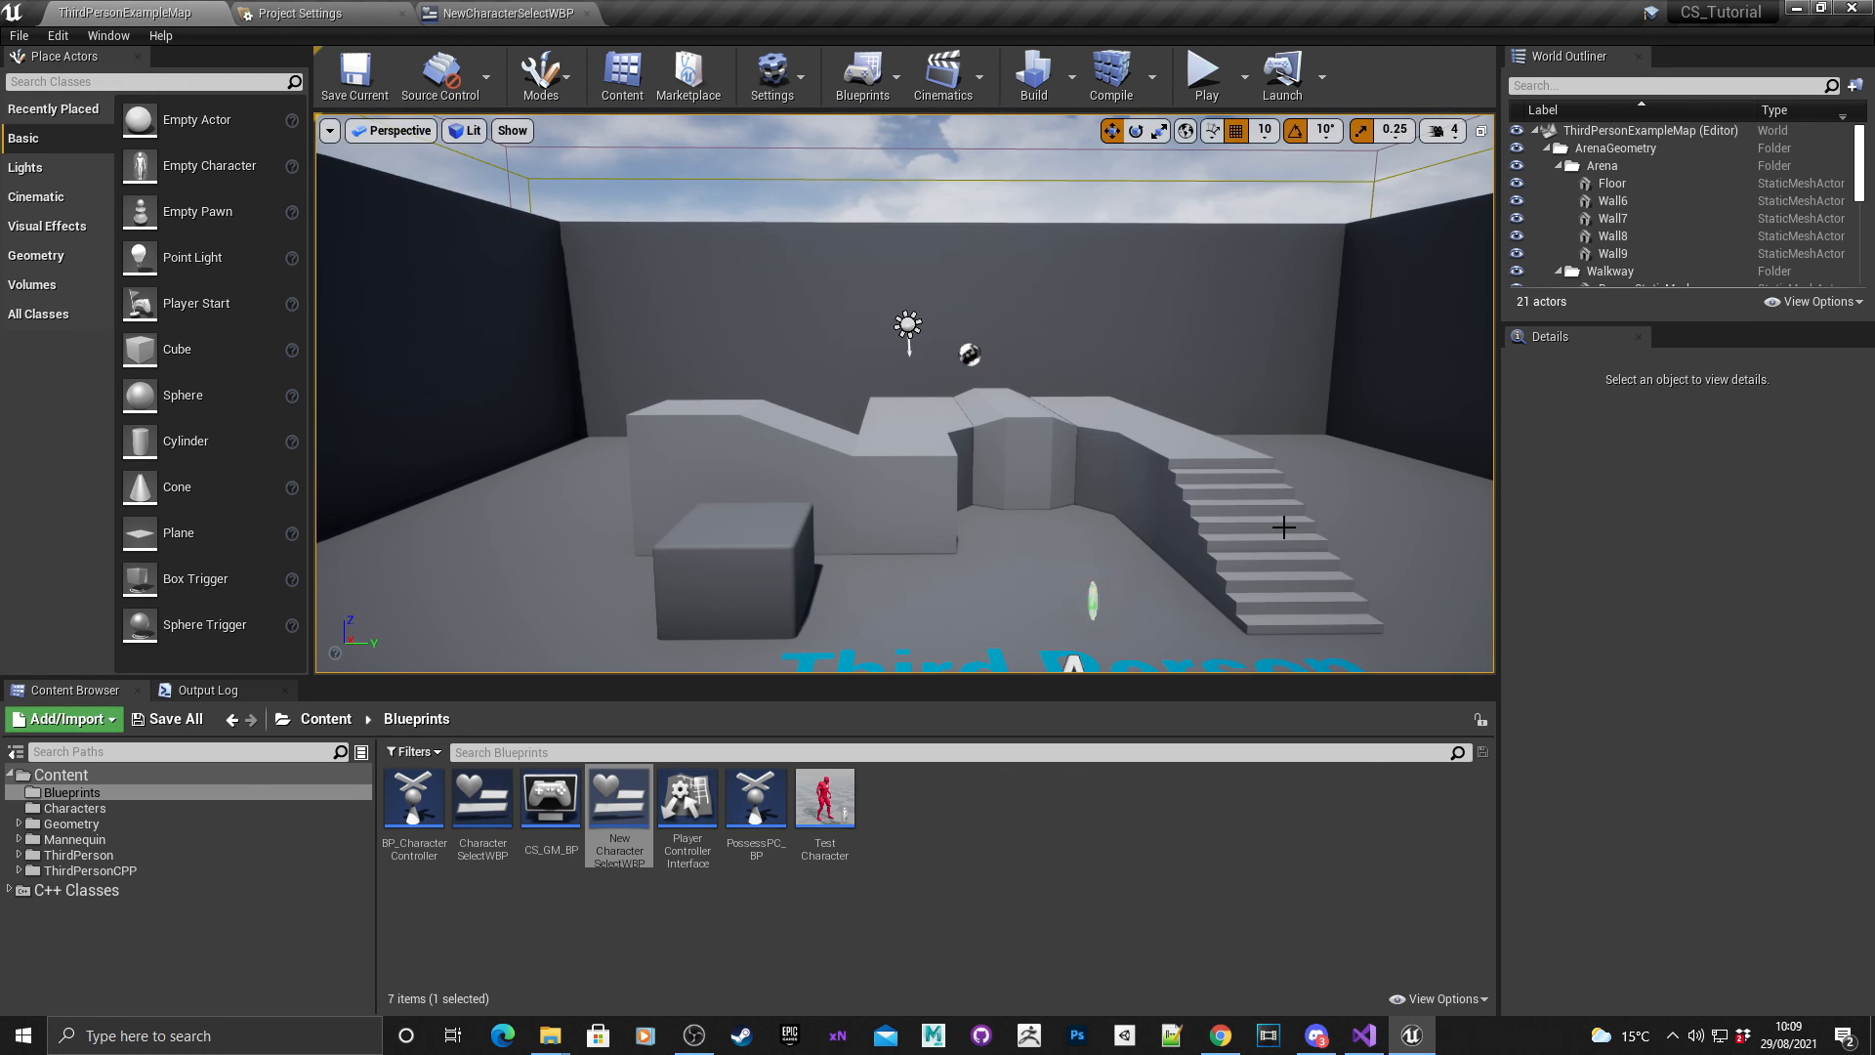
click(812, 906)
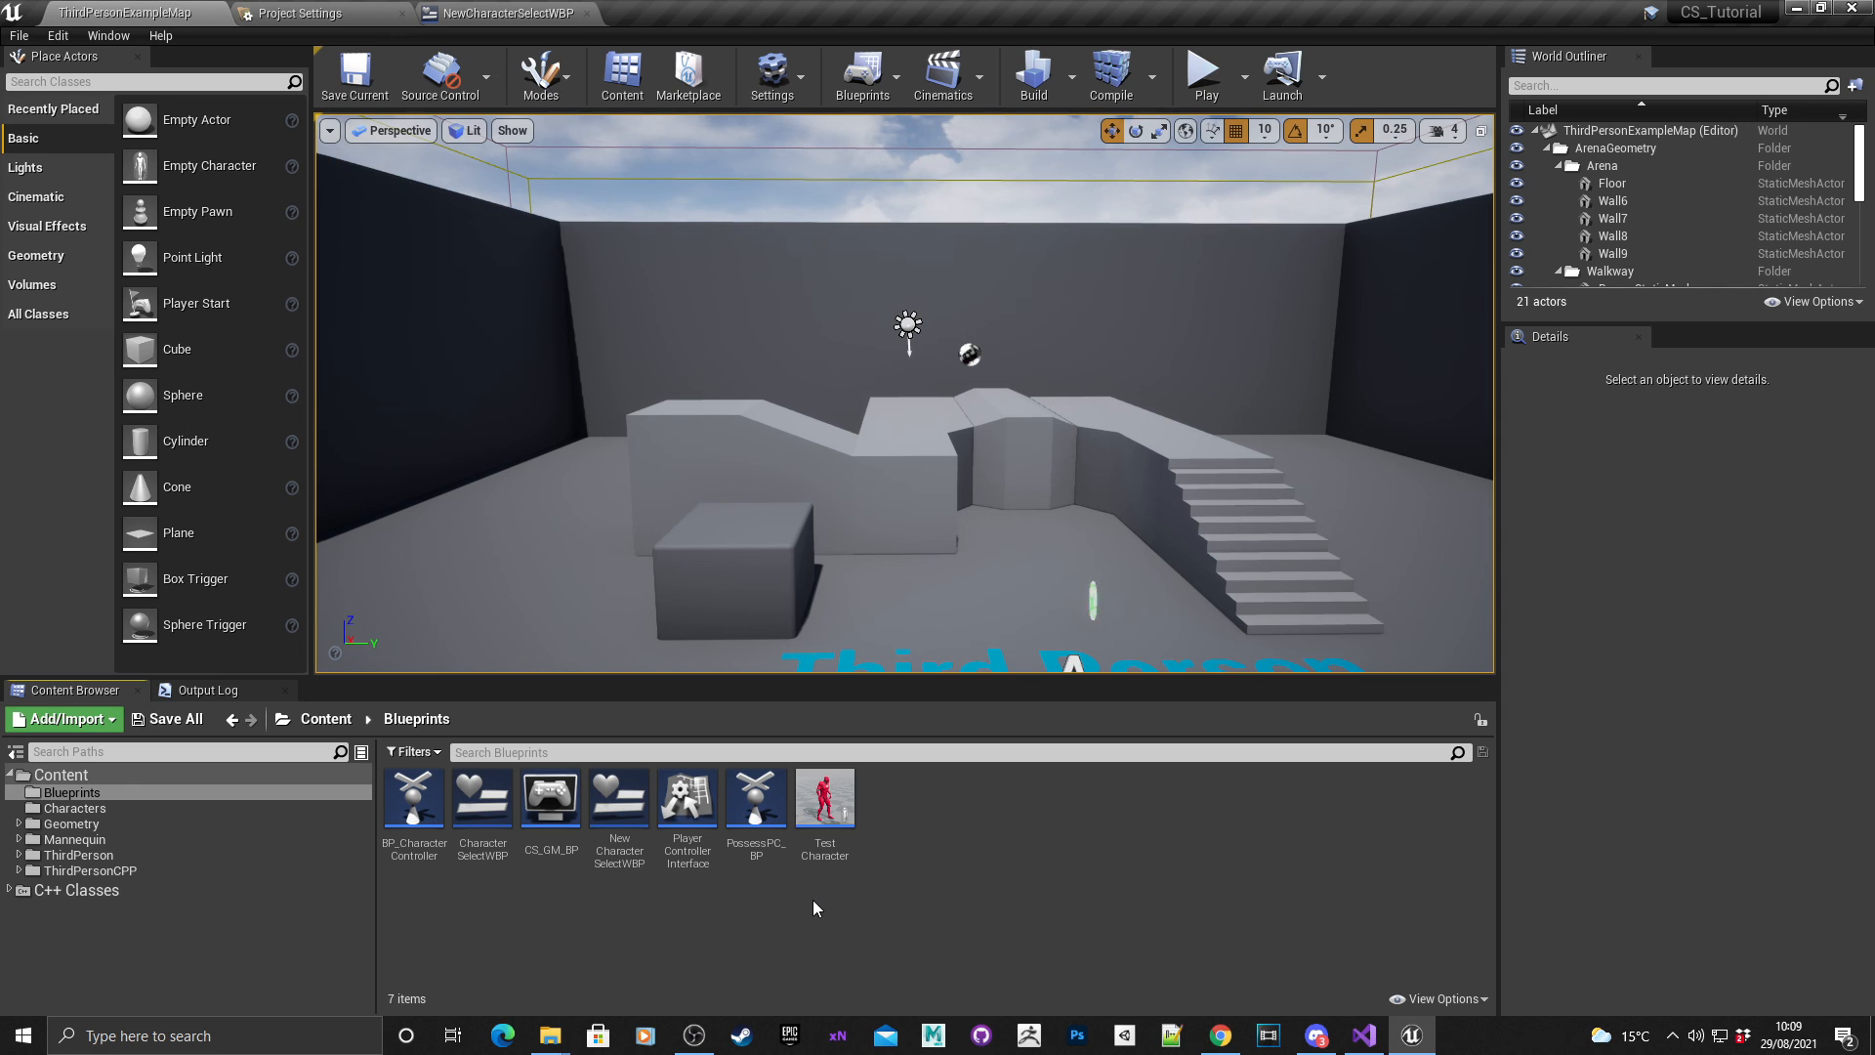